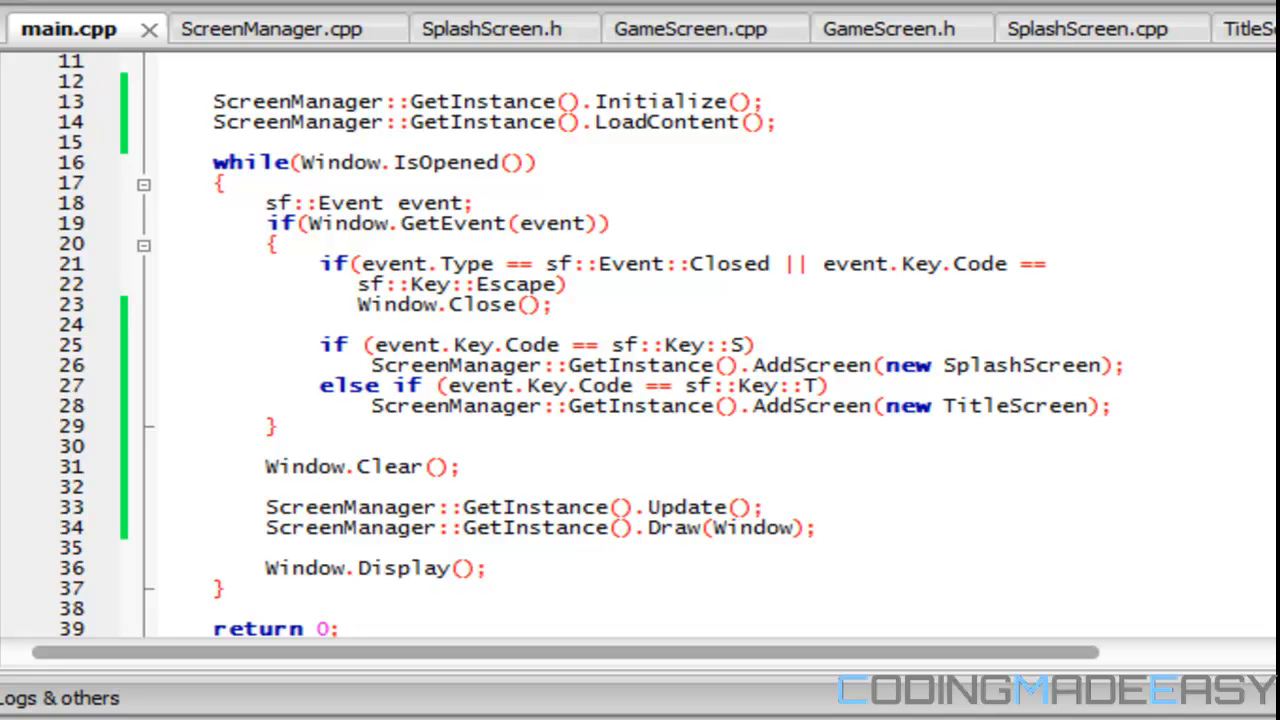
pyautogui.moveTo(750, 708)
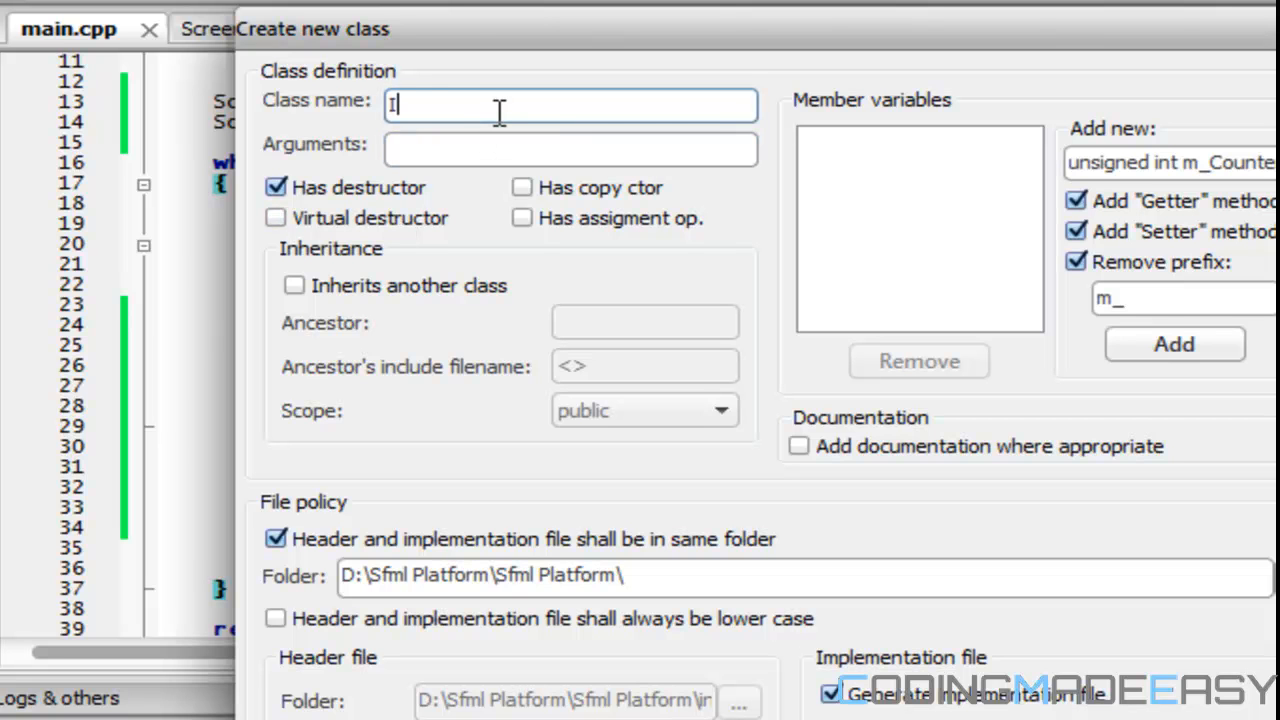
# - Create a new class named InputManager, generating its header with constructor and destructor
pyautogui.write('InputManager')
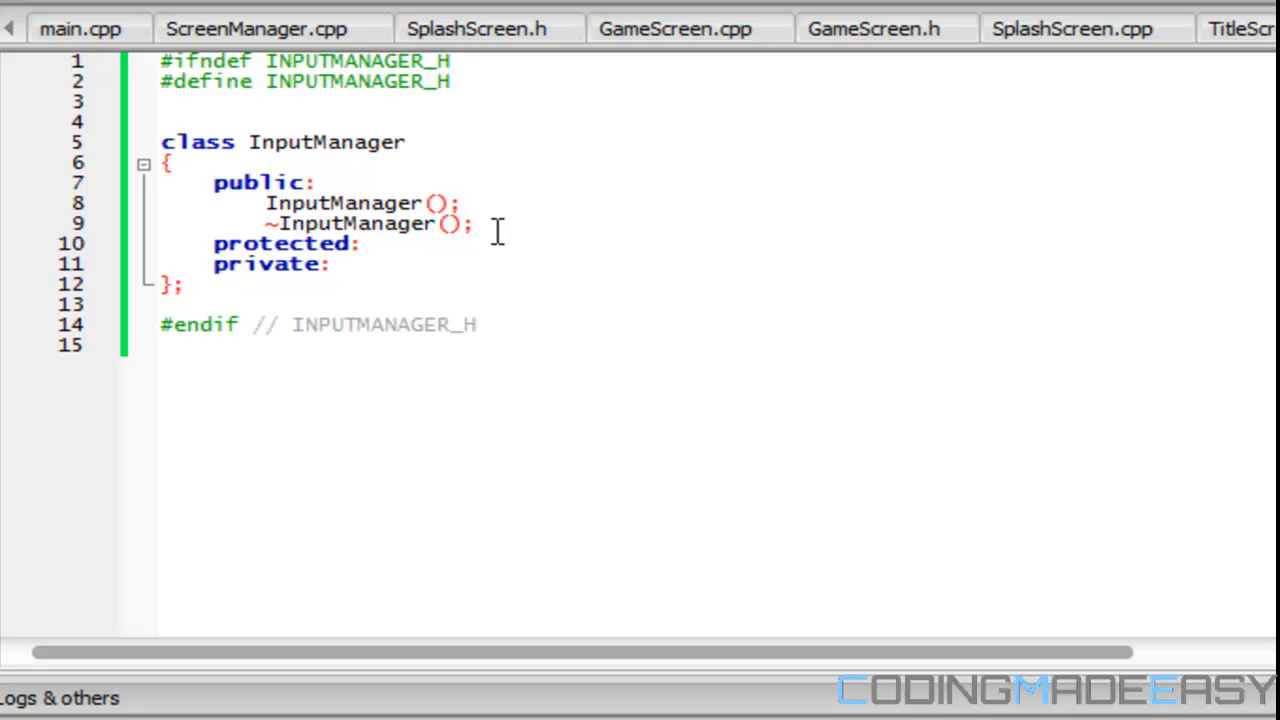
pyautogui.moveTo(432, 238)
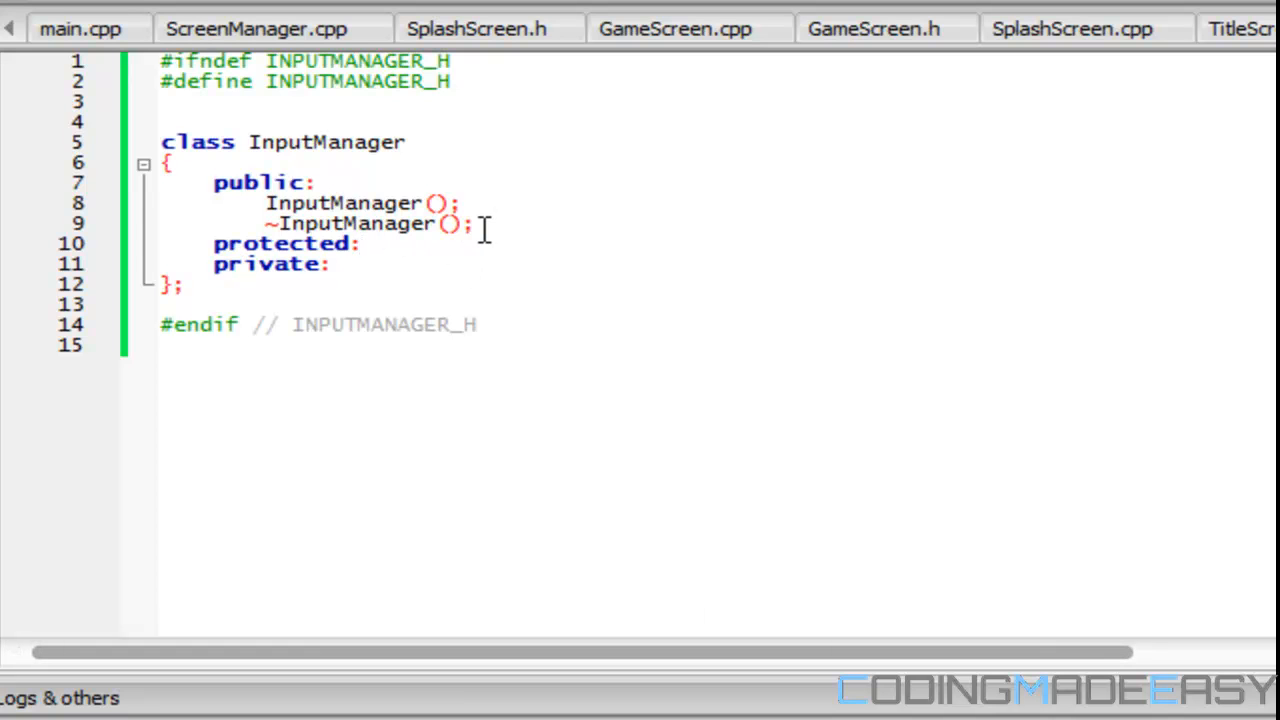
# - Declare void Update(); and void KeyPressed(int key); under public in InputManager.h
pyautogui.write('void Upd')
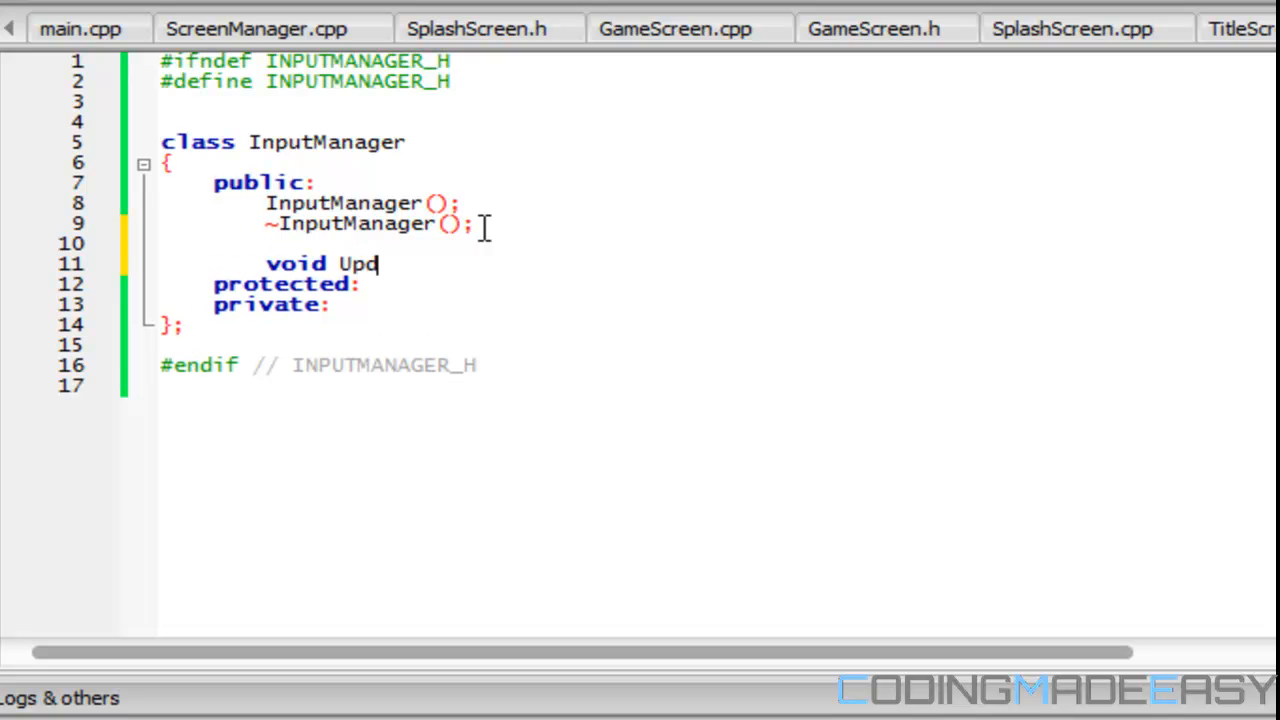
pyautogui.write('ate()')
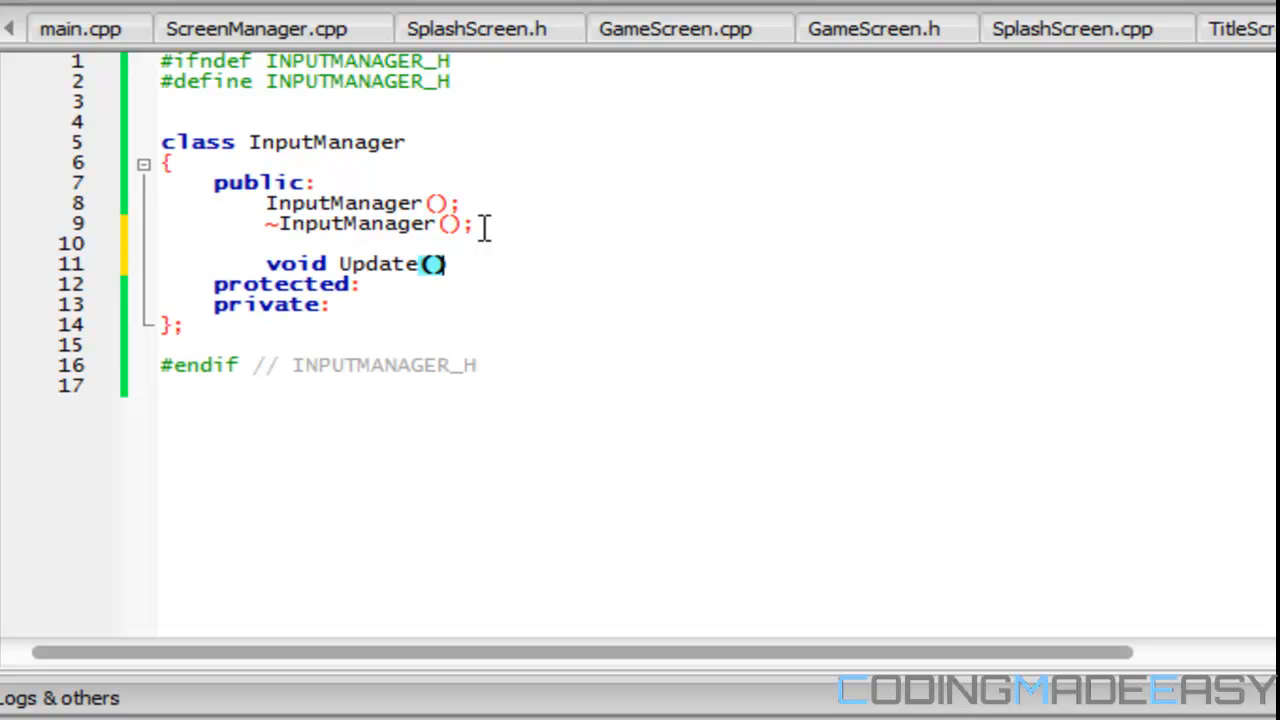
pyautogui.write(';')
pyautogui.write('void Ke')
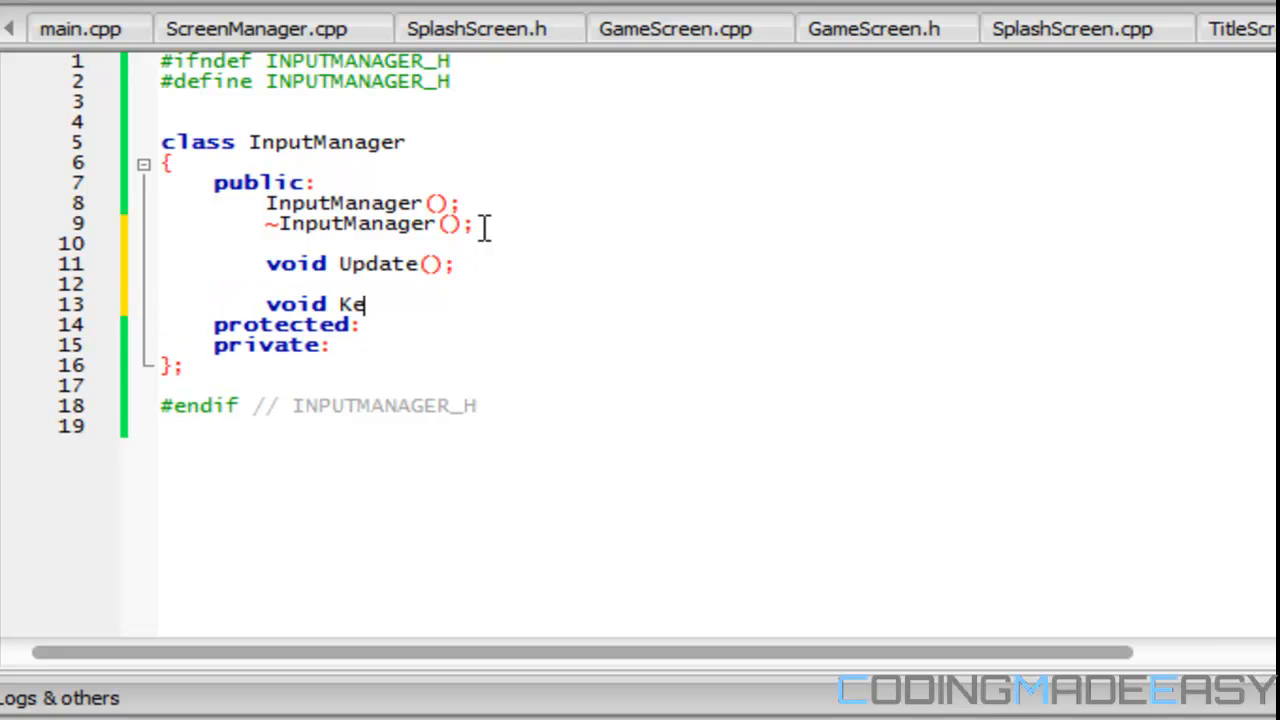
pyautogui.write('yP')
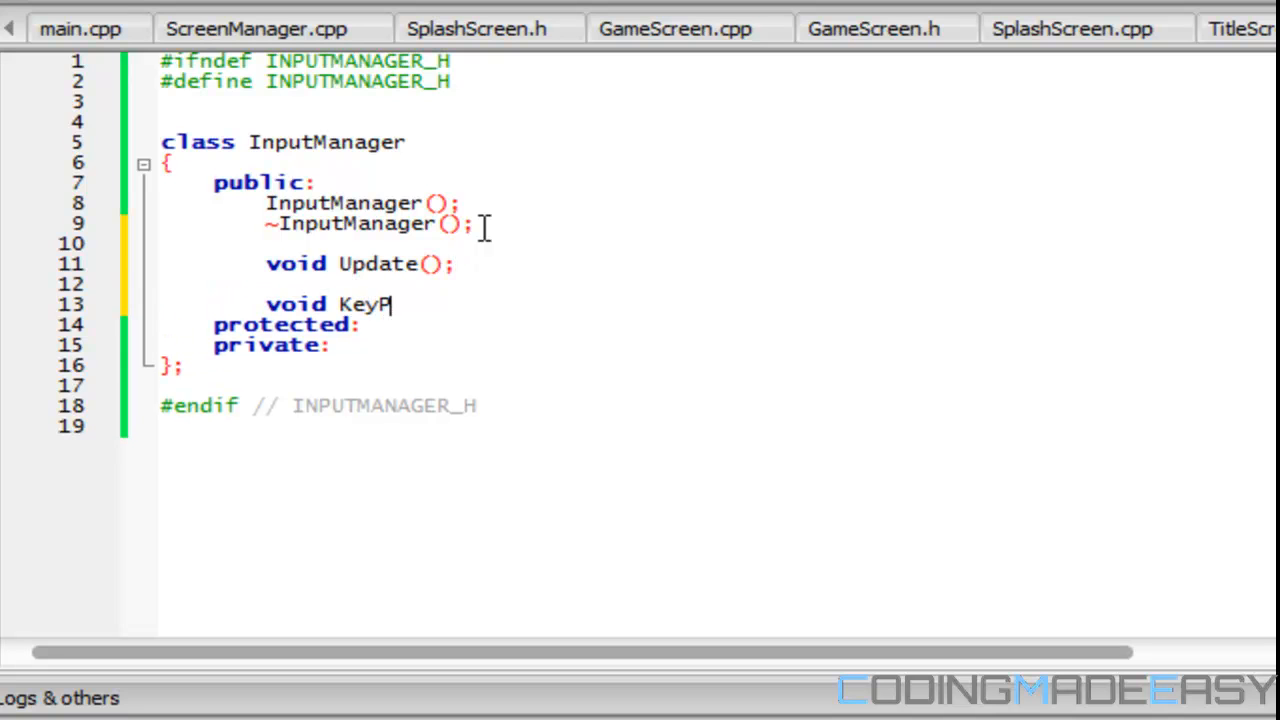
pyautogui.write('resse')
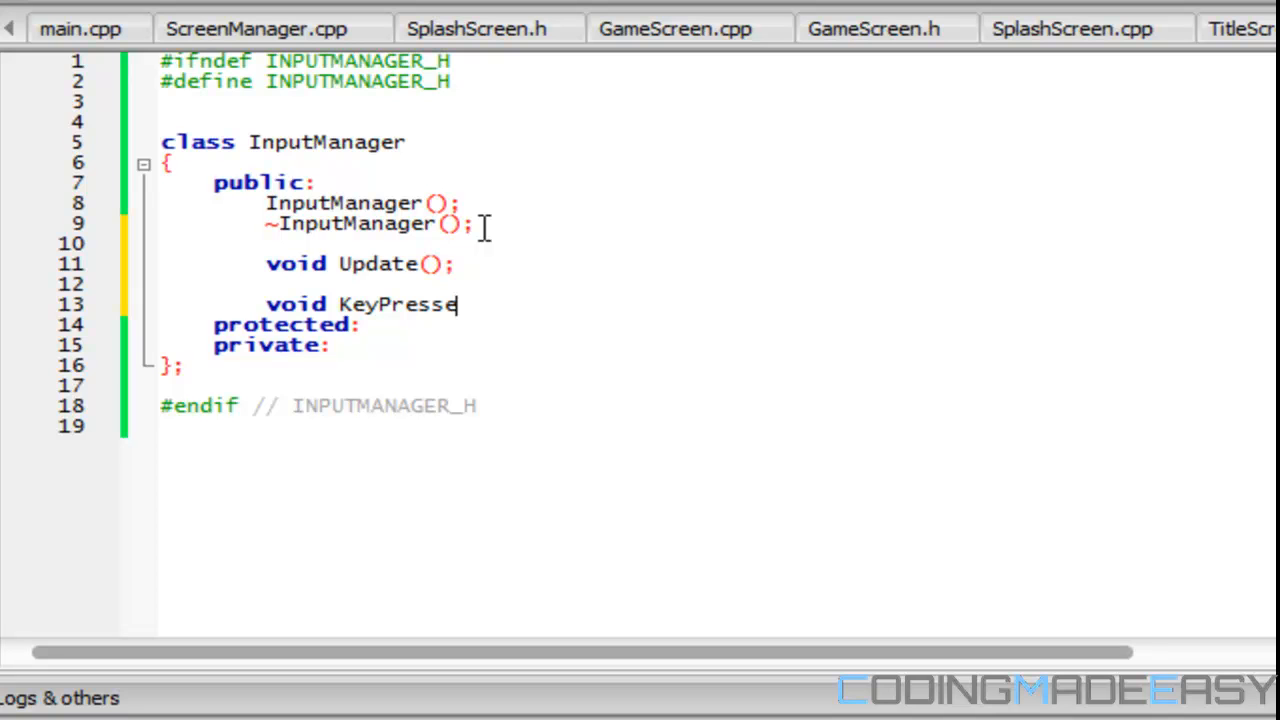
pyautogui.write('d(')
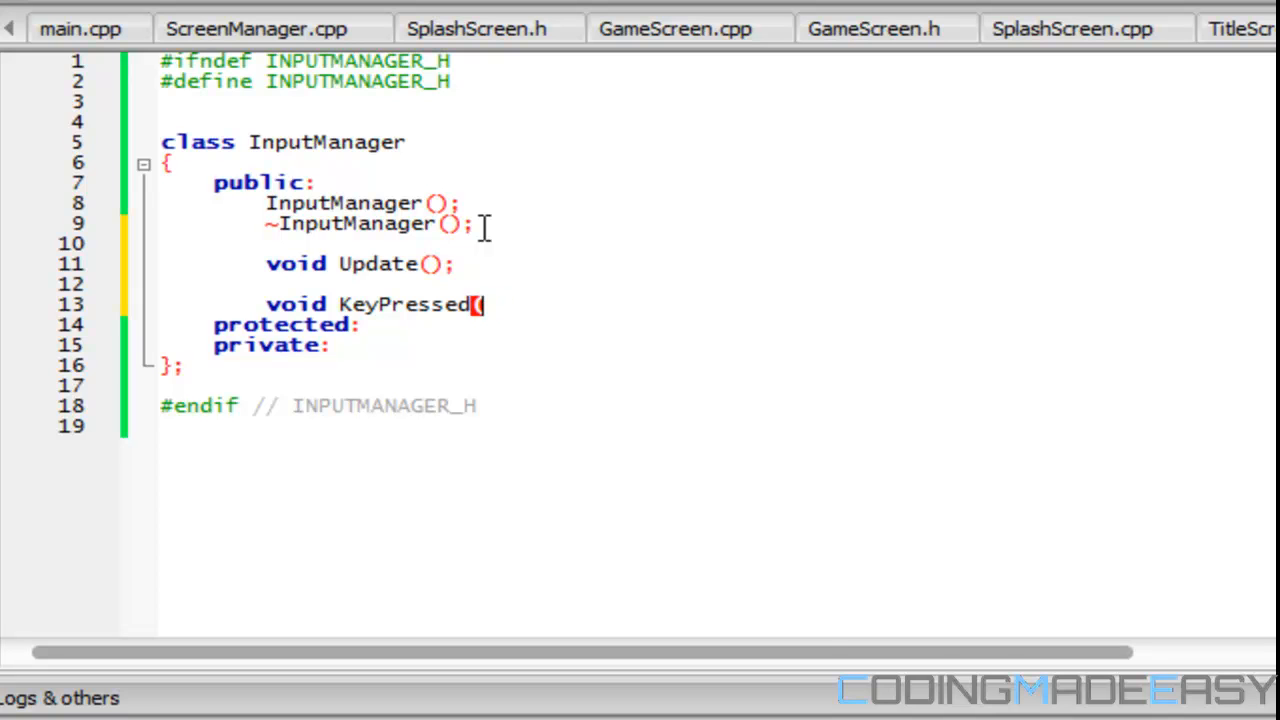
pyautogui.write('ALL')
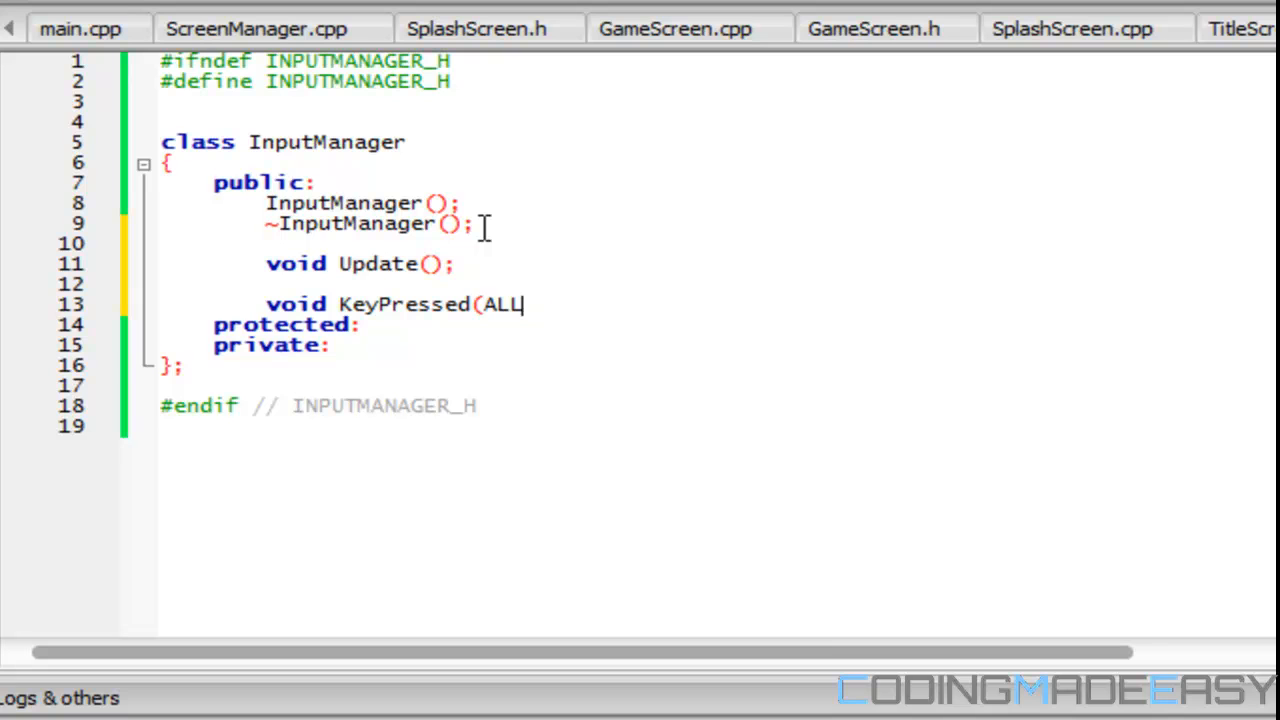
pyautogui.write('int key')
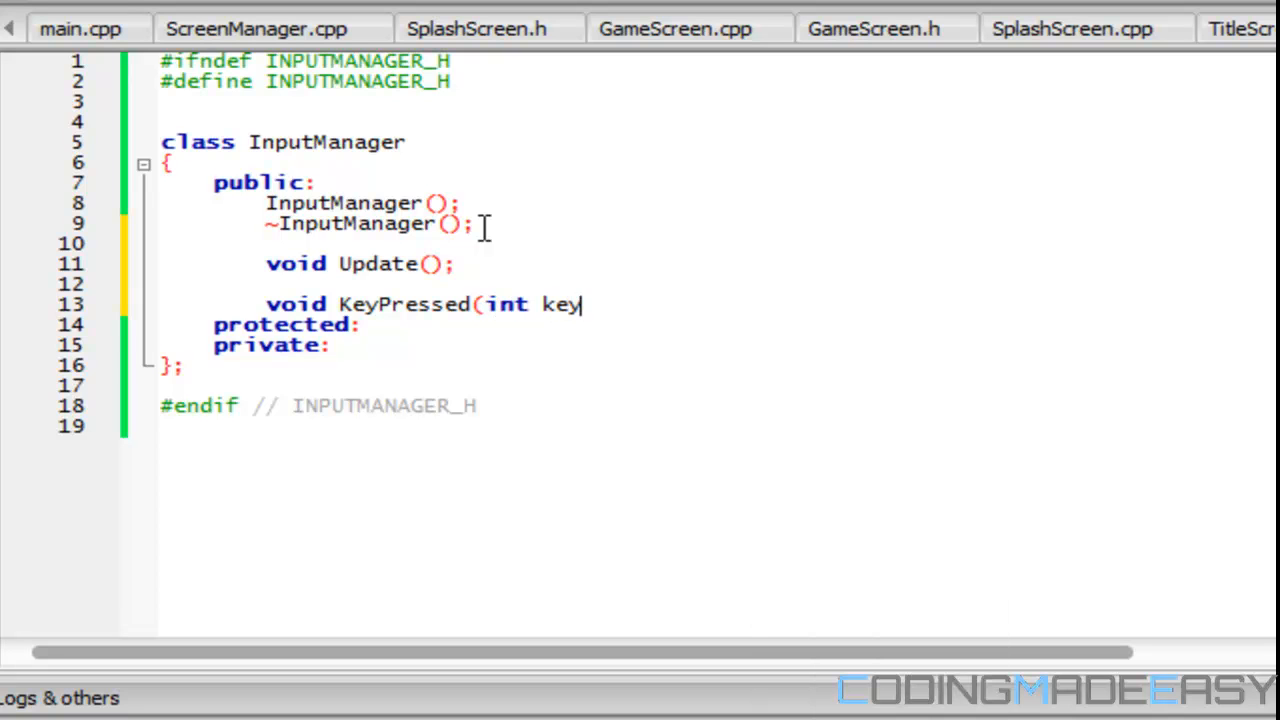
pyautogui.write(');')
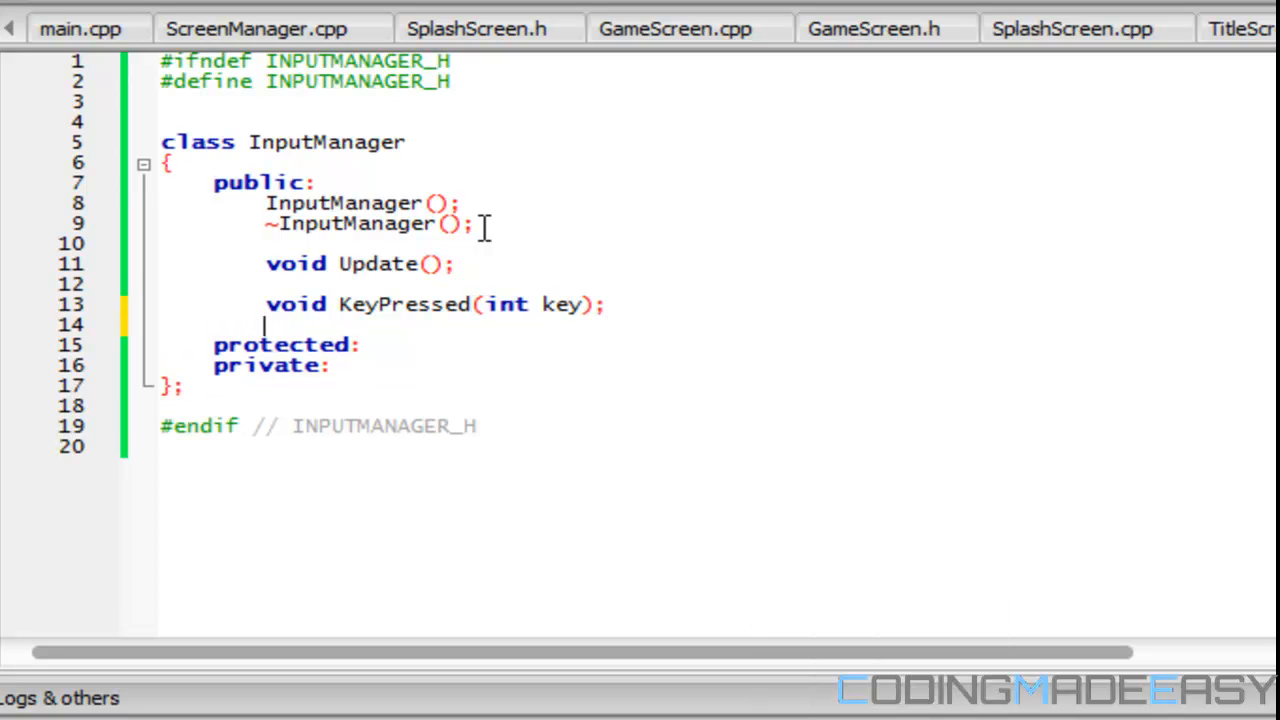
# - Begin a second KeyPressed overload taking a std::vector parameter
pyautogui.write('void KeyPressed(int')
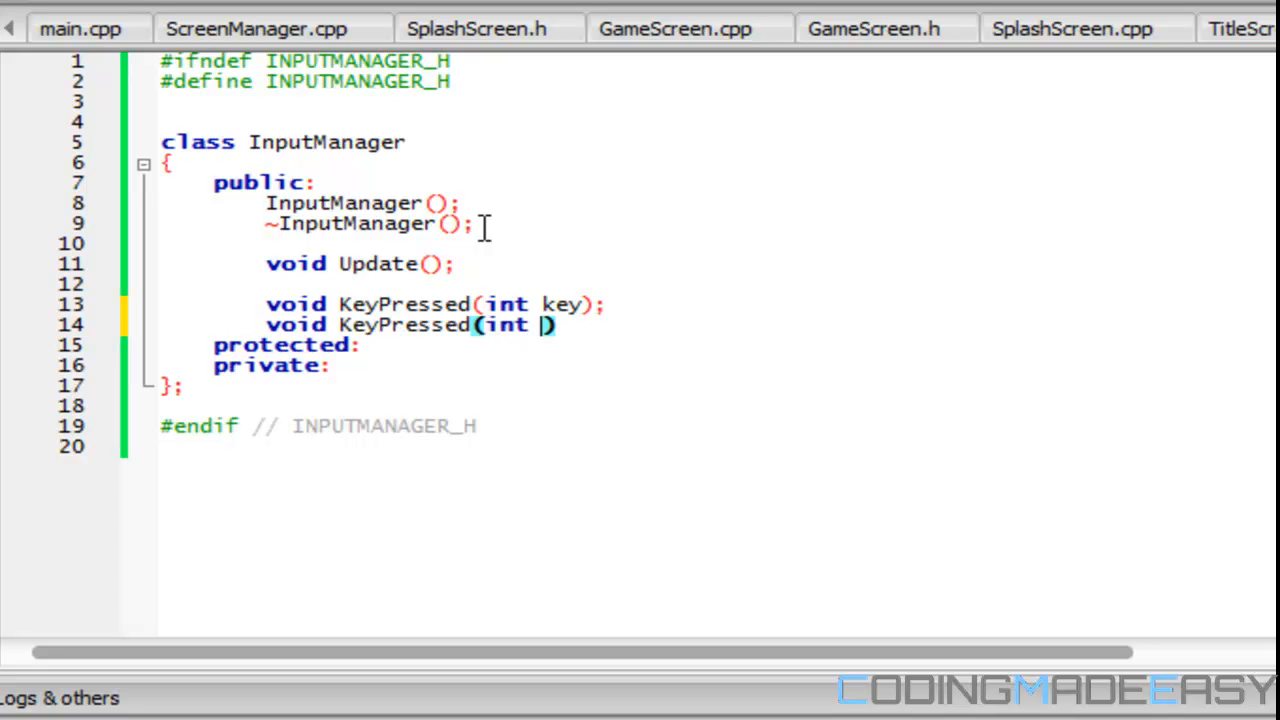
pyautogui.write('ke')
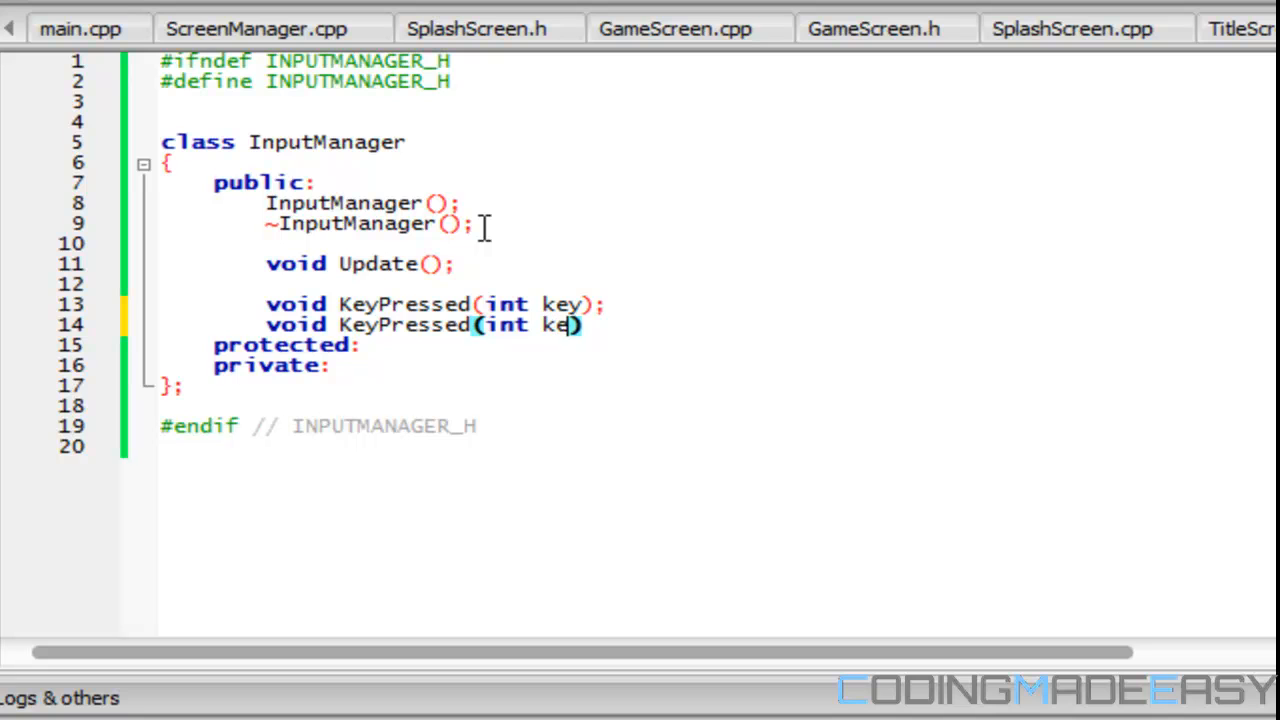
pyautogui.write('y')
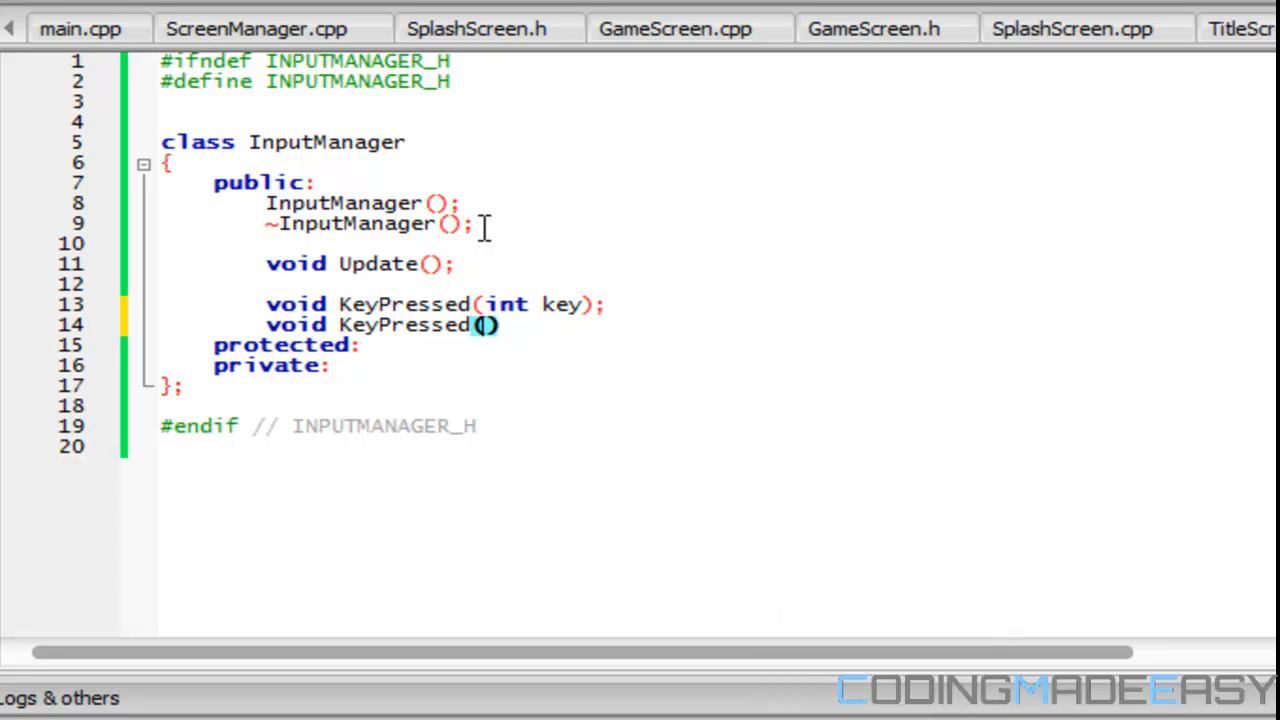
pyautogui.write('std::vec')
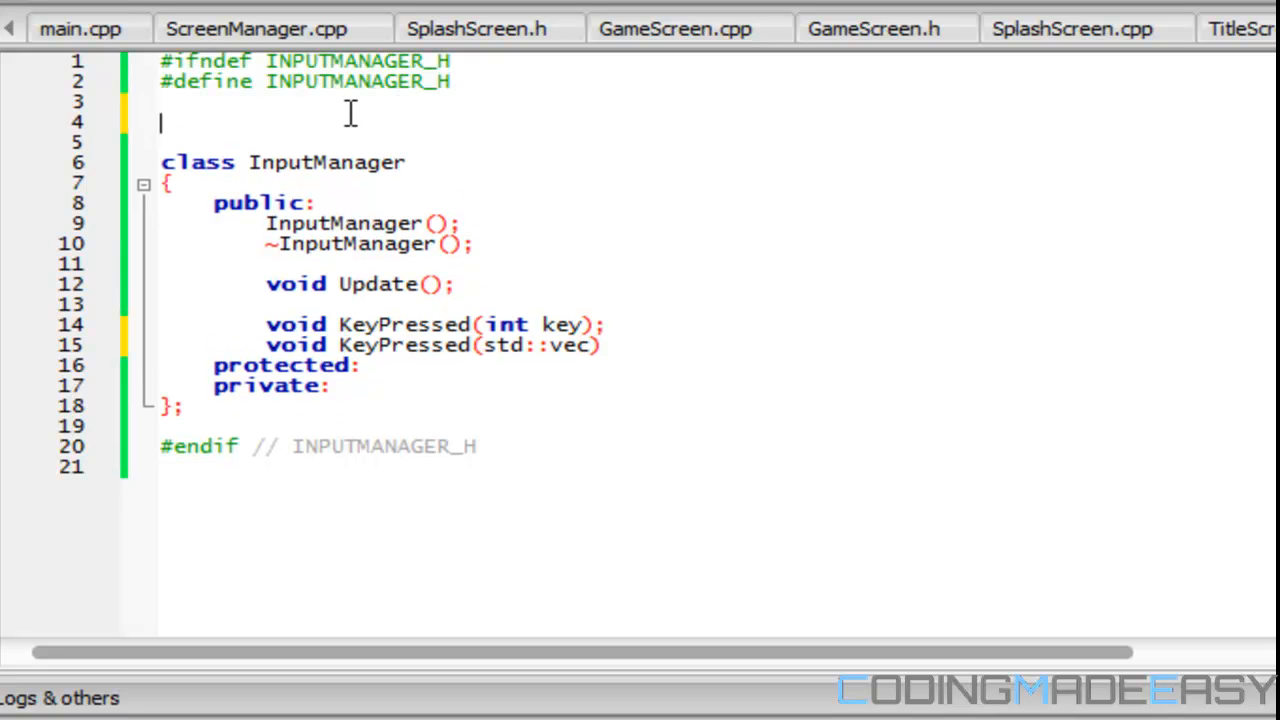
# - Add #include <vector> and finish the KeyPressed(std::vector<int> keys); declaration
pyautogui.write('#include<vec')
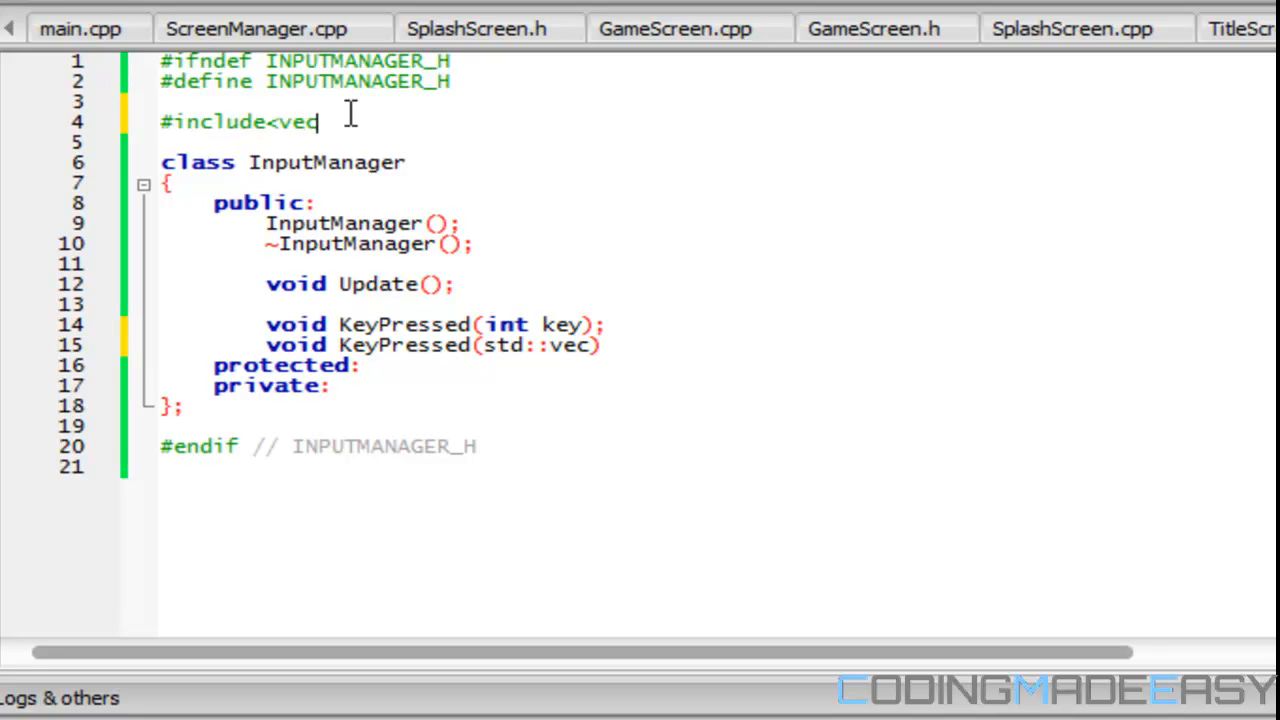
pyautogui.write('tor>')
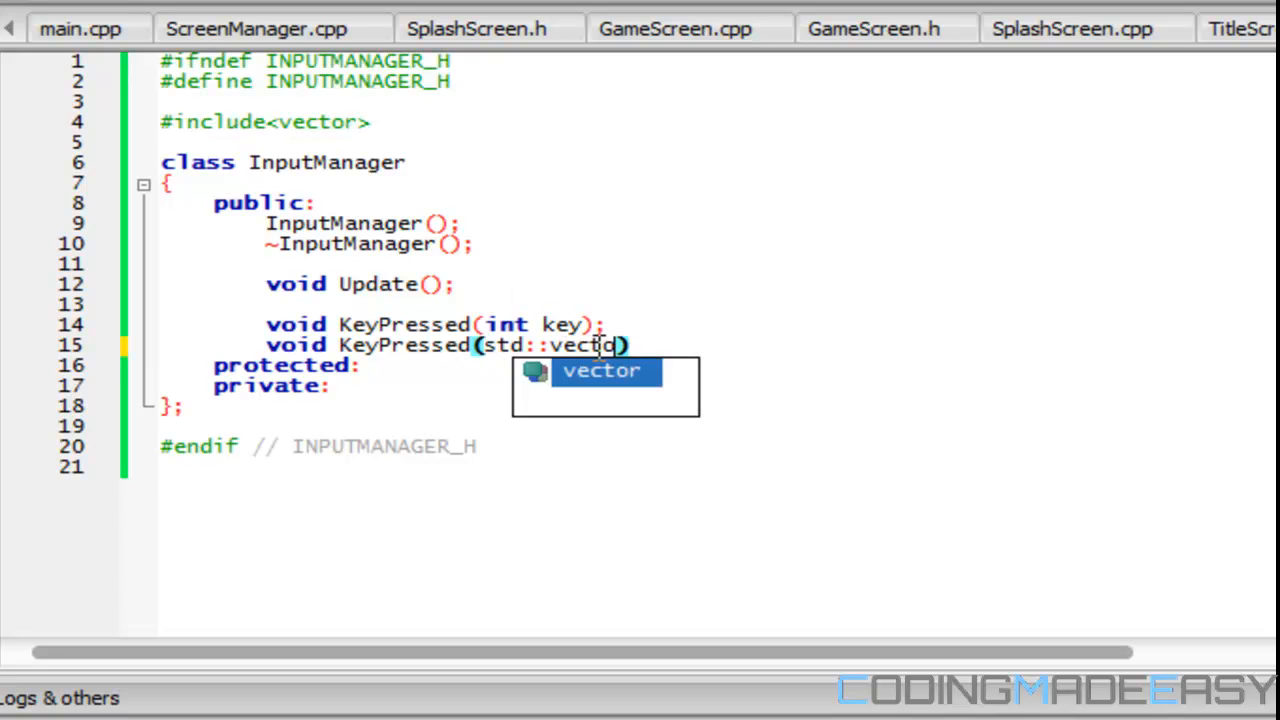
pyautogui.write('<u')
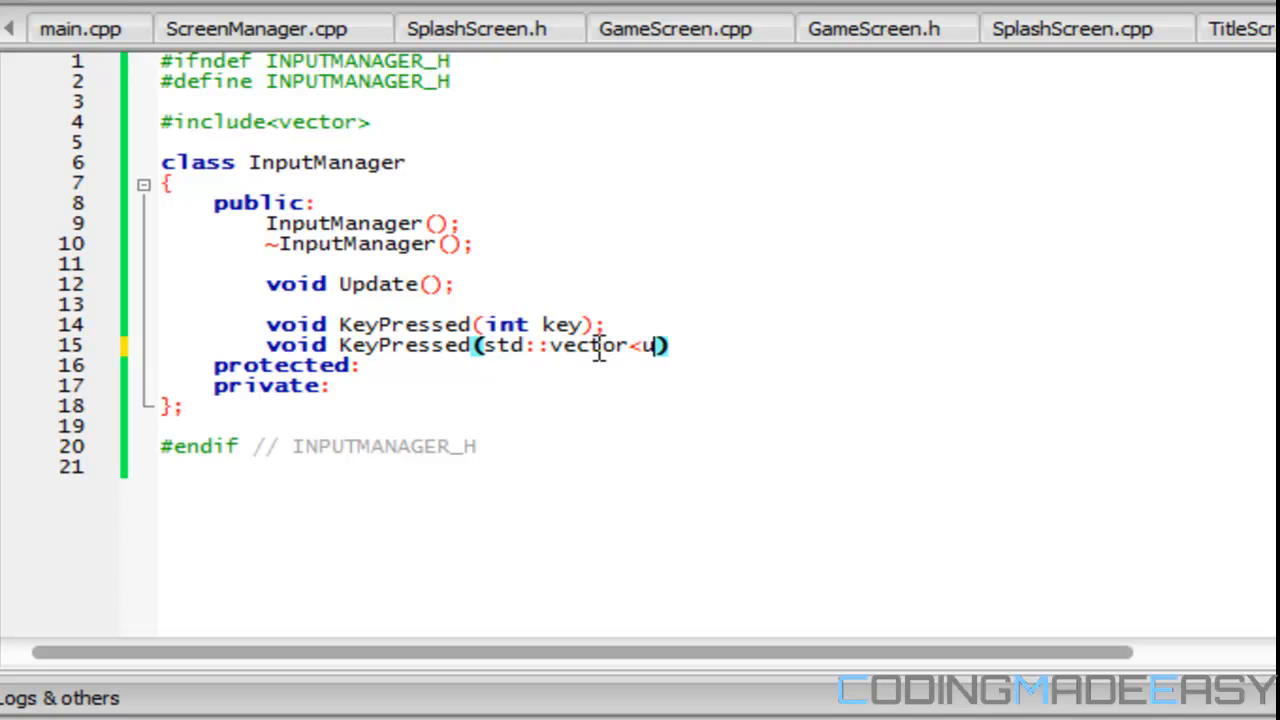
pyautogui.write('int> k')
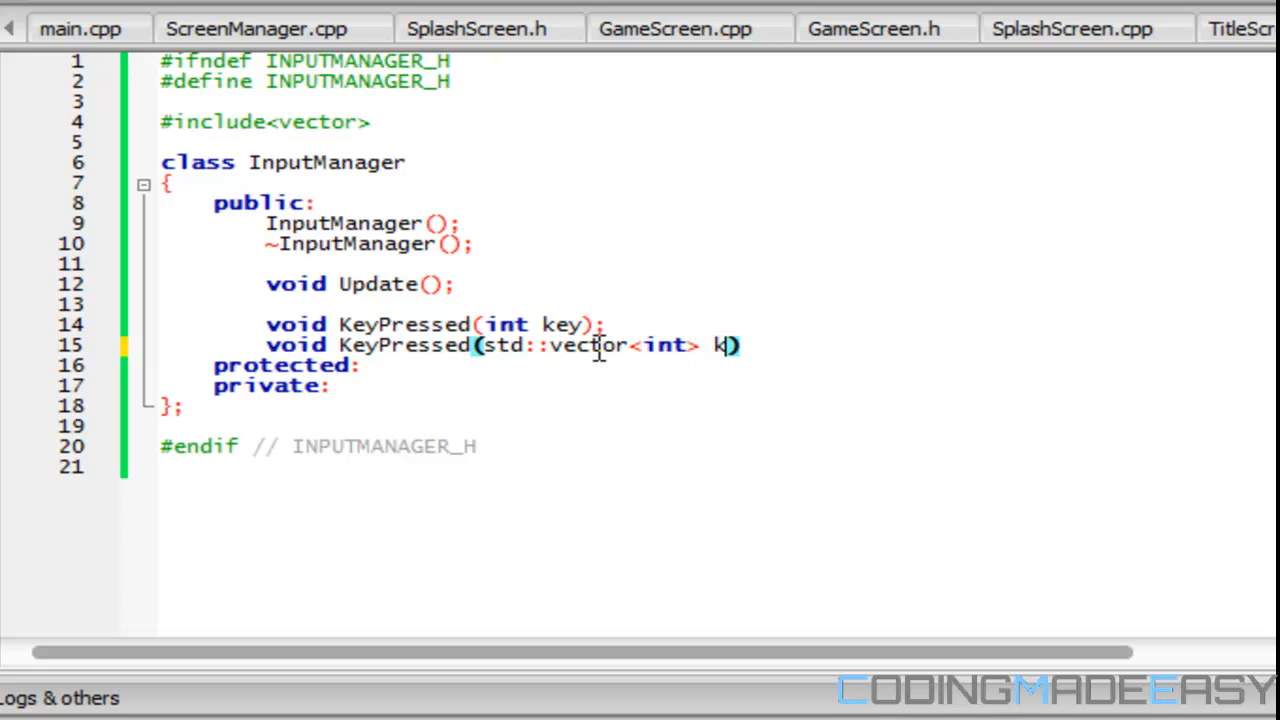
pyautogui.write('eys)]')
pyautogui.write('void KeyReleased(int ')
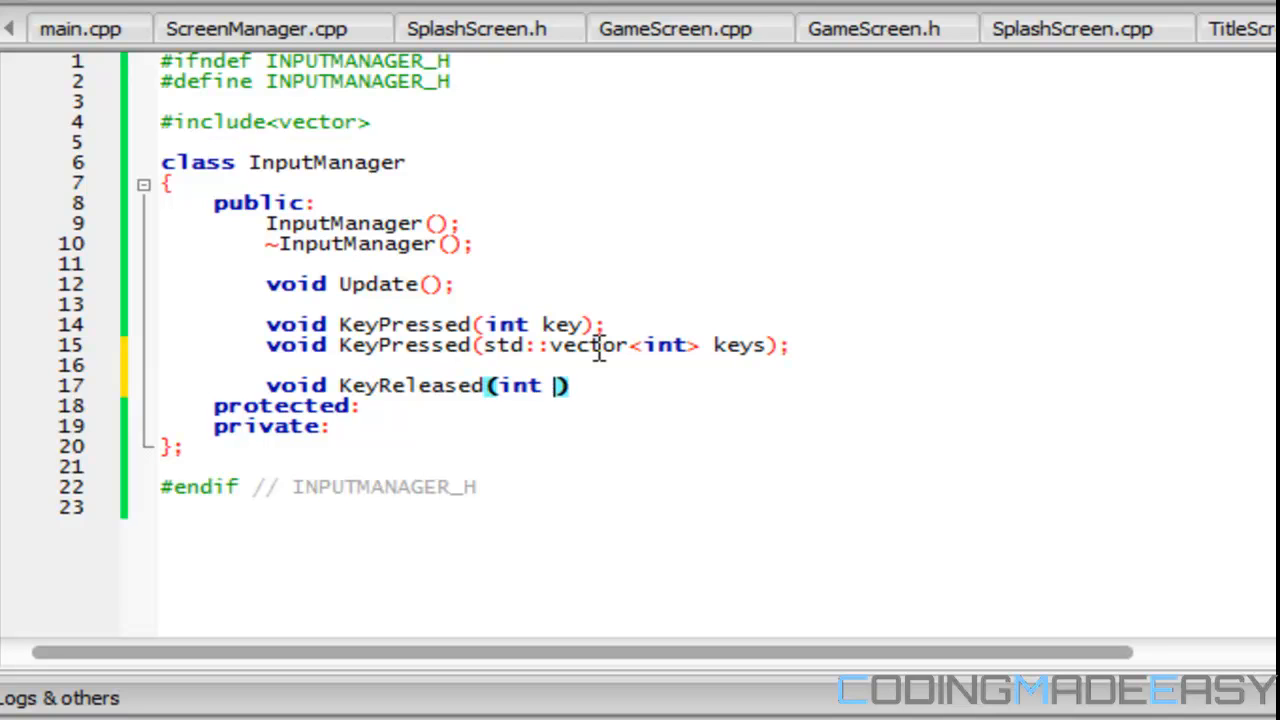
# - Declare KeyReleased(int key) and KeyReleased(std::vector<int> keys) overloads
pyautogui.write('key')
pyautogui.write('void Ky')
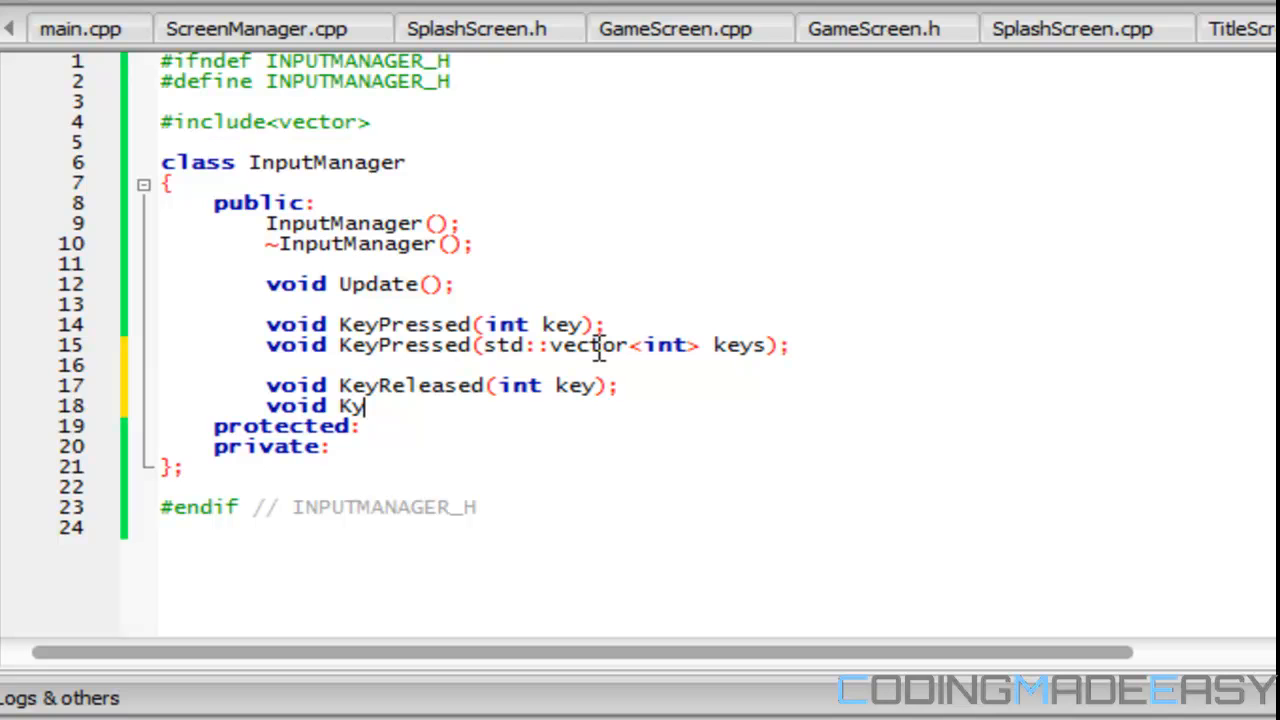
pyautogui.write('eyR')
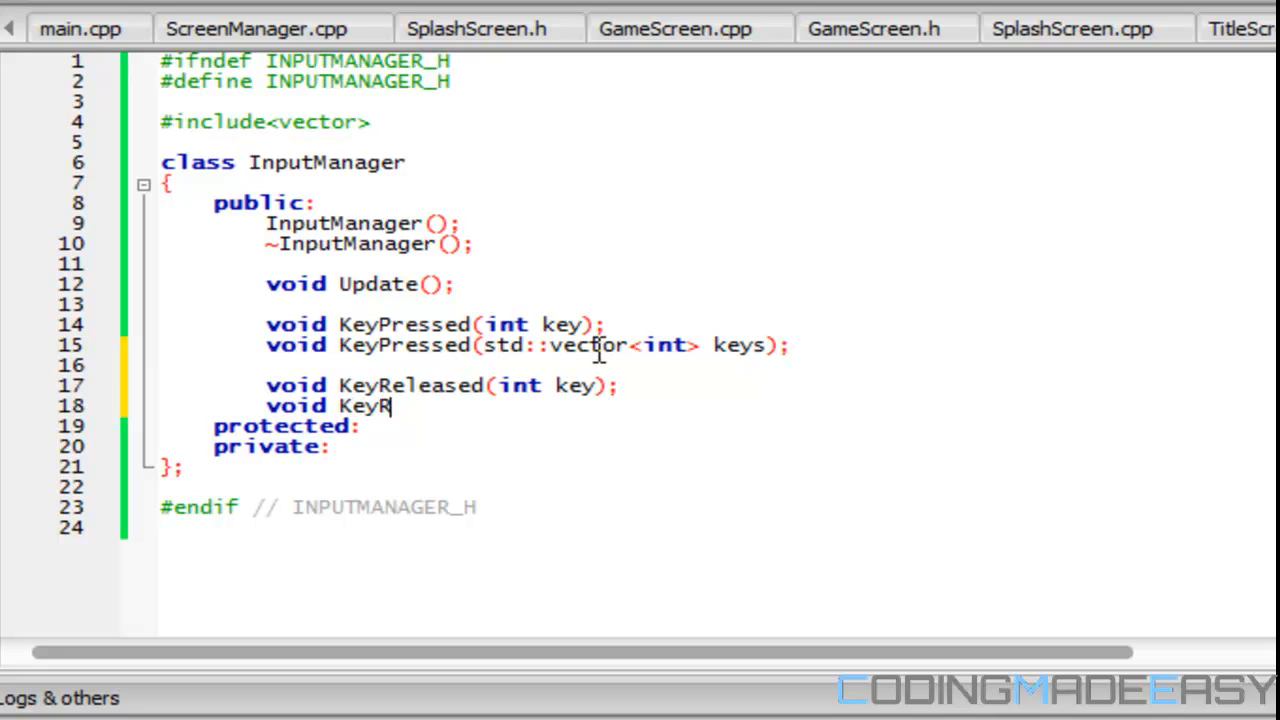
pyautogui.write('eleased(int key)')
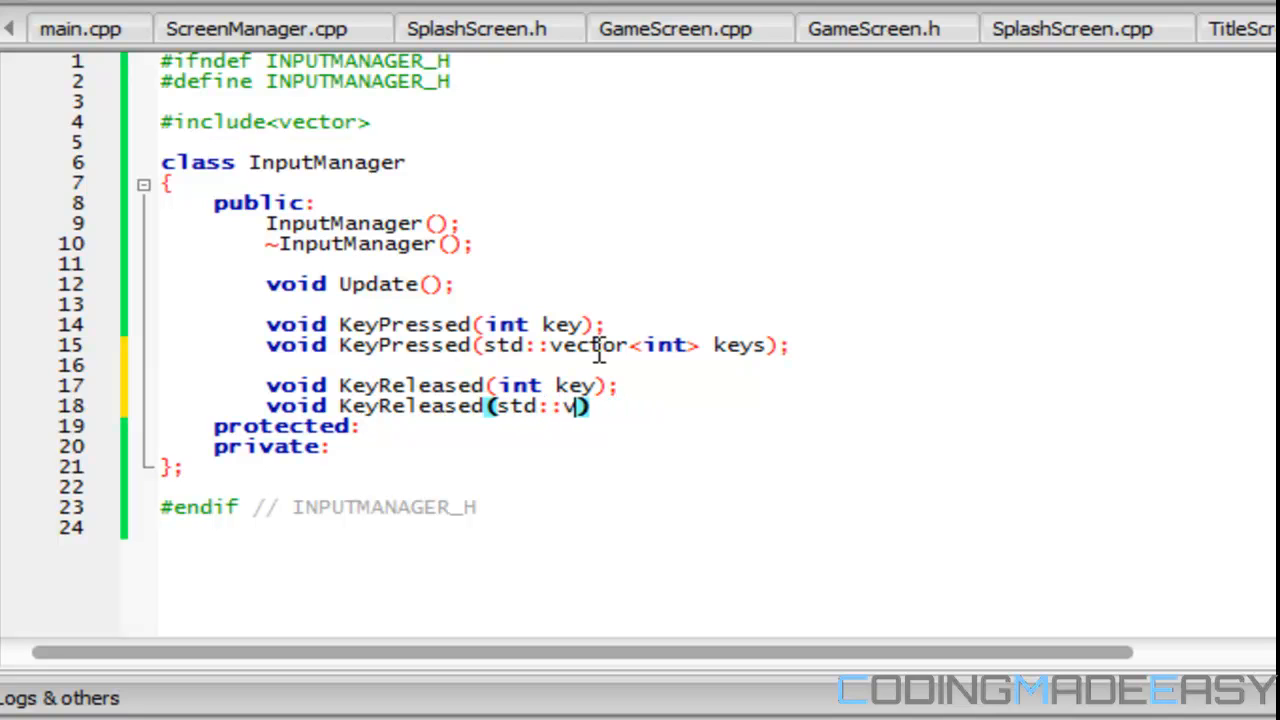
pyautogui.write('ector<int> keys')
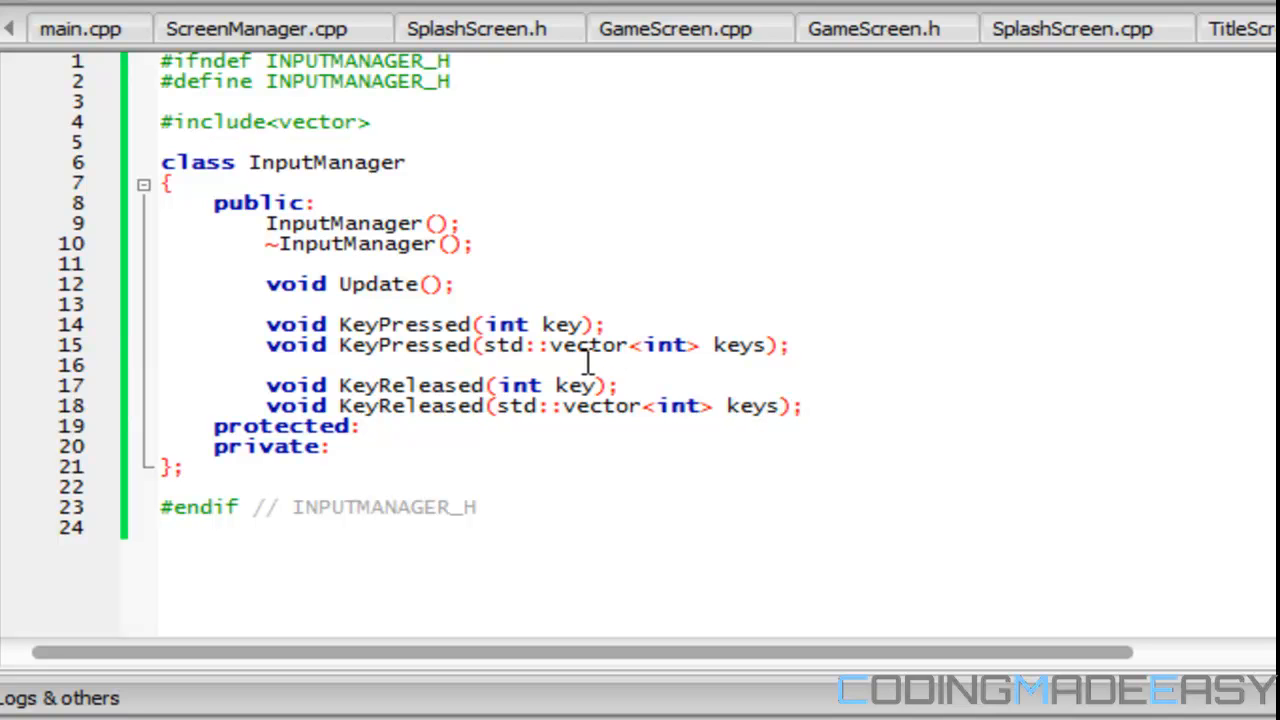
pyautogui.moveTo(492, 96)
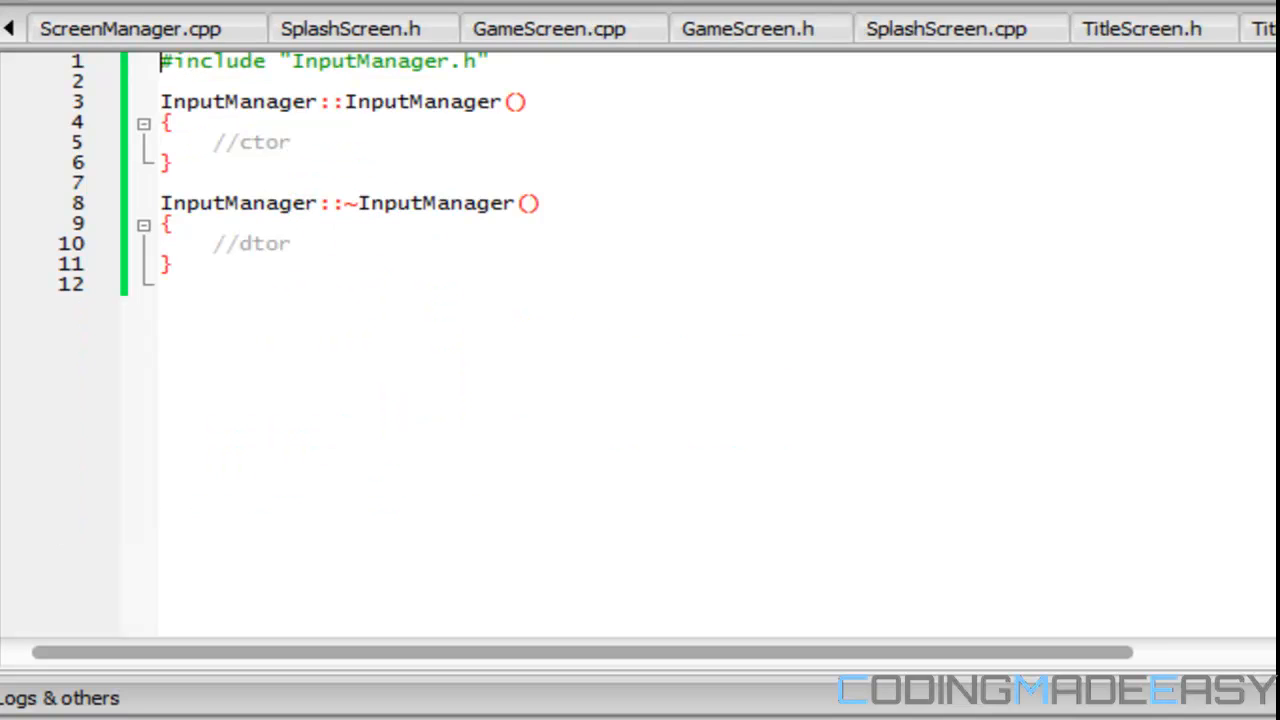
# - Define void InputManager::KeyPressed(int key) in the source with braces and an empty if()
pyautogui.write('voi')
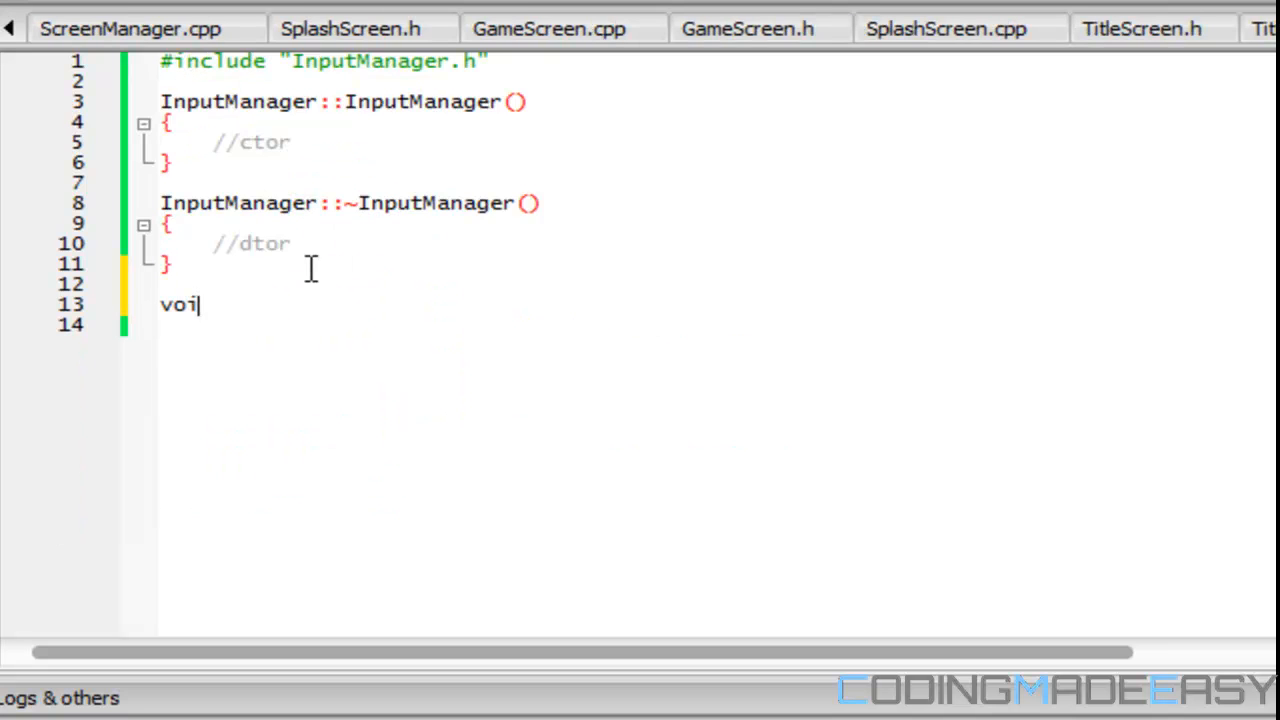
pyautogui.write('d InputMana')
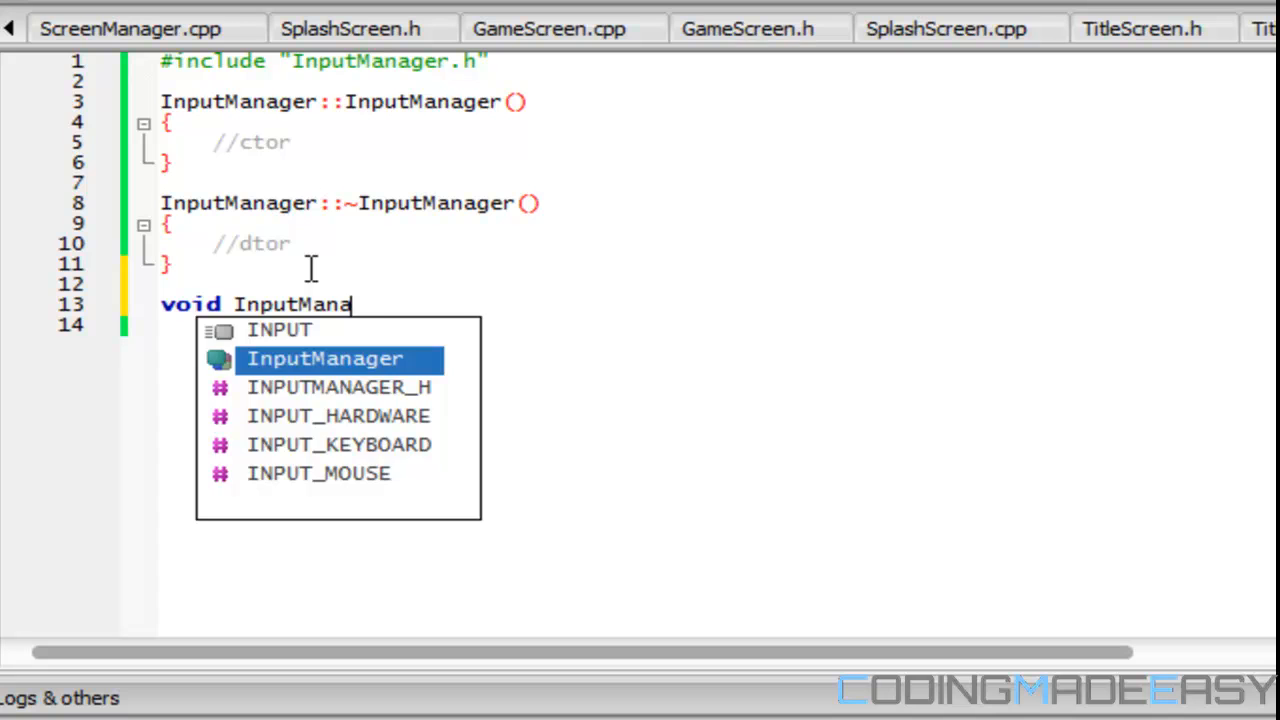
pyautogui.write('ger::Update(')
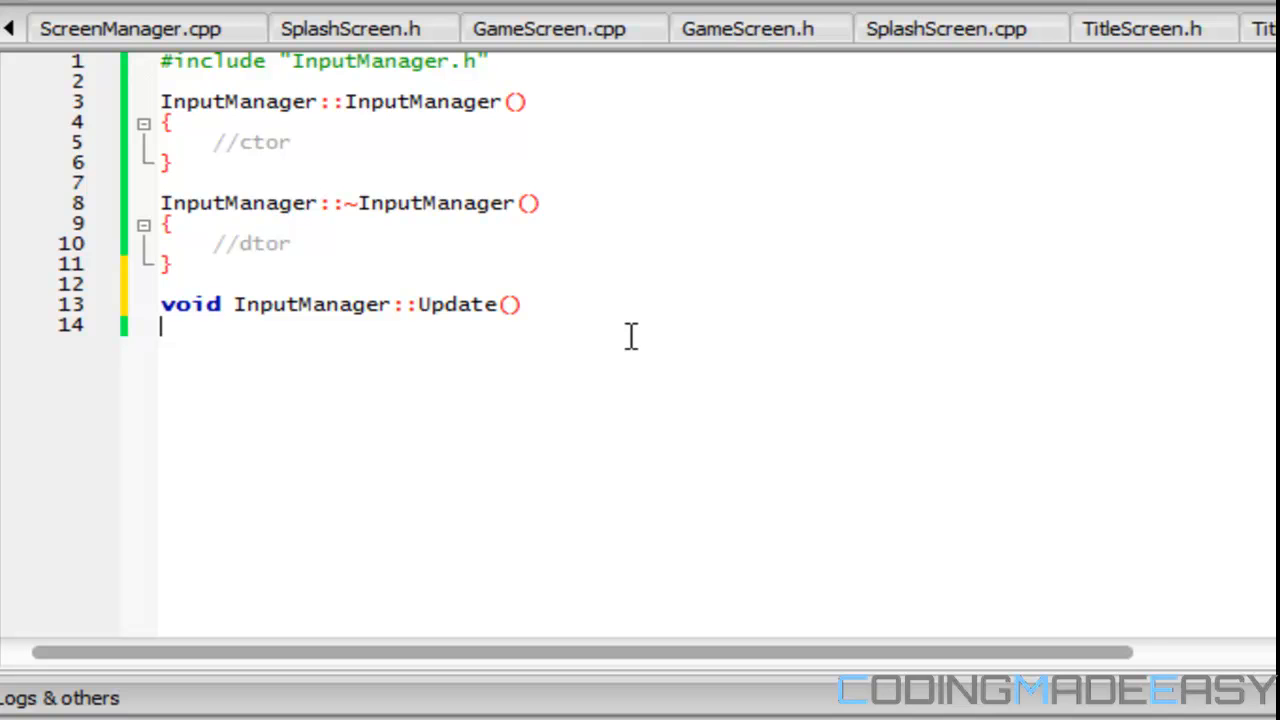
pyautogui.moveTo(574, 318)
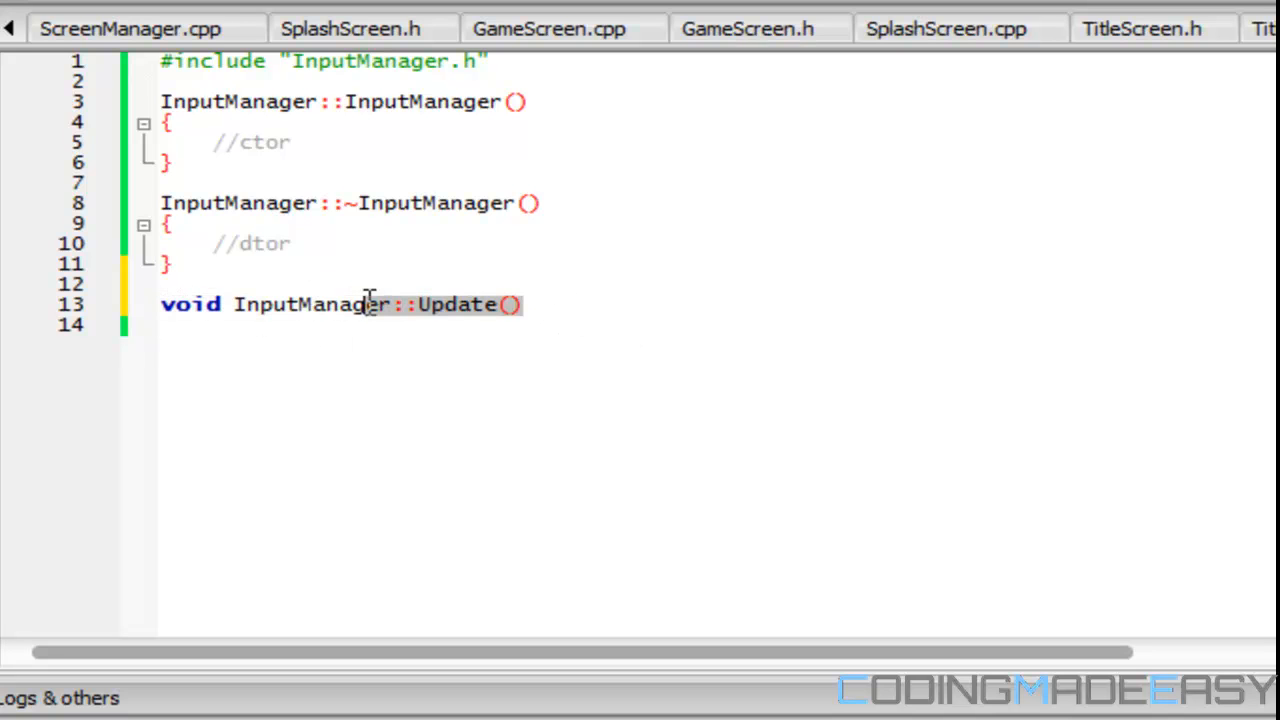
pyautogui.write('K')
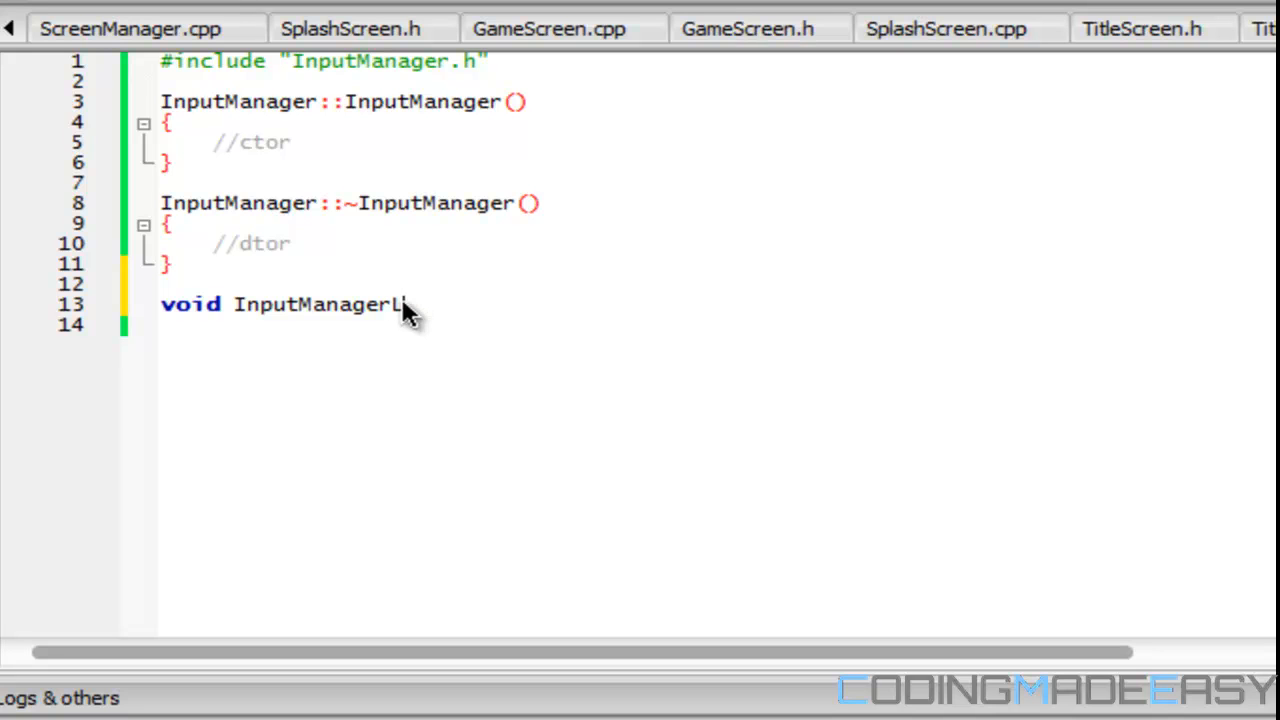
pyautogui.write('::Ke')
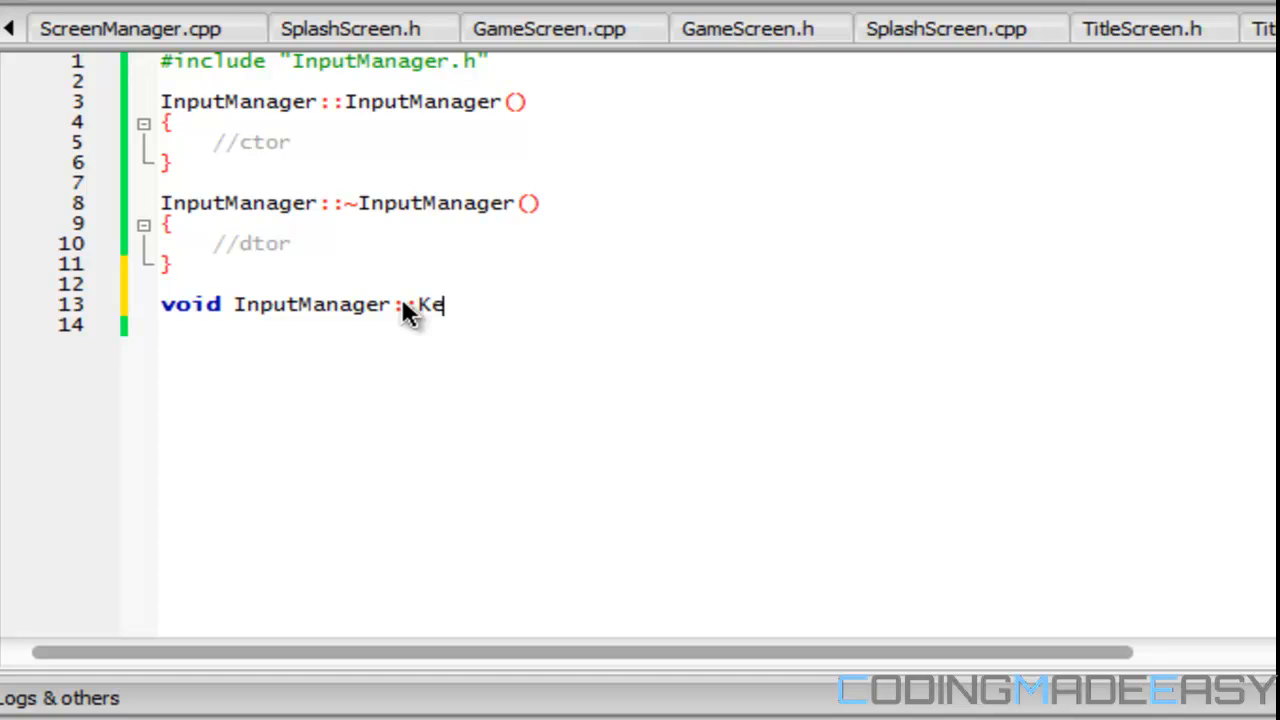
pyautogui.write('yPressed(int')
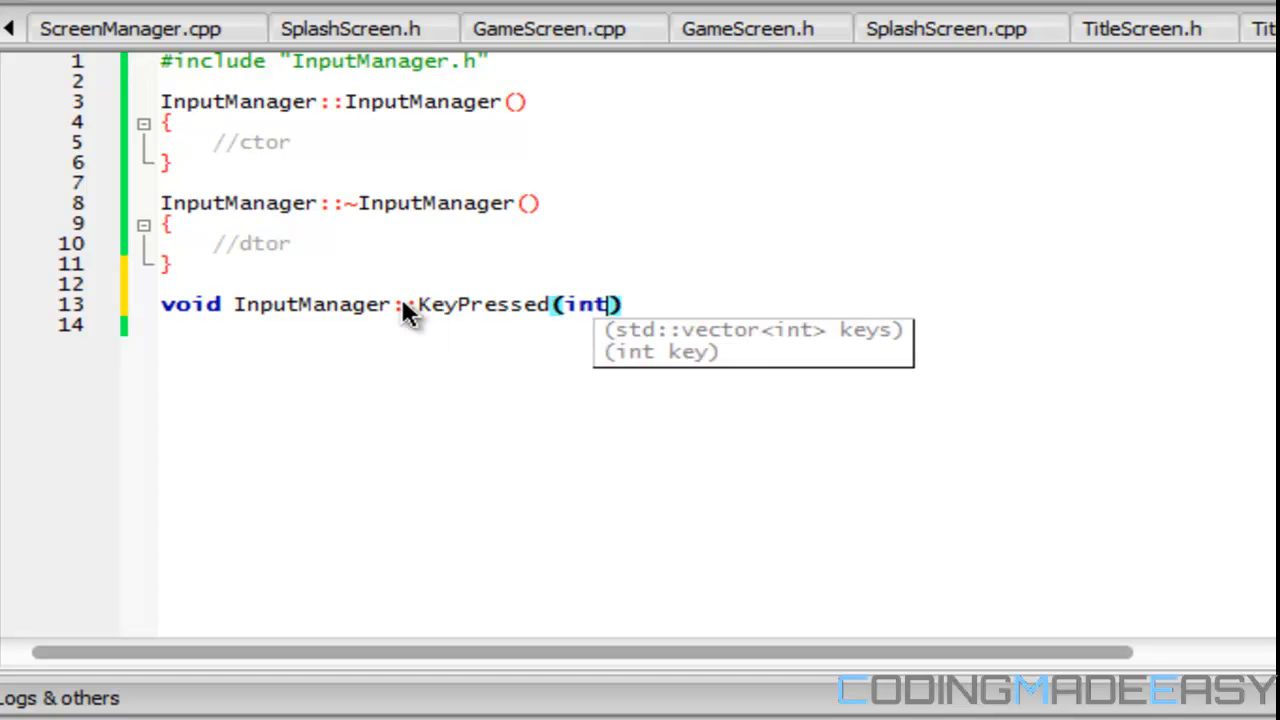
pyautogui.write('key)')
pyautogui.click(428, 326)
pyautogui.write('{')
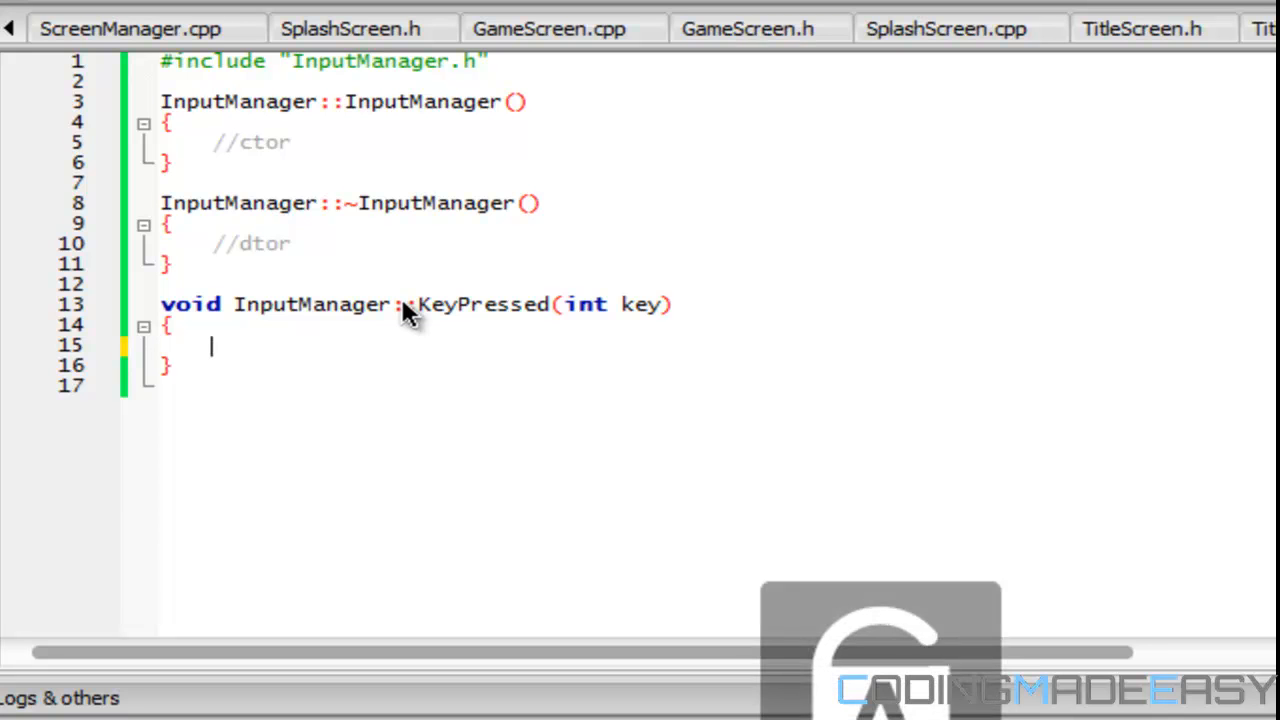
pyautogui.write('if(')
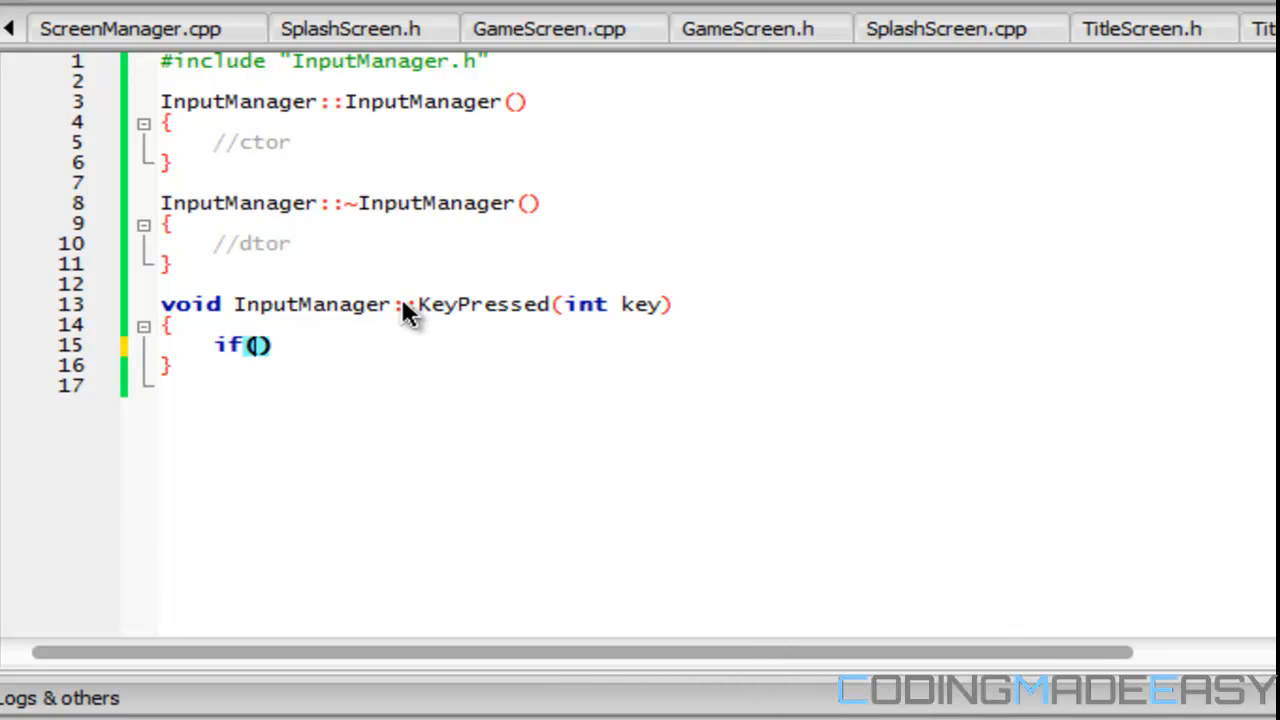
pyautogui.moveTo(830, 388)
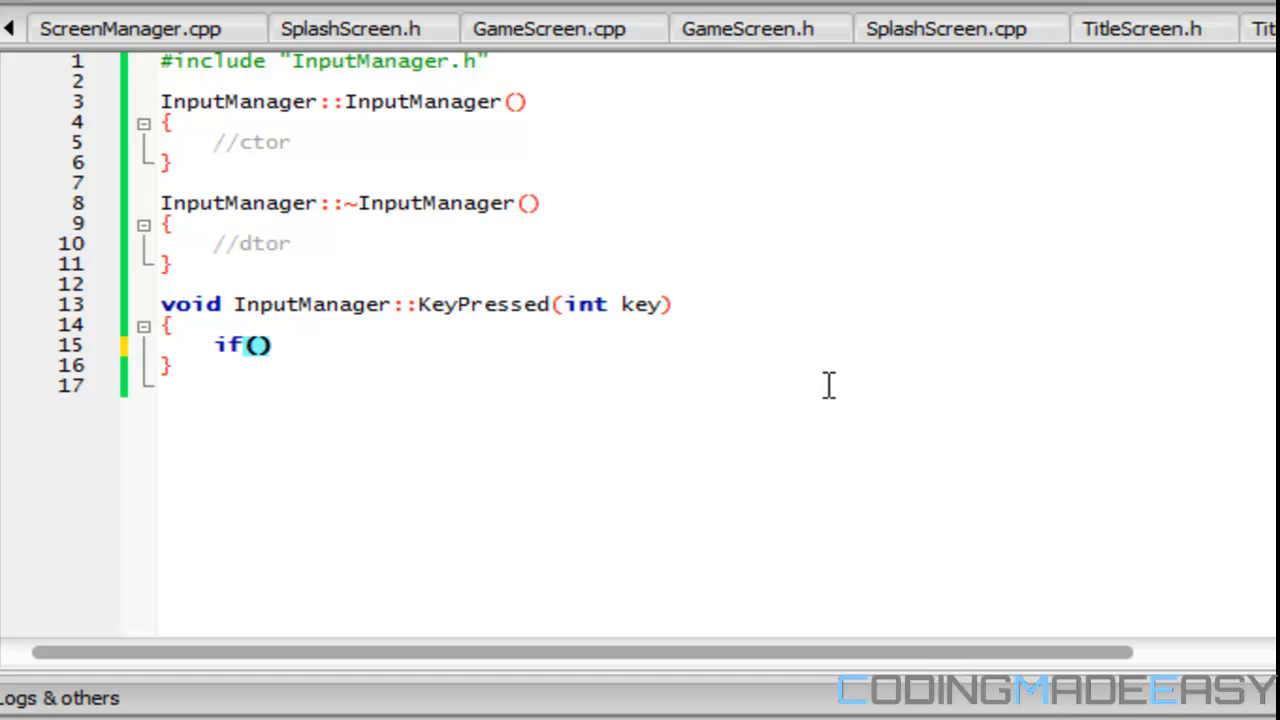
pyautogui.moveTo(860, 56)
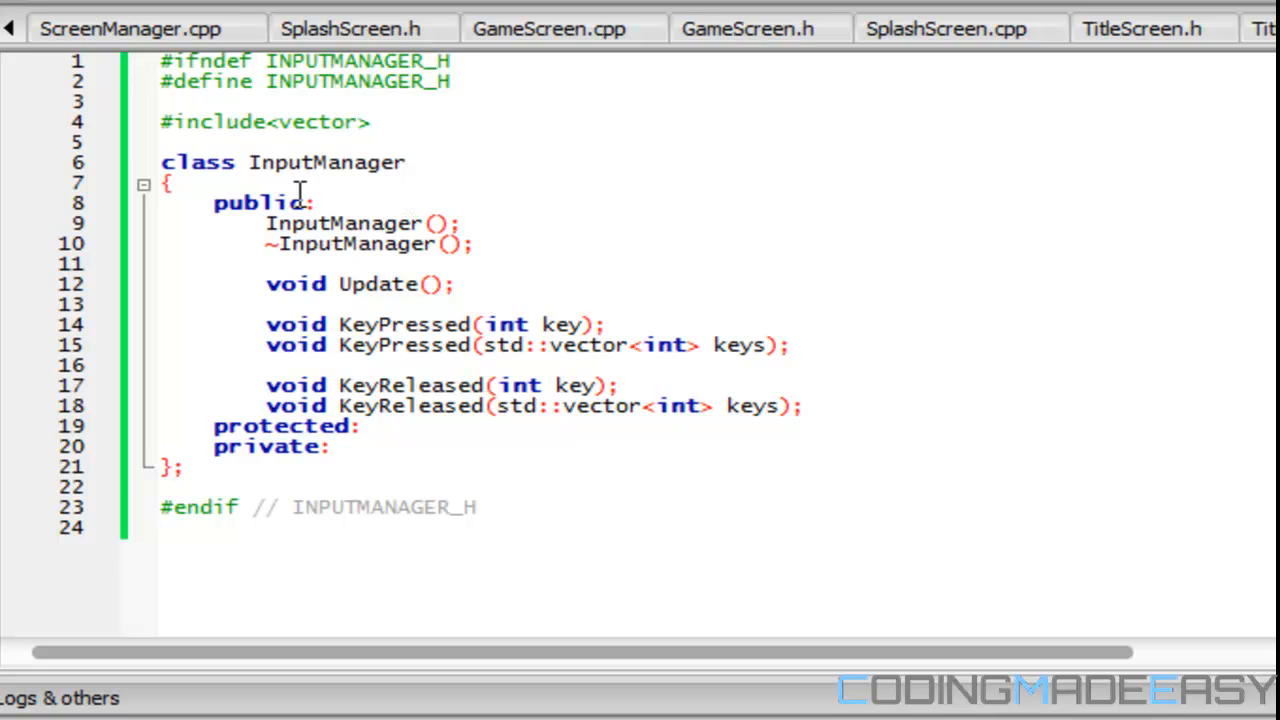
# - Add a private sf::Event event; member to InputManager.h
pyautogui.write('A')
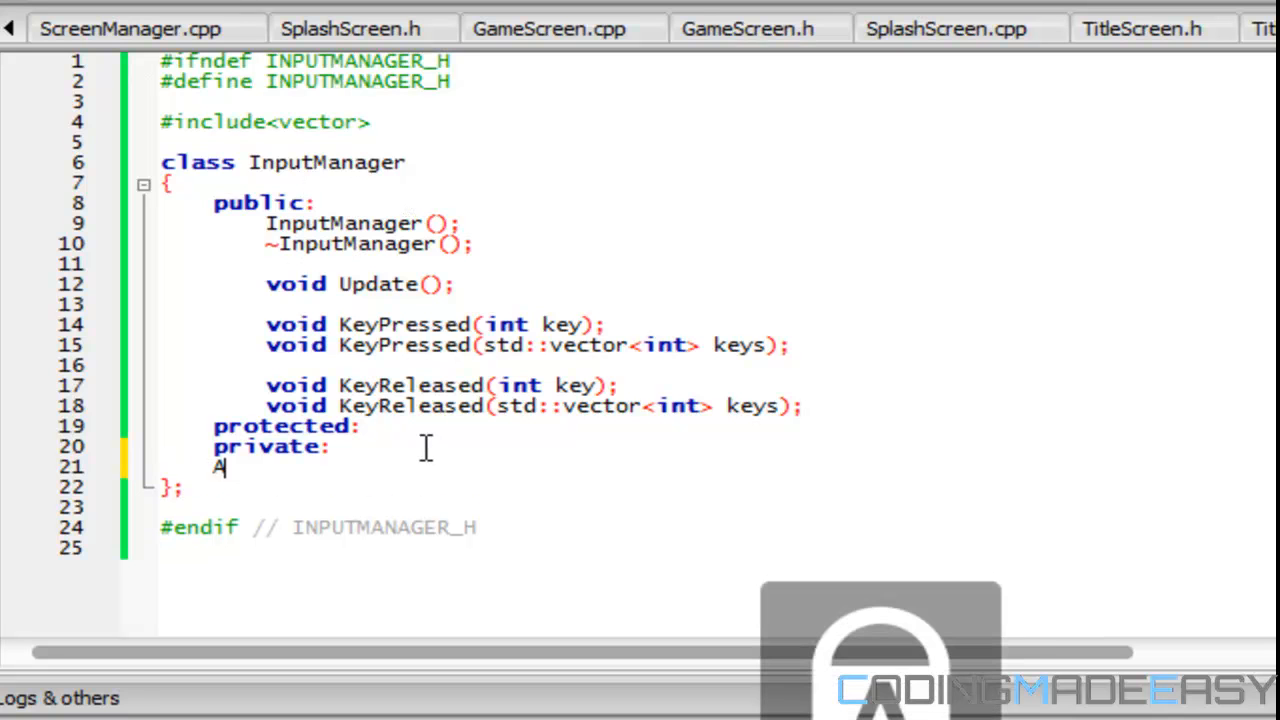
pyautogui.press('Backspace')
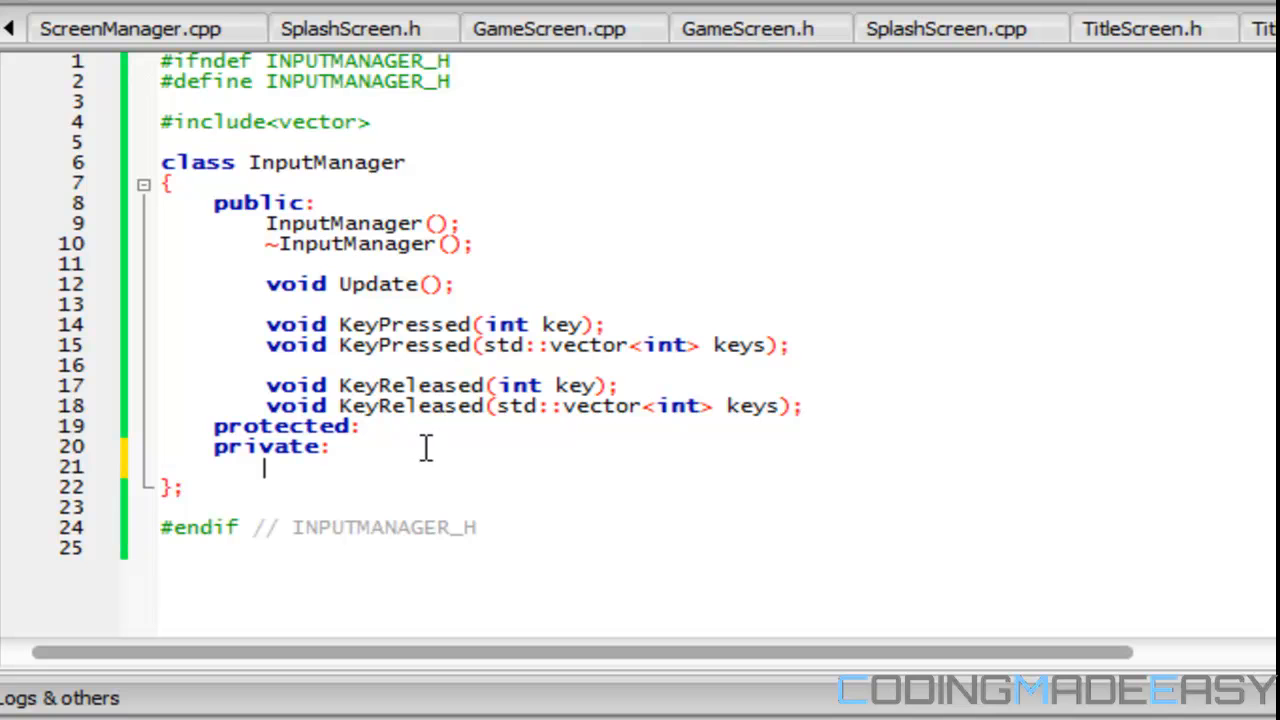
pyautogui.write('ALL')
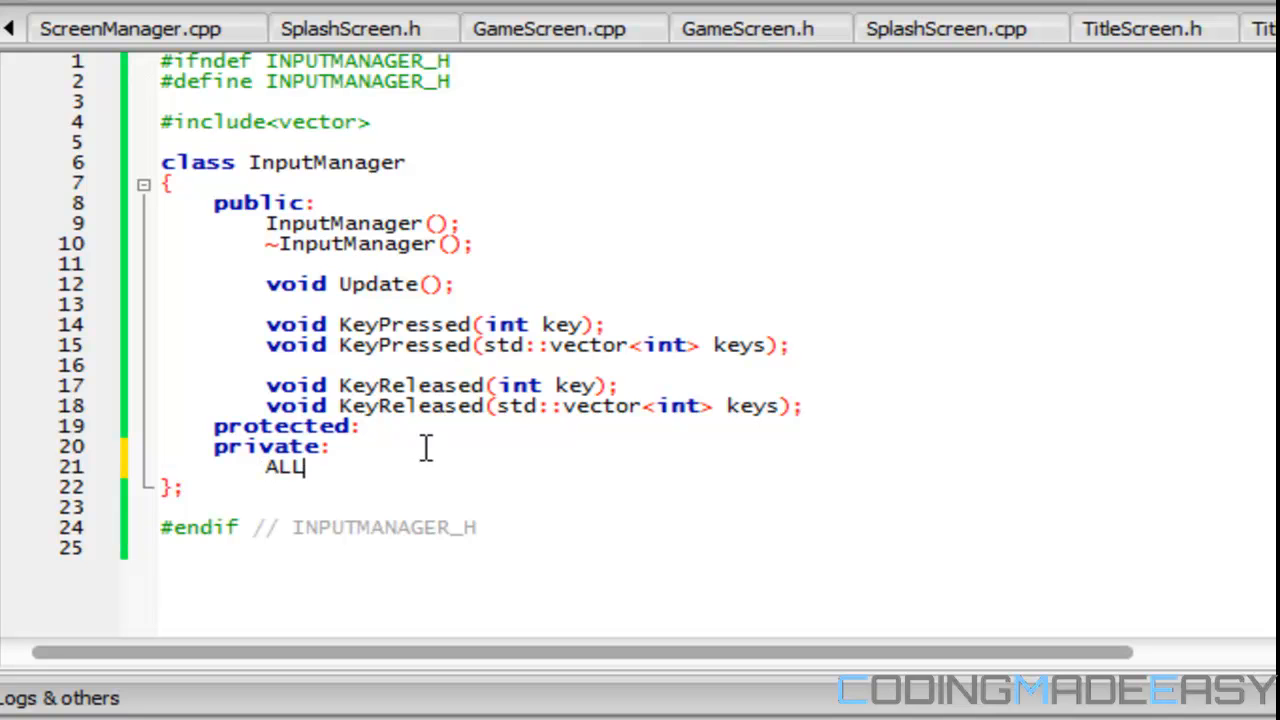
pyautogui.write('EGR')
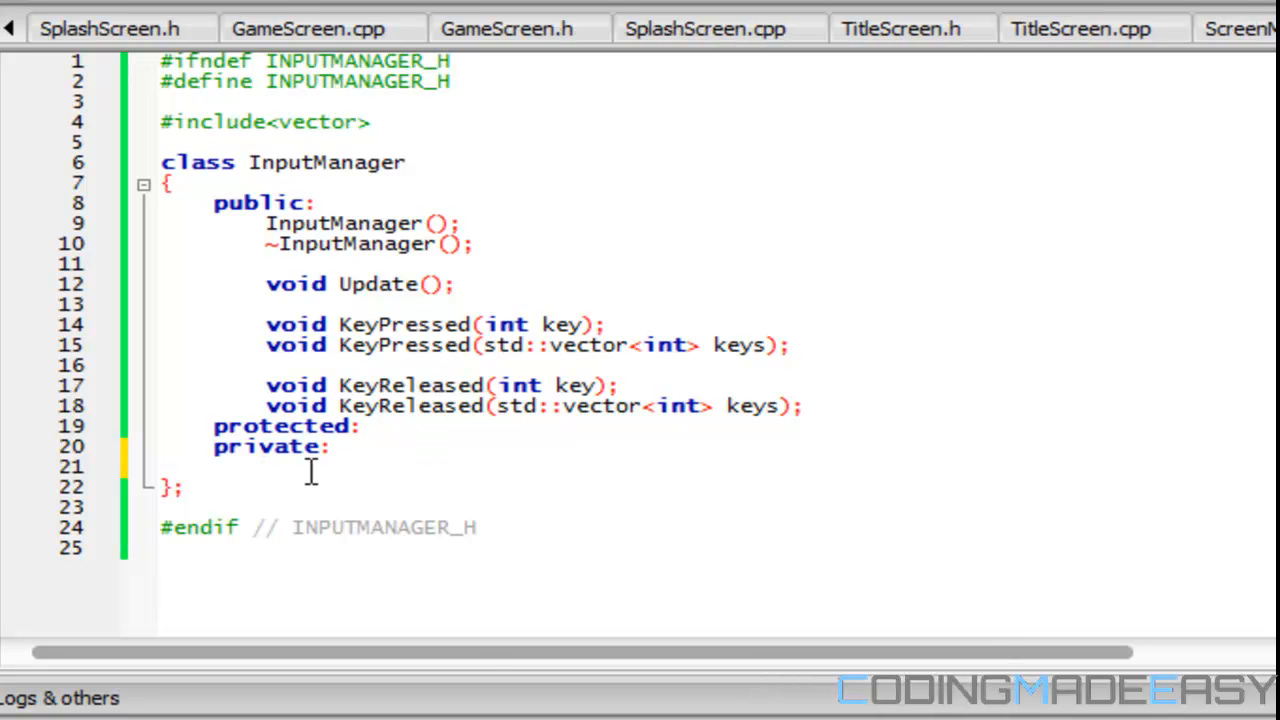
pyautogui.write('sf::Eve')
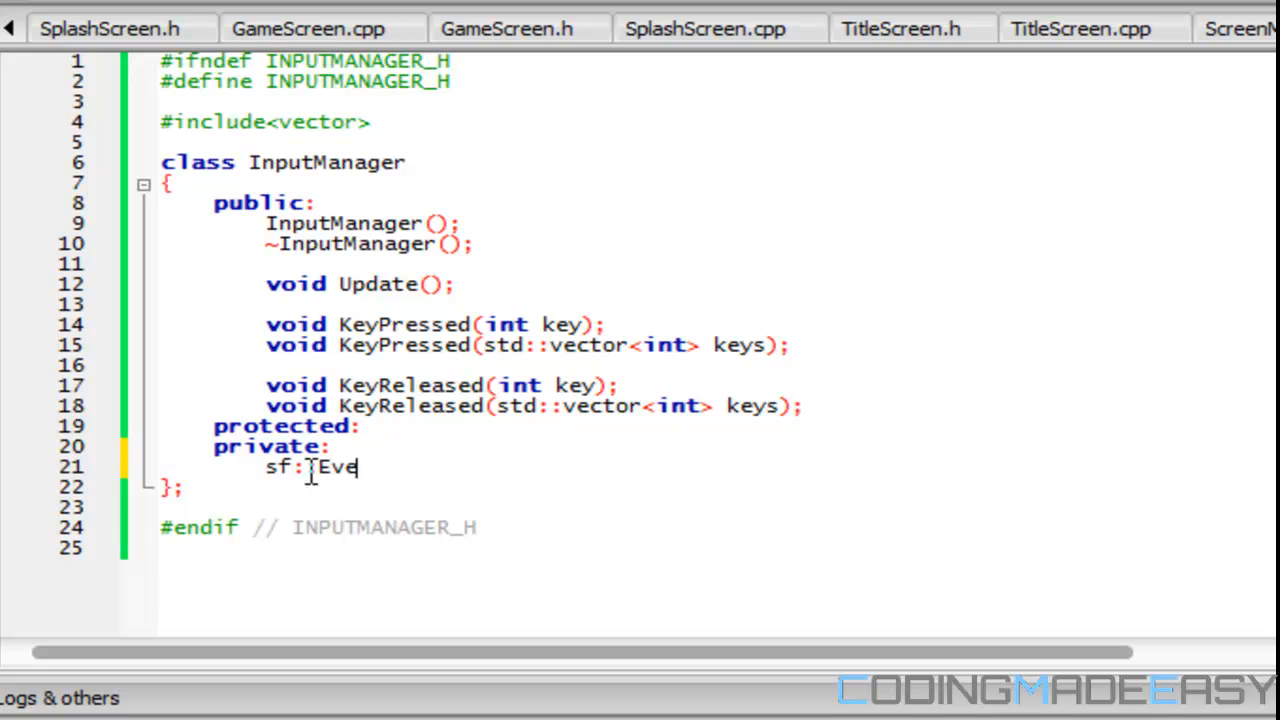
pyautogui.write('nt event')
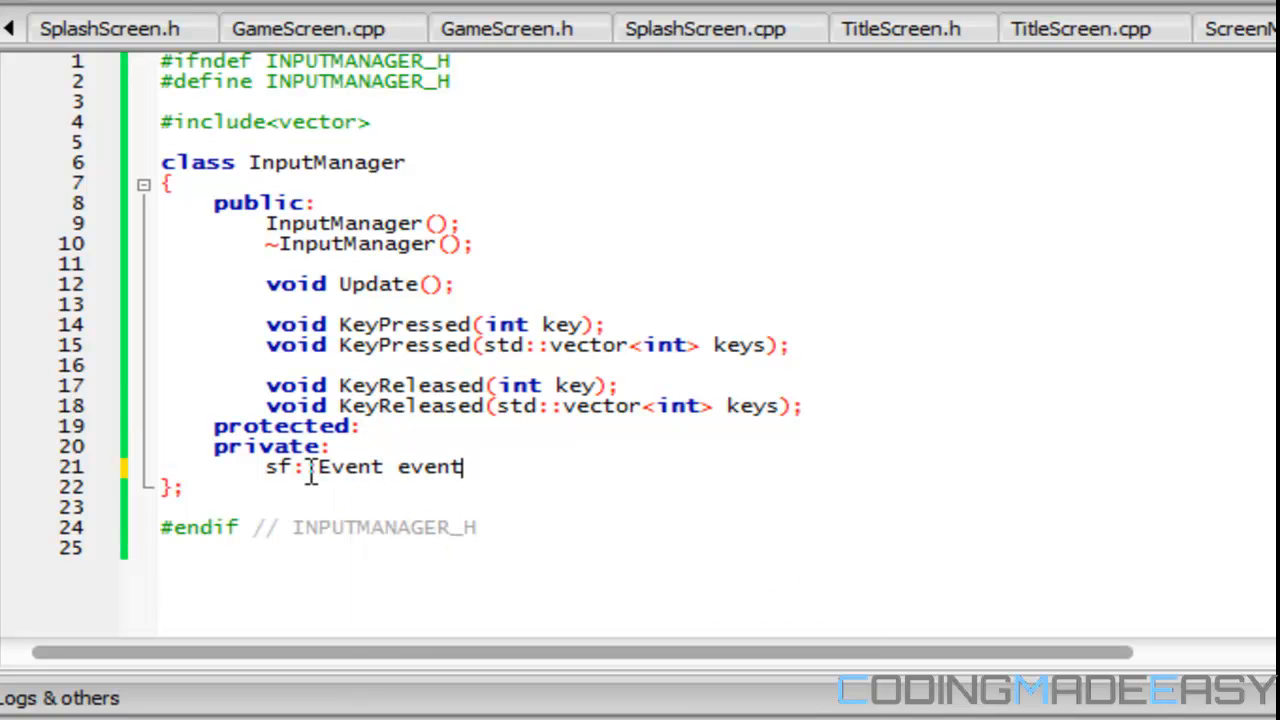
pyautogui.press('BackSpace')
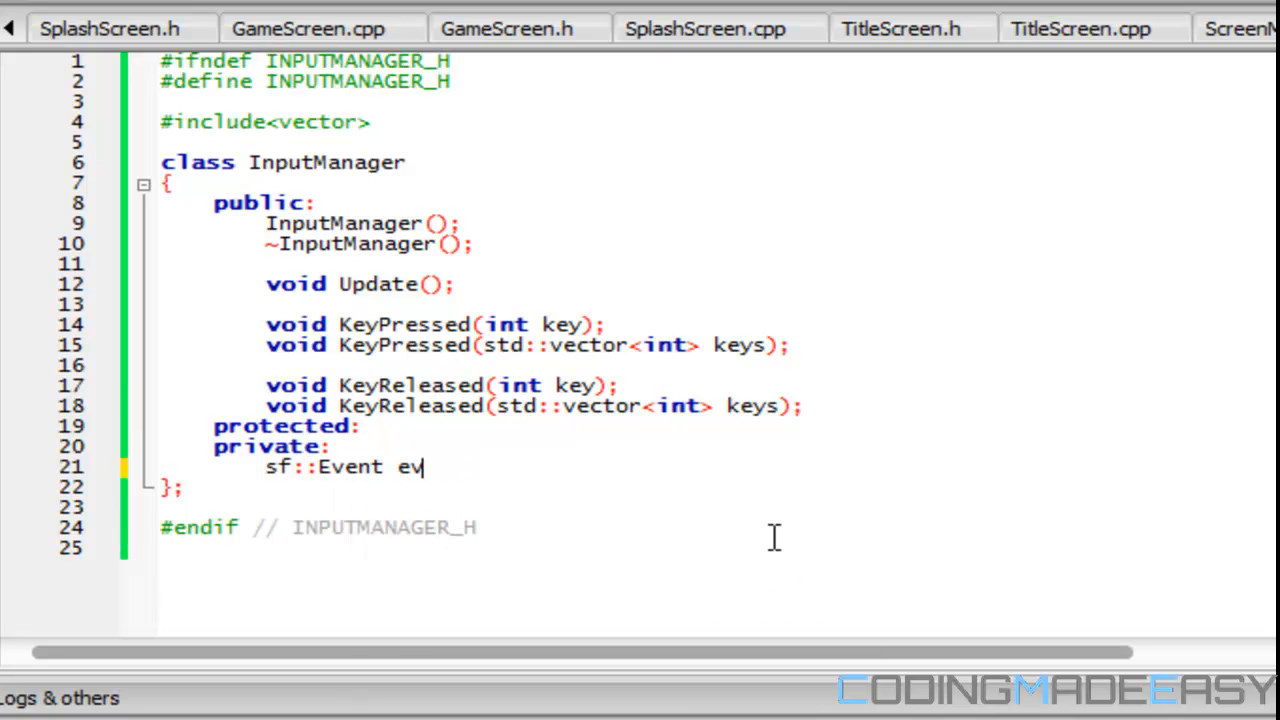
pyautogui.write('ent;')
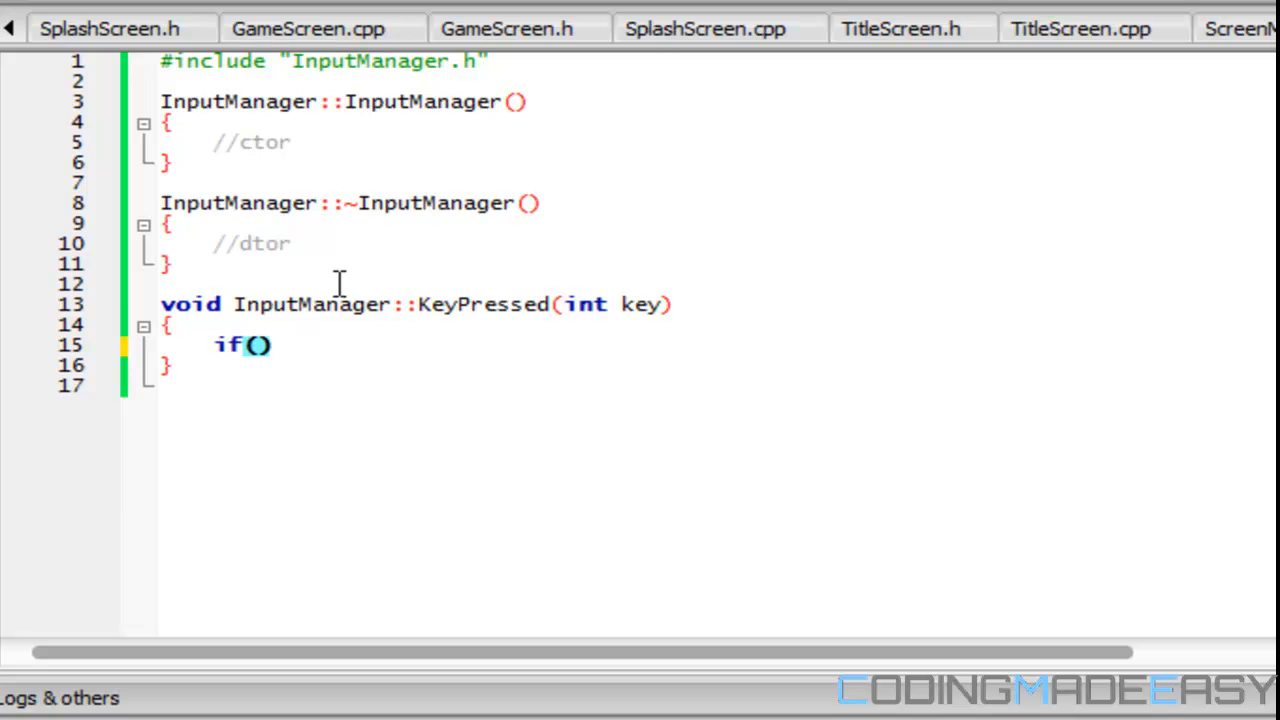
# - Define void InputManager::Update(sf::Event event) in InputManager.cpp
pyautogui.write('void')
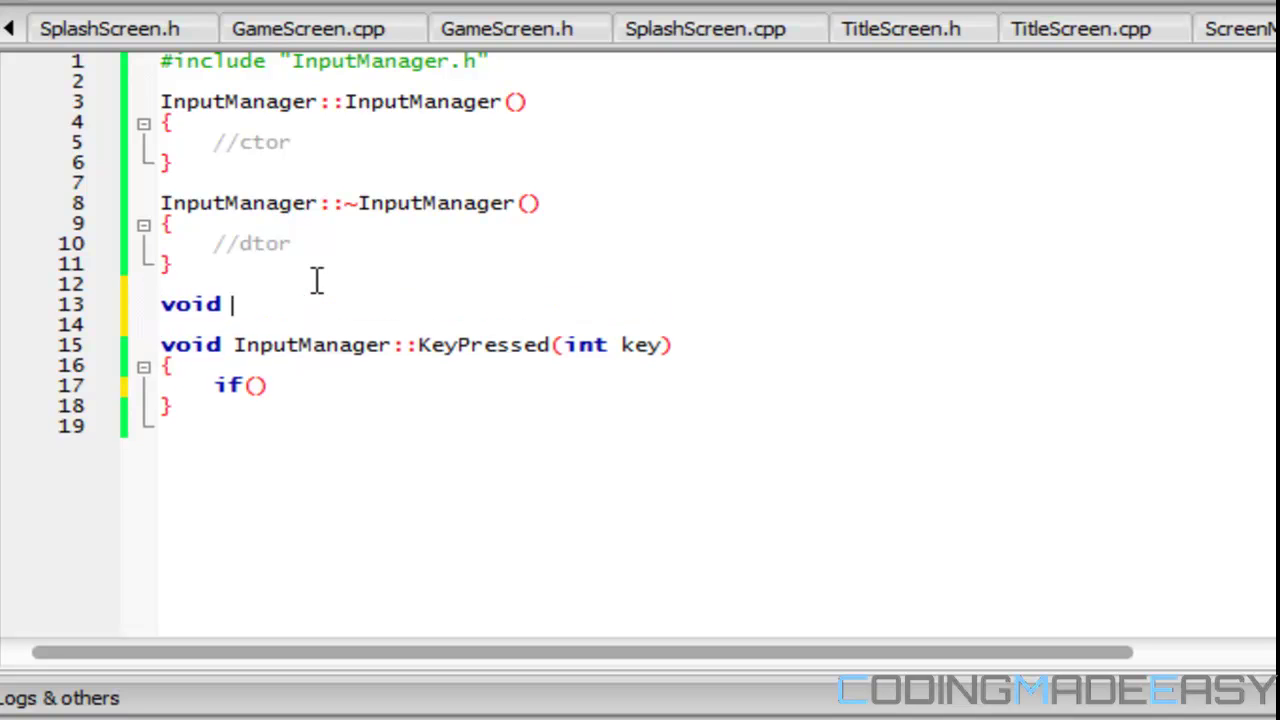
pyautogui.write('INp')
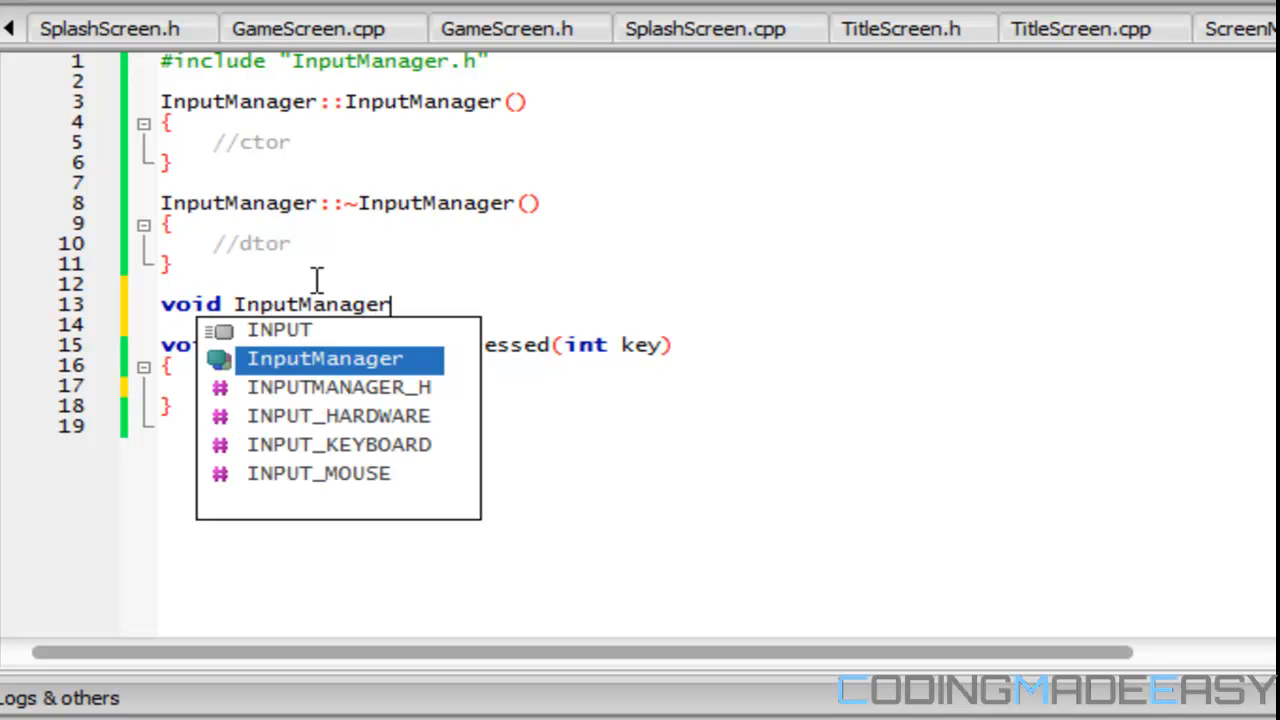
pyautogui.write('::Update()(')
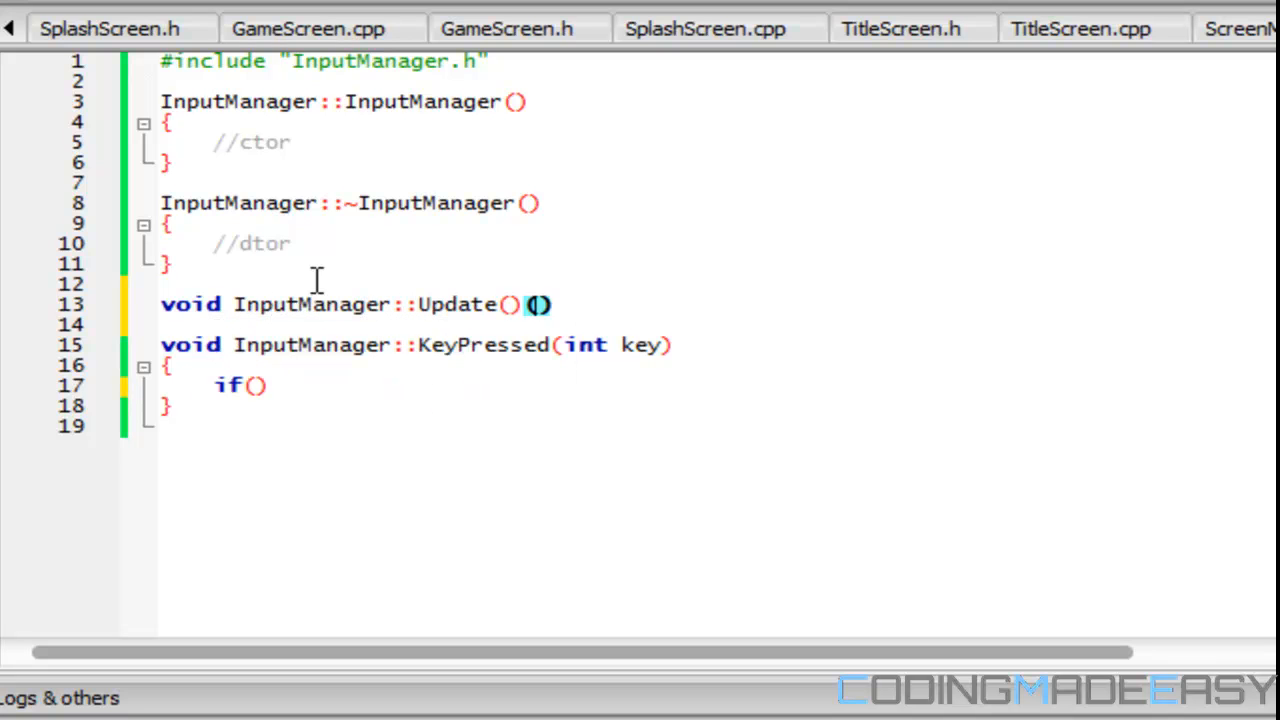
pyautogui.write('sf::')
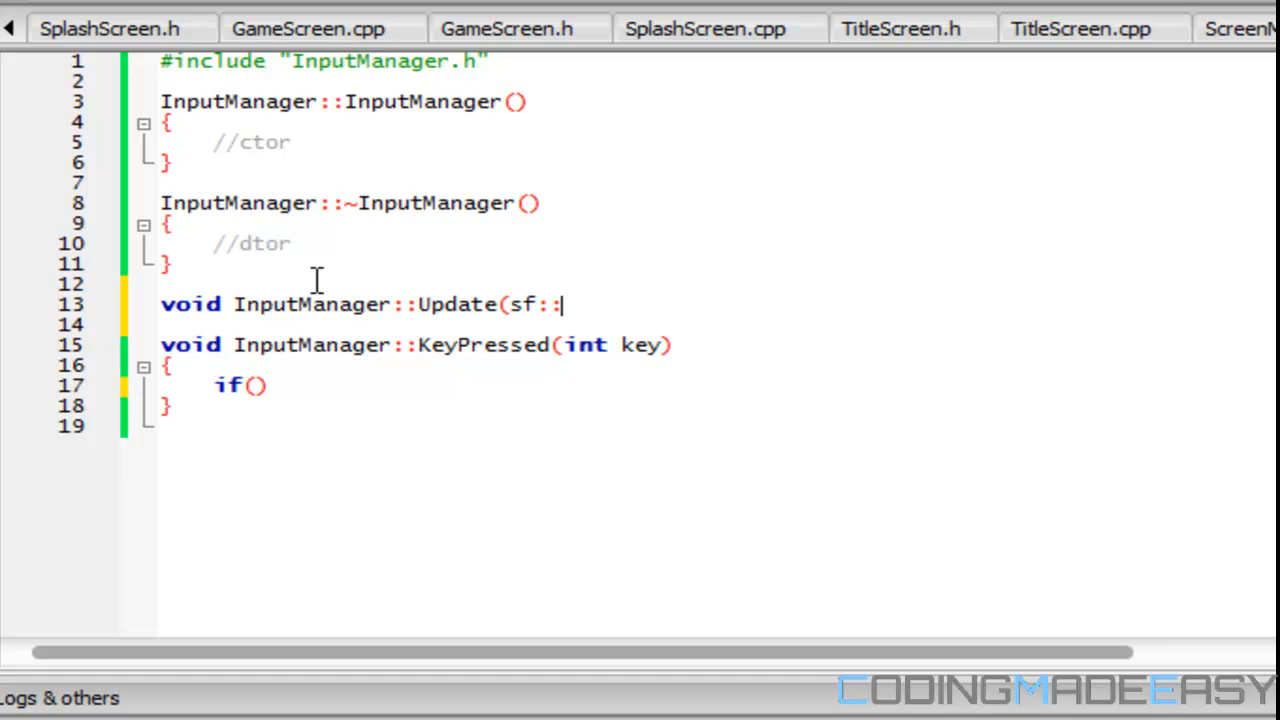
pyautogui.write('Event event)')
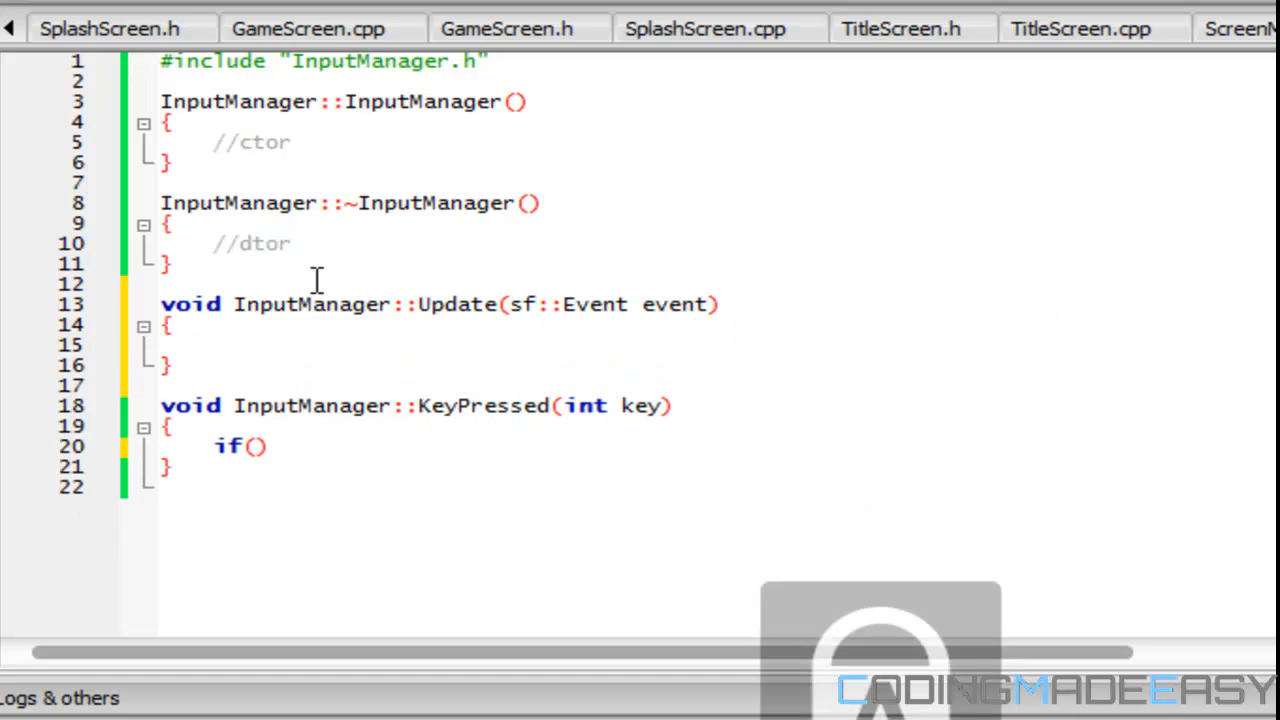
# - Store the event with this->event = event; and give the header's Update the sf::Event event parameter
pyautogui.write('e')
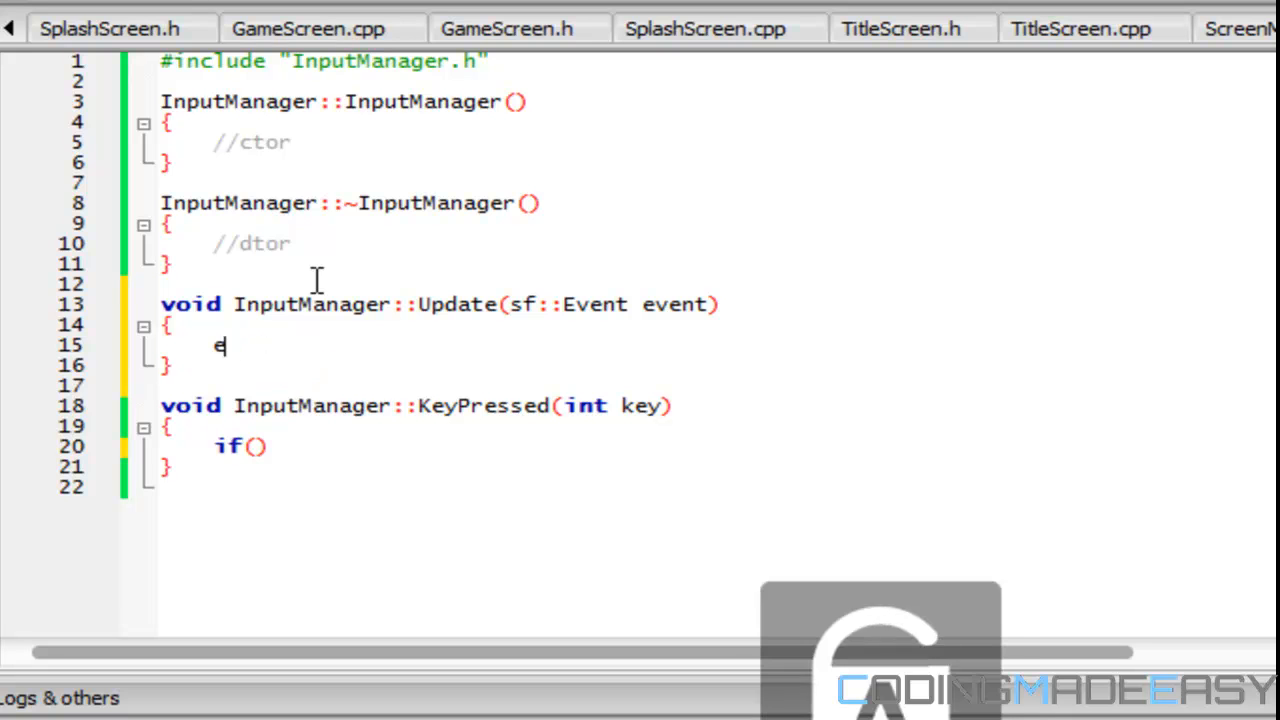
pyautogui.write('this->ev')
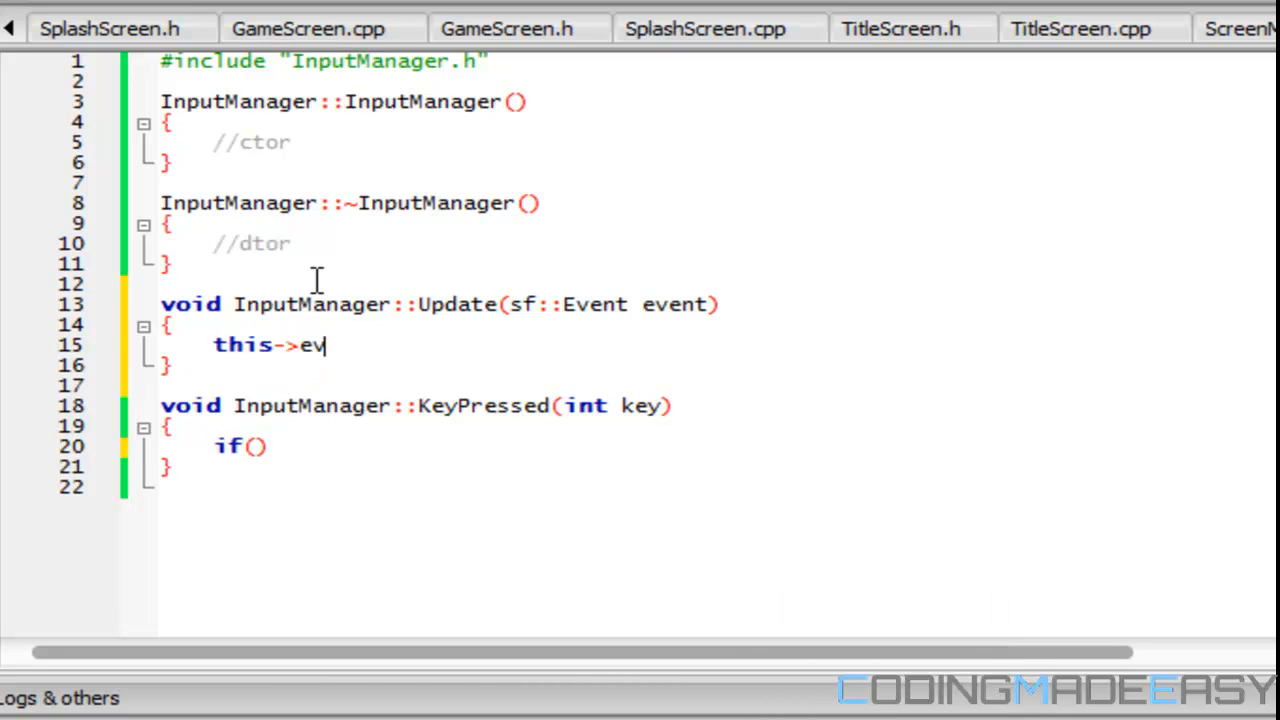
pyautogui.write('ent =')
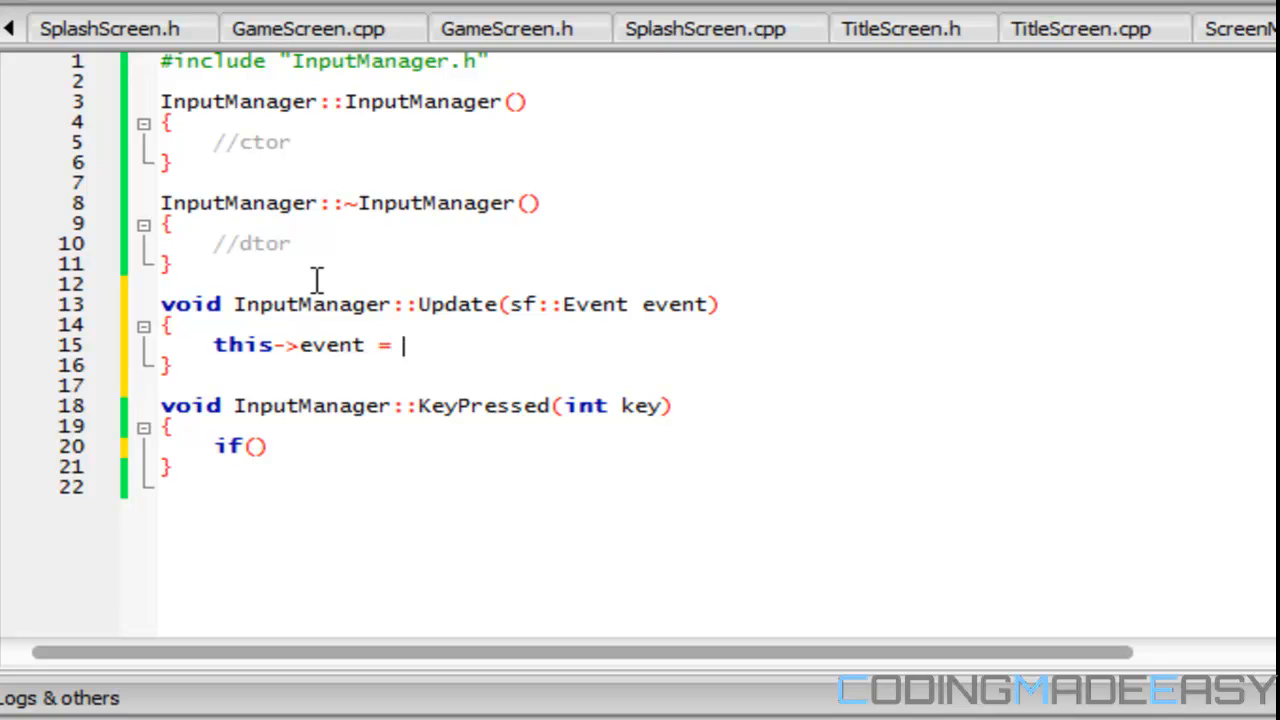
pyautogui.write('event;')
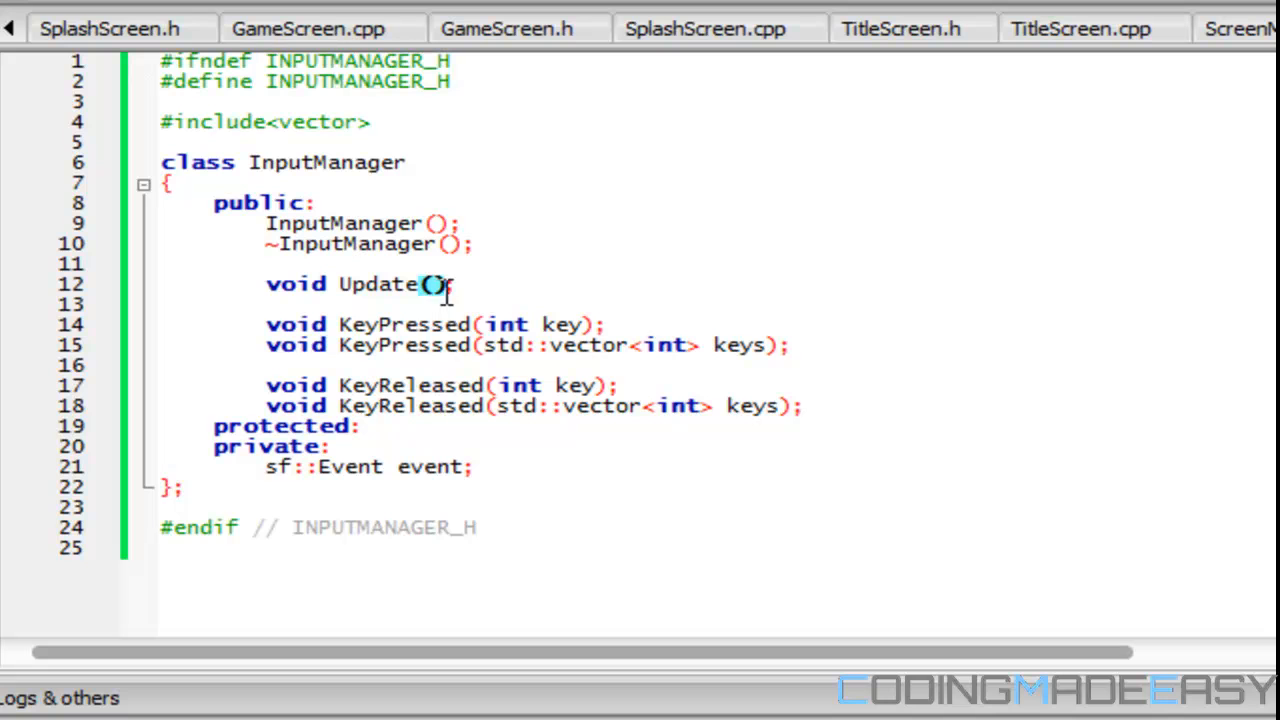
pyautogui.write('sf::Event event)')
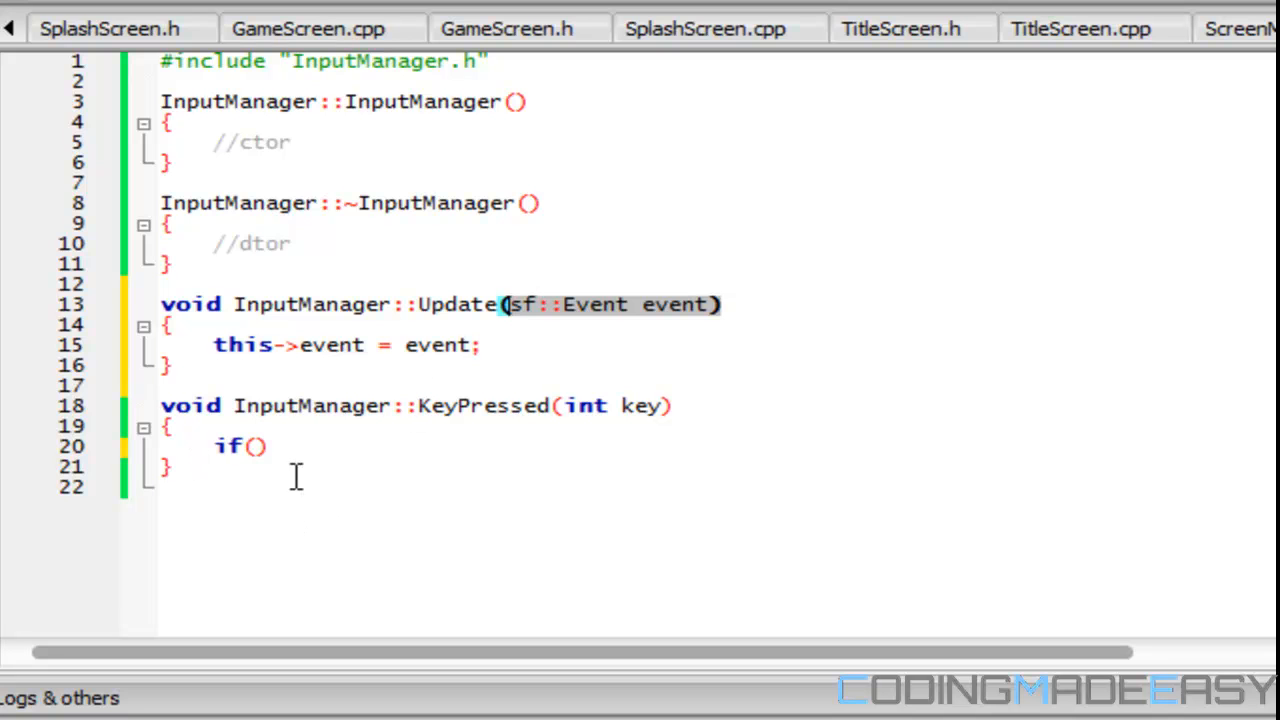
# - Make KeyPressed return true when event.Key.Code == key, else false, with bool return type
pyautogui.write('event.')
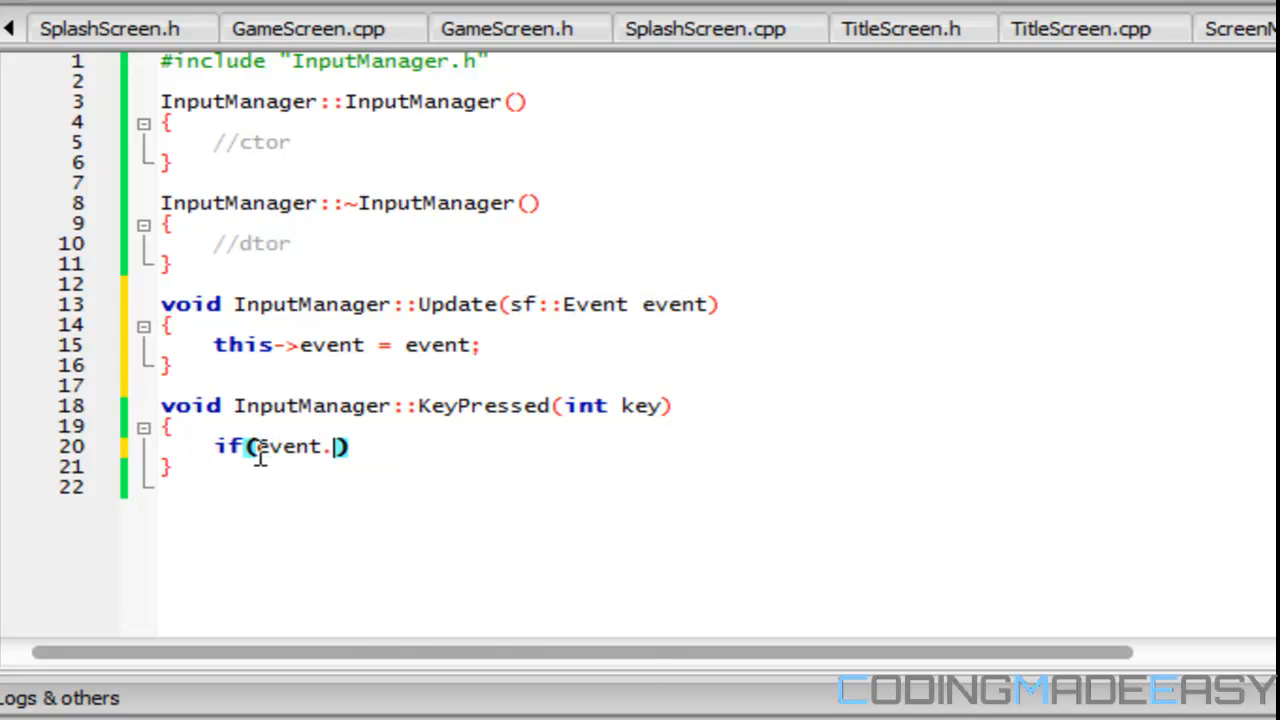
pyautogui.write('.')
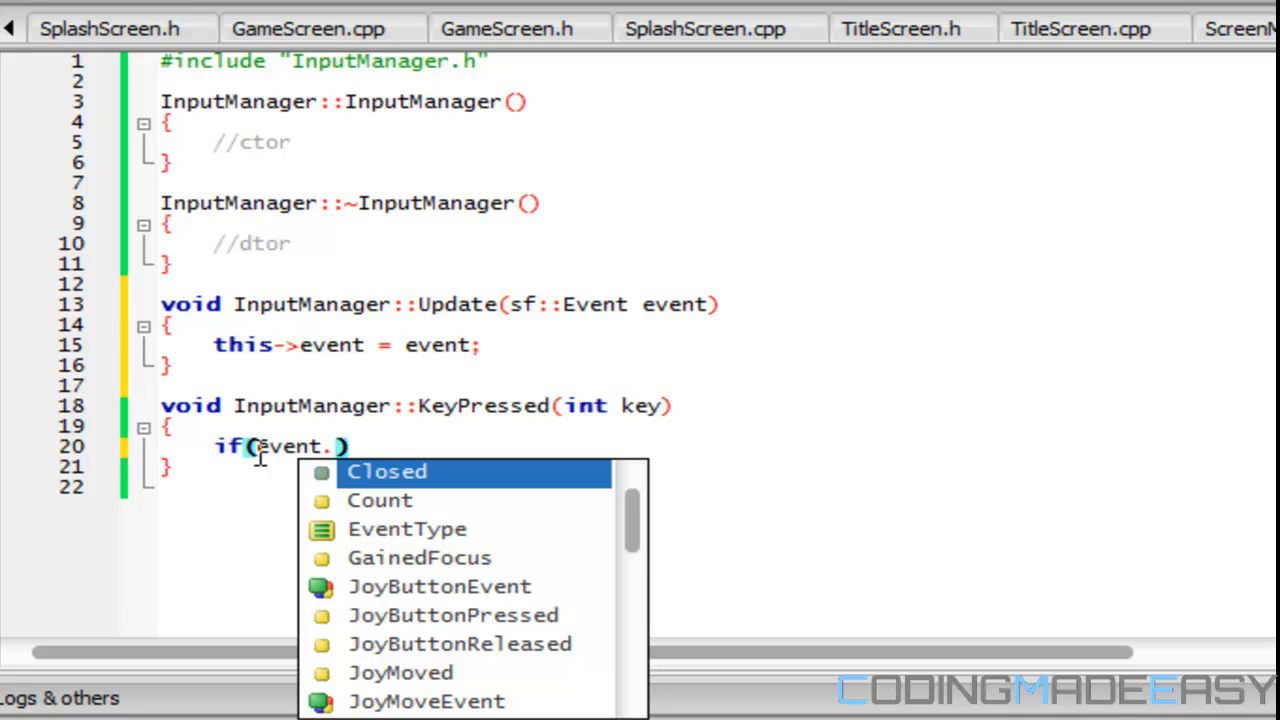
pyautogui.write('Key.Code ==')
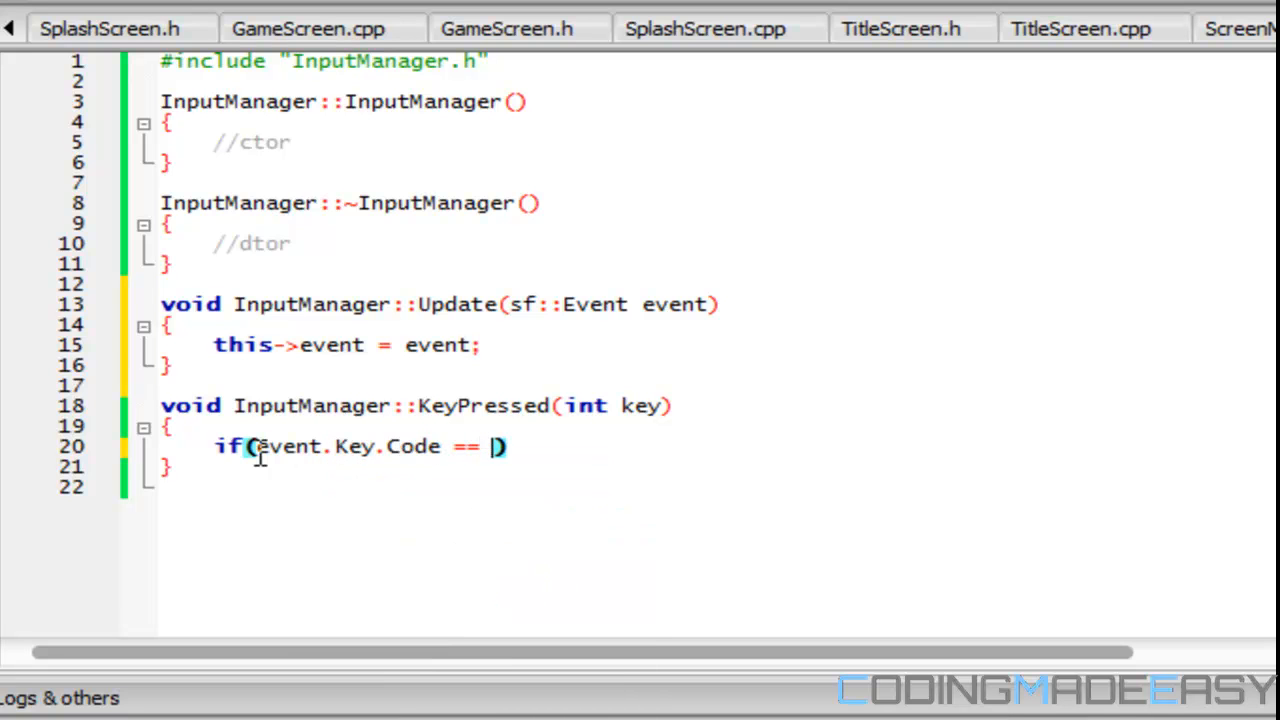
pyautogui.write('key')
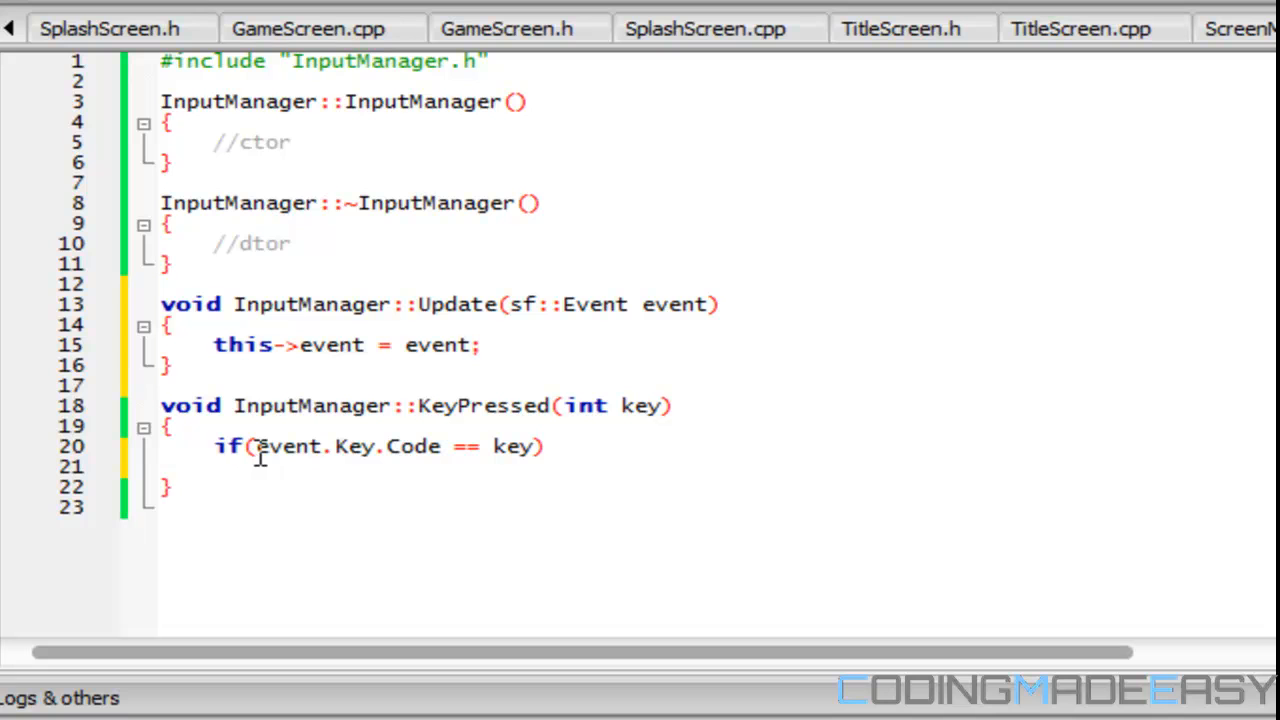
pyautogui.write('return')
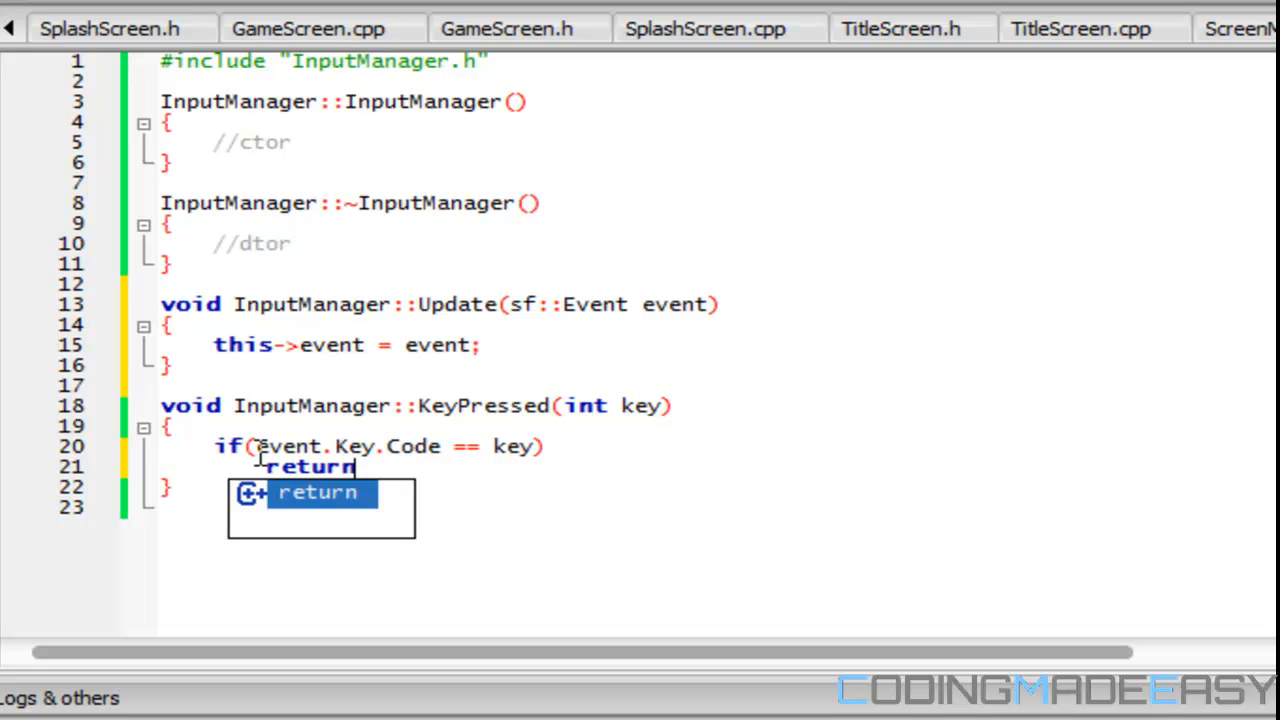
pyautogui.write('true;')
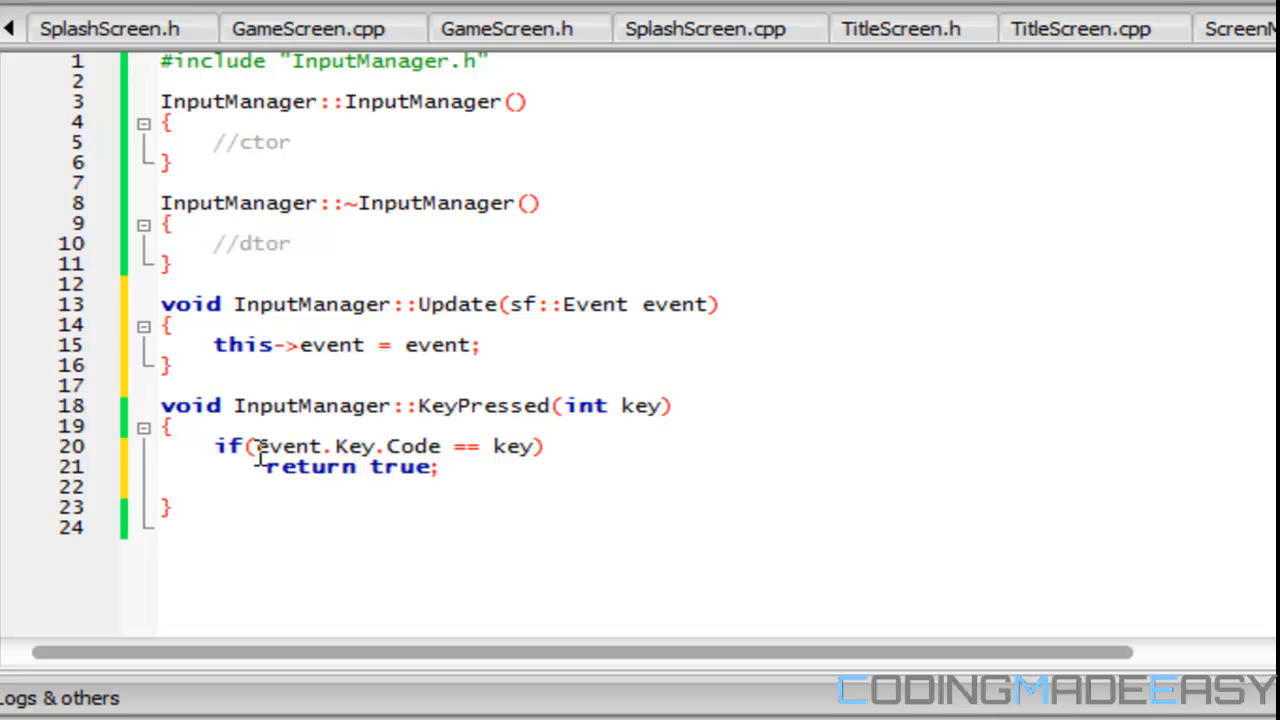
pyautogui.write('return f')
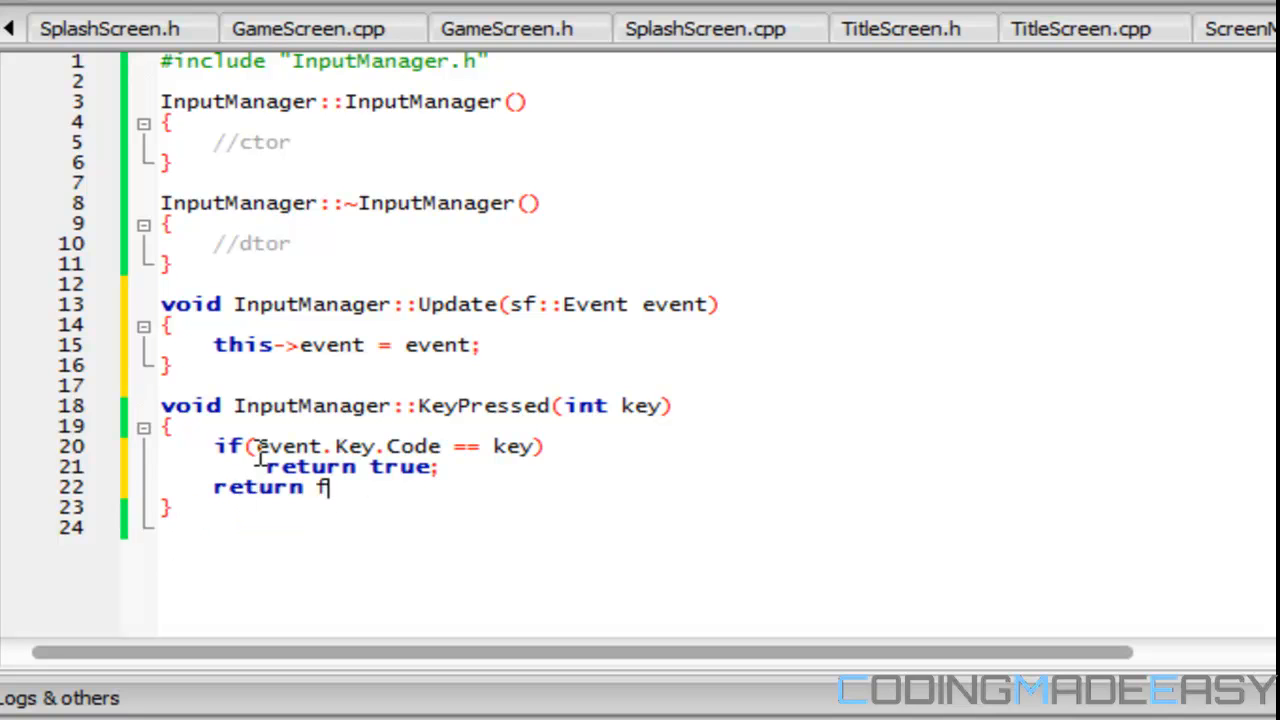
pyautogui.write('alse;')
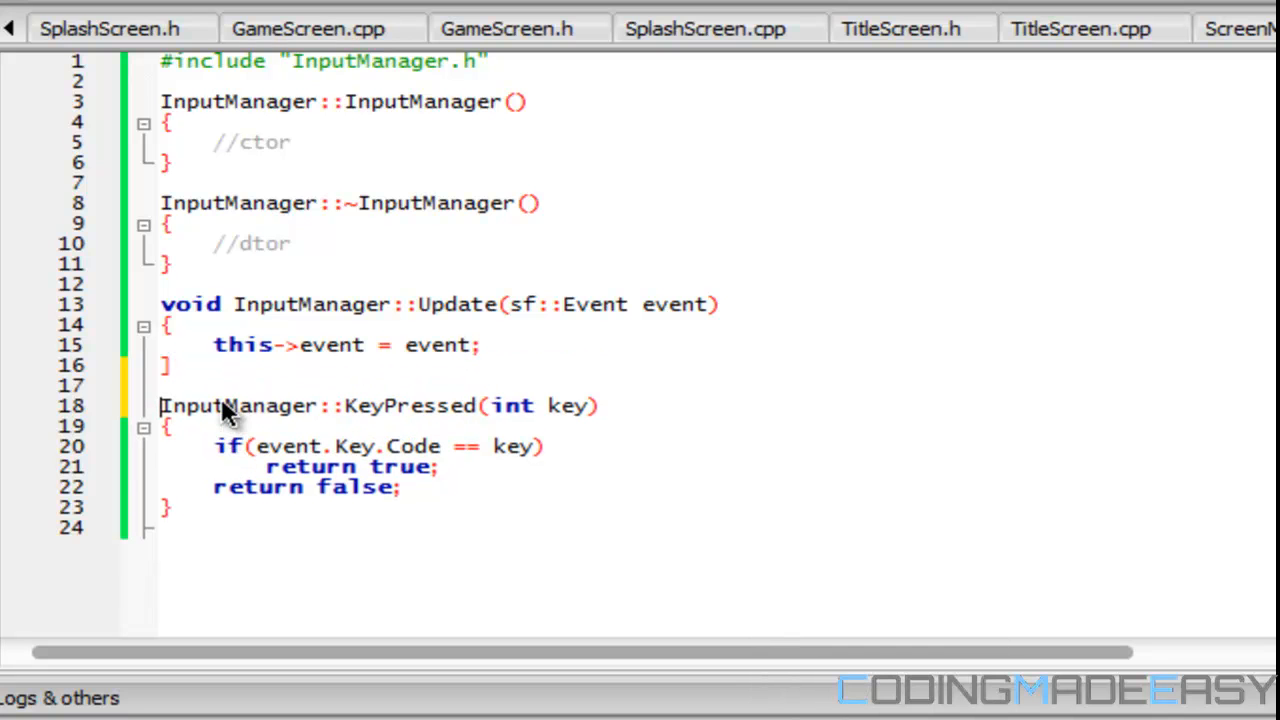
pyautogui.write('bool KeyPressed(int key);')
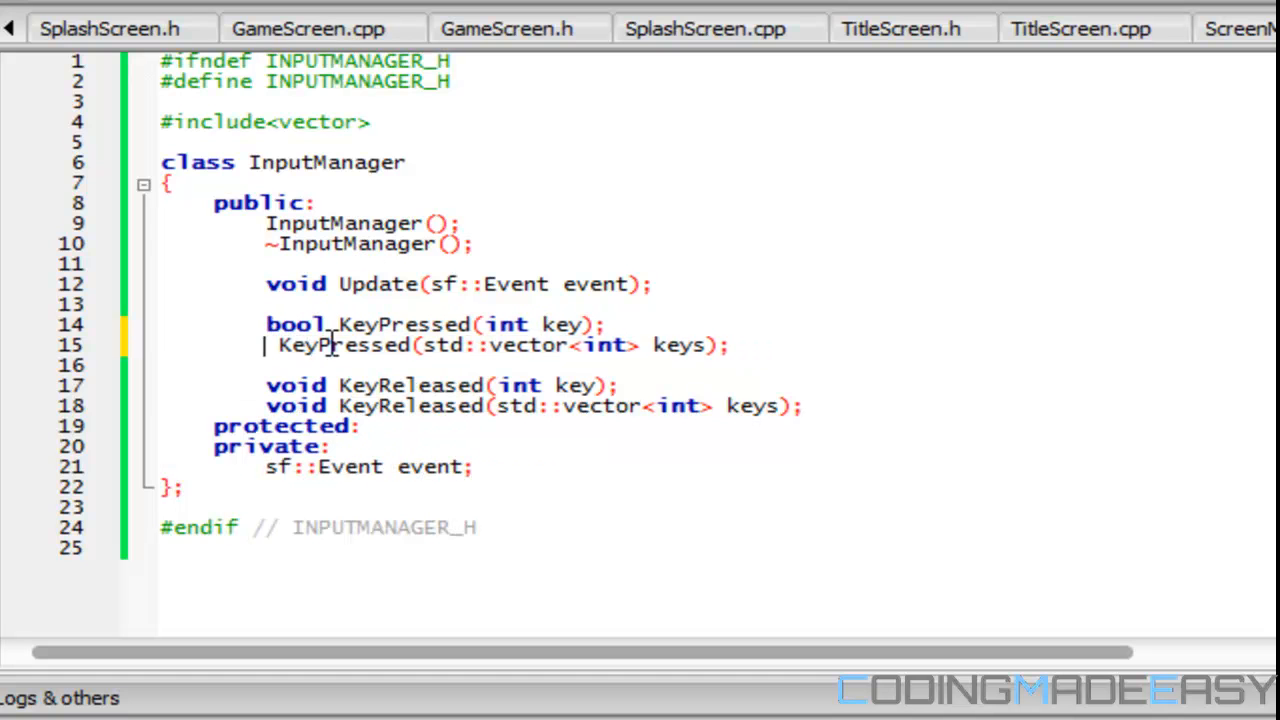
# - Change the KeyPressed and KeyReleased declarations in the header from void to bool
pyautogui.write('bool')
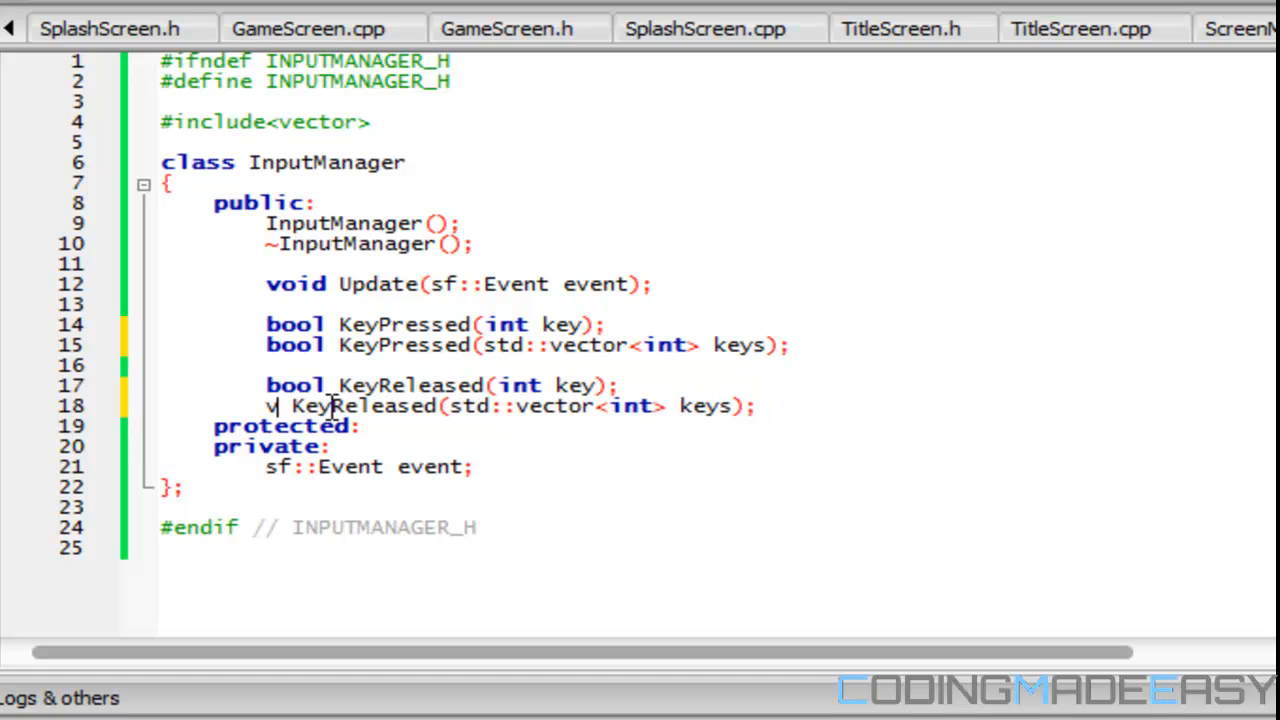
pyautogui.write('ool')
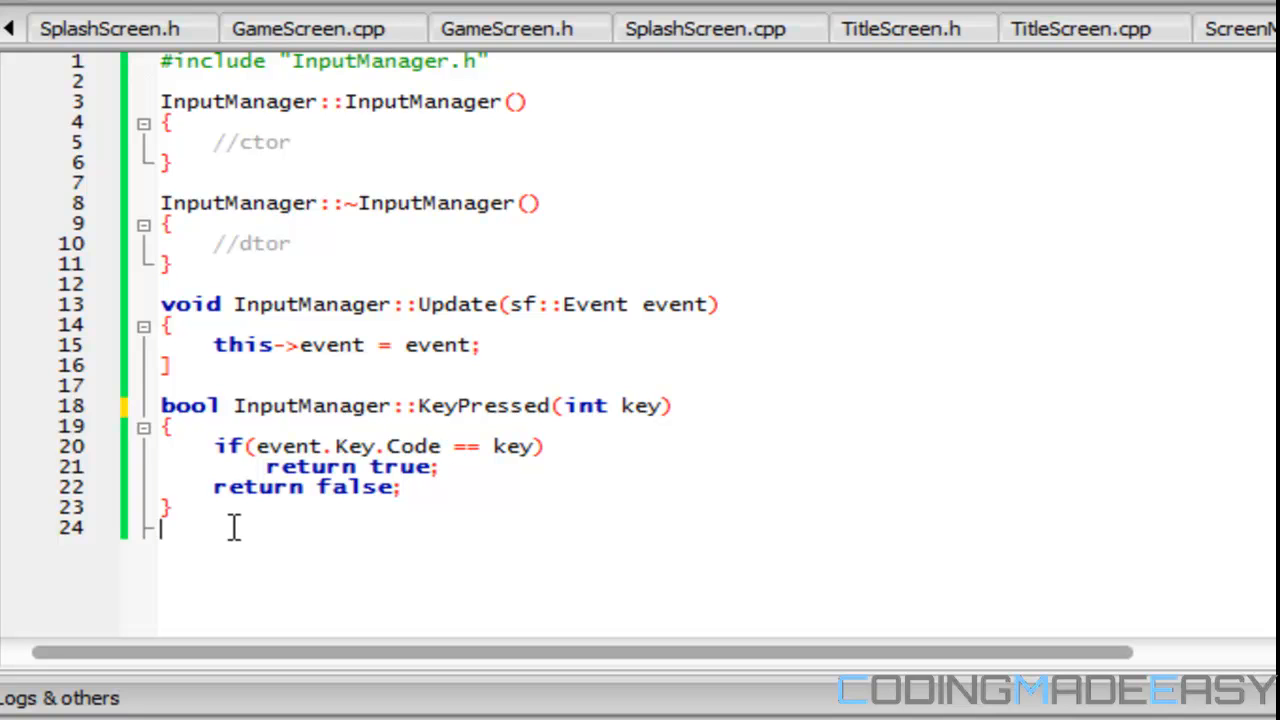
# - Define bool InputManager::KeyPressed(std::vector<int> keys) with a for loop over keys
pyautogui.write('bool InputManager(')
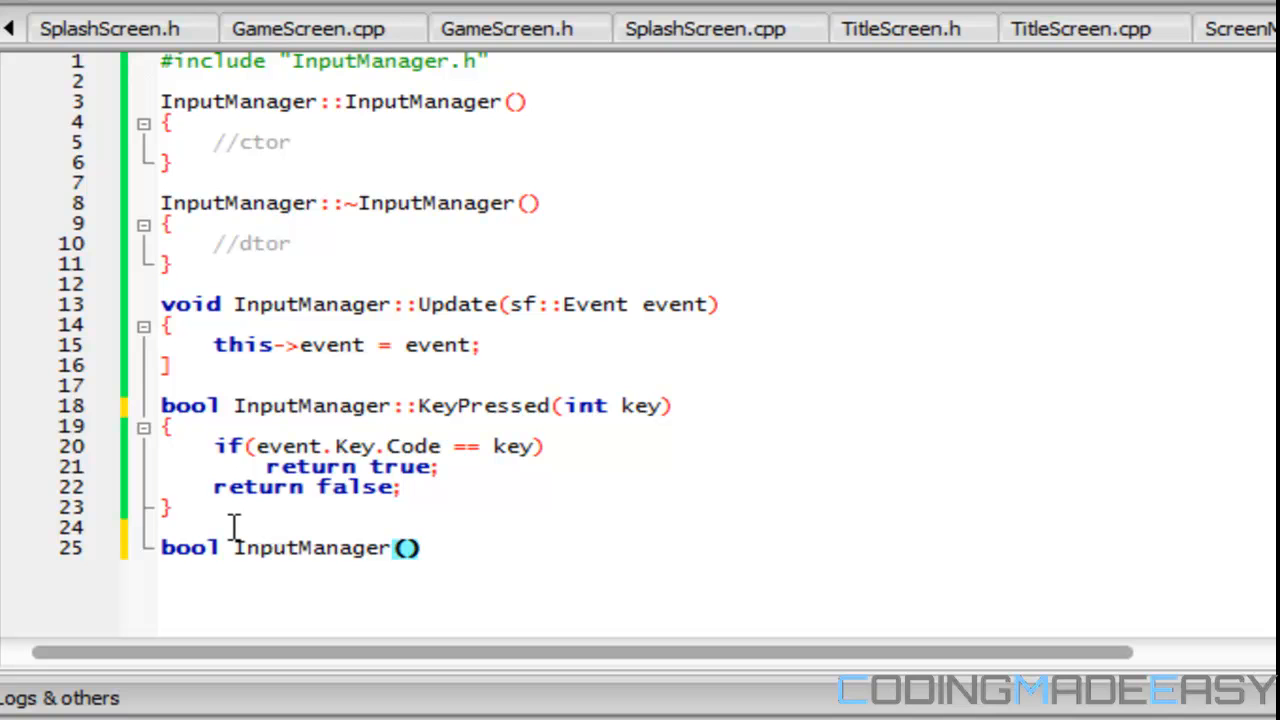
pyautogui.write('::KeyPressed')
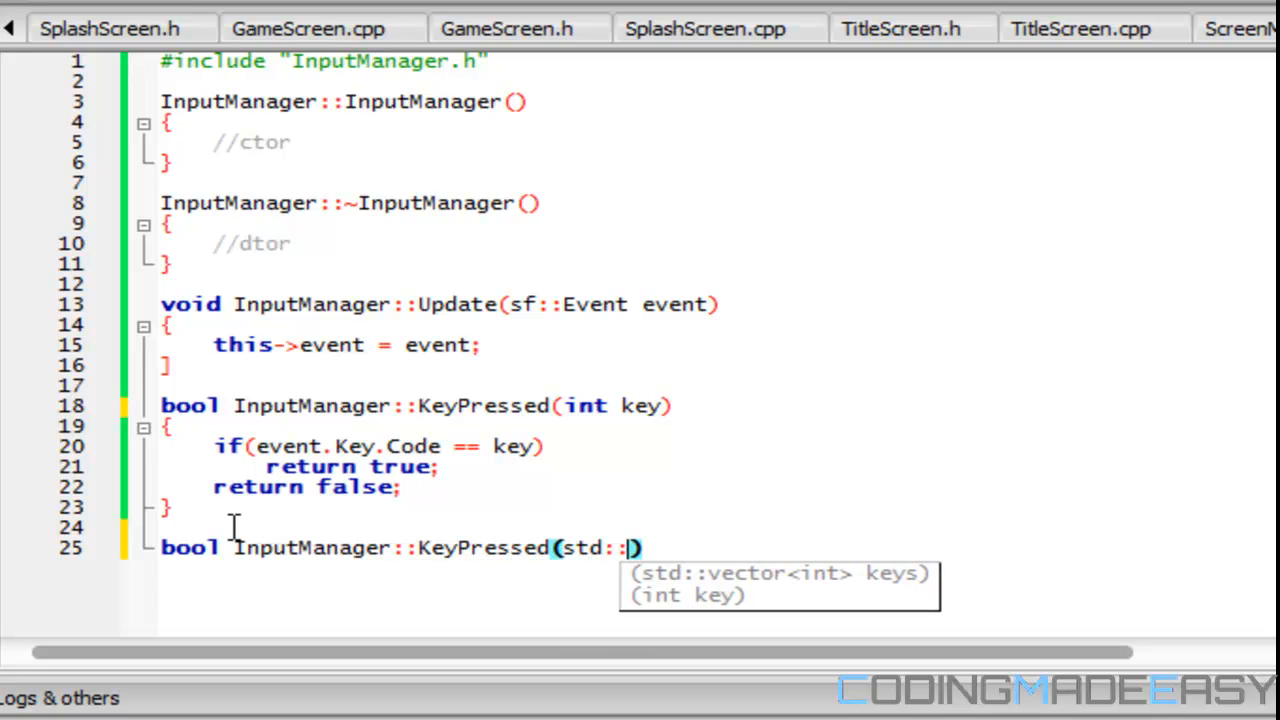
pyautogui.write('vector<')
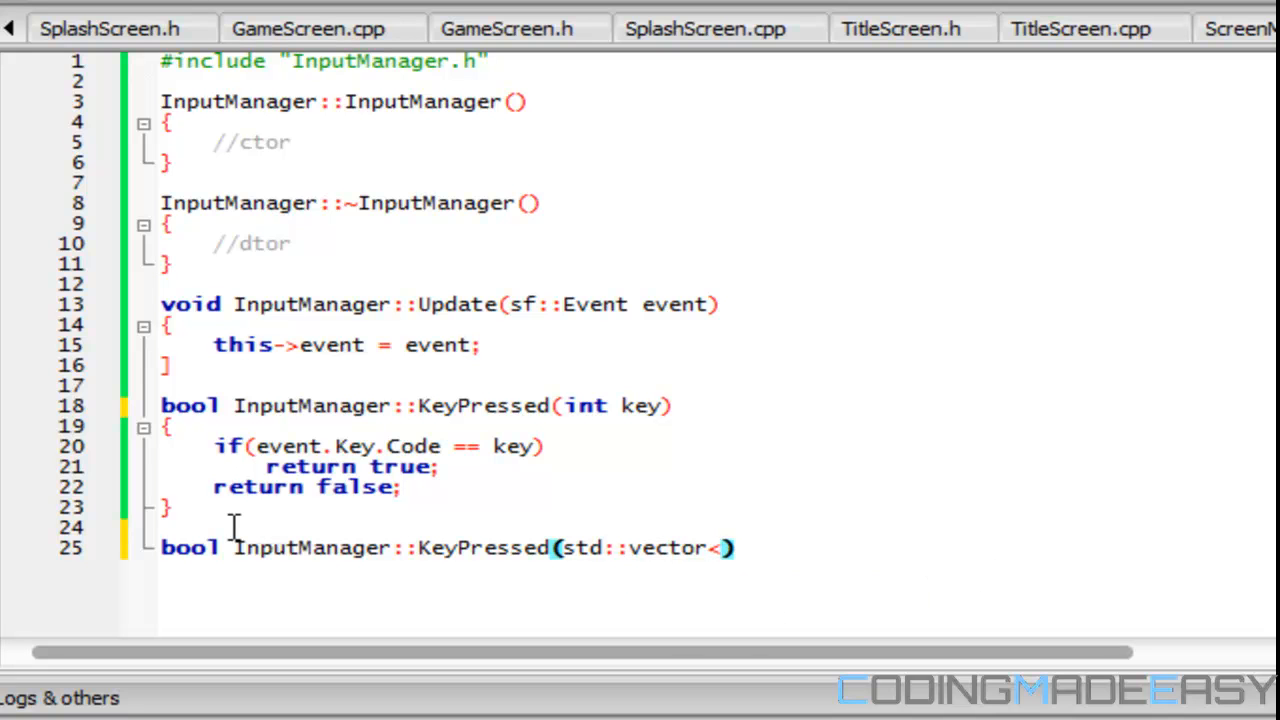
pyautogui.write('int> keys')
pyautogui.write('{')
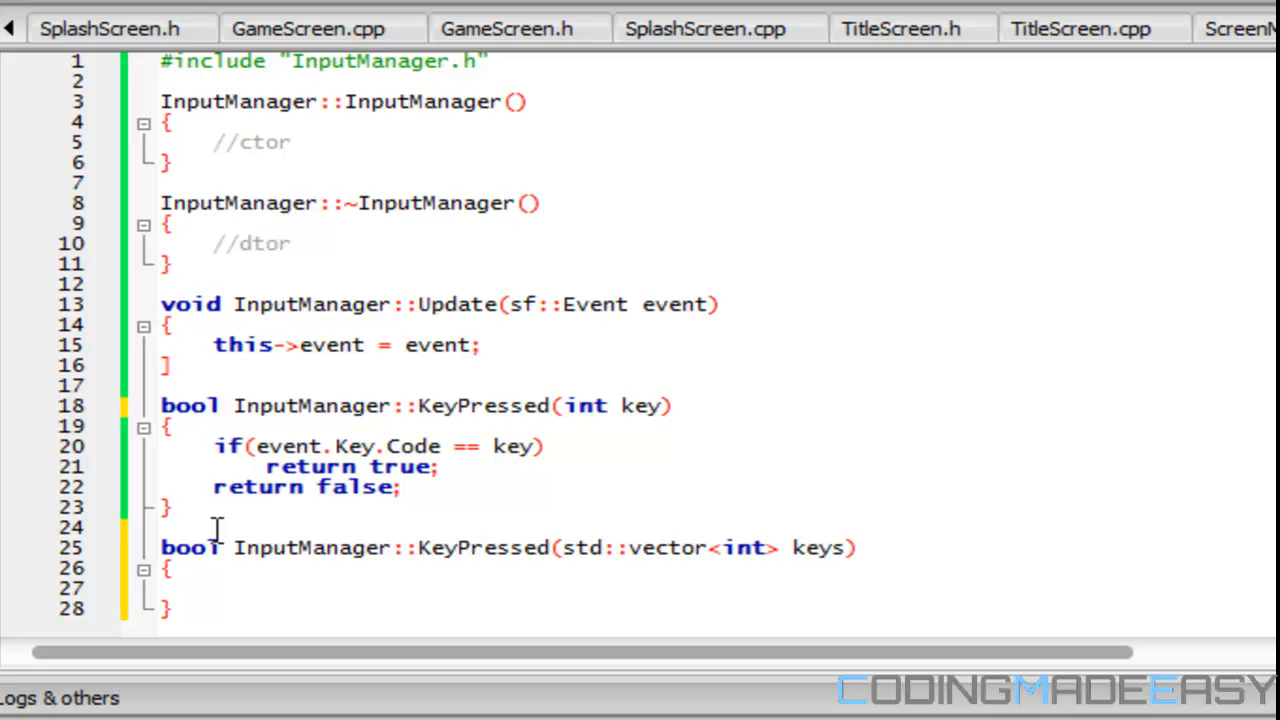
pyautogui.write('for(int i = 0; i')
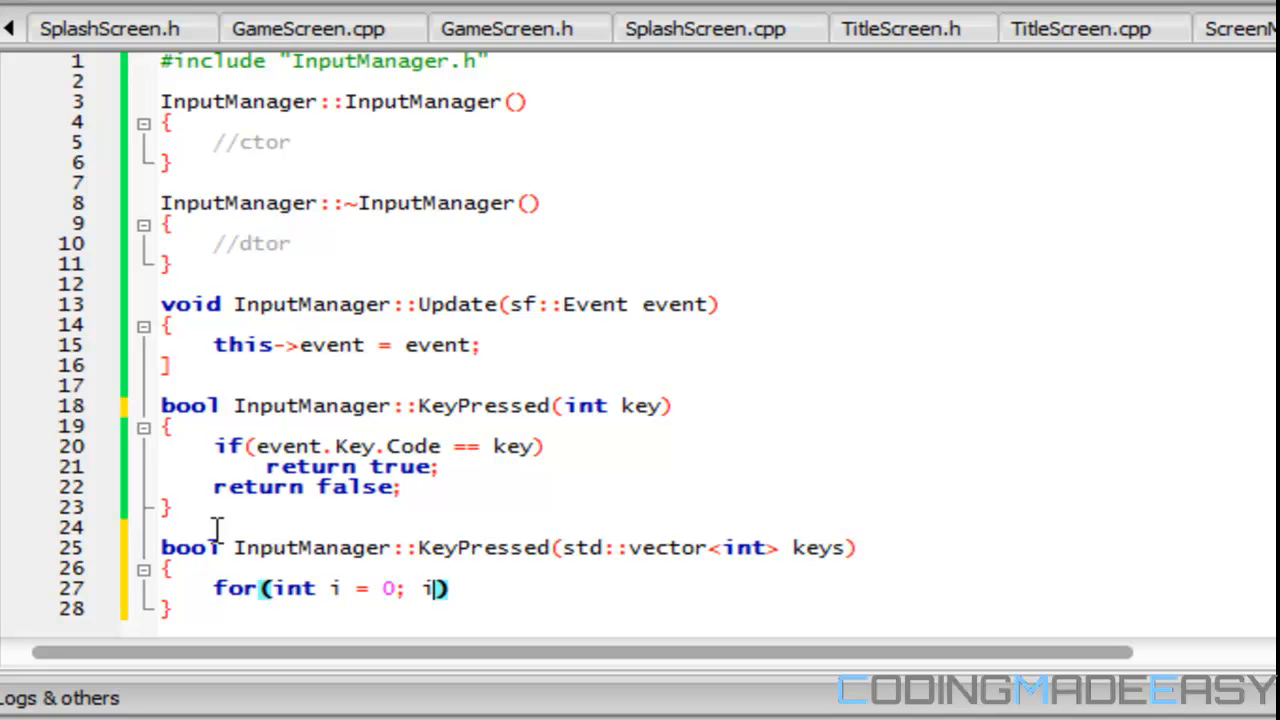
pyautogui.write('< keys.size(')
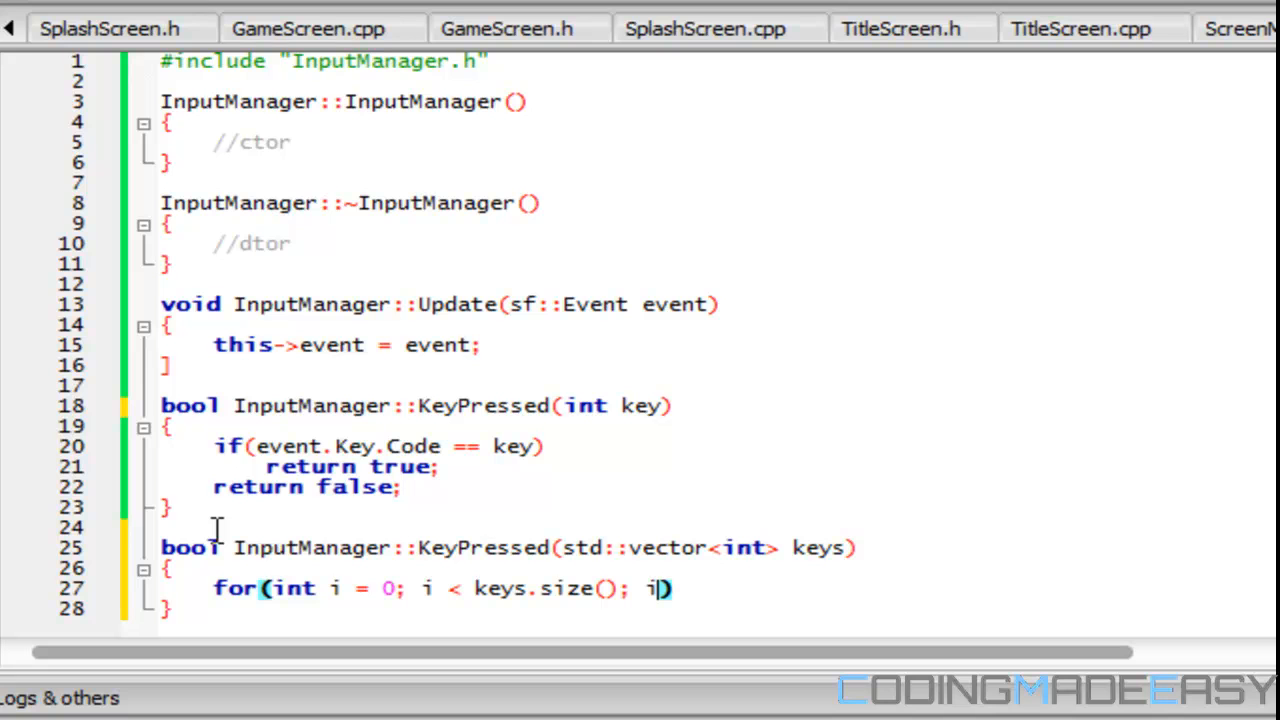
pyautogui.write('++')
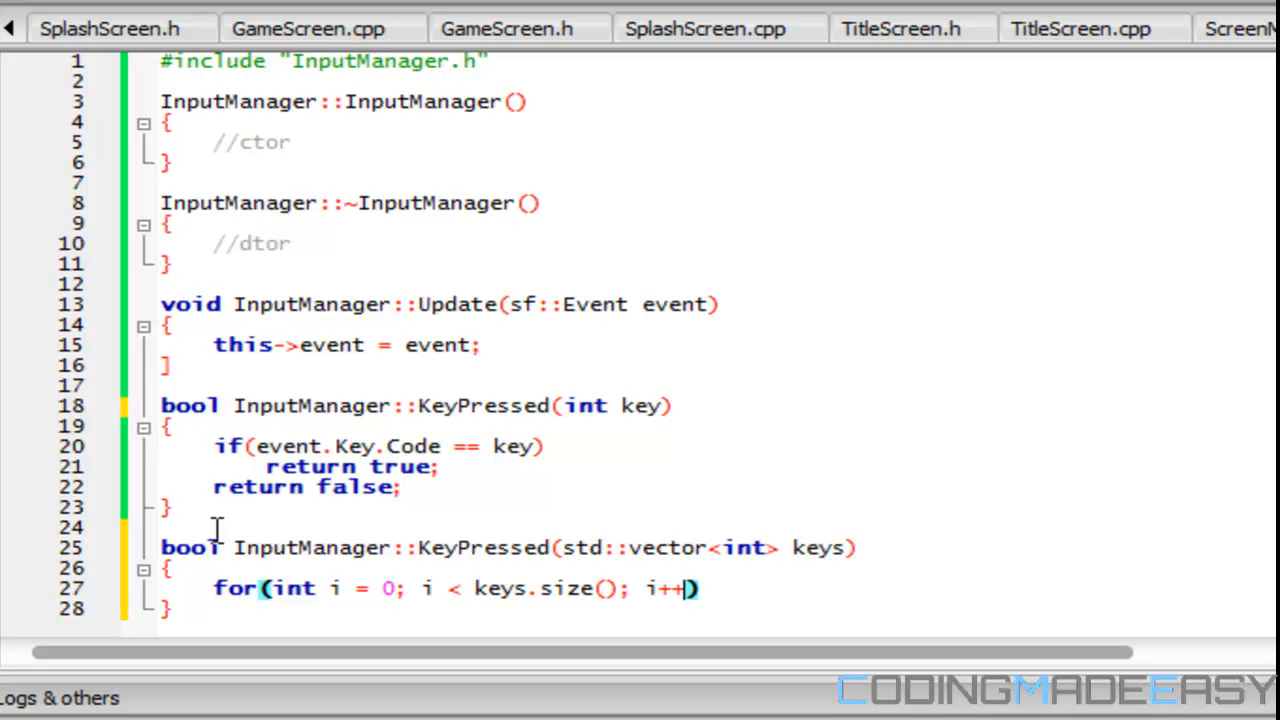
pyautogui.write('{')
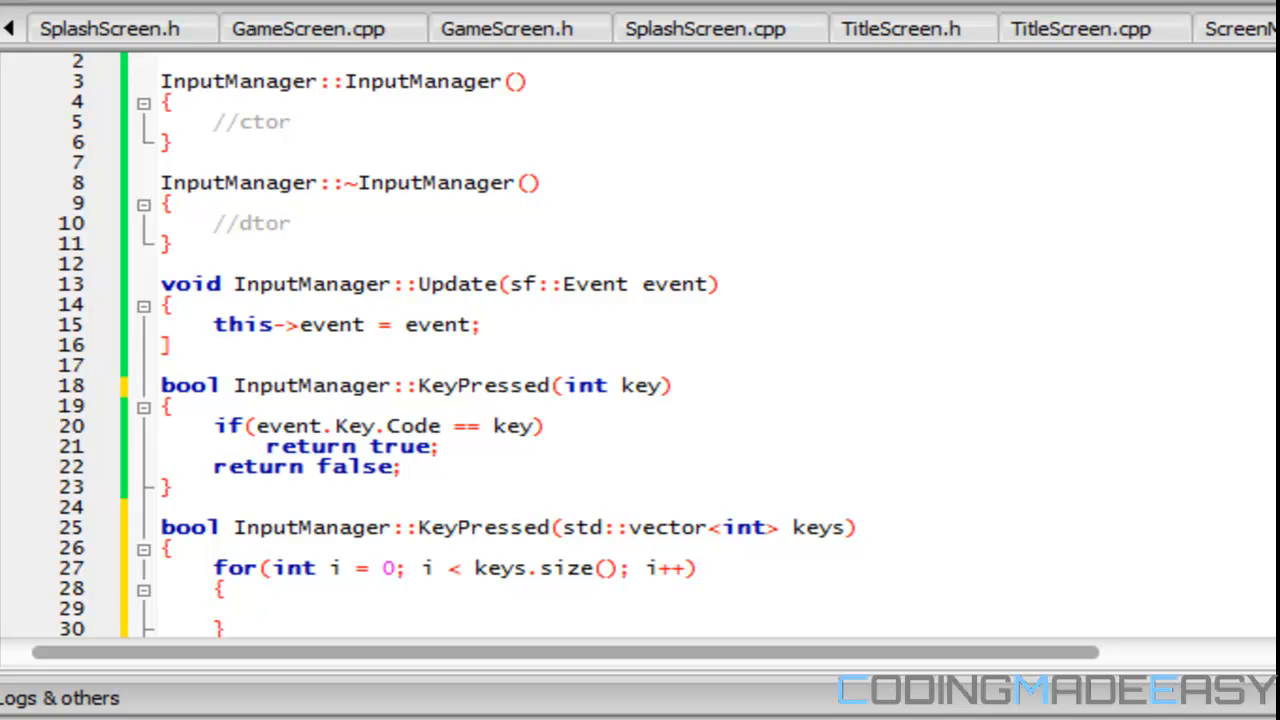
# - Return true when event.Key.Code == keys[i] inside the loop, otherwise return false
pyautogui.write('return')
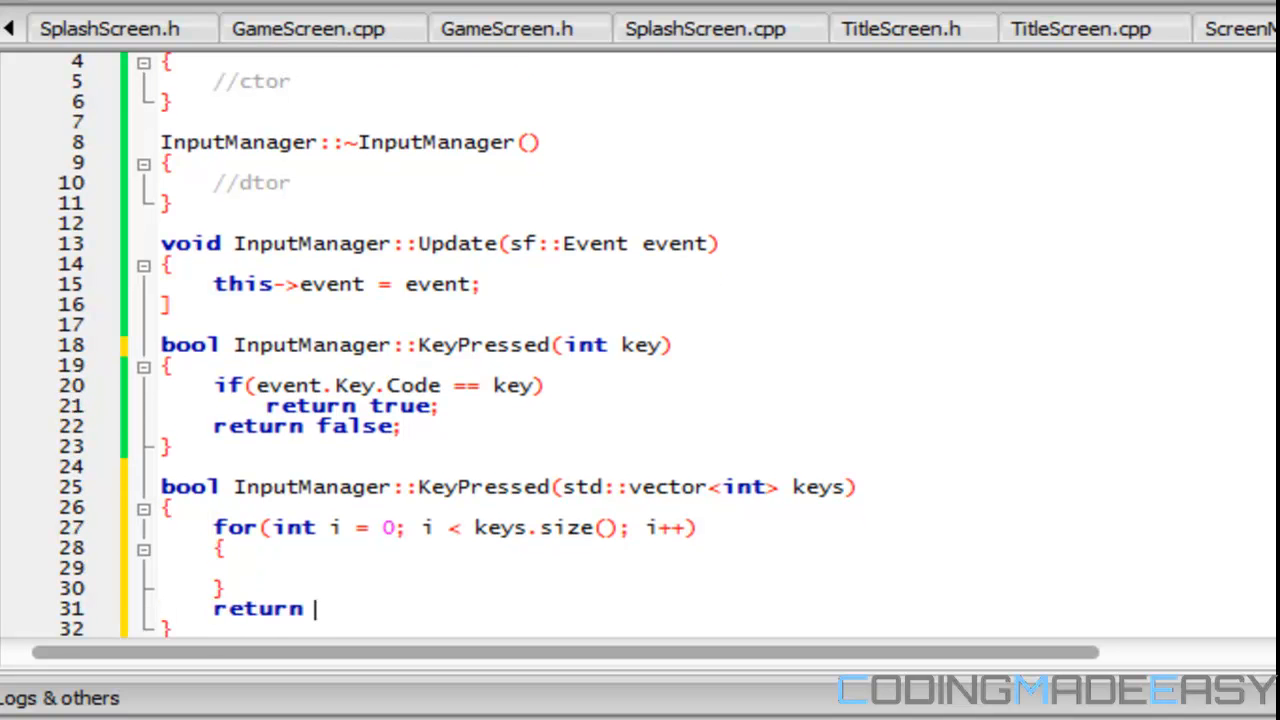
pyautogui.write('false;')
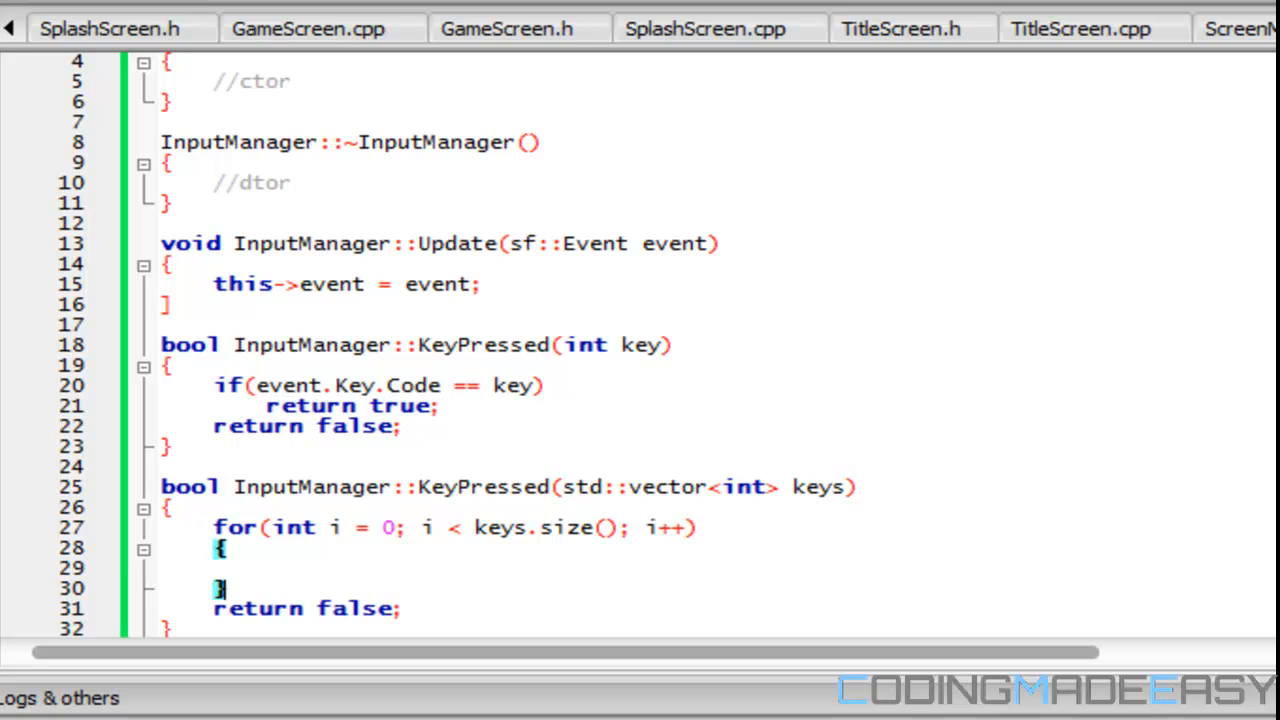
pyautogui.write('if()')
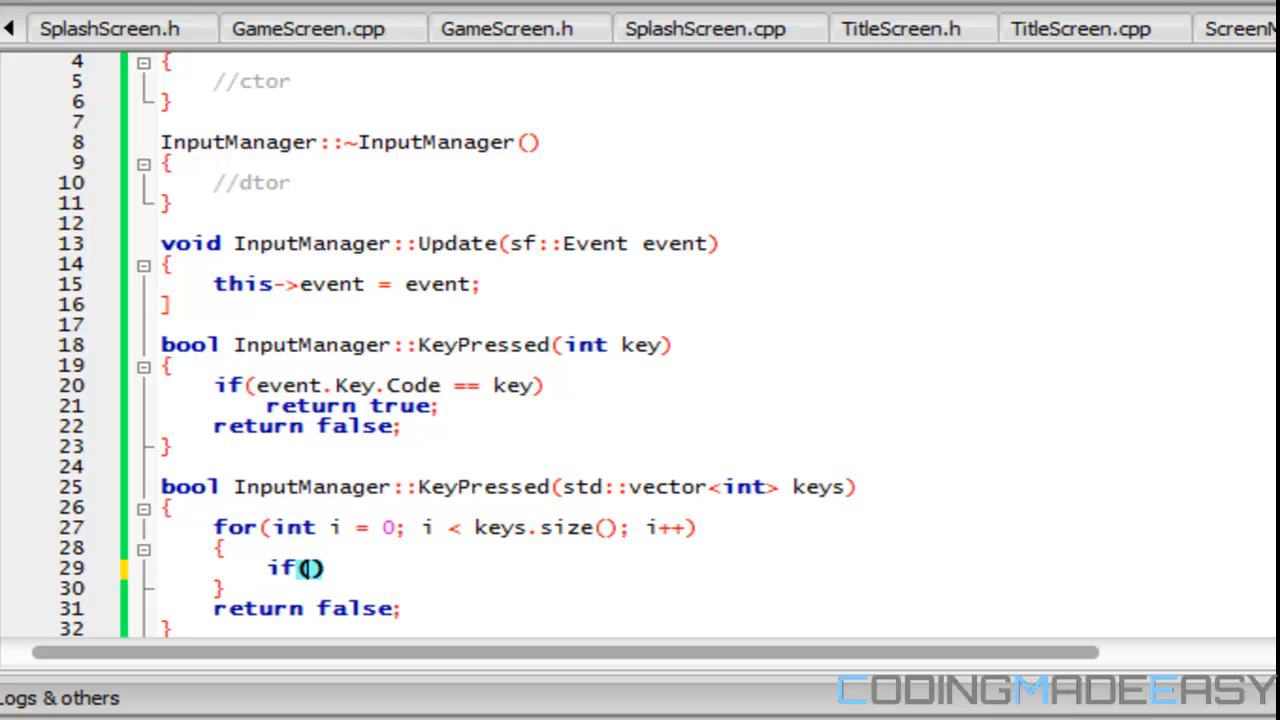
pyautogui.write('event.')
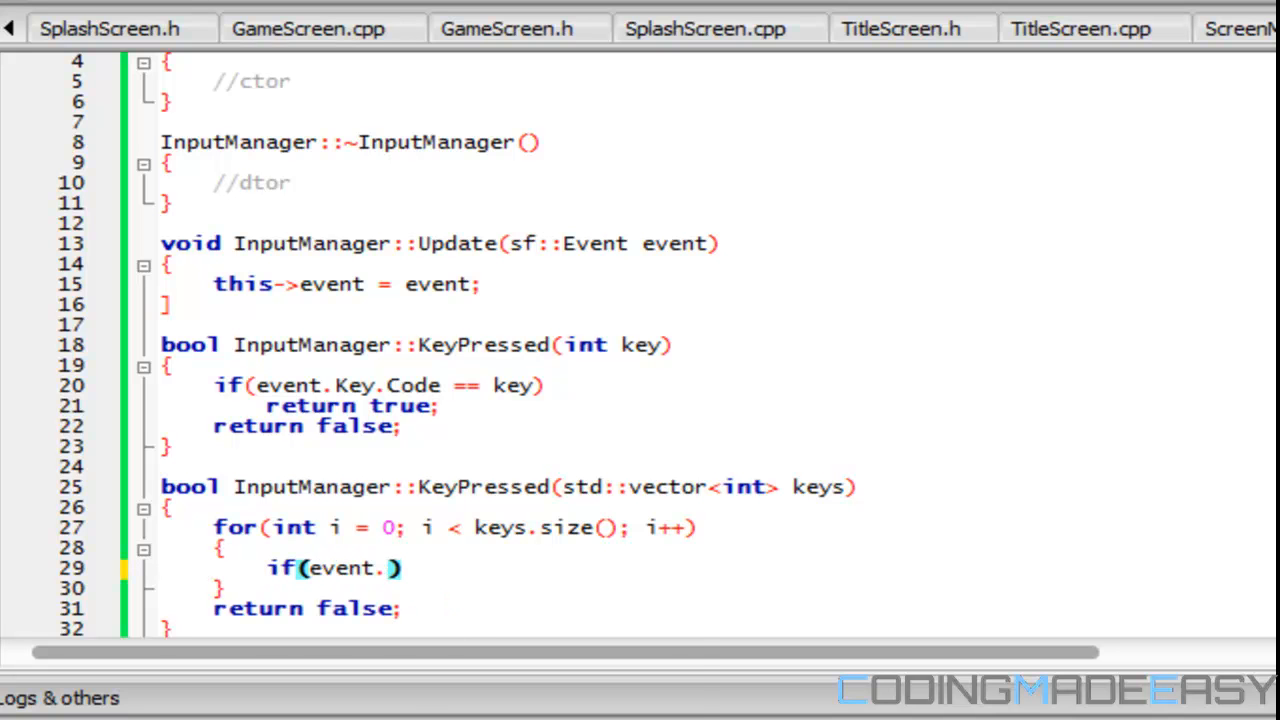
pyautogui.write('Key.co')
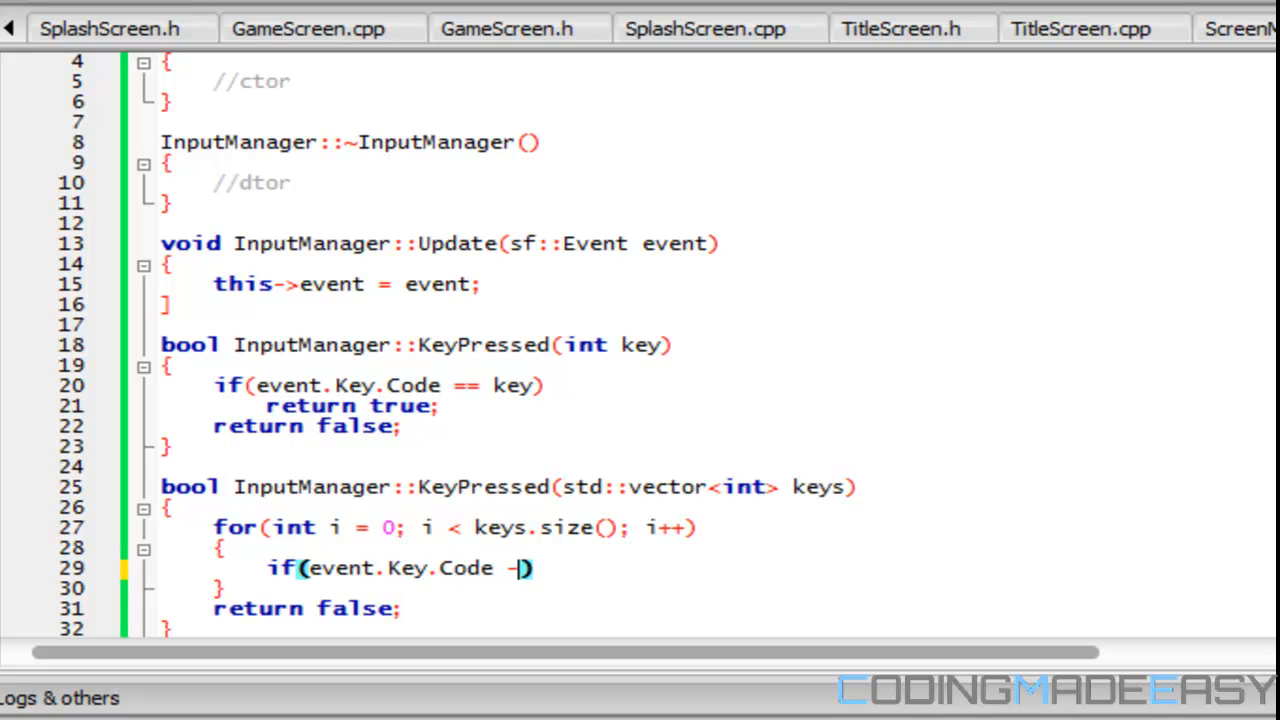
pyautogui.write('= keys')
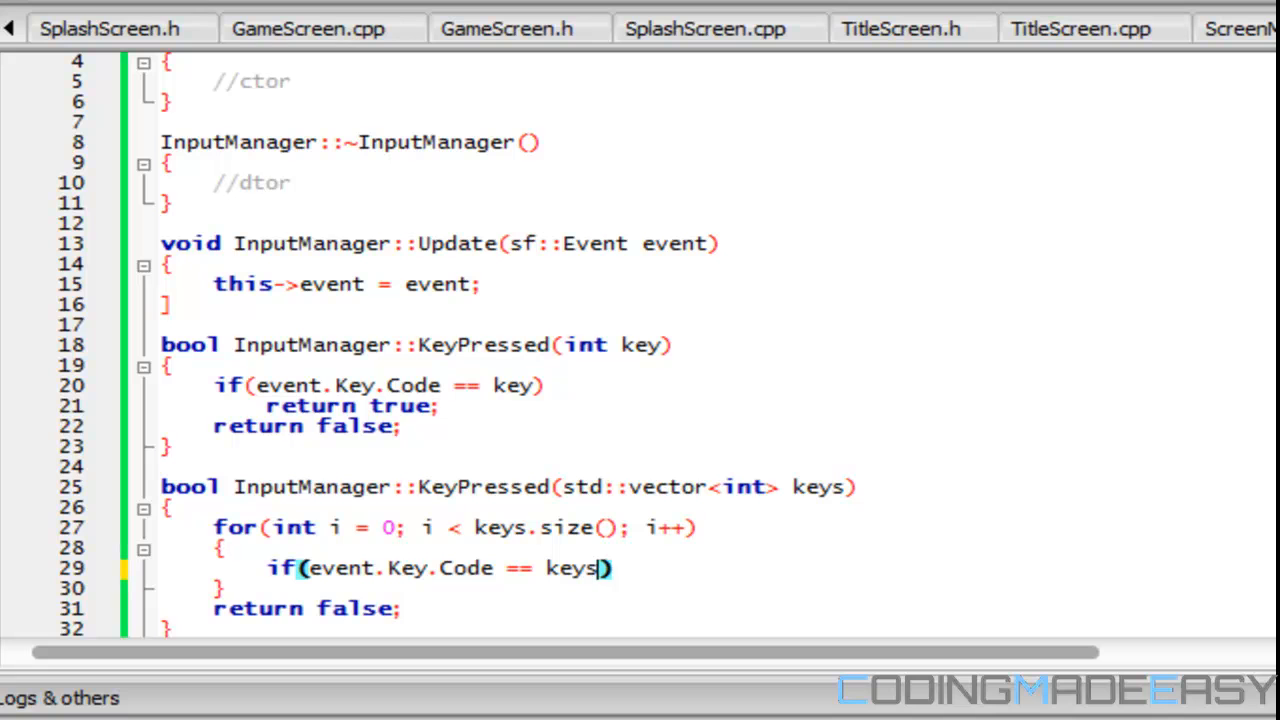
pyautogui.write('[i]')
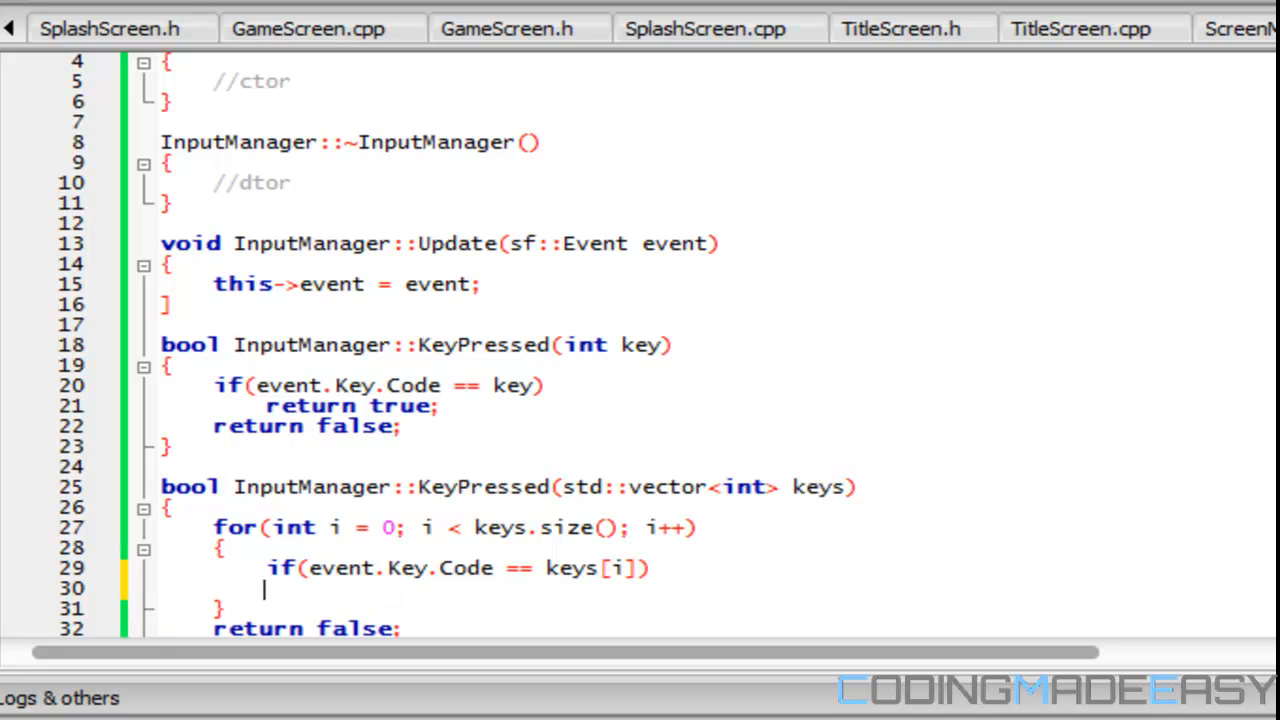
pyautogui.write('return true;')
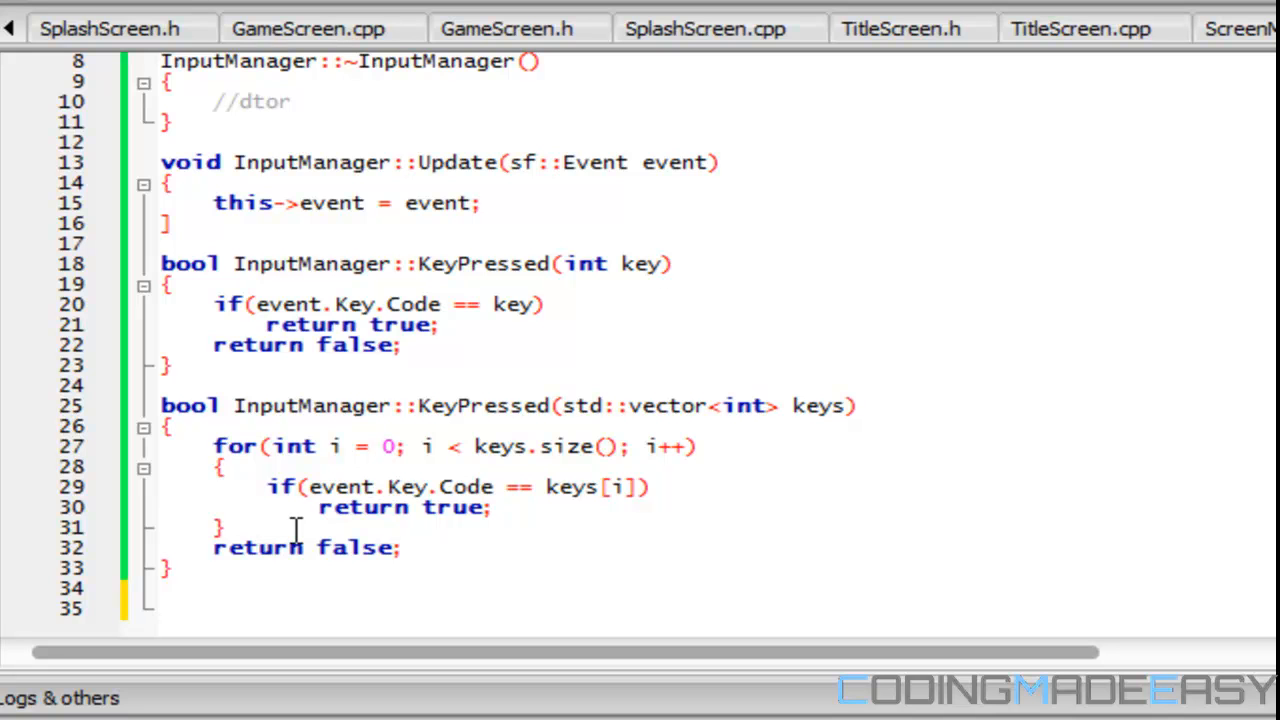
# - Define bool InputManager::KeyReleased(int key) in InputManager.cpp
pyautogui.write('bool')
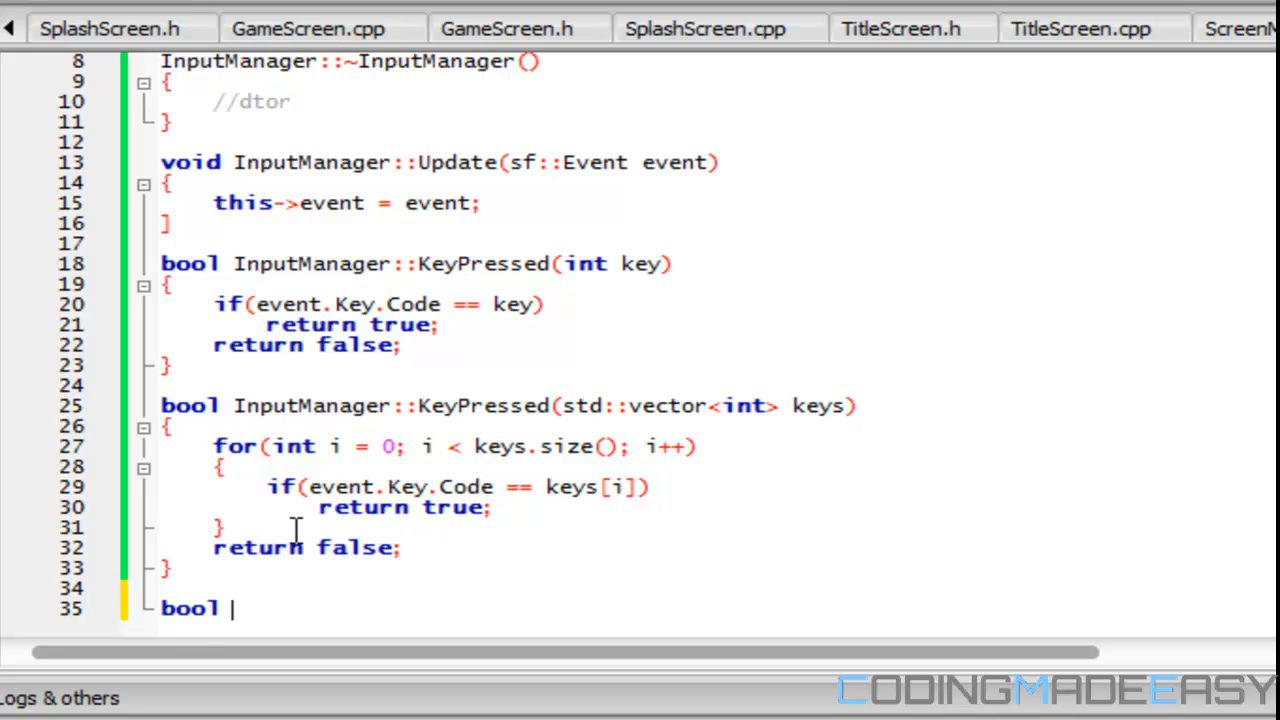
pyautogui.write('InputManager(')
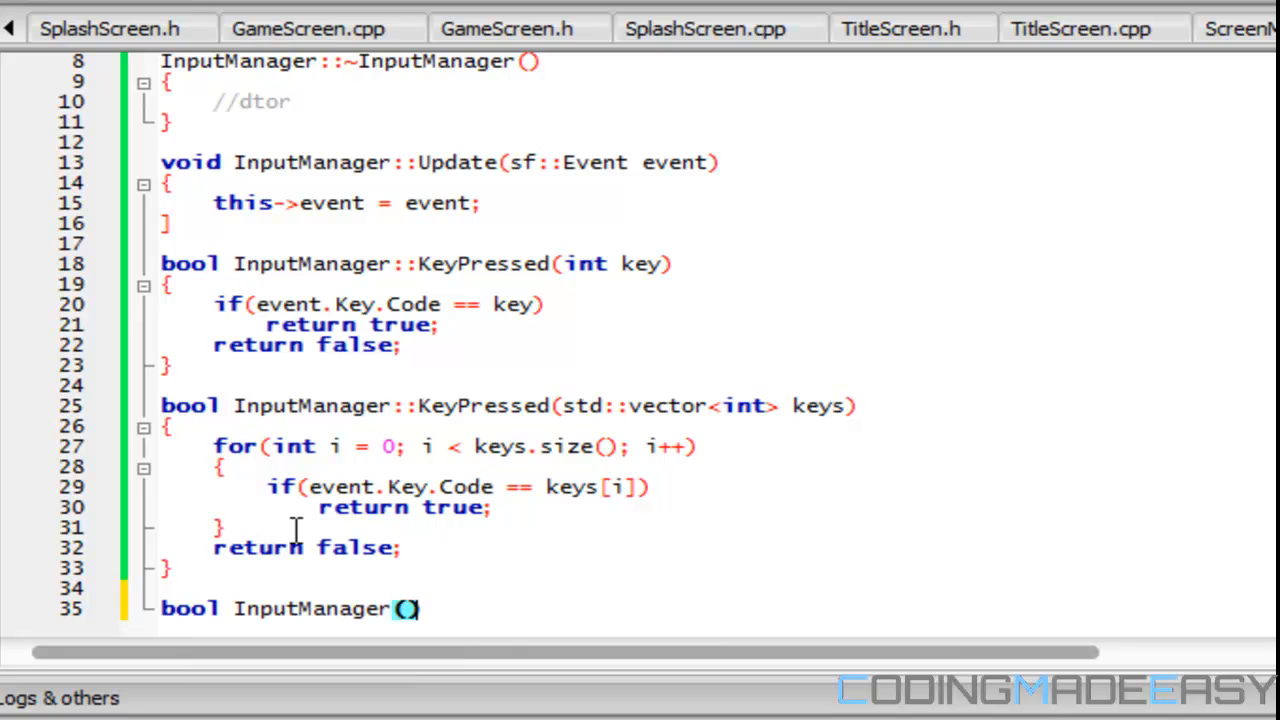
pyautogui.write('::K')
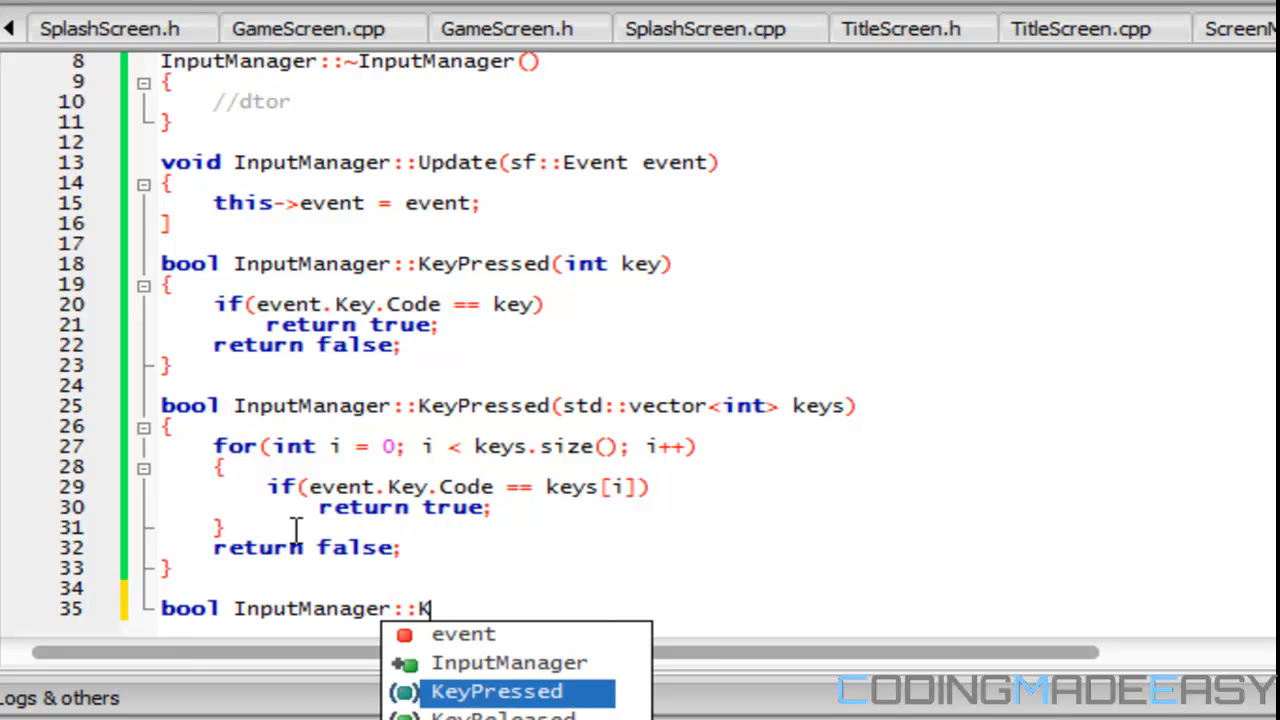
pyautogui.write('eyReleased')
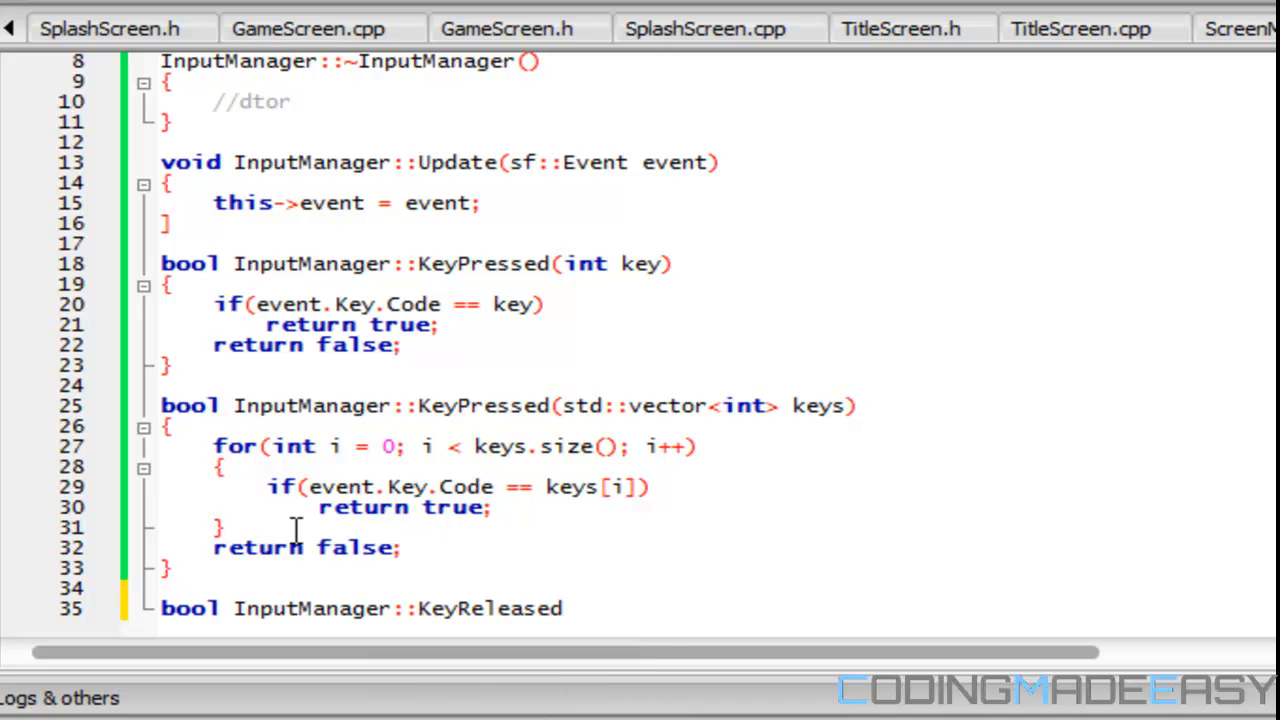
pyautogui.write('(int key')
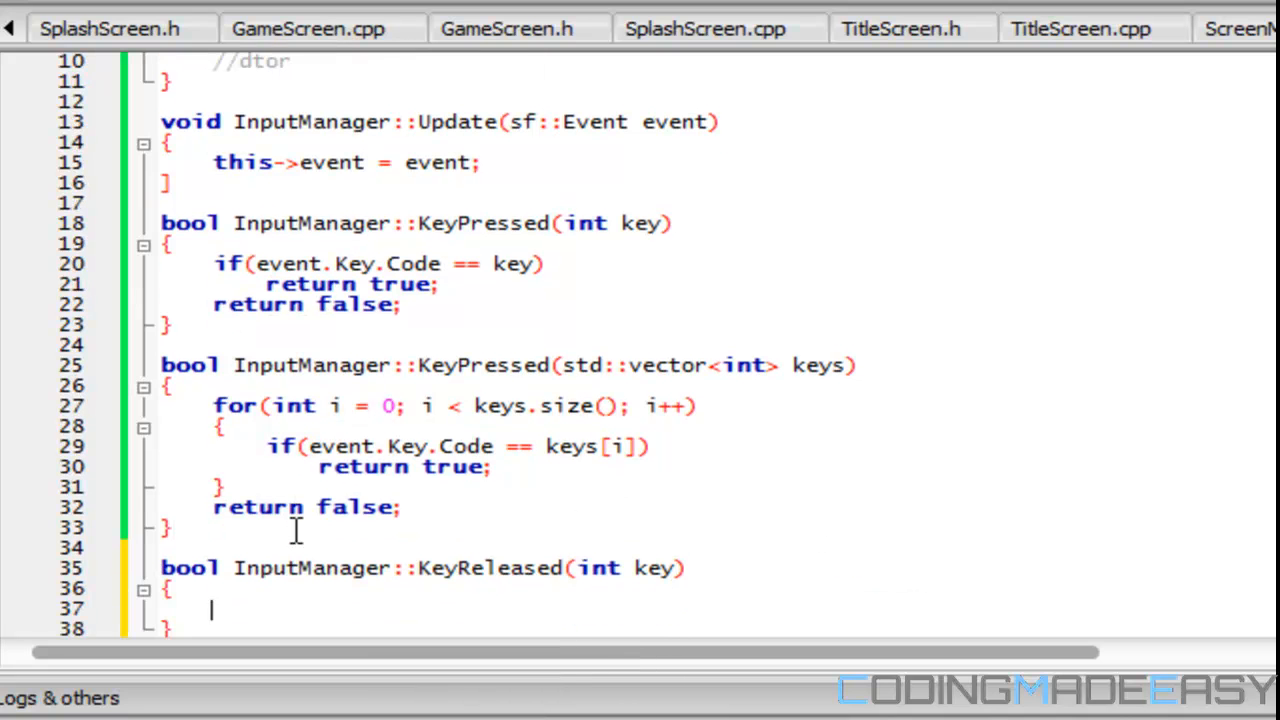
# - Write the condition if(event.Key.Code == key && sf::Event::KeyReleased)
pyautogui.write('if(event.')
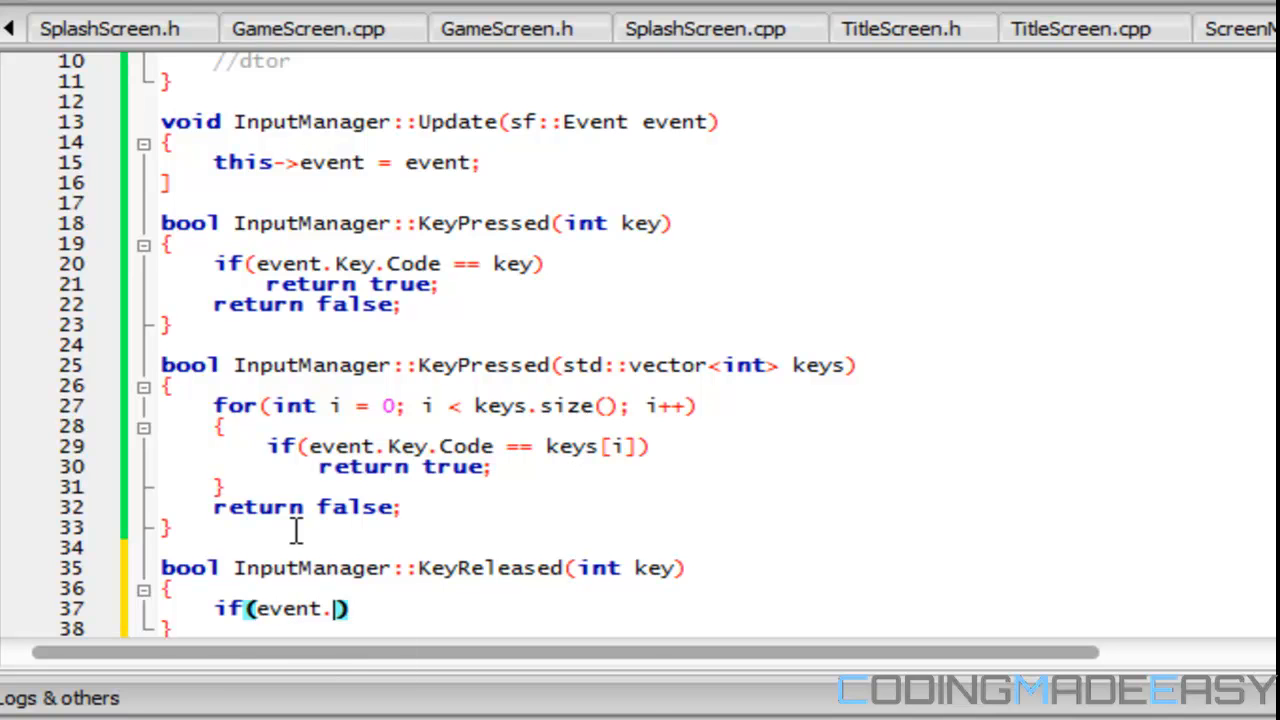
pyautogui.write('Key.Code')
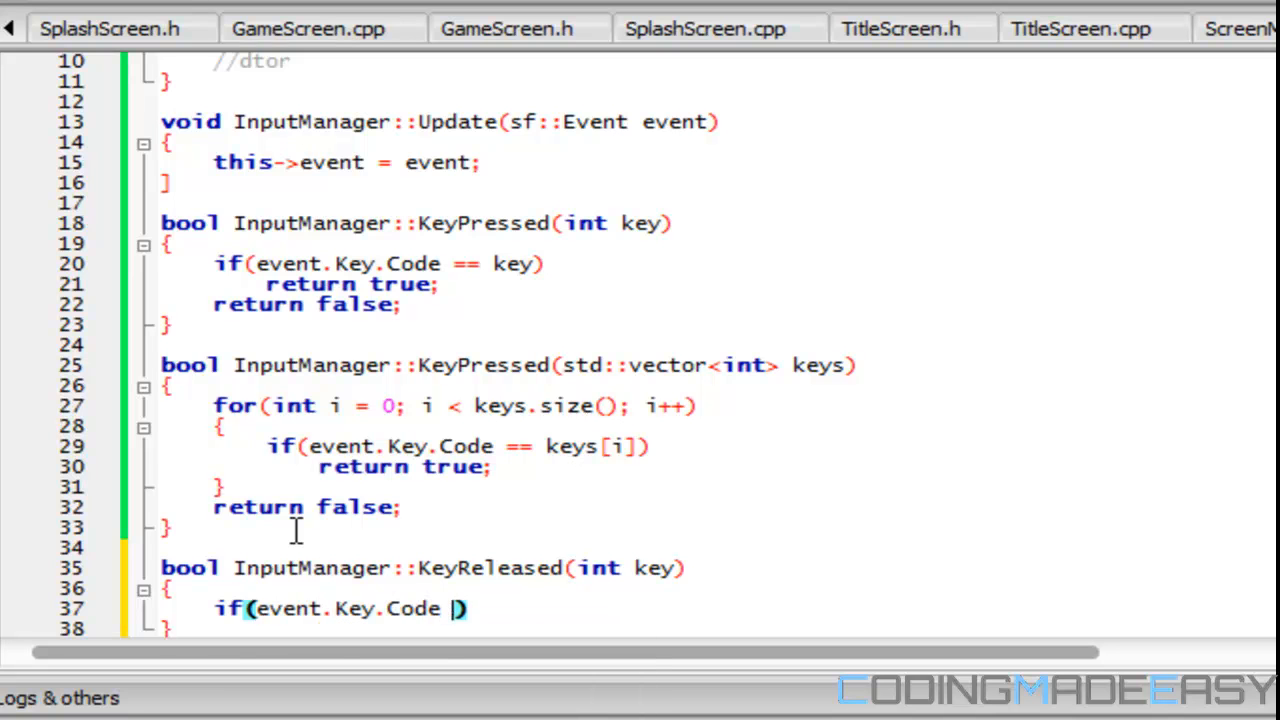
pyautogui.write('== key &&')
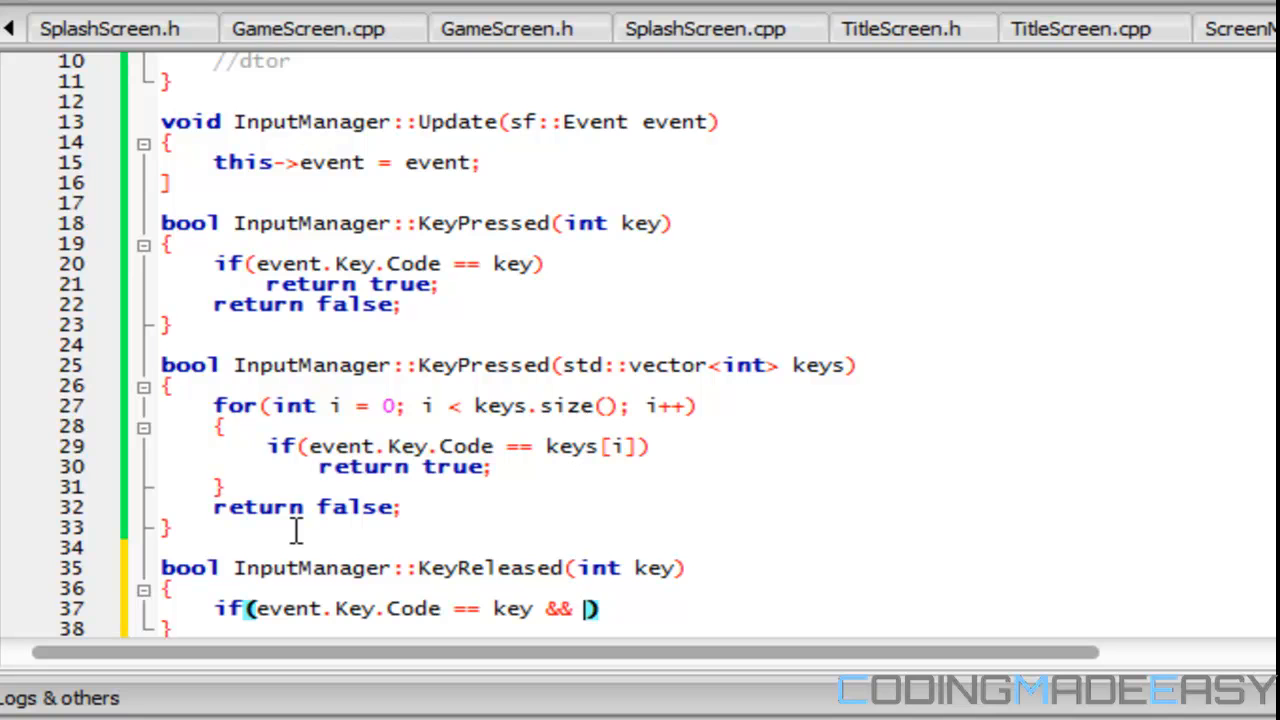
pyautogui.write('sf::Input::K')
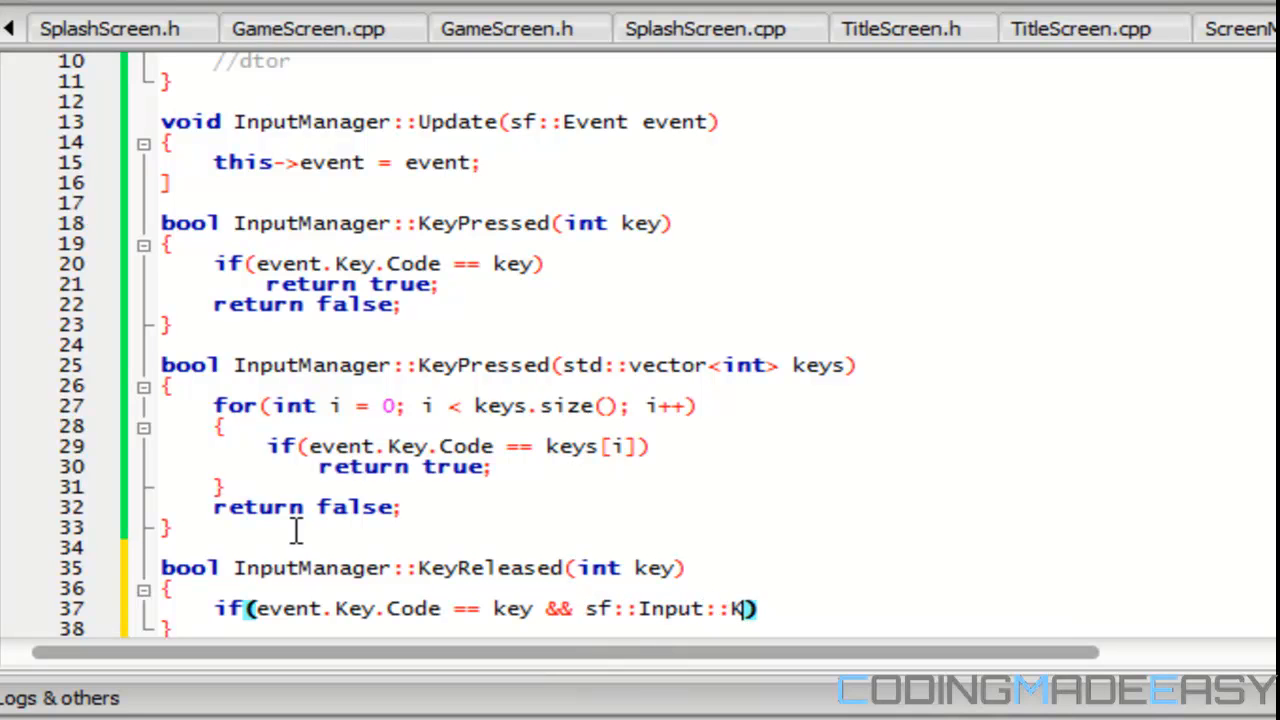
pyautogui.press('Backspace')
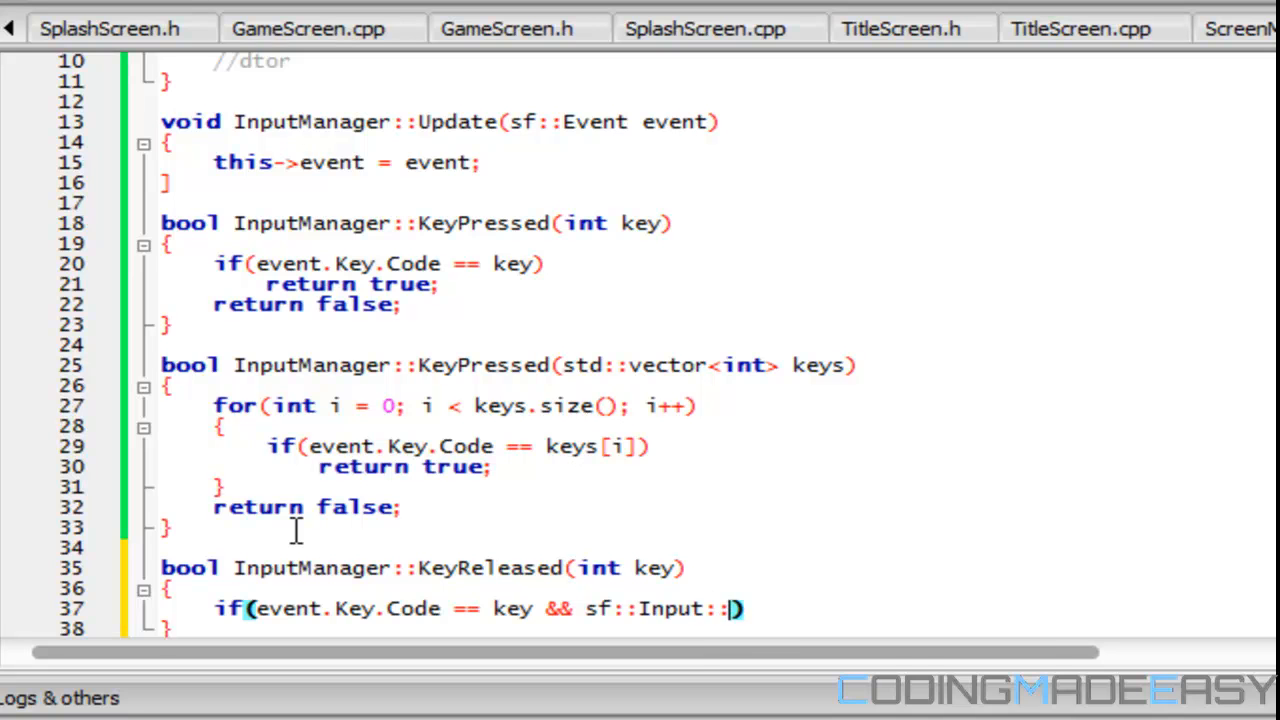
pyautogui.write('Re')
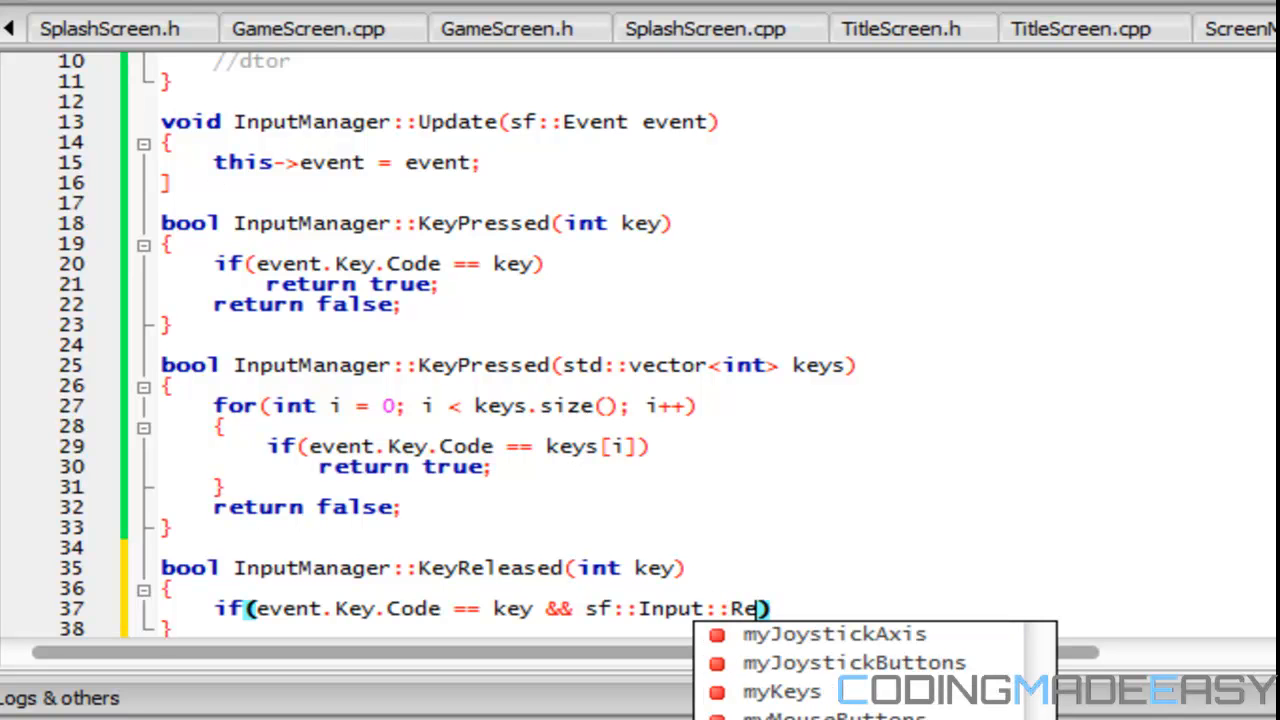
pyautogui.click(912, 624)
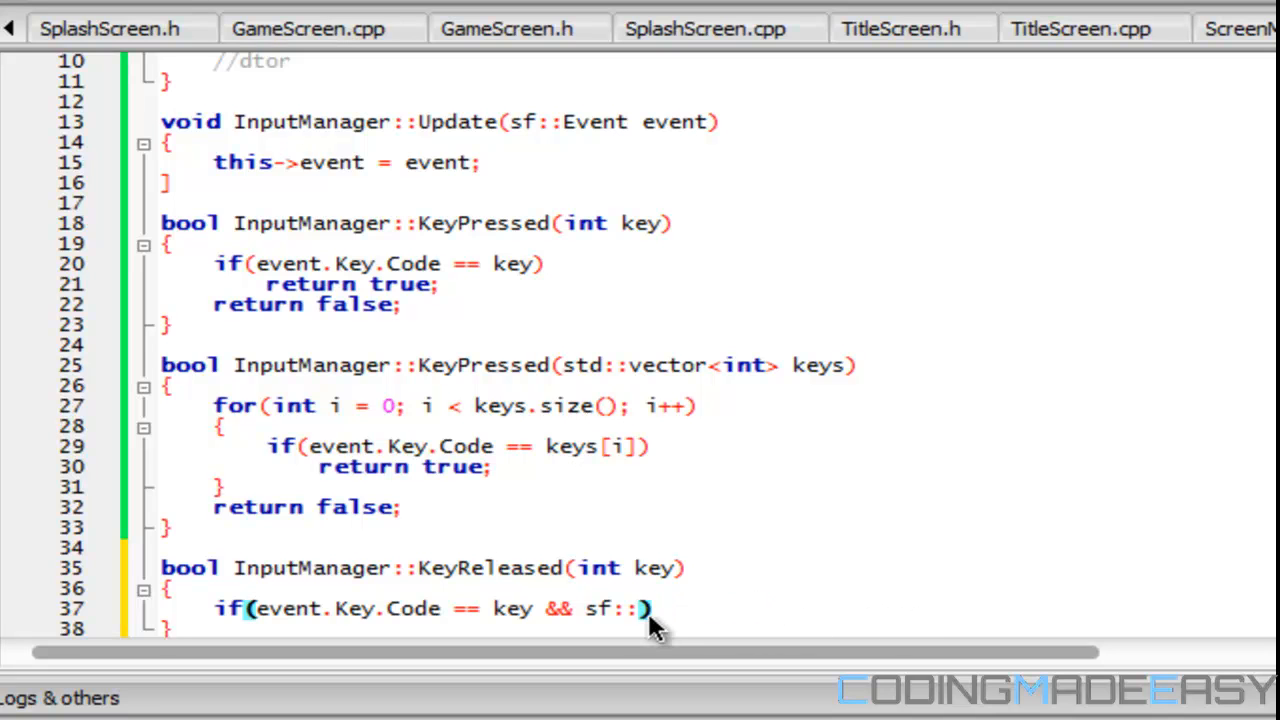
pyautogui.write('Event::')
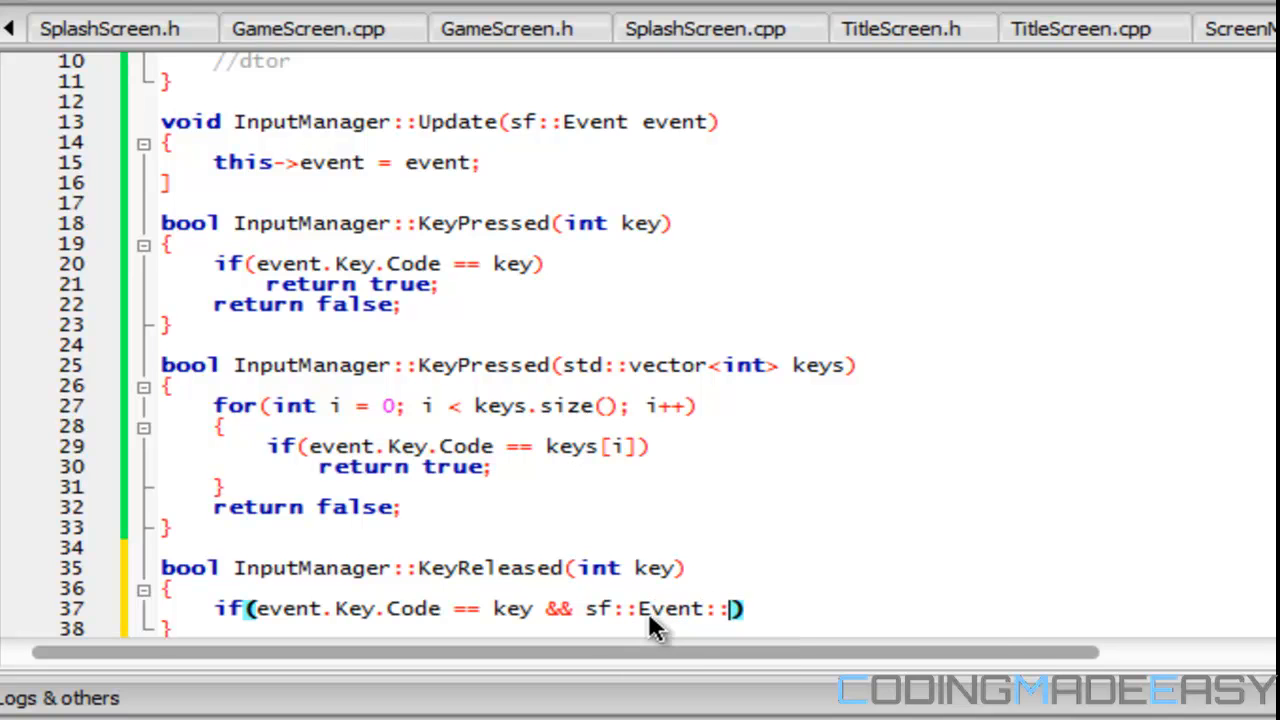
pyautogui.write('Rel')
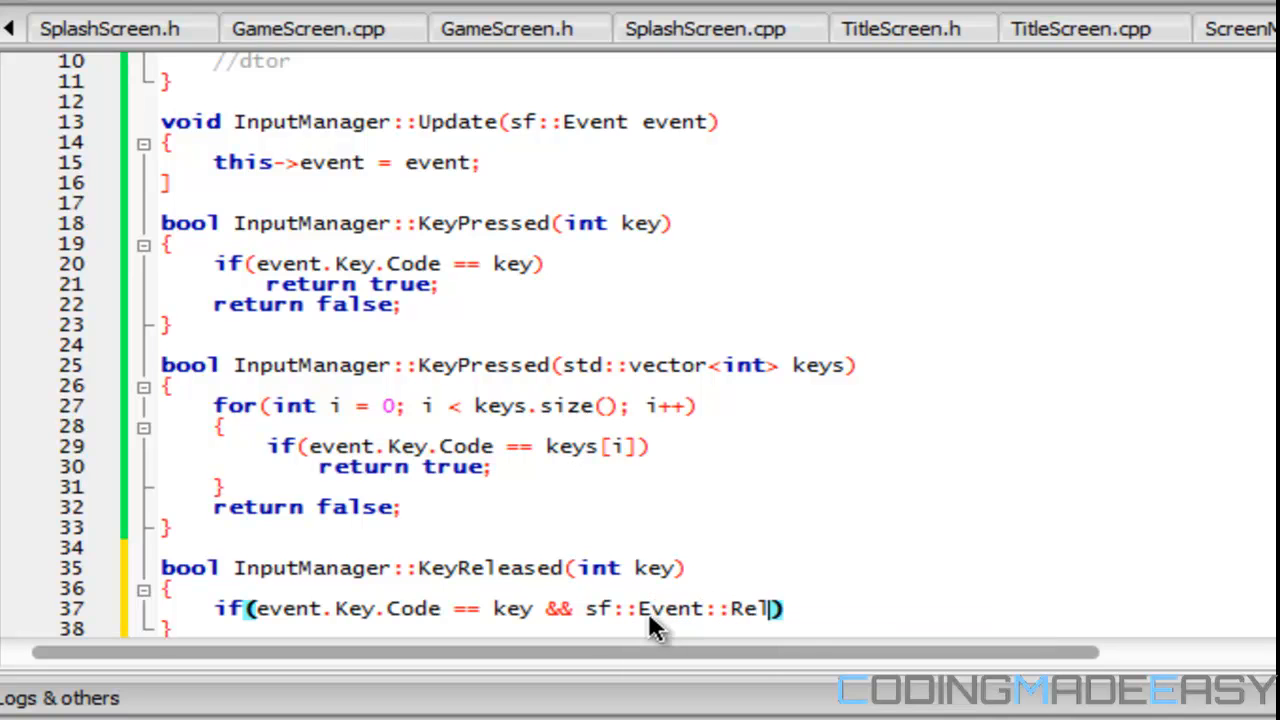
pyautogui.press('Backspace')
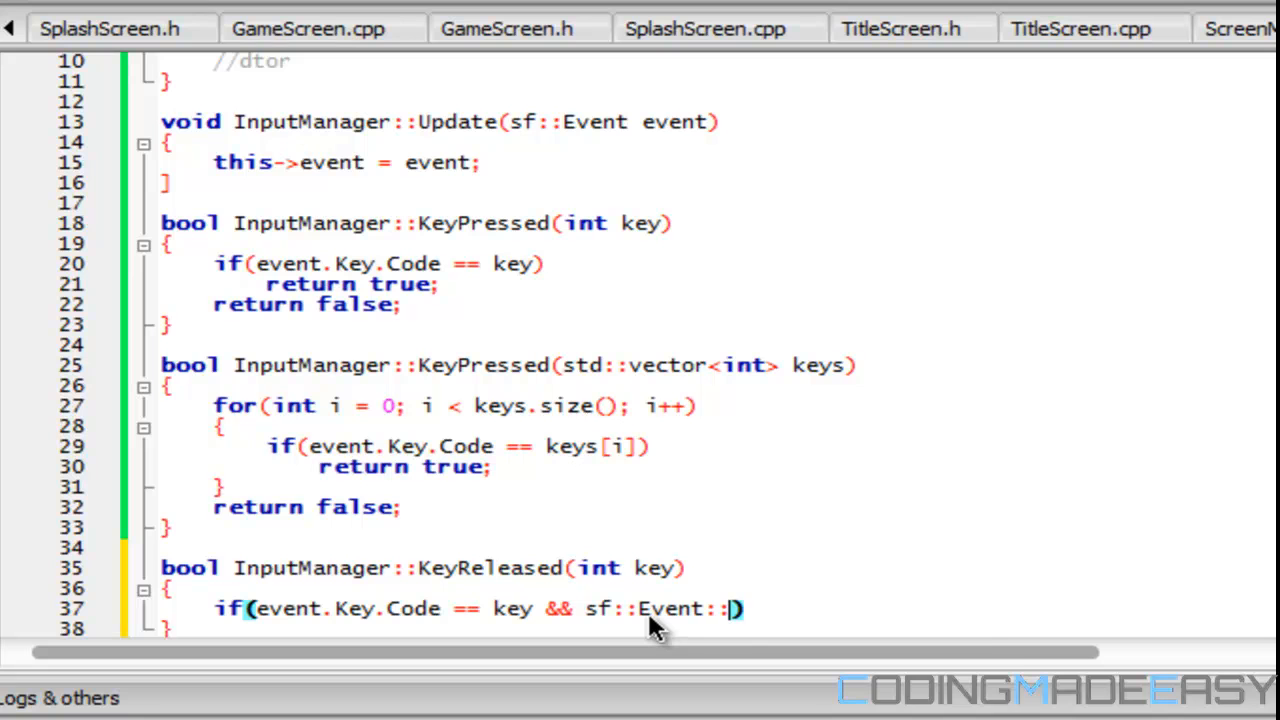
pyautogui.write('KeyReleased')
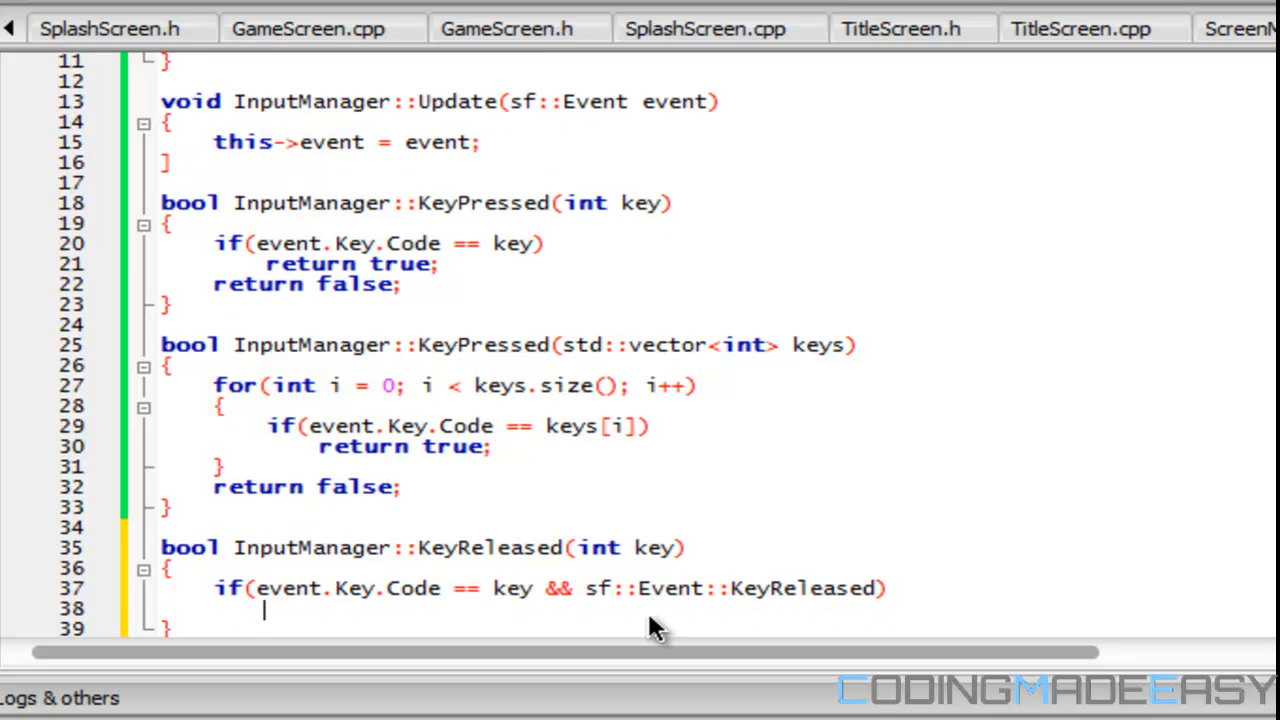
# - Return true on match else false, and begin the bool KeyReleased vector overload
pyautogui.write('return true;')
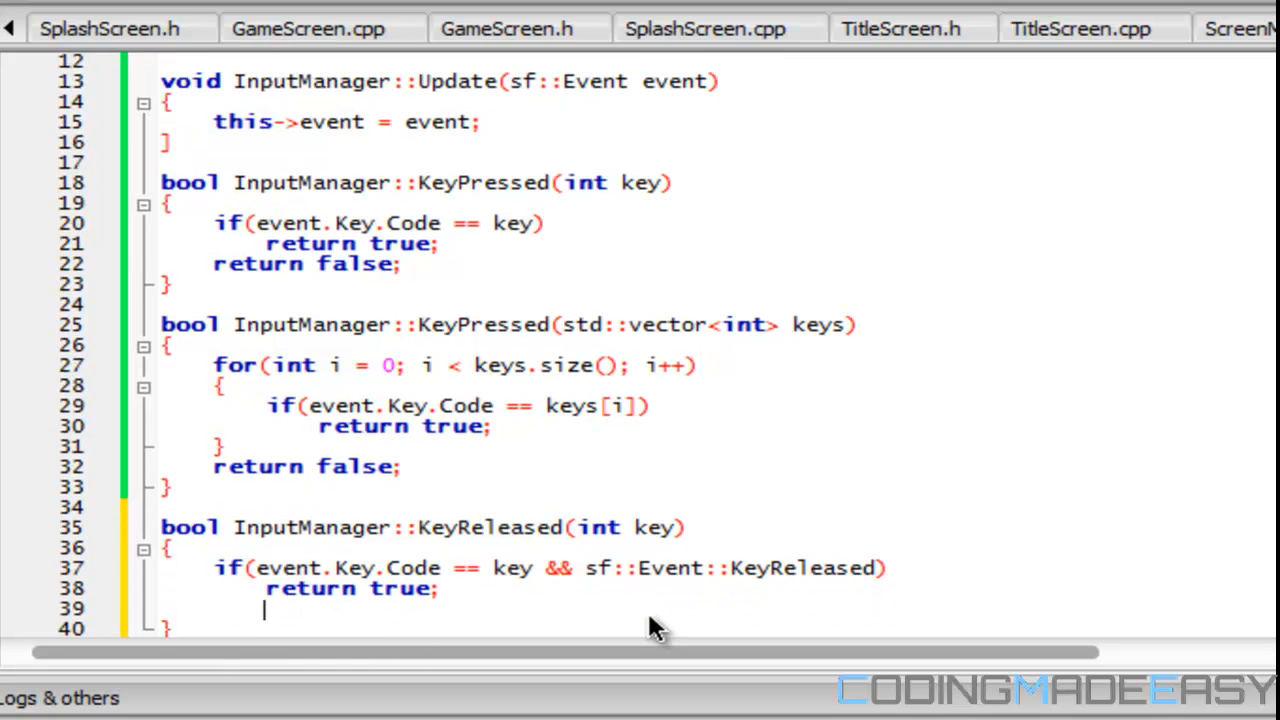
pyautogui.write('return false;')
pyautogui.write('b')
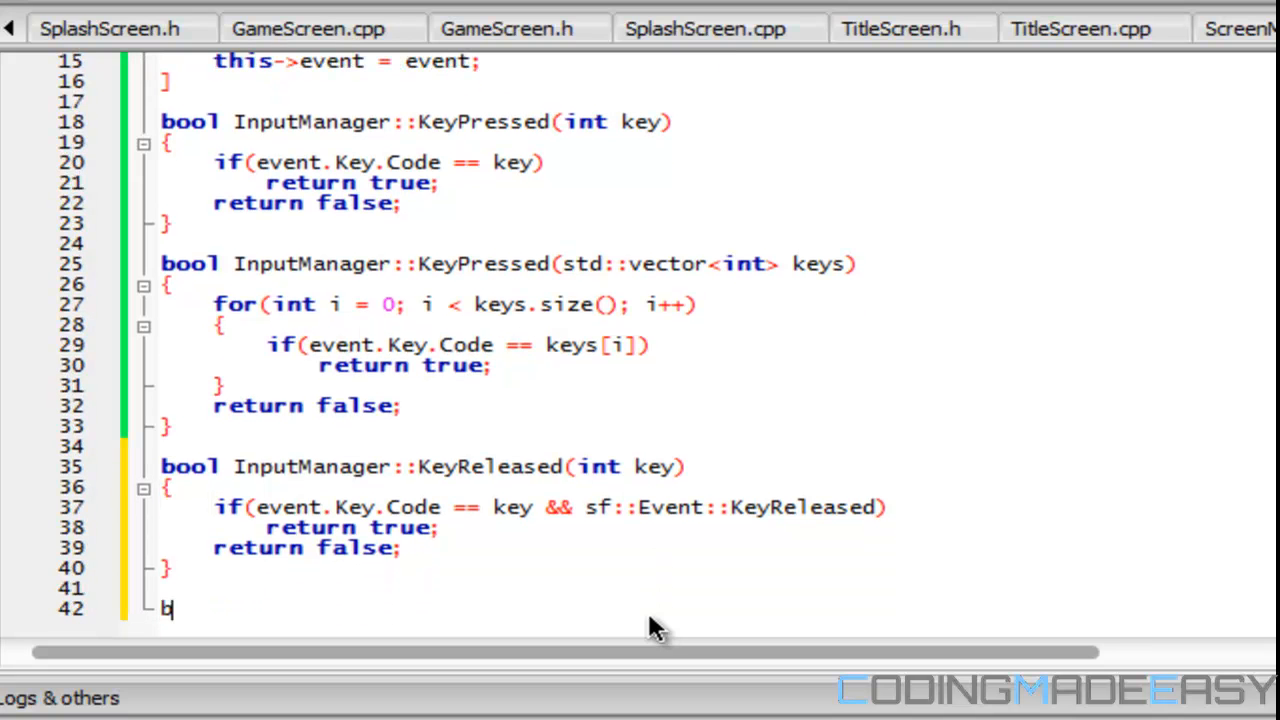
pyautogui.write('ool InputManager::KeyReleased(i')
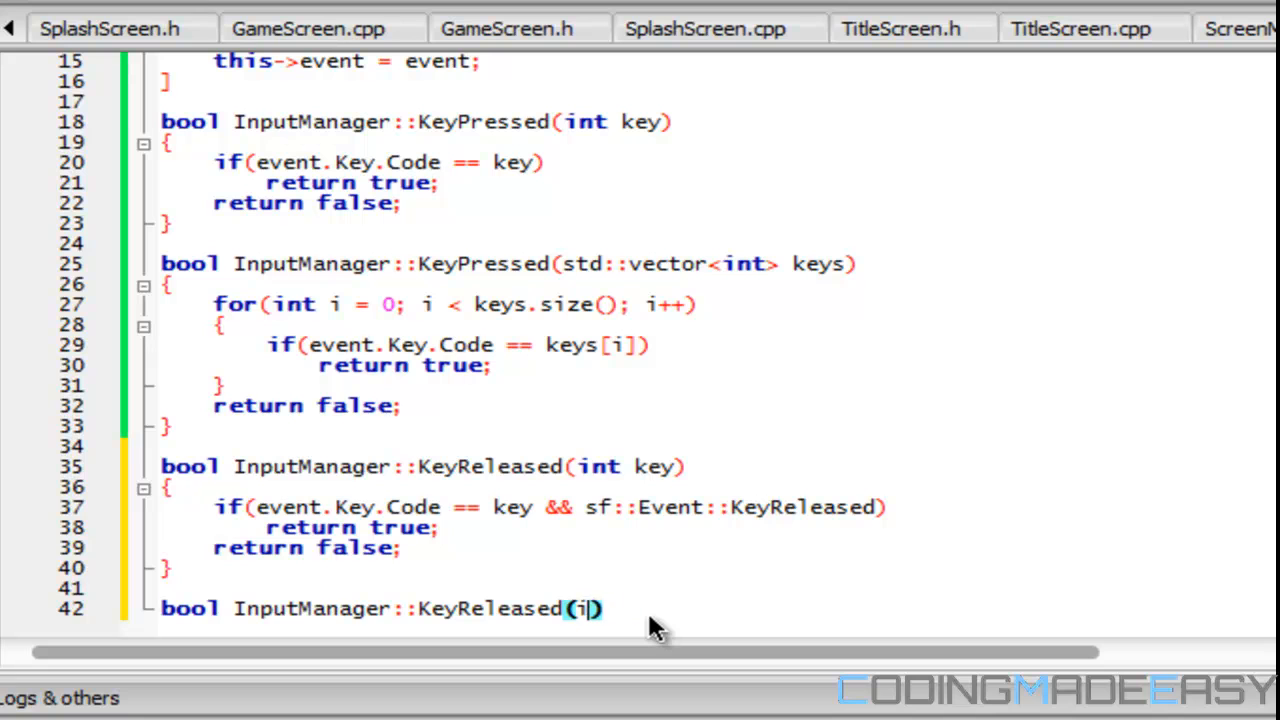
# - Write the KeyReleased(std::vector<int> keys) signature and a for loop from i = 0 over keys
pyautogui.write('std::vector<int>')
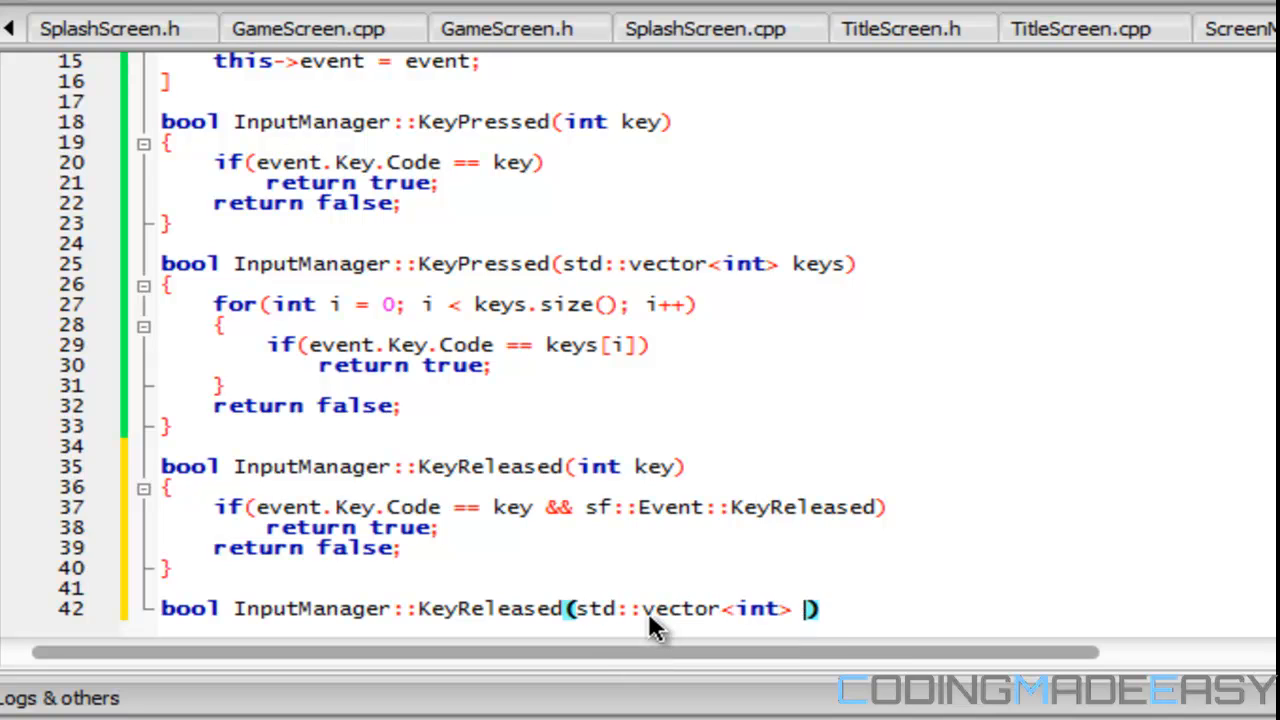
pyautogui.write('KeyReleased')
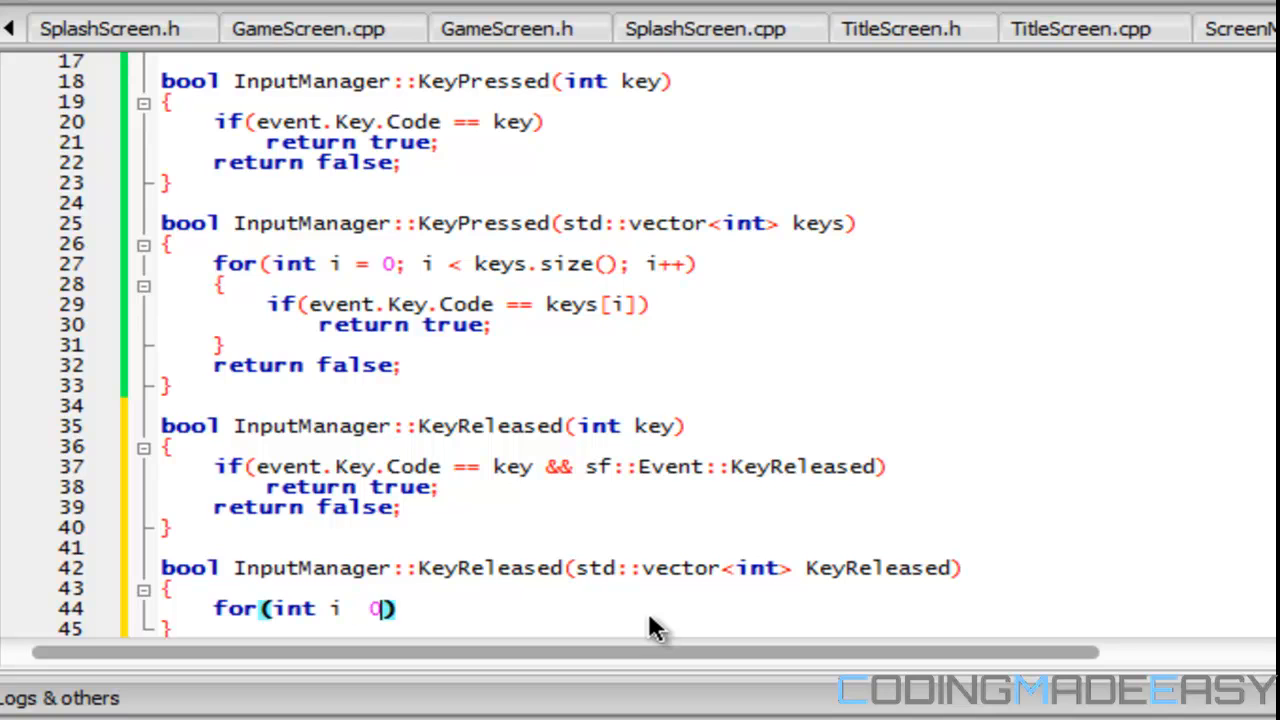
pyautogui.write('= 0; i')
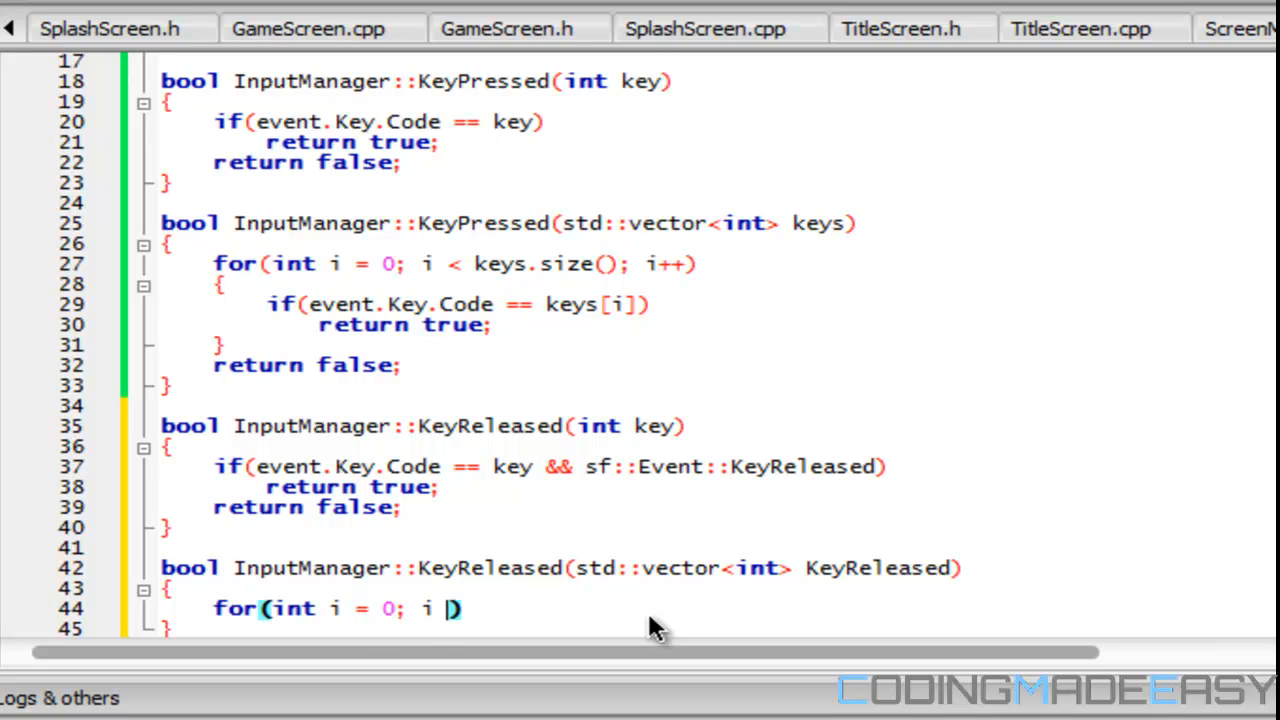
pyautogui.write('<')
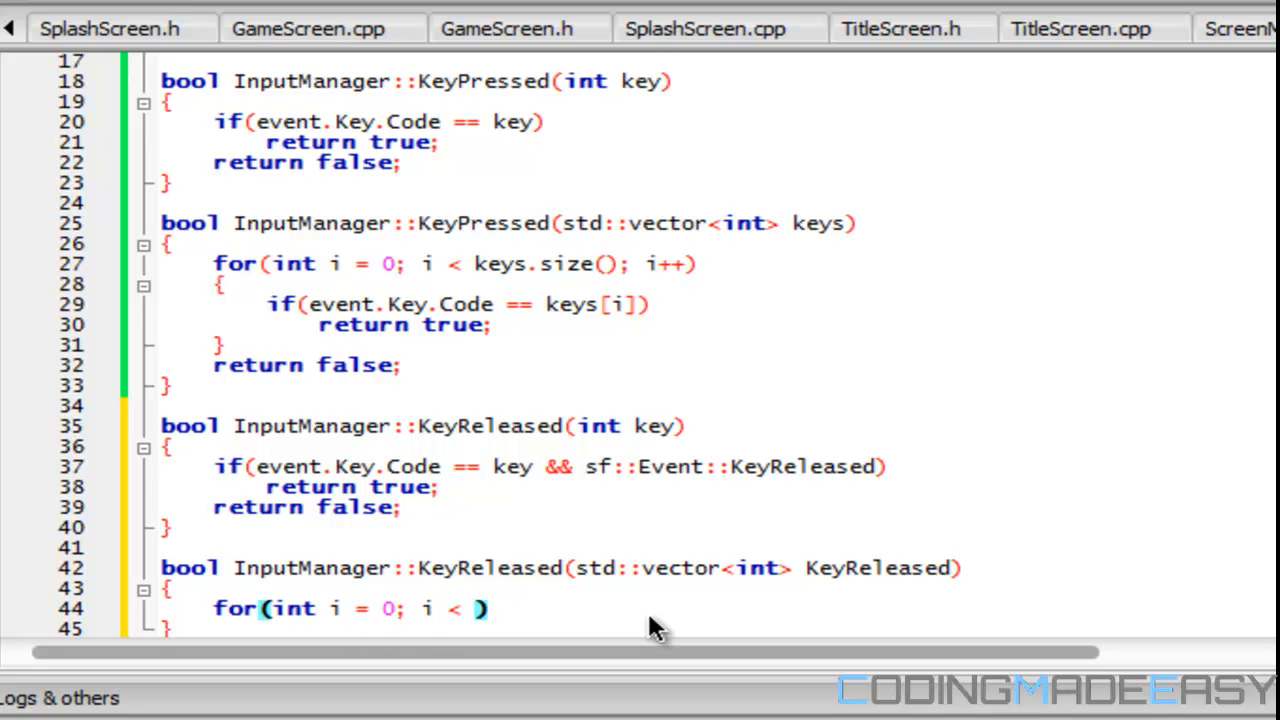
pyautogui.write('k')
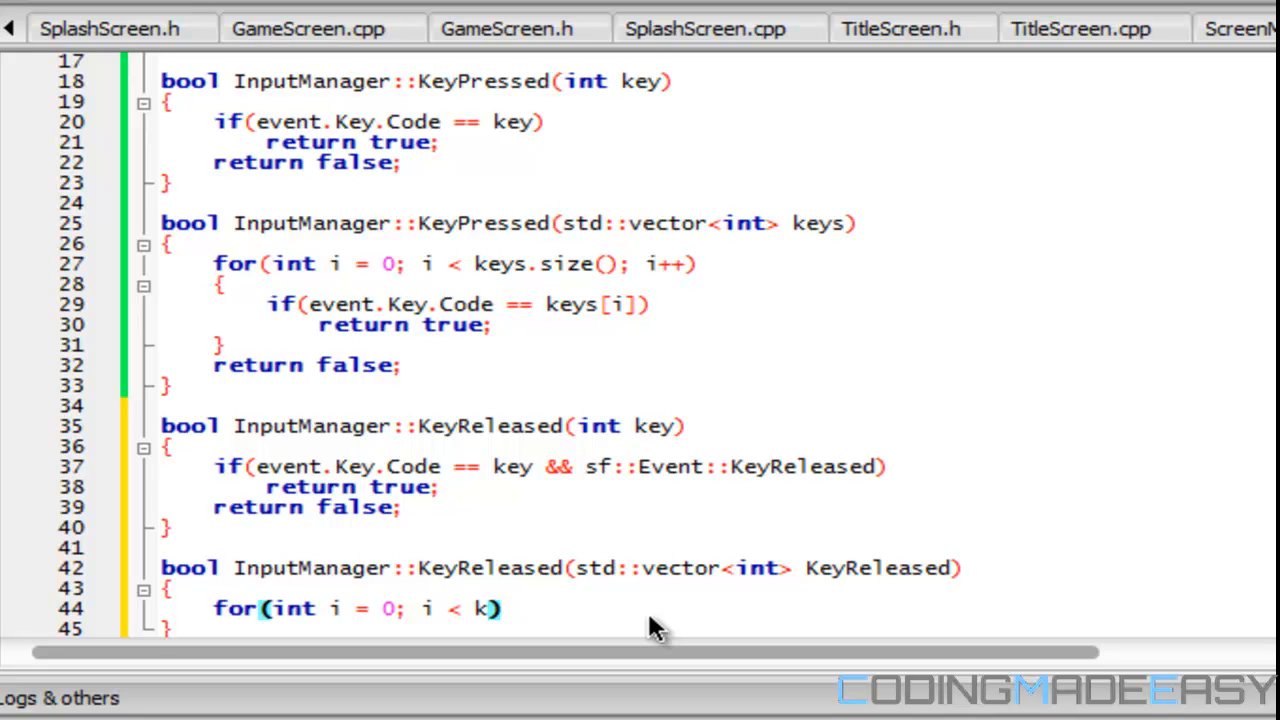
pyautogui.doubleClick(896, 568)
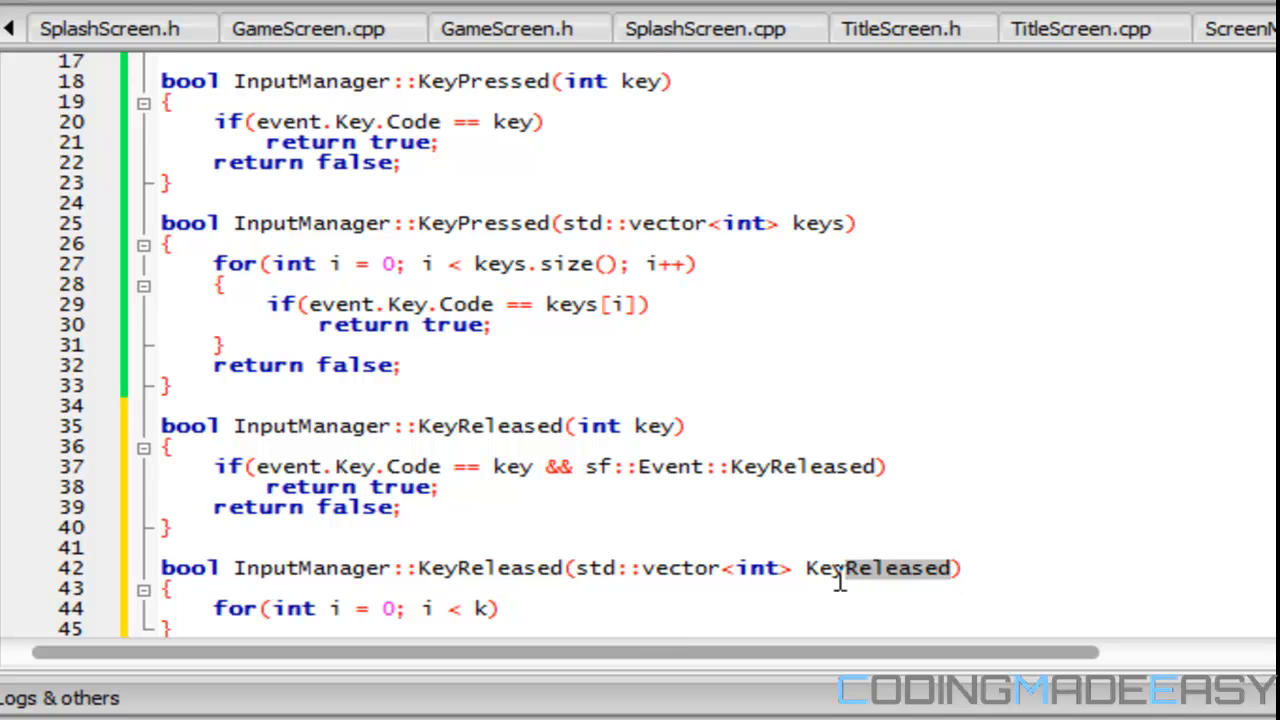
pyautogui.write('Keys')
pyautogui.write('if(even')
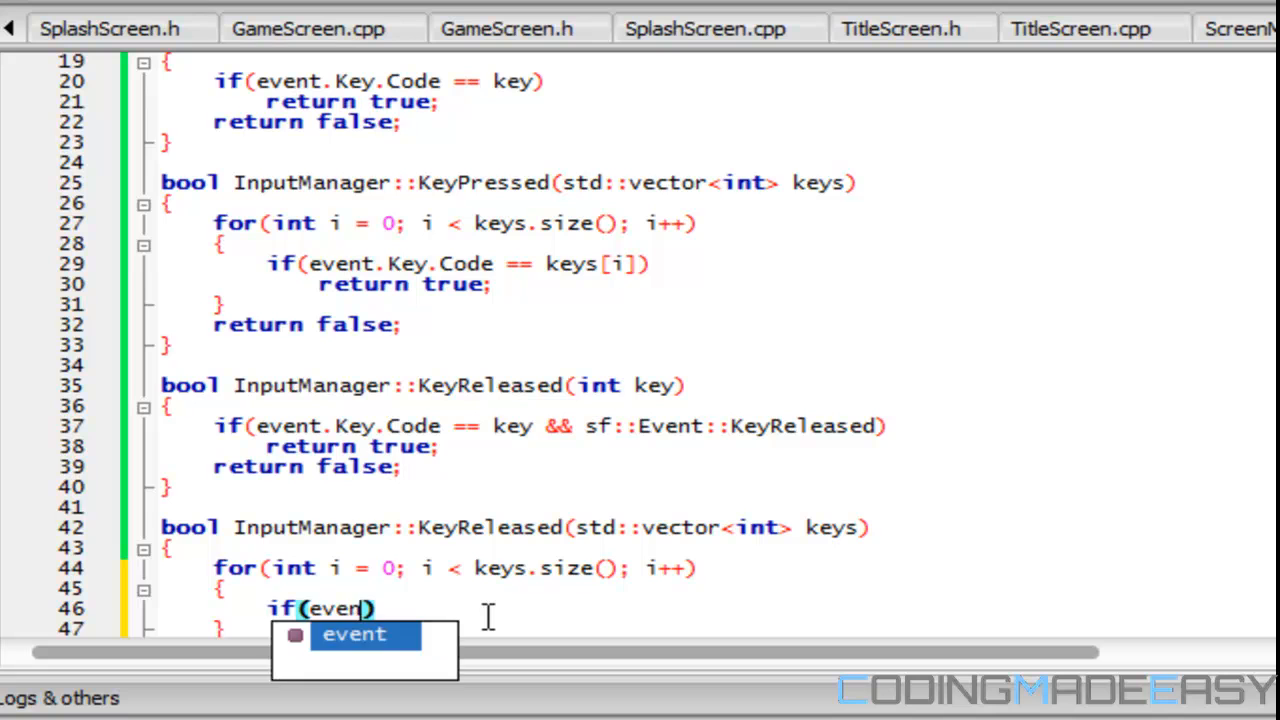
# - Inside the loop, return true when event.Key.Code matches keys[i] and the event is sf::Event::KeyReleased
pyautogui.write('t.Key.Code == keys')
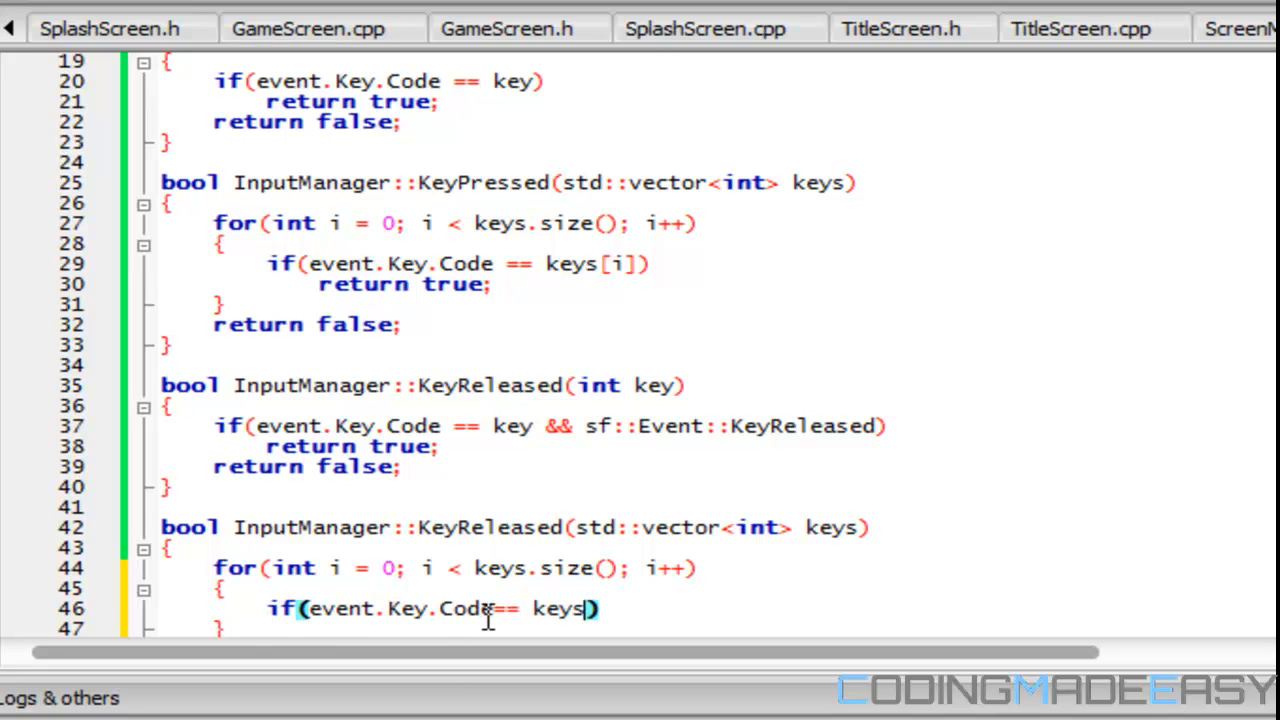
pyautogui.write('[i] &&')
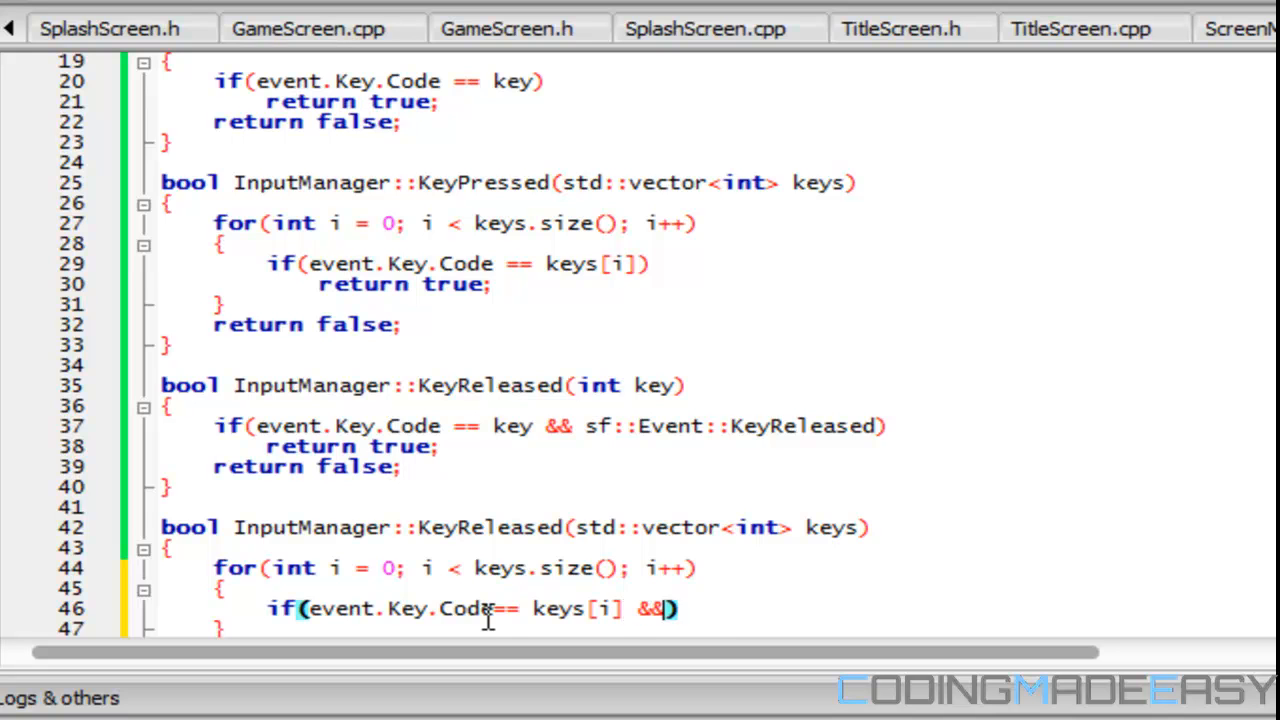
pyautogui.write('sf::Event::')
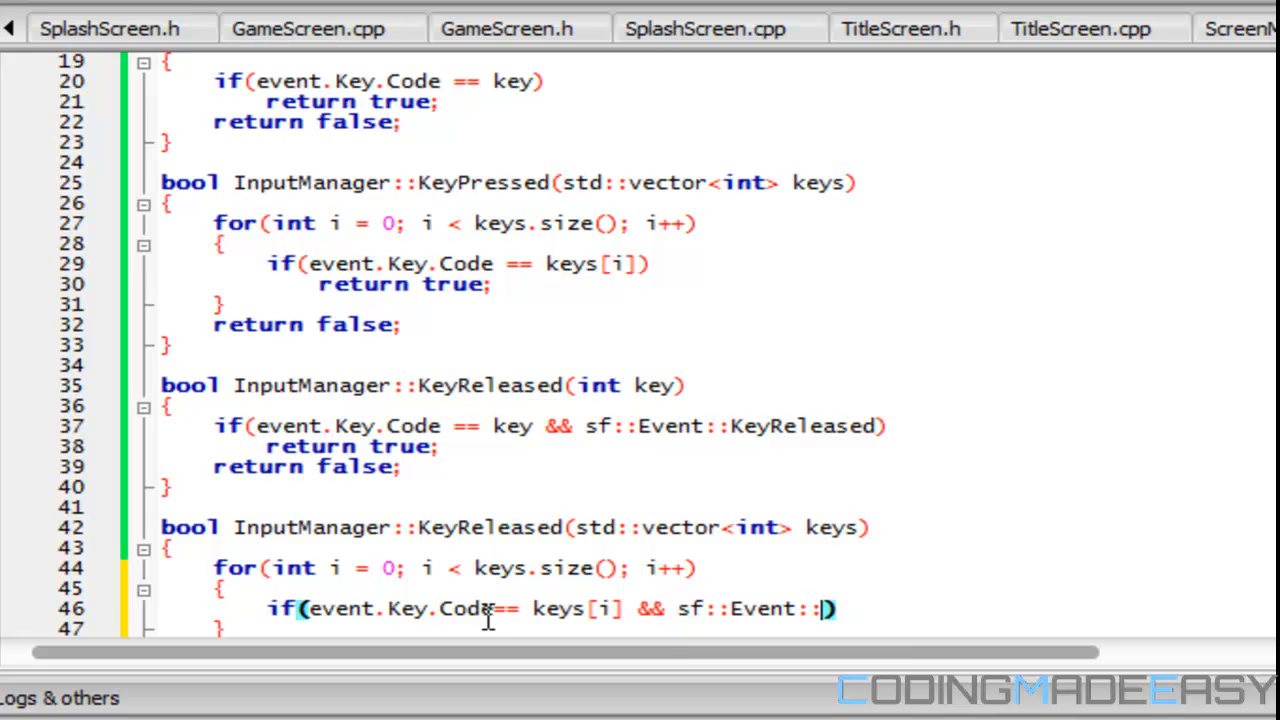
pyautogui.write('KeyReleased')
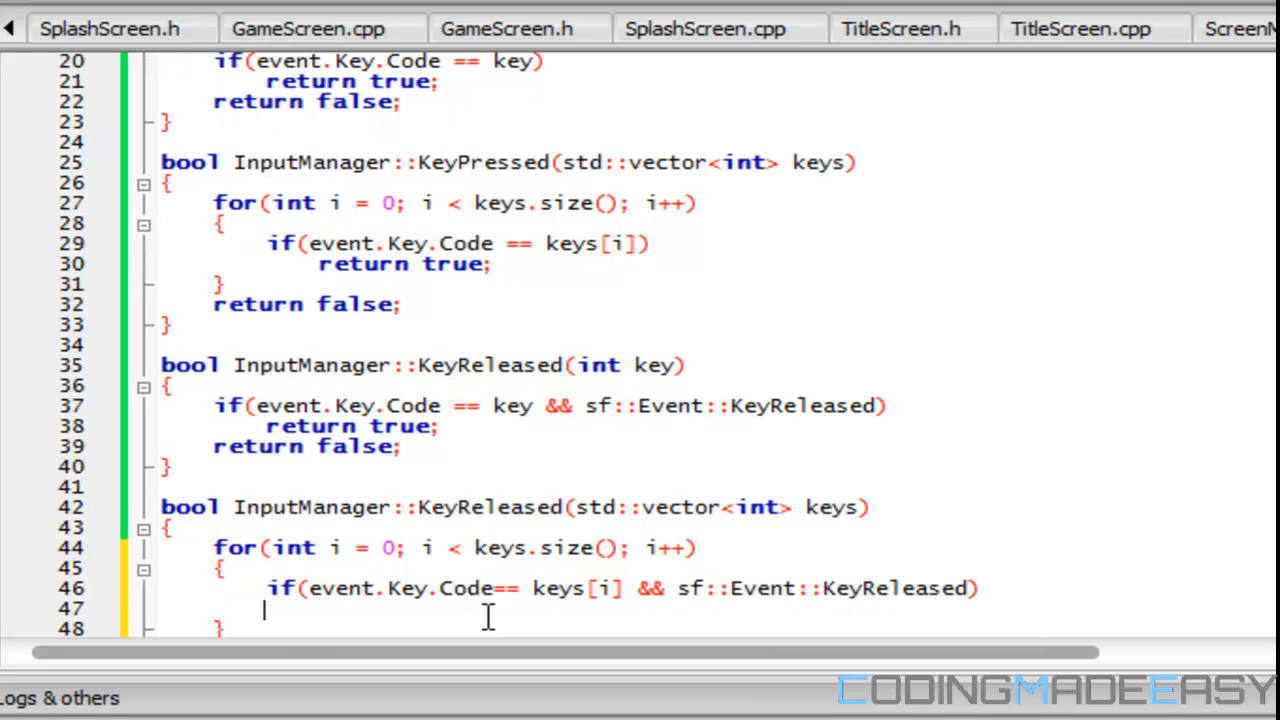
pyautogui.write('return tru')
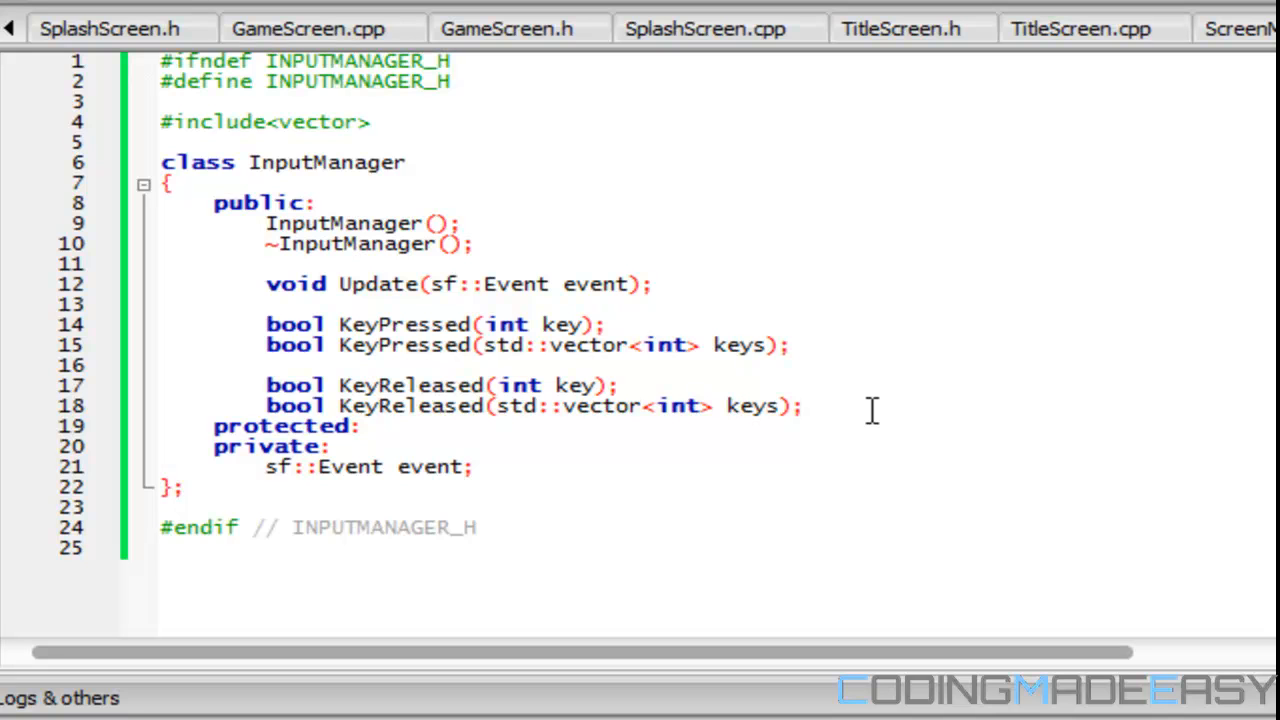
# - Declare bool KeyDown(int key); in InputManager.h under the KeyReleased declarations
pyautogui.write('bol')
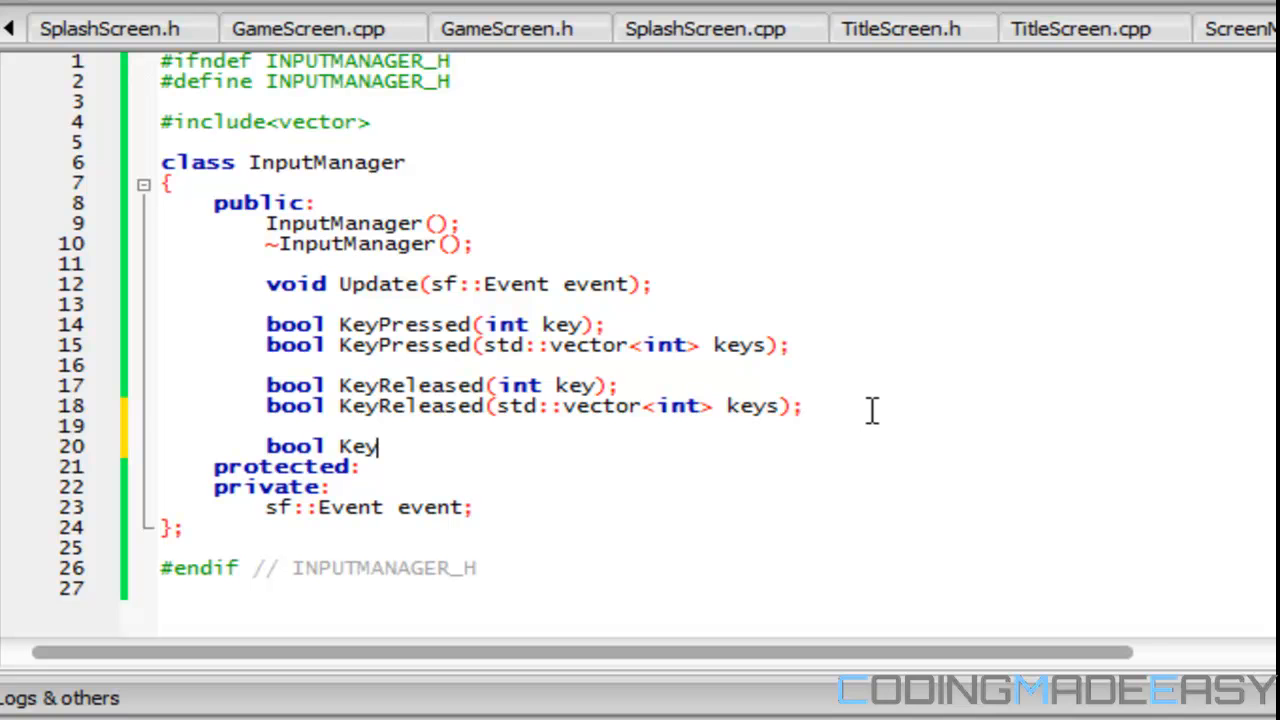
pyautogui.write('Down()')
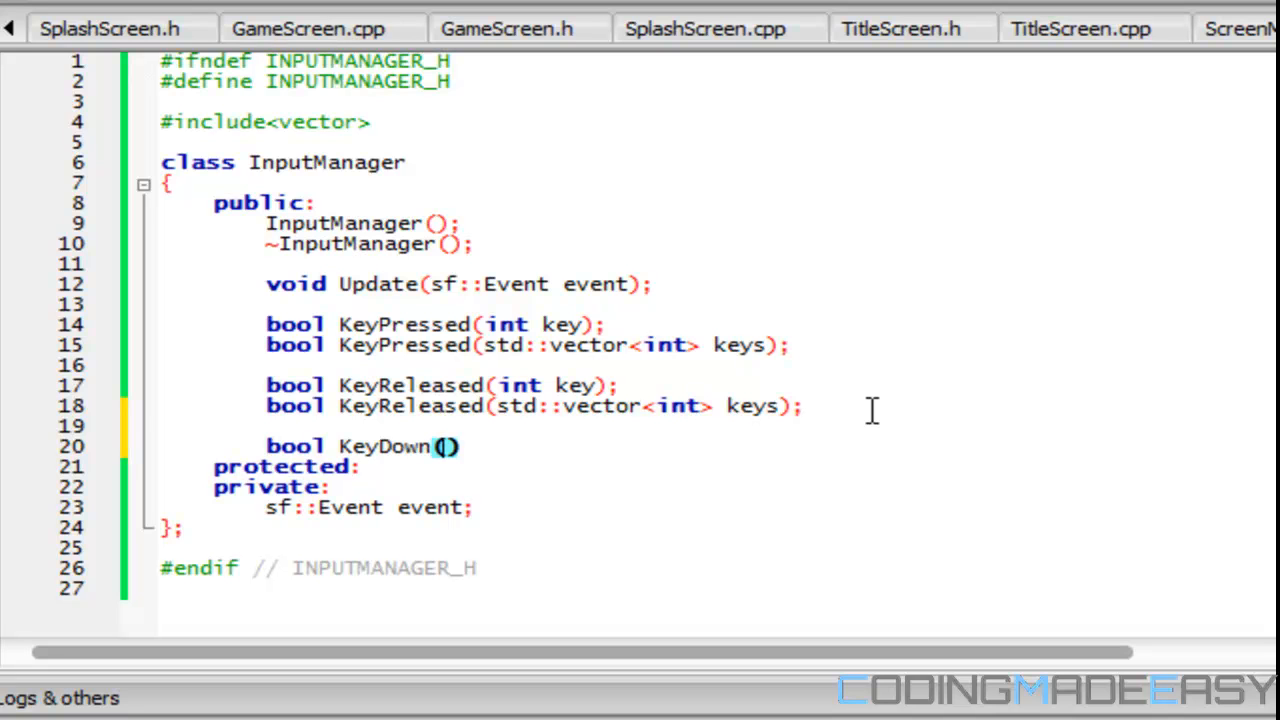
pyautogui.write('int key')
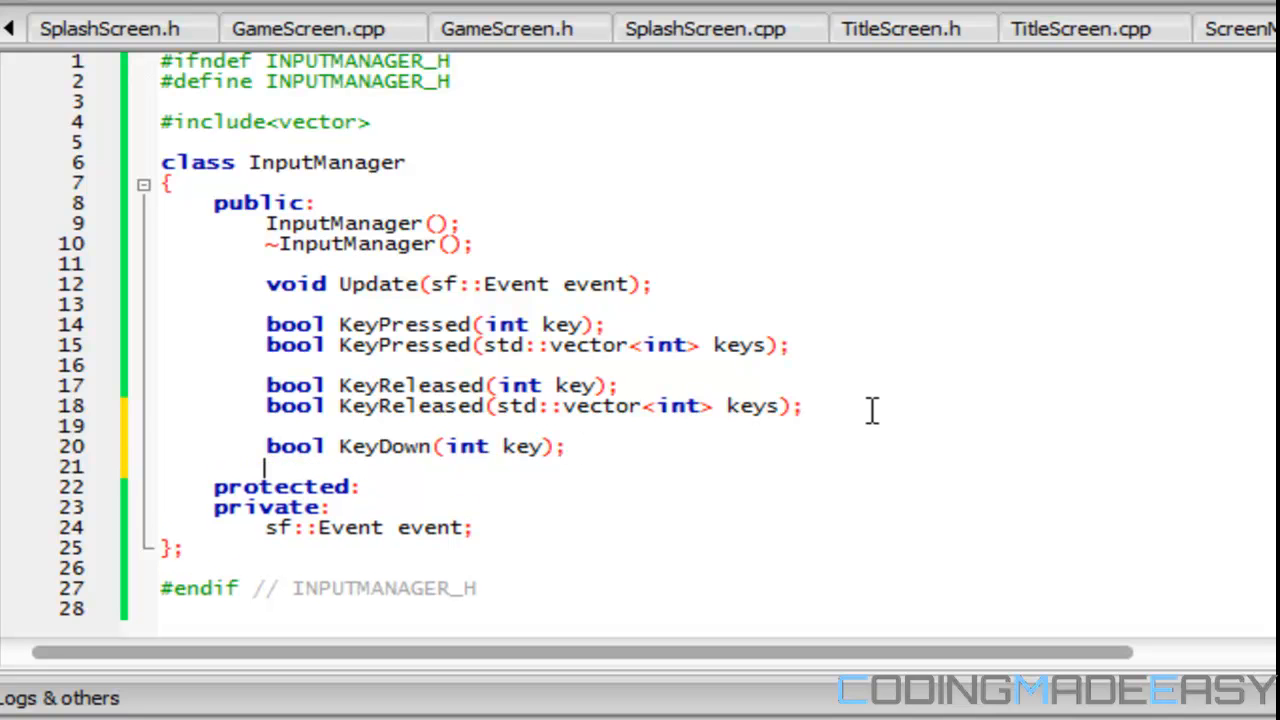
# - Declare the second overload bool KeyDown(std::vector<int> keys); below it
pyautogui.write('bool Key')
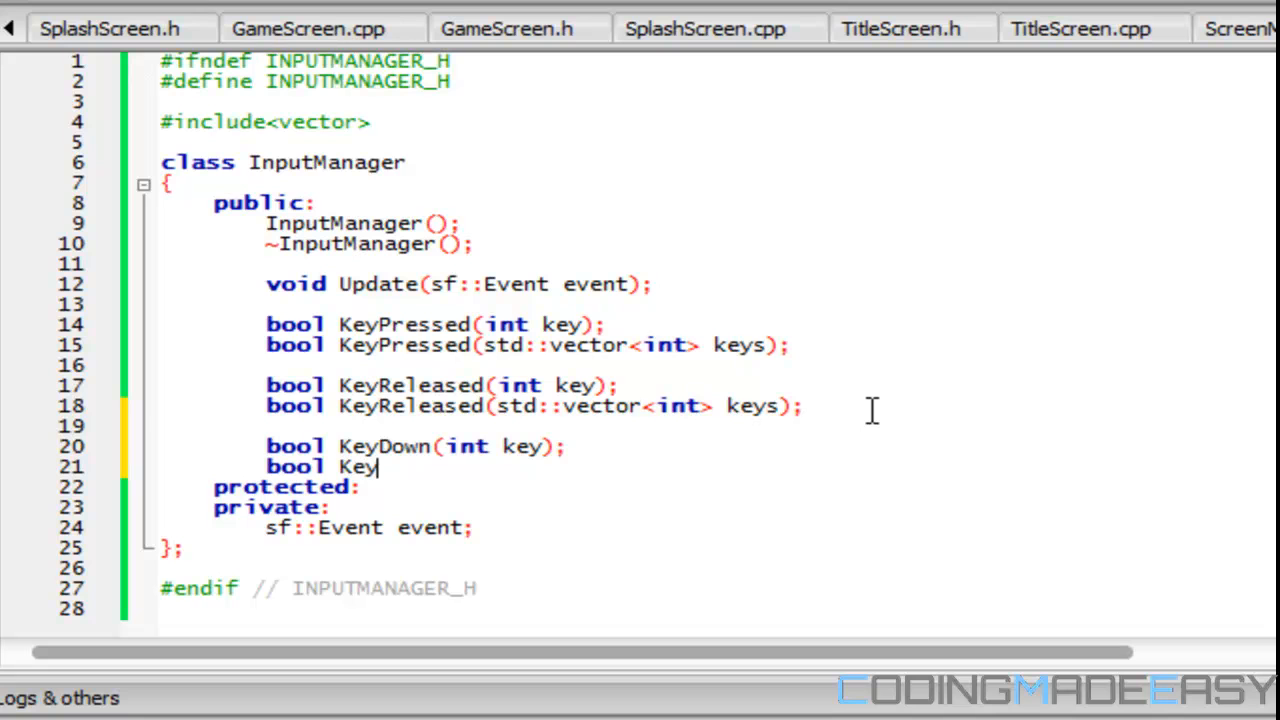
pyautogui.write('Down()')
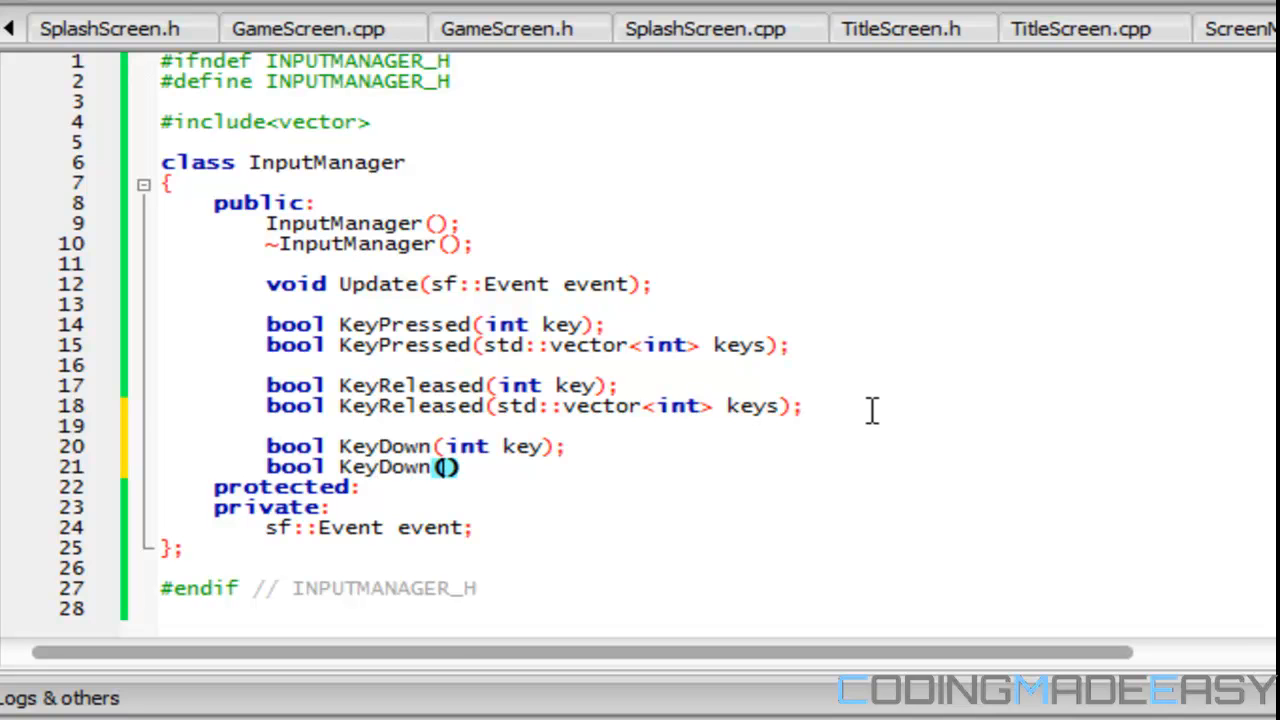
pyautogui.write('std::vector<int>')
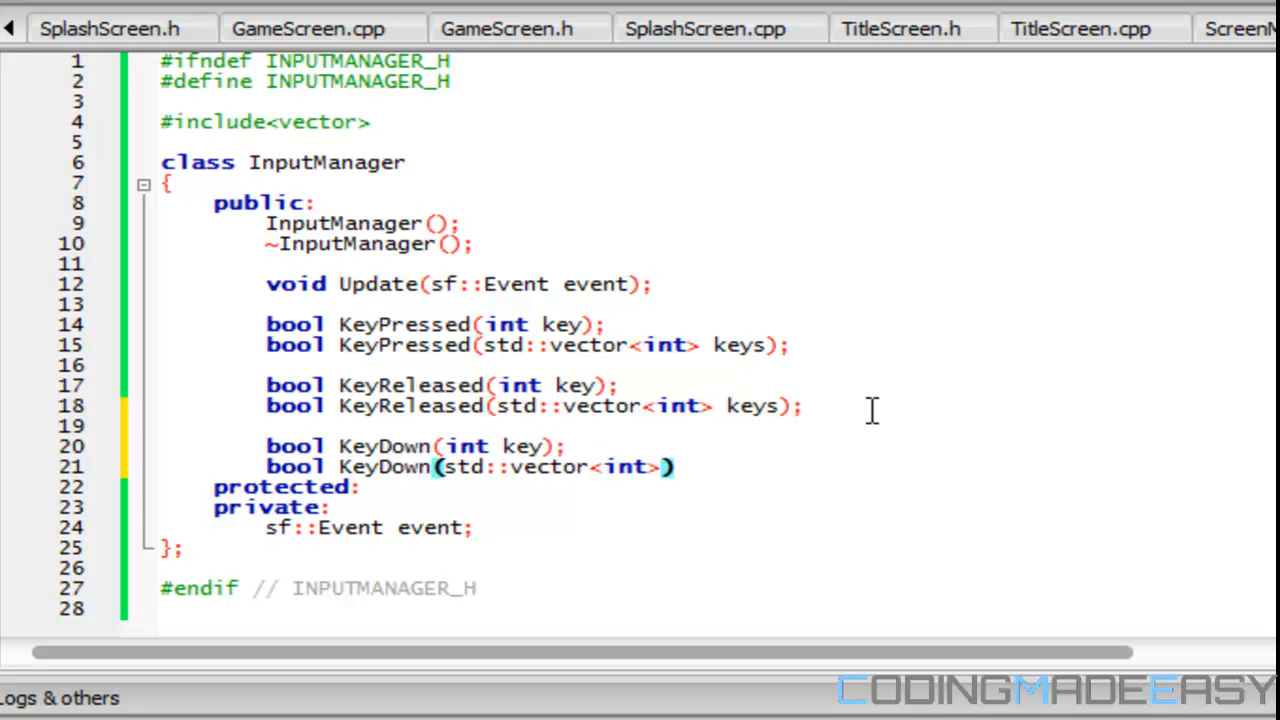
pyautogui.write('keys')
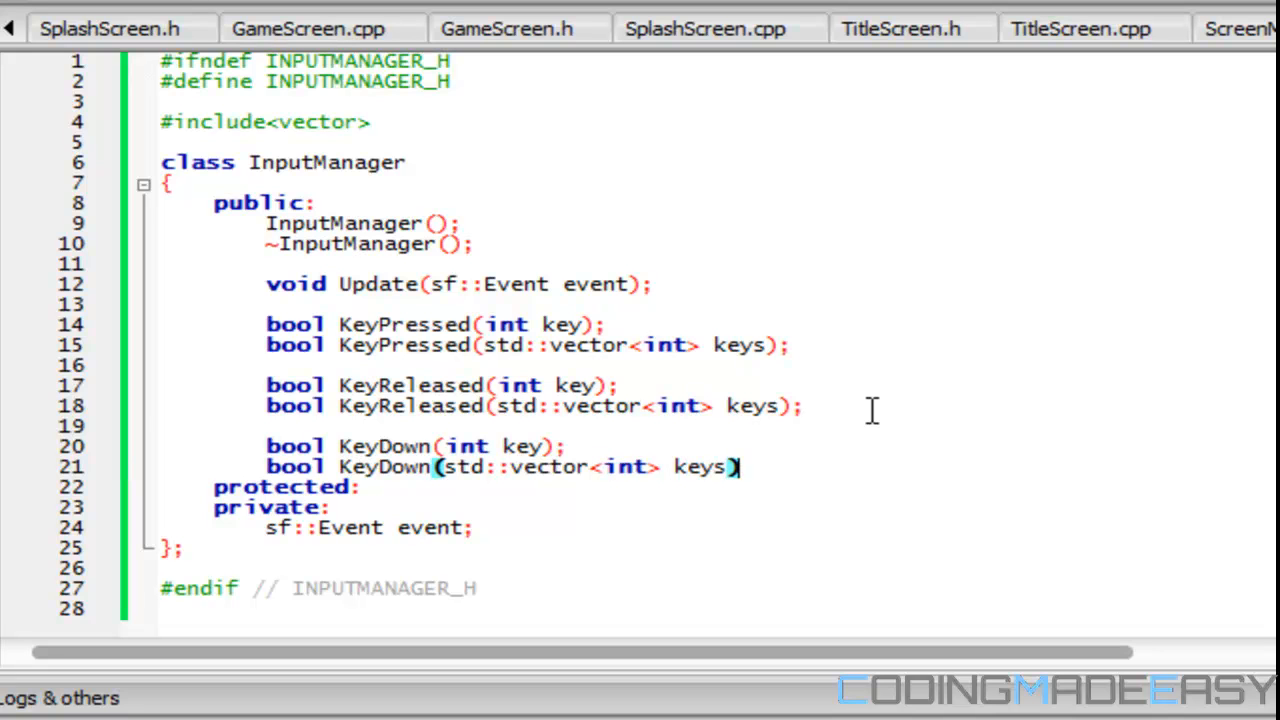
pyautogui.write(';')
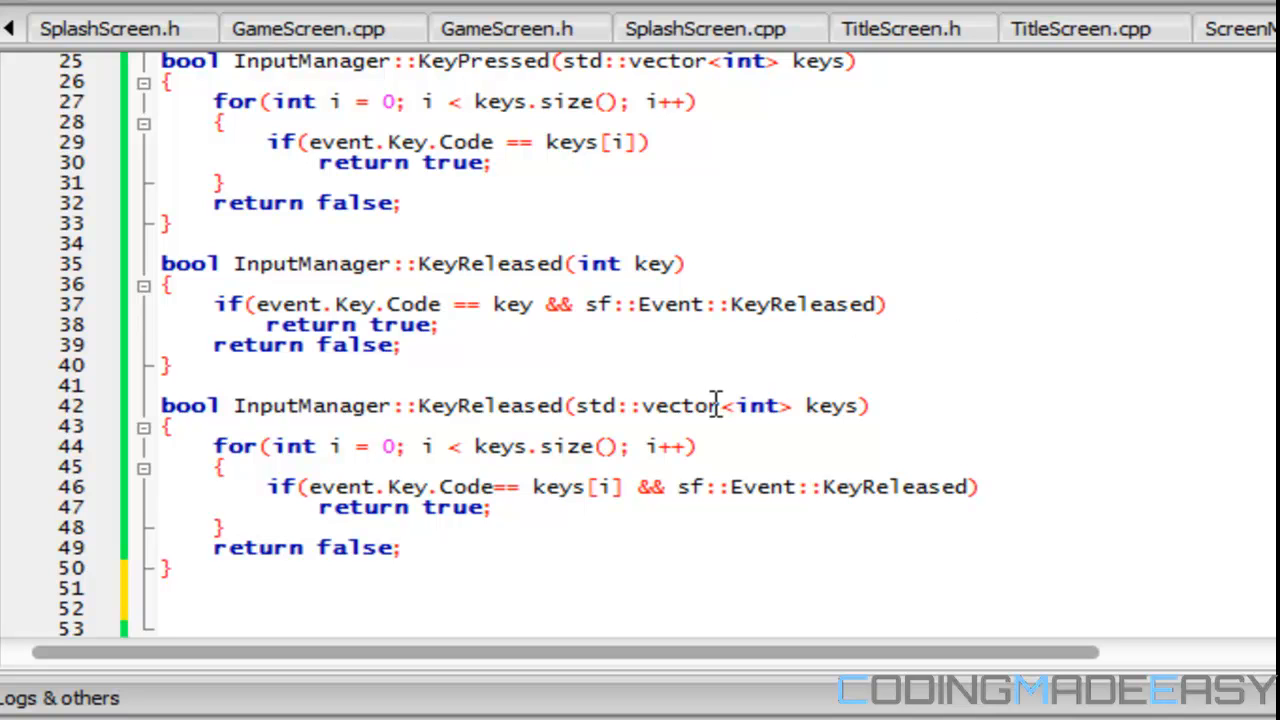
pyautogui.moveTo(310, 568)
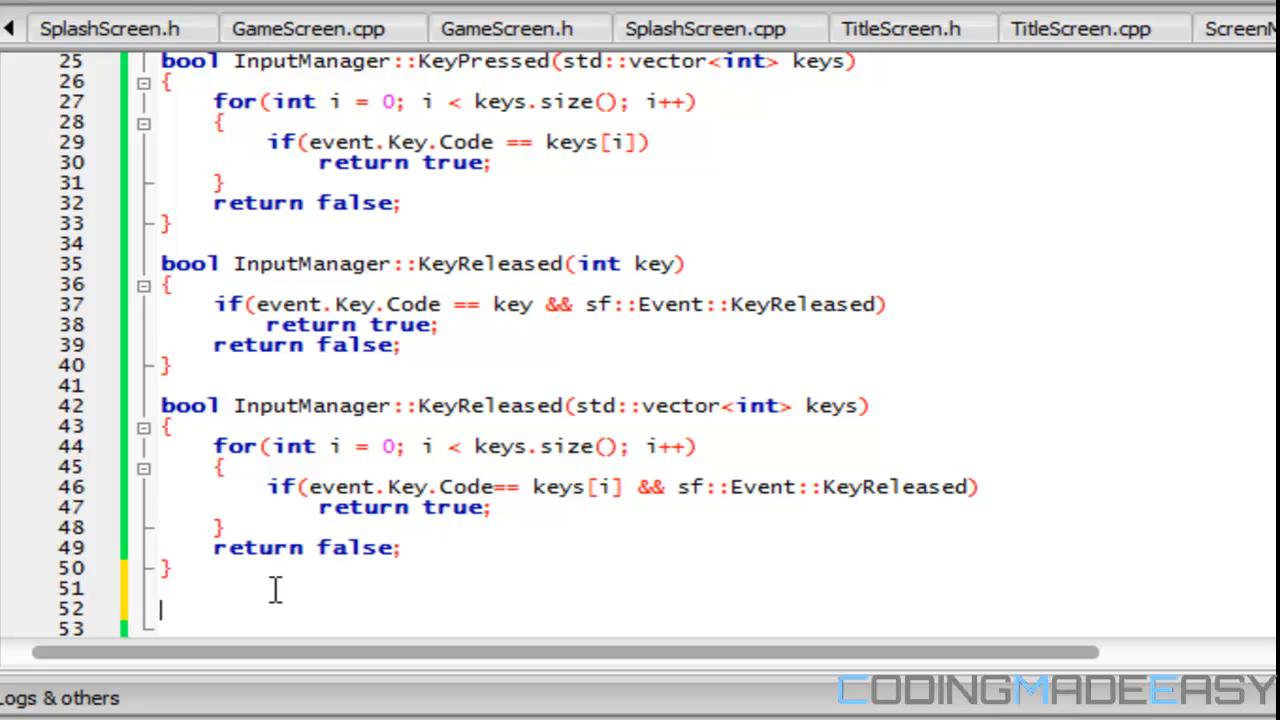
pyautogui.moveTo(156, 684)
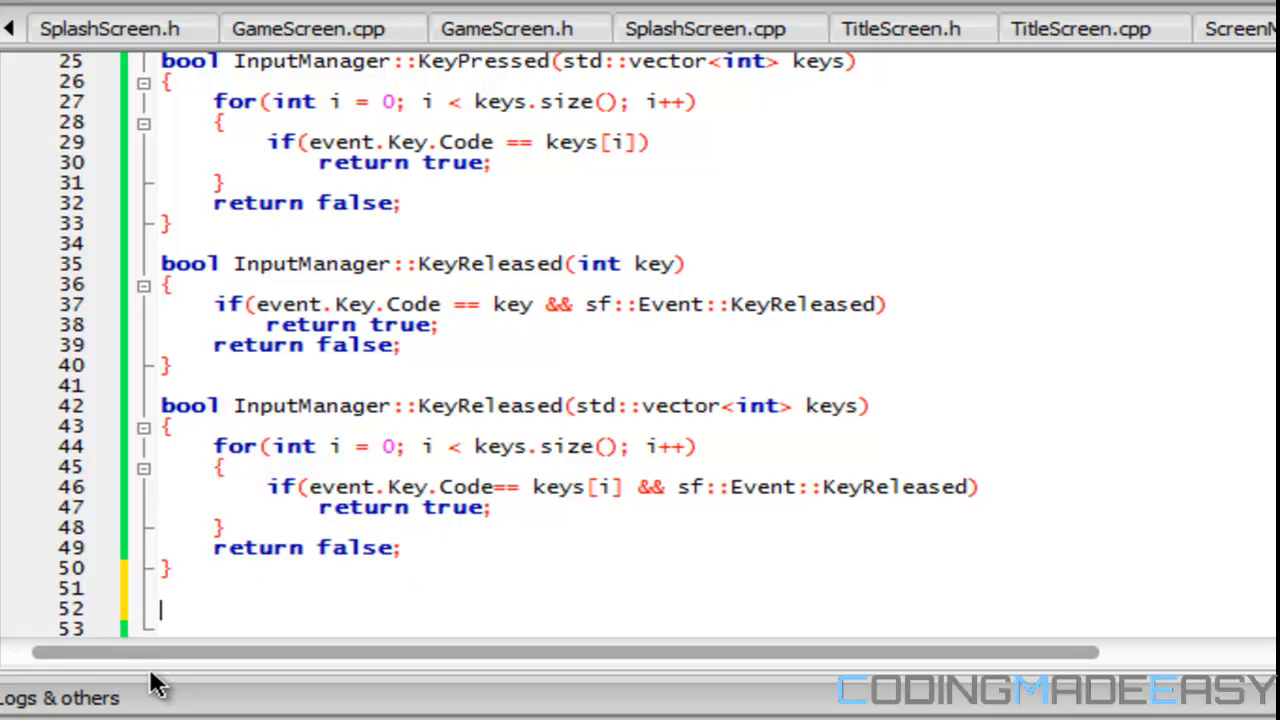
# - Define bool InputManager::KeyDown(int key) with its braces in InputManager.cpp
pyautogui.write('bool Key')
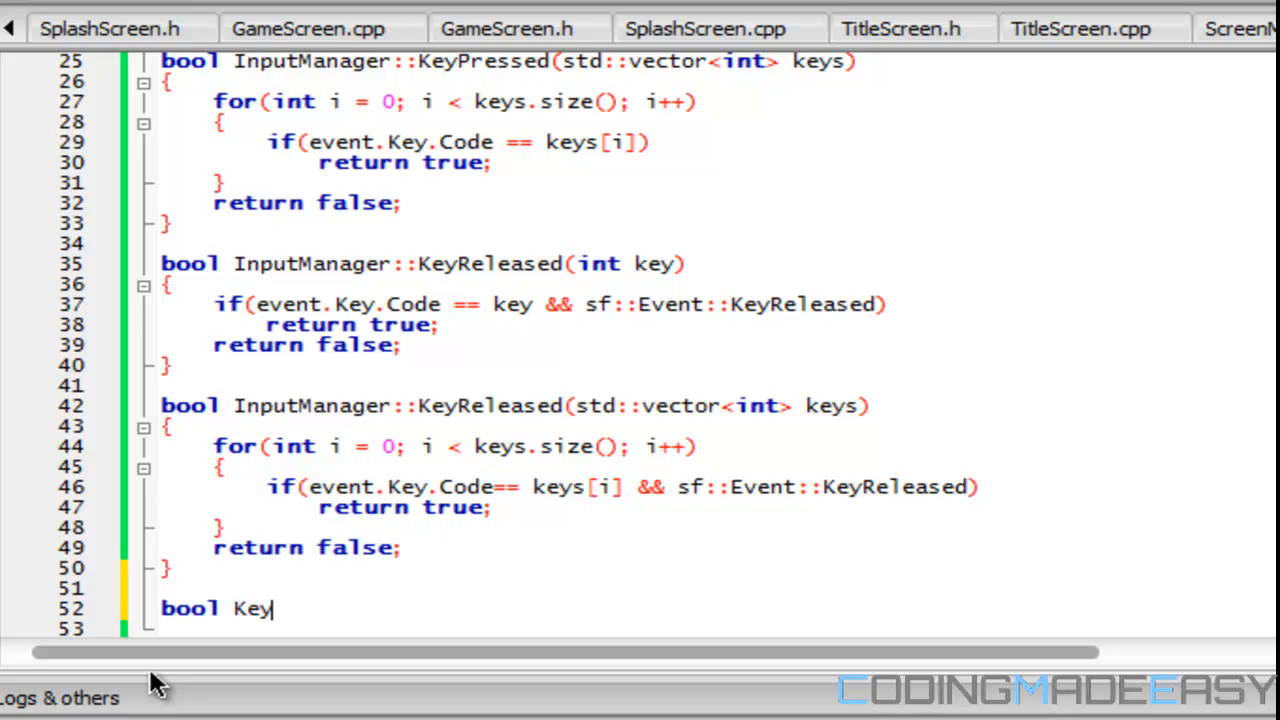
pyautogui.write('Down()')
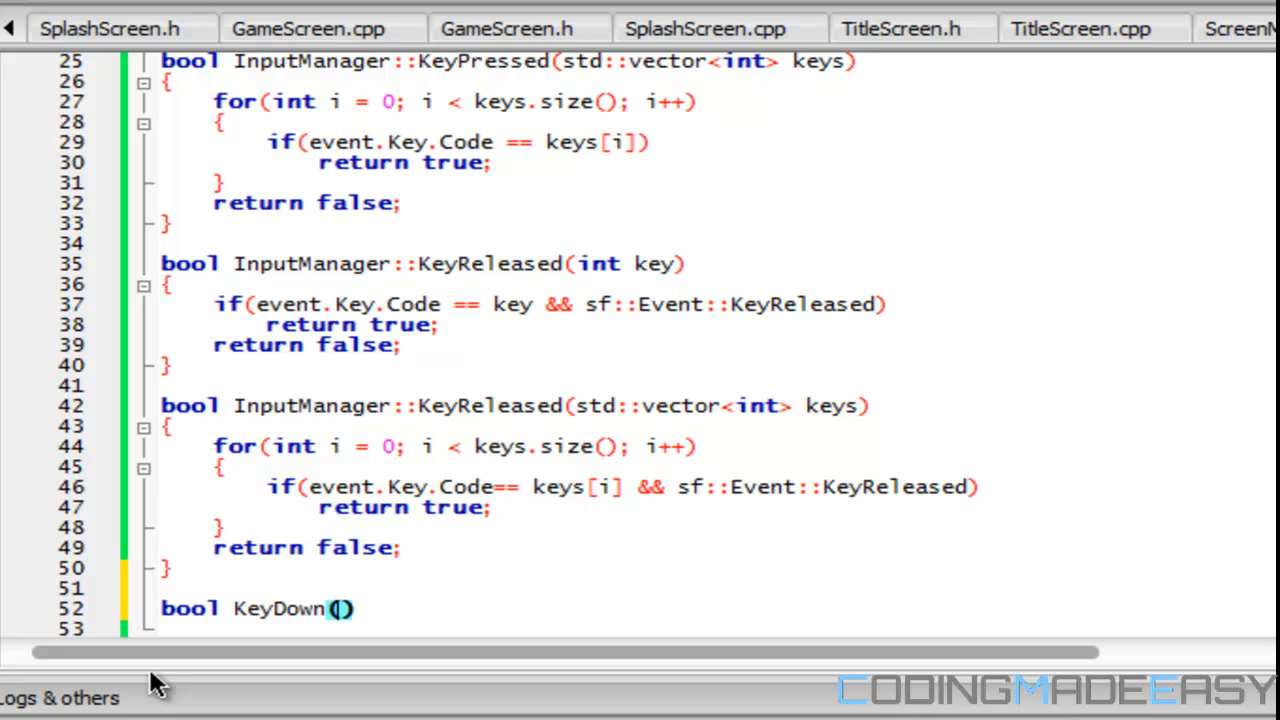
pyautogui.press('BackSpace')
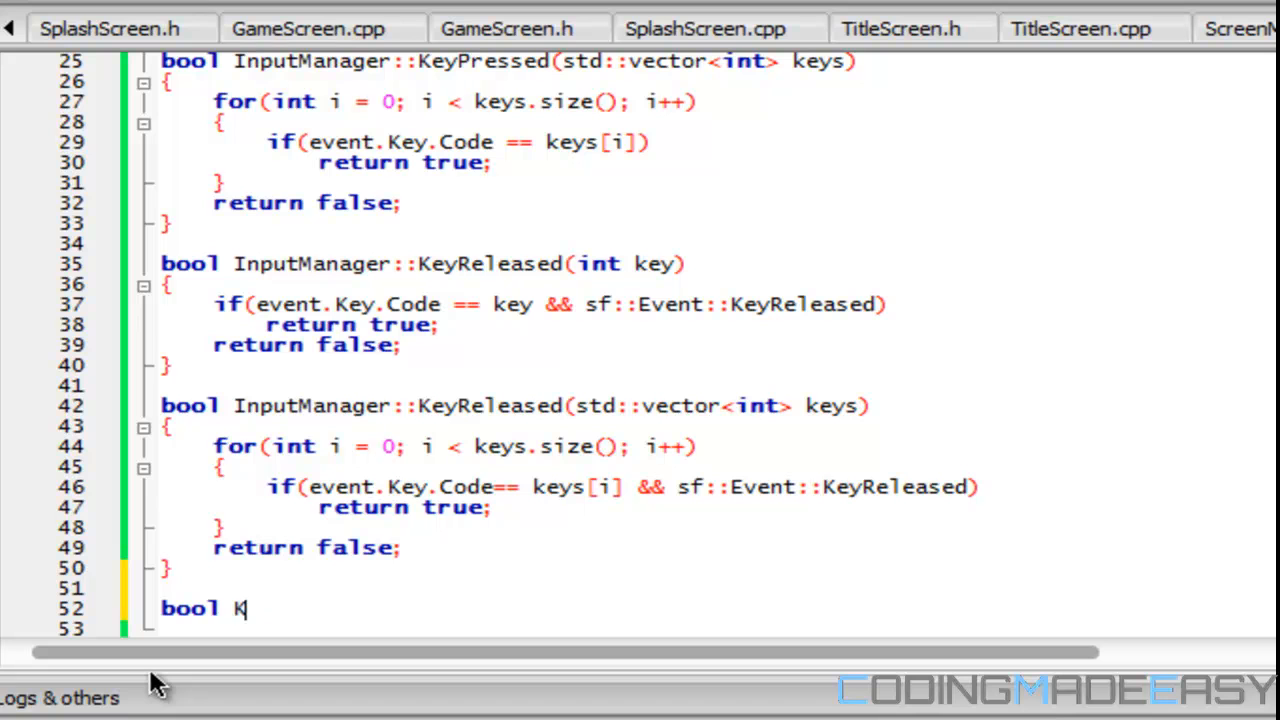
pyautogui.write('nputManager::KeyDown')
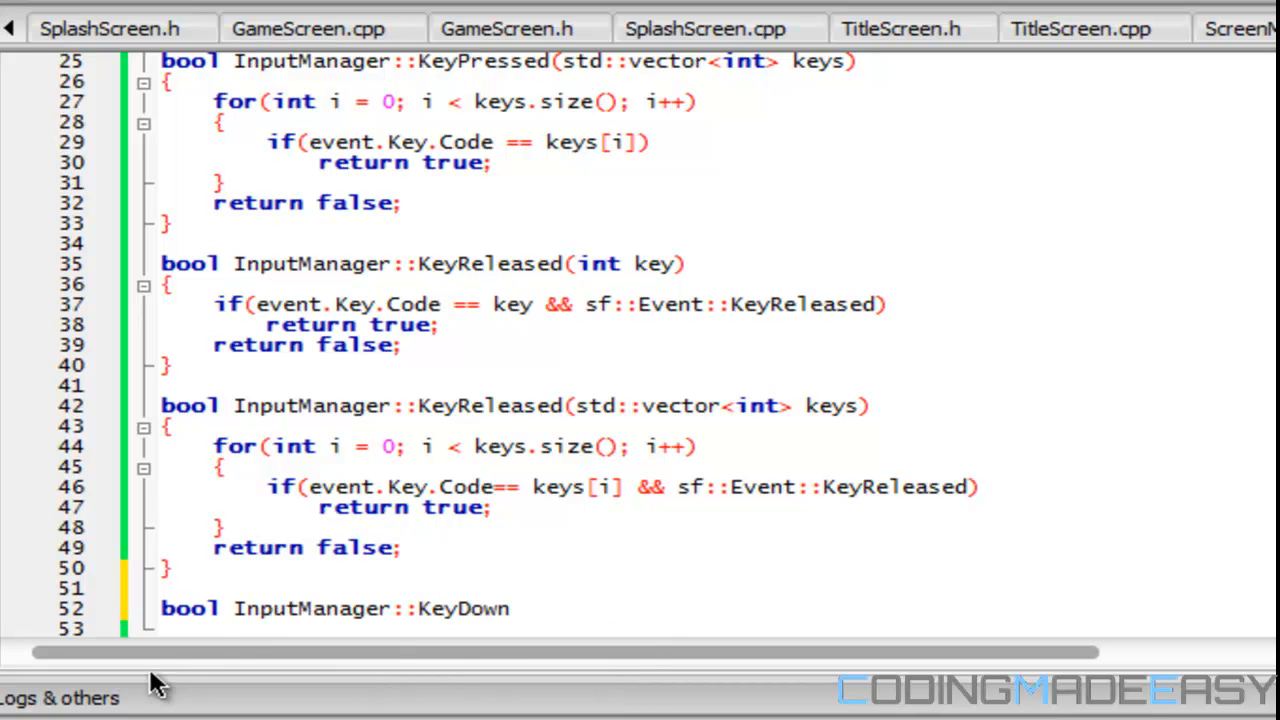
pyautogui.write('(int k')
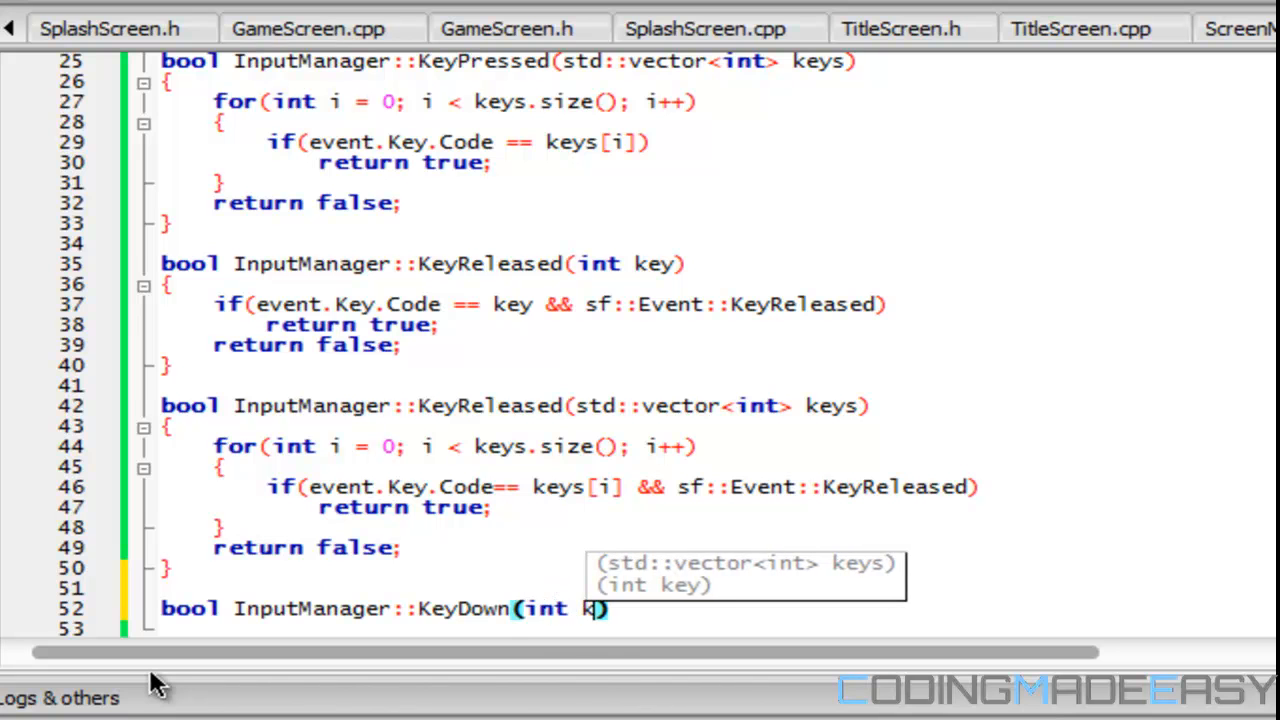
pyautogui.write('ey)')
pyautogui.click(398, 628)
pyautogui.write('{')
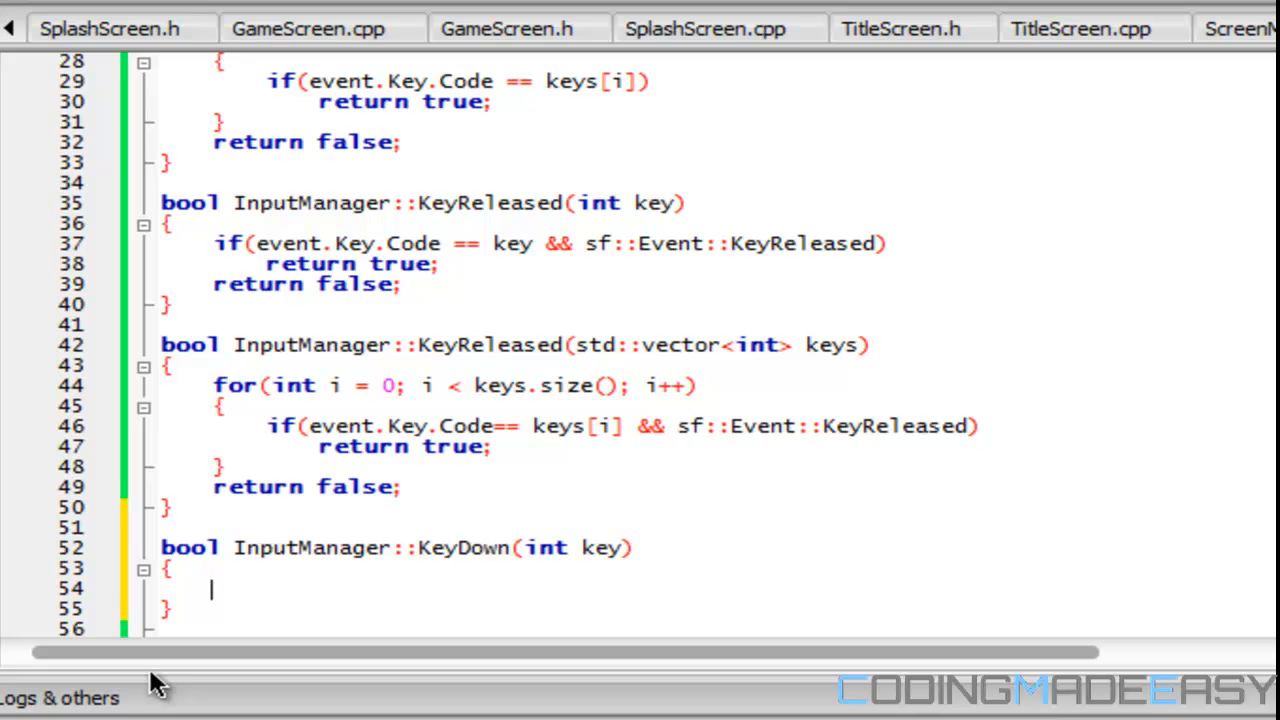
# - Add the sf::RenderWindow &Window parameter and begin the if(Window. condition inside KeyDown
pyautogui.write('if(w)')
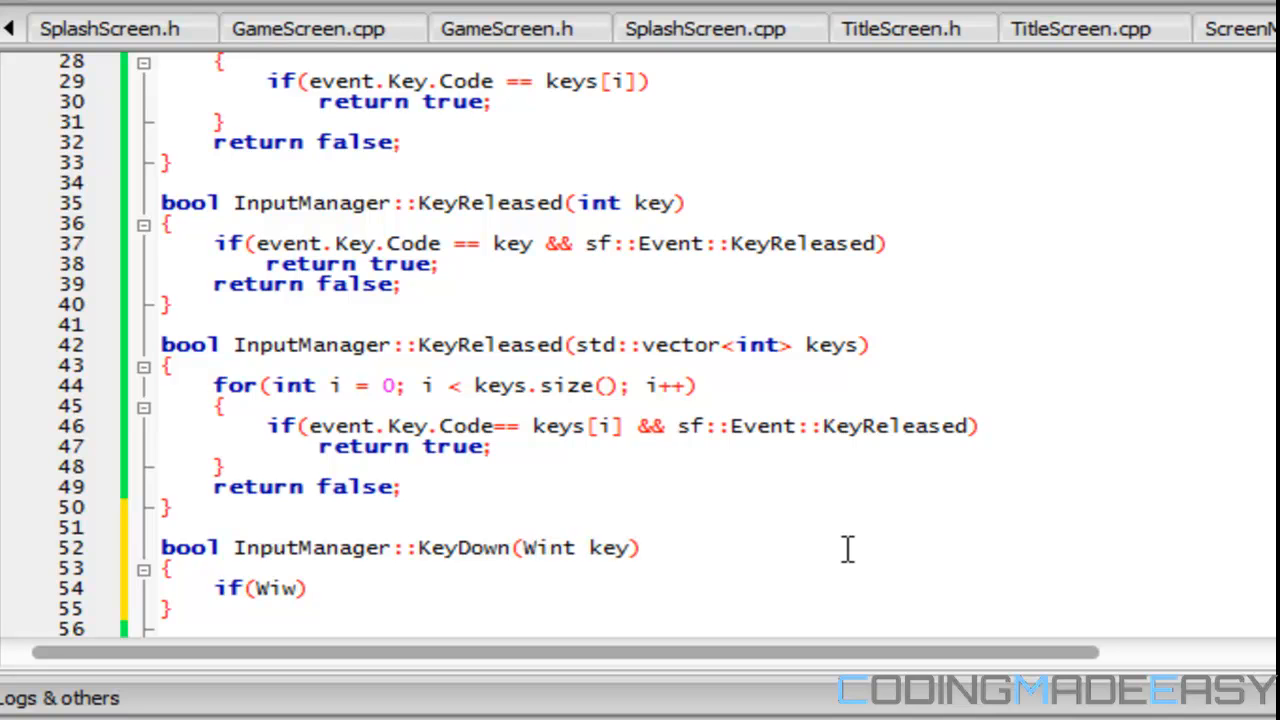
pyautogui.write('sf::RenderWindow &Window,')
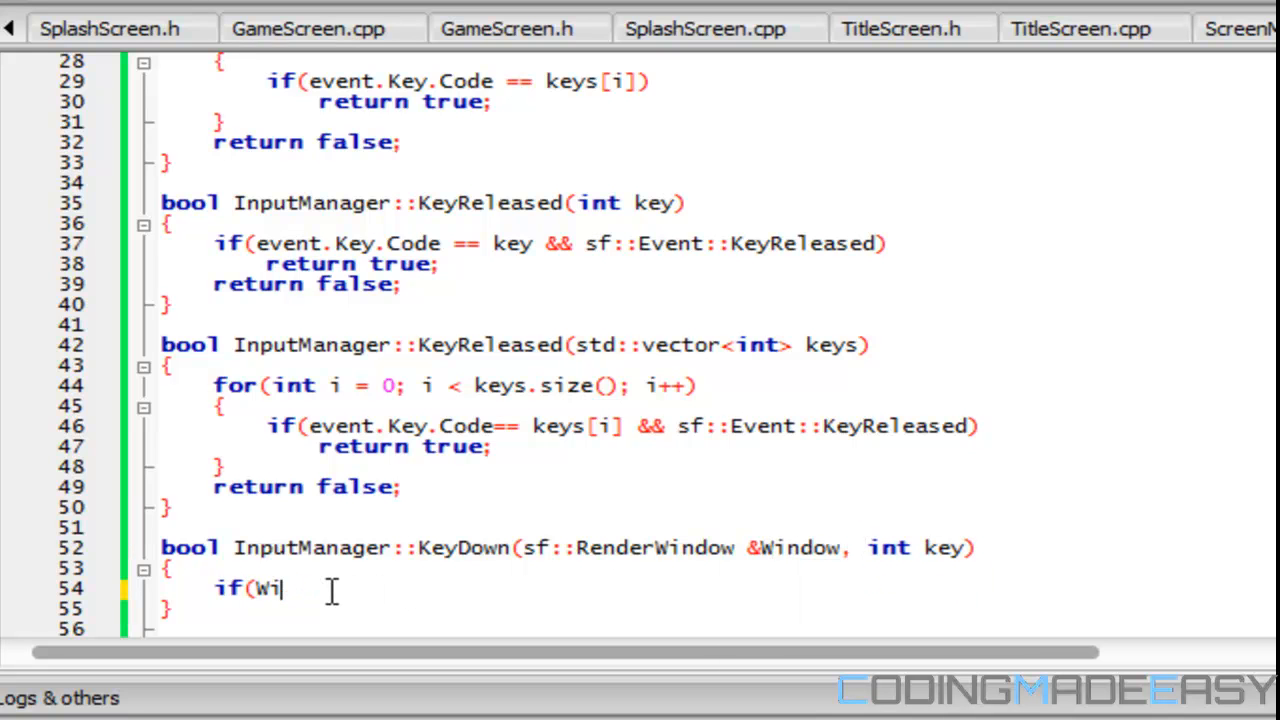
pyautogui.write('ndow.')
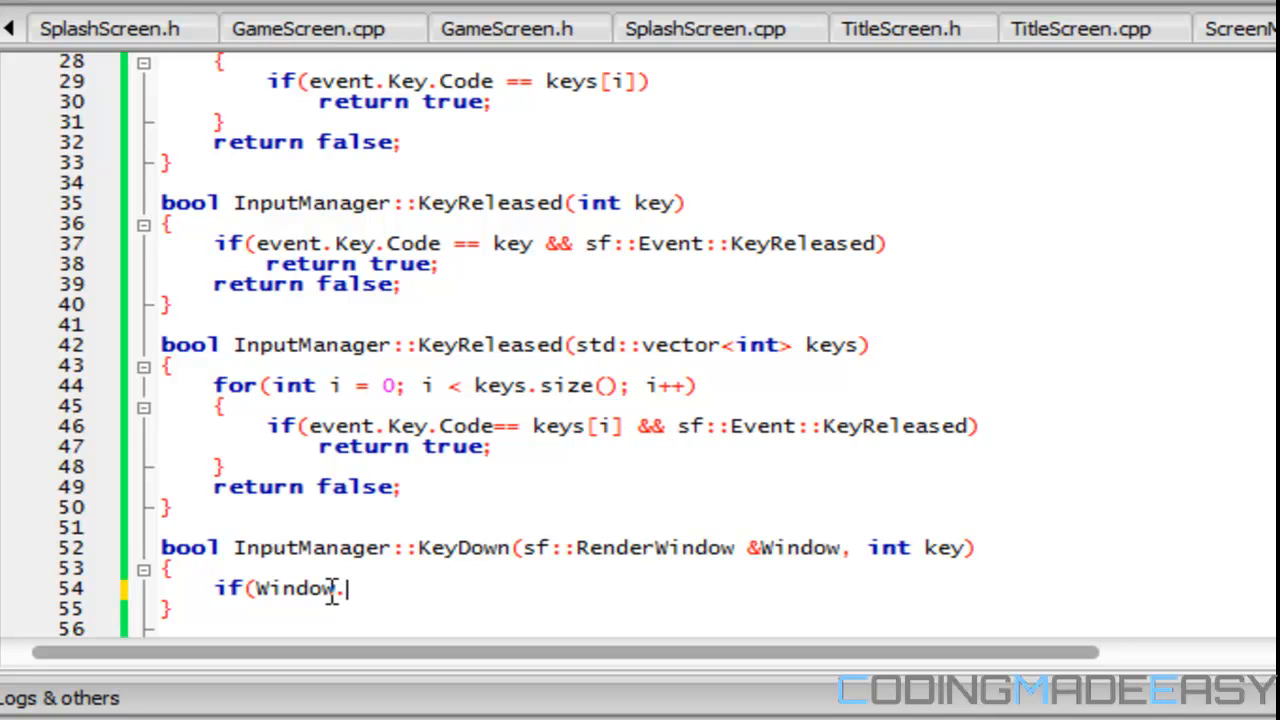
pyautogui.press('Backspace')
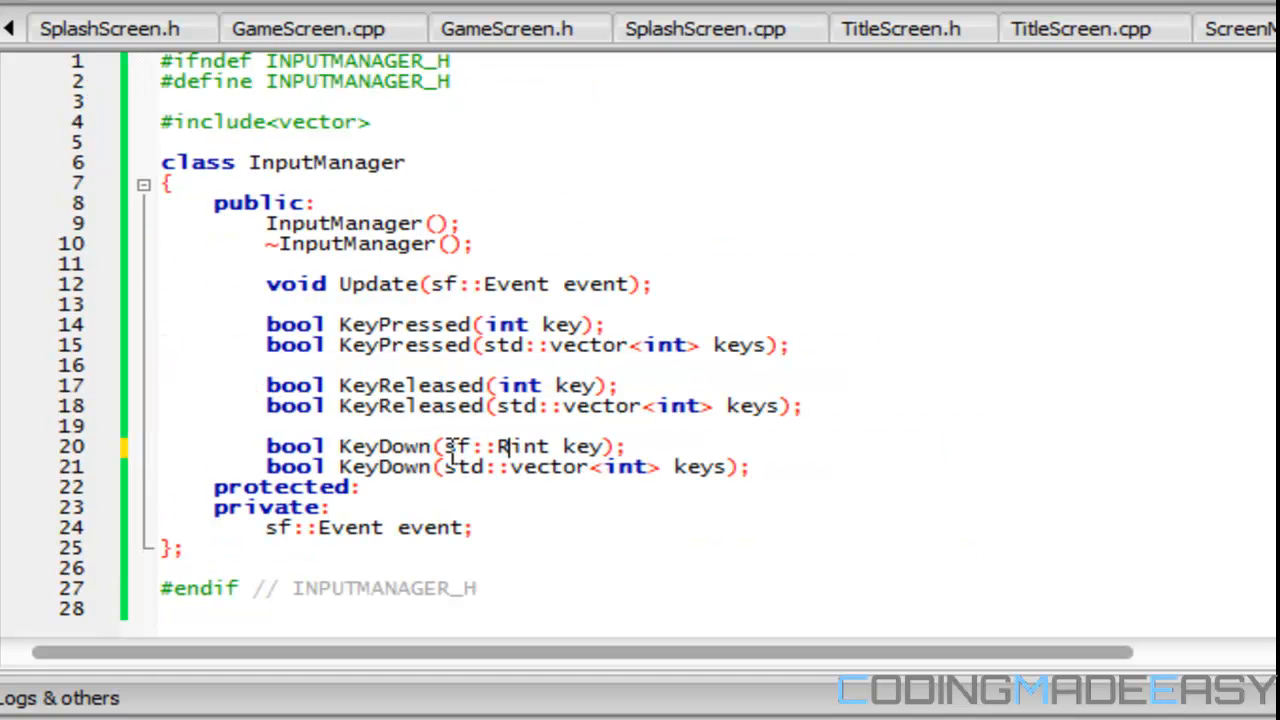
# - Change the header declaration to bool KeyDown(sf::RenderWindow &Window, int key);
pyautogui.write('enderWindow')
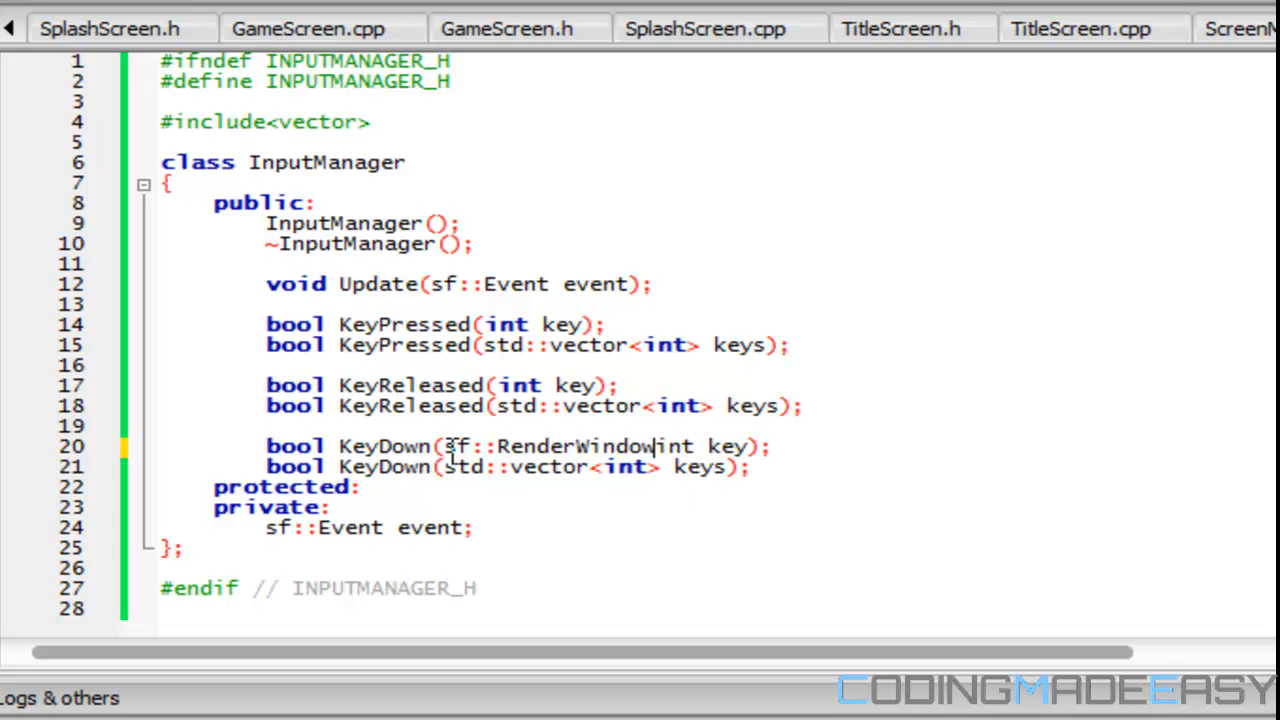
pyautogui.write('&Window, int key)')
pyautogui.write('if(Window.')
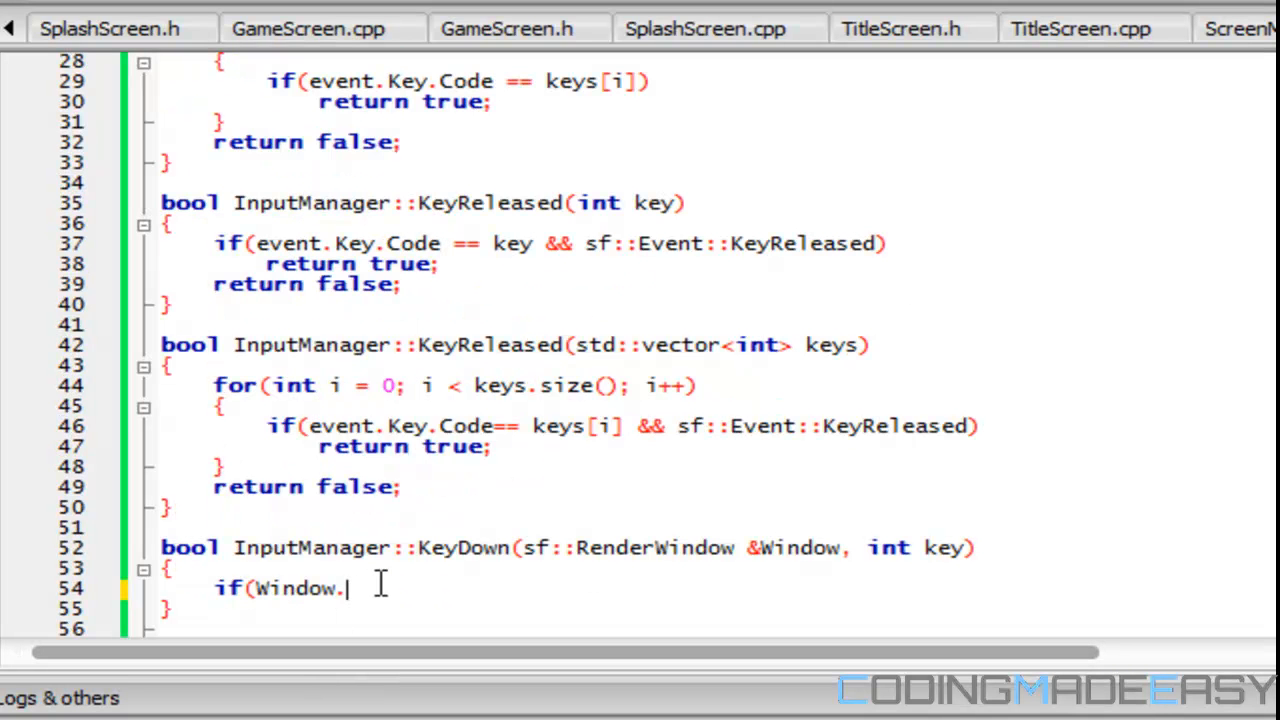
# - Complete the condition as if(Window.GetInput().IsKeyDown(key))
pyautogui.write('Get')
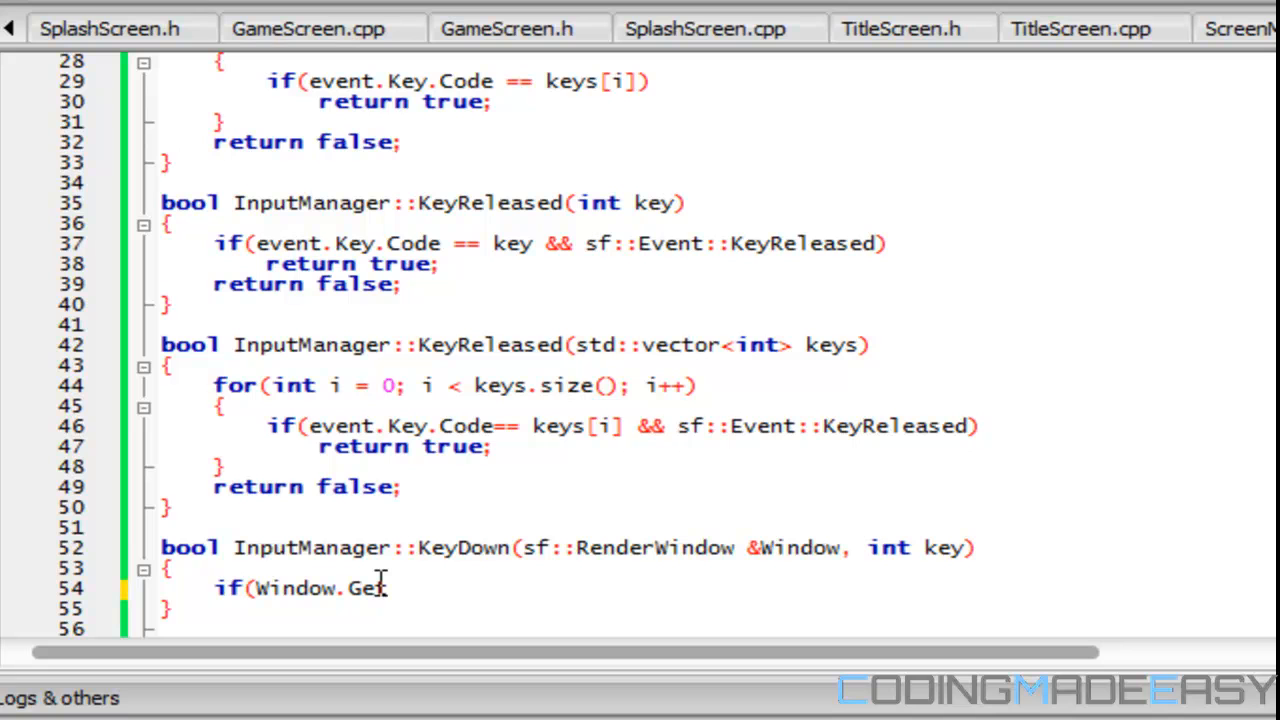
pyautogui.write('tInput().')
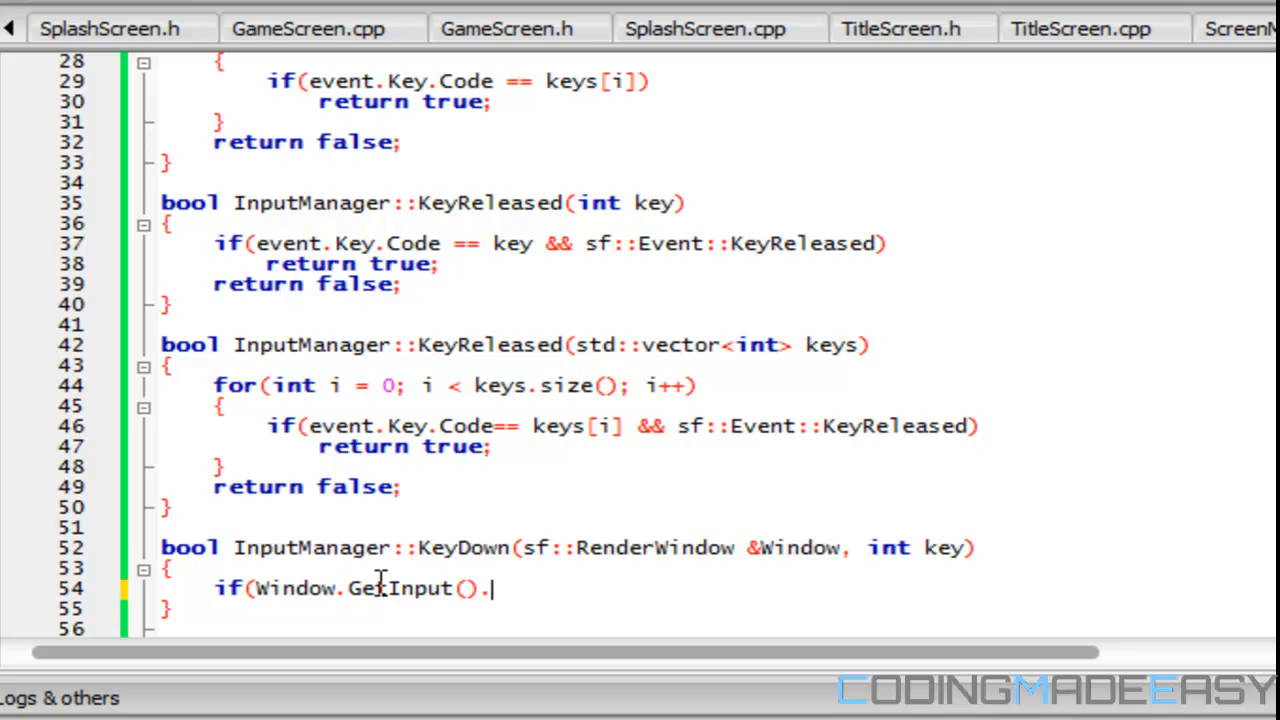
pyautogui.press('BackSpace')
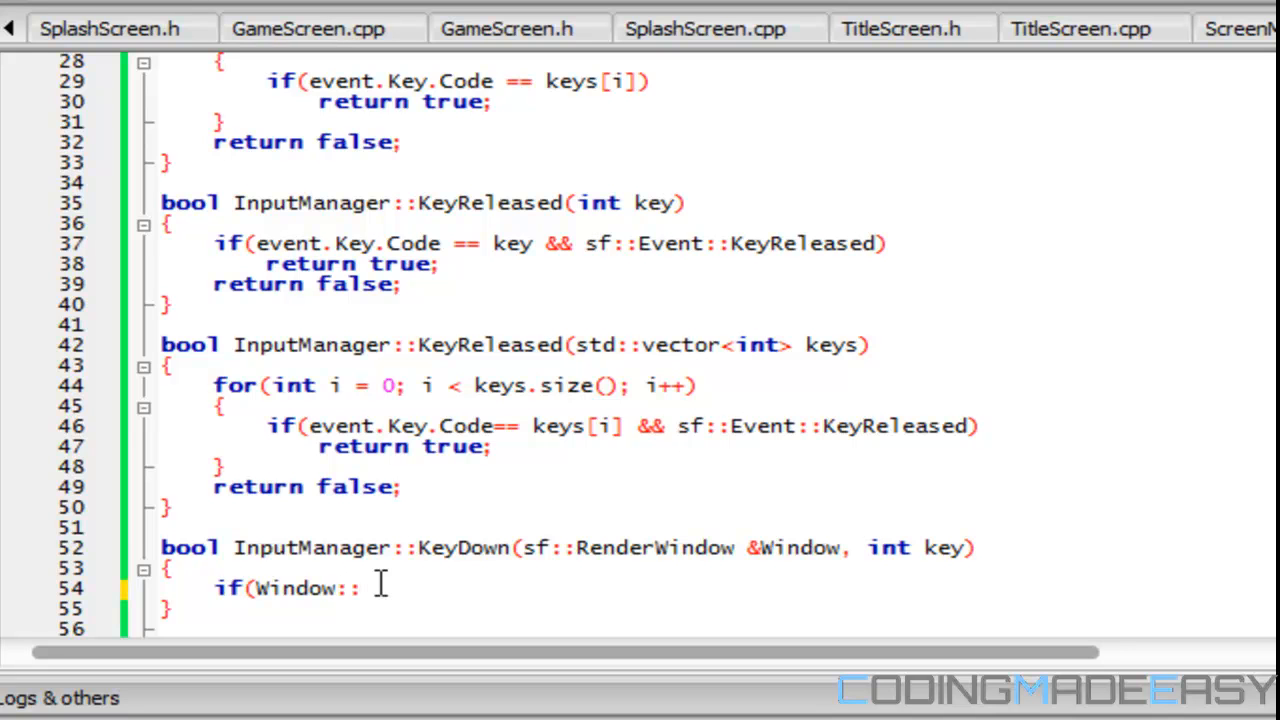
pyautogui.moveTo(536, 548)
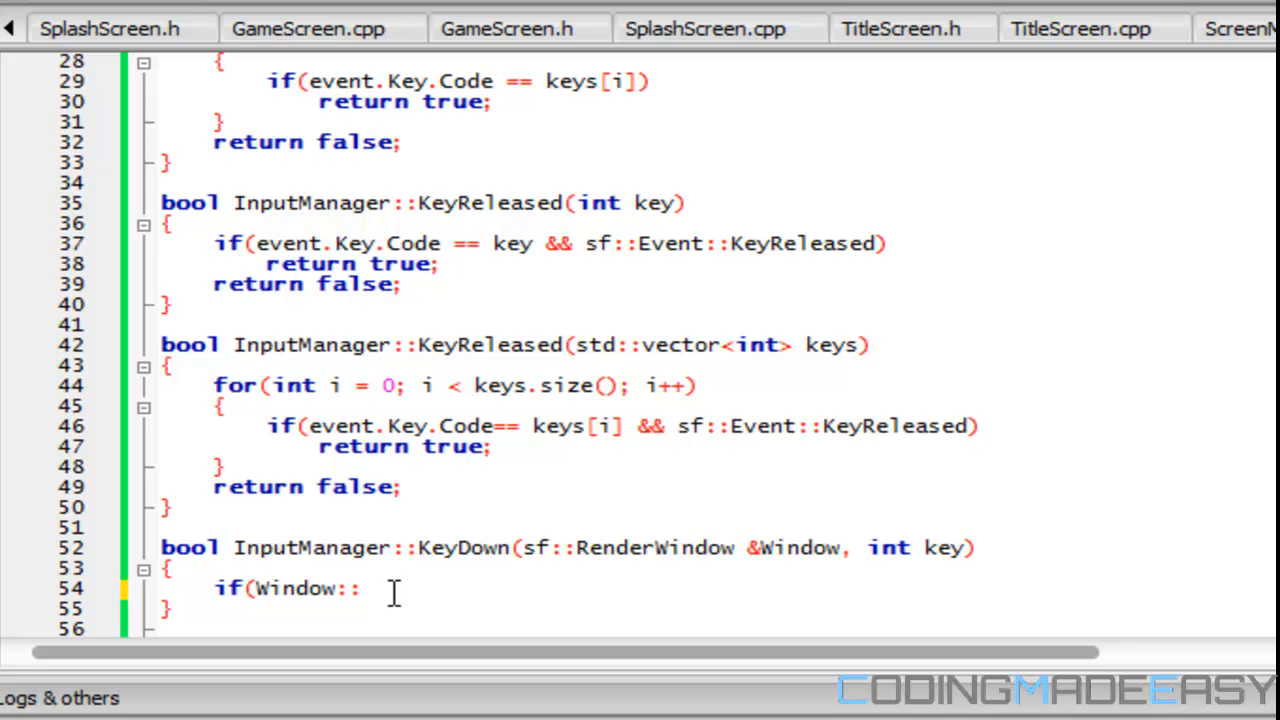
pyautogui.write('.Get')
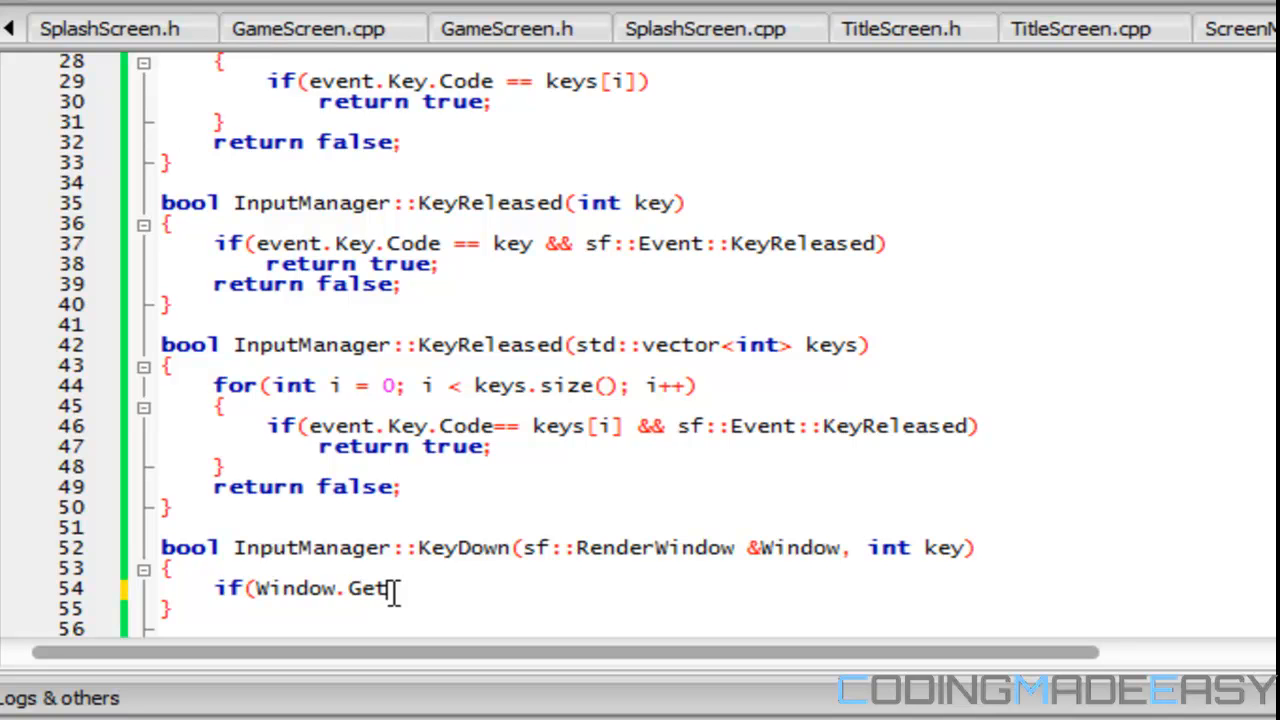
pyautogui.write('Input()')
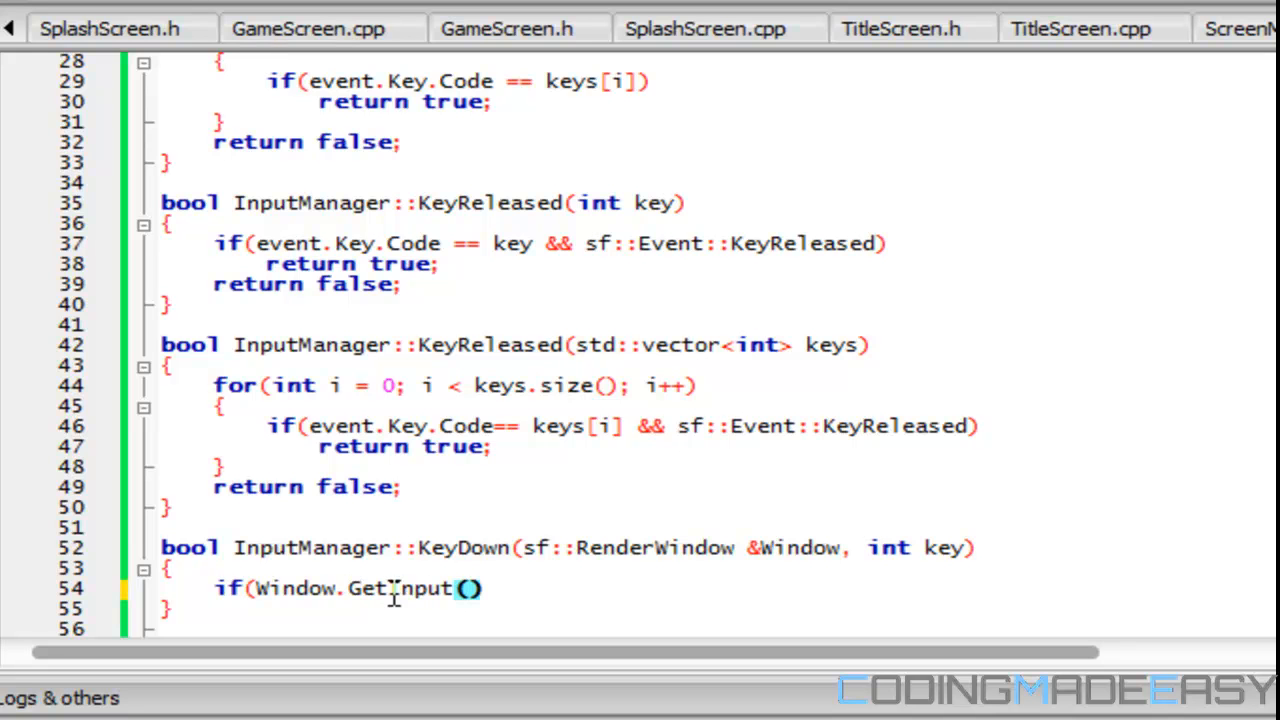
pyautogui.write('.I')
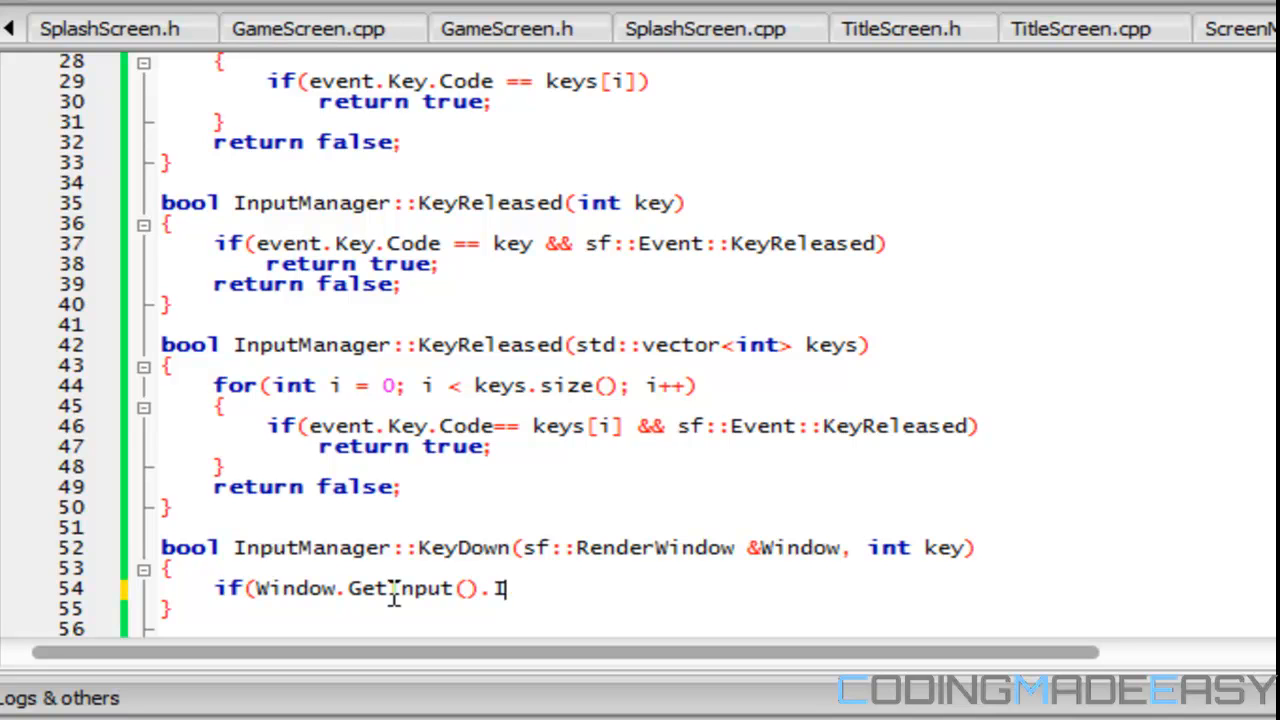
pyautogui.write('sKeyDo')
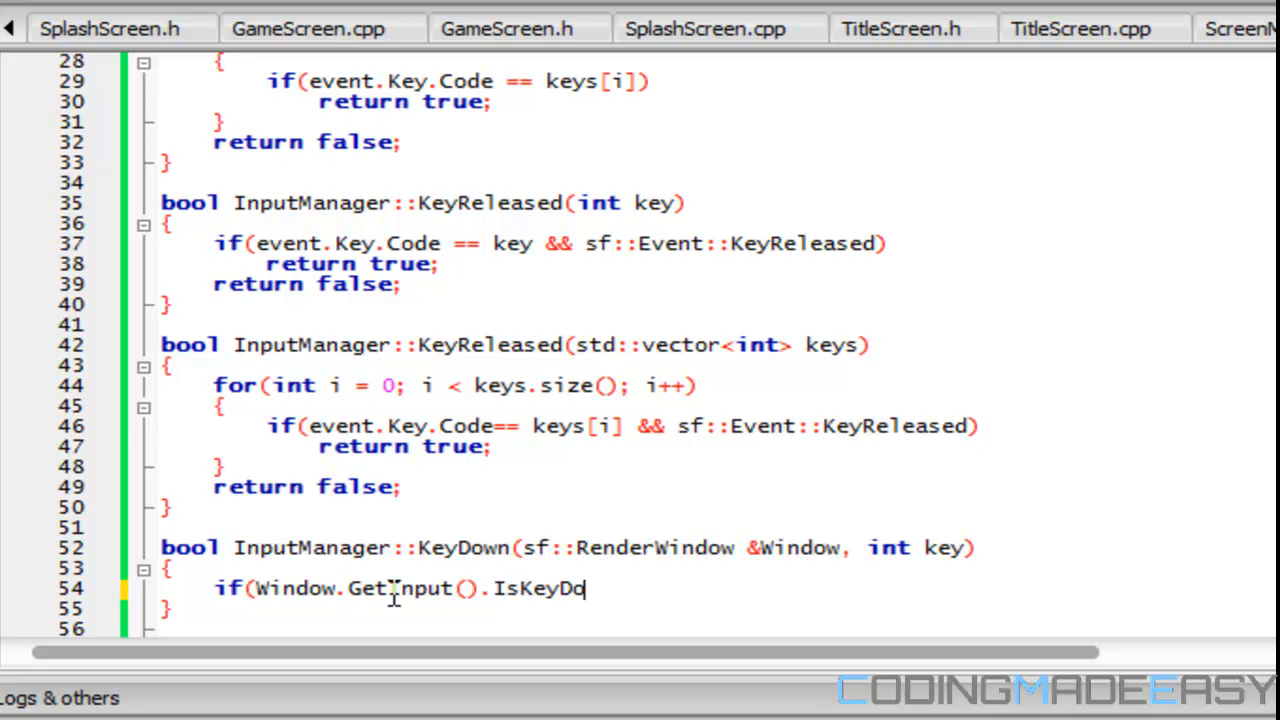
pyautogui.write('wn(key))')
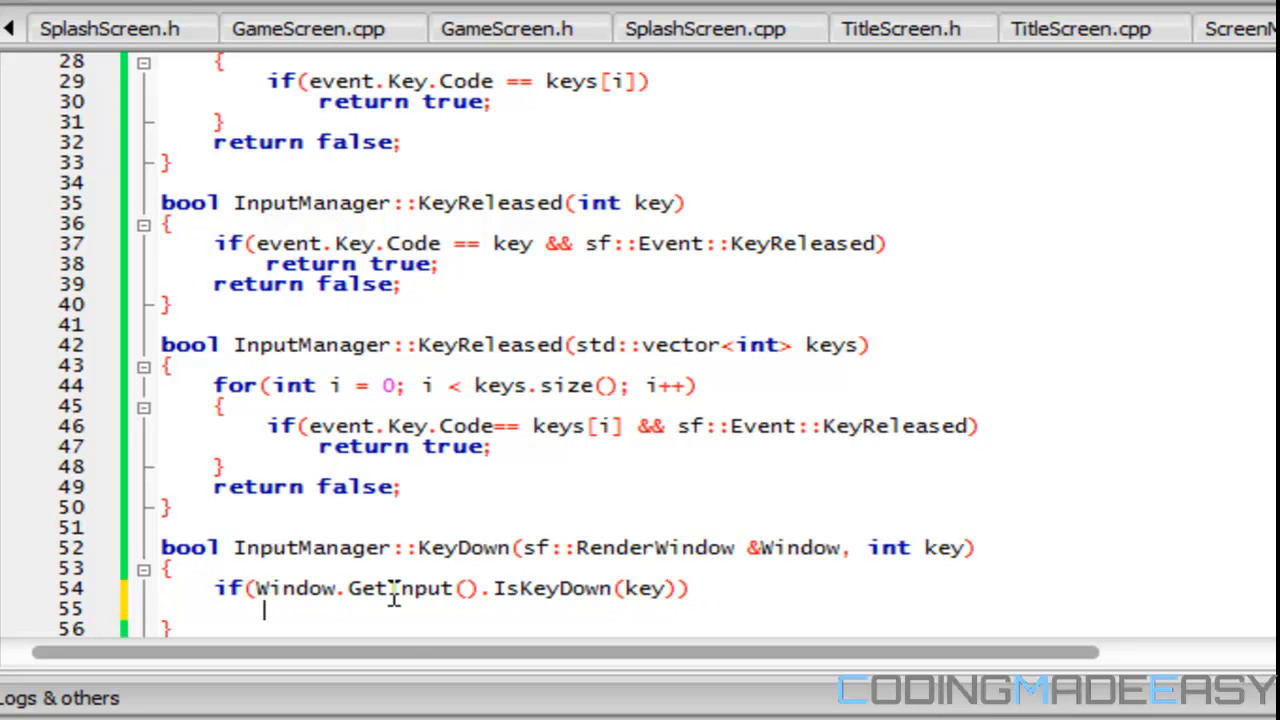
# - Return true when the key is down, otherwise return false
pyautogui.write('return tru')
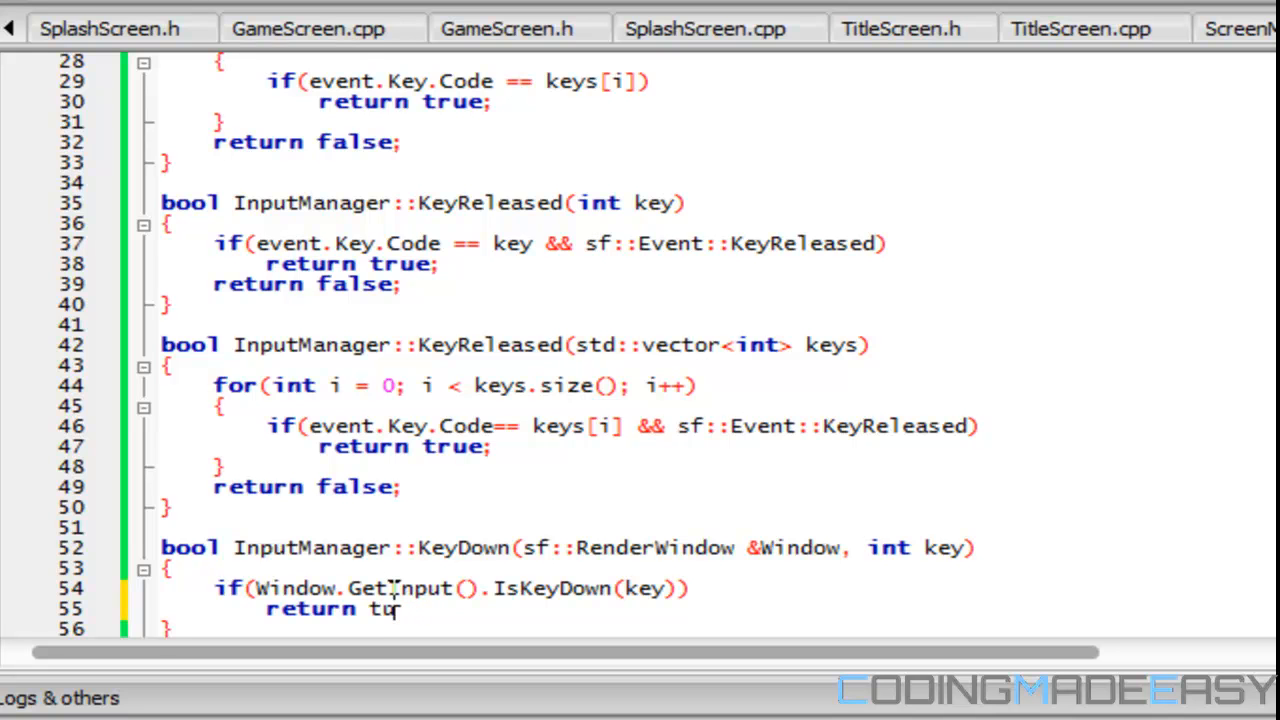
pyautogui.write('rue;')
pyautogui.write('return fa')
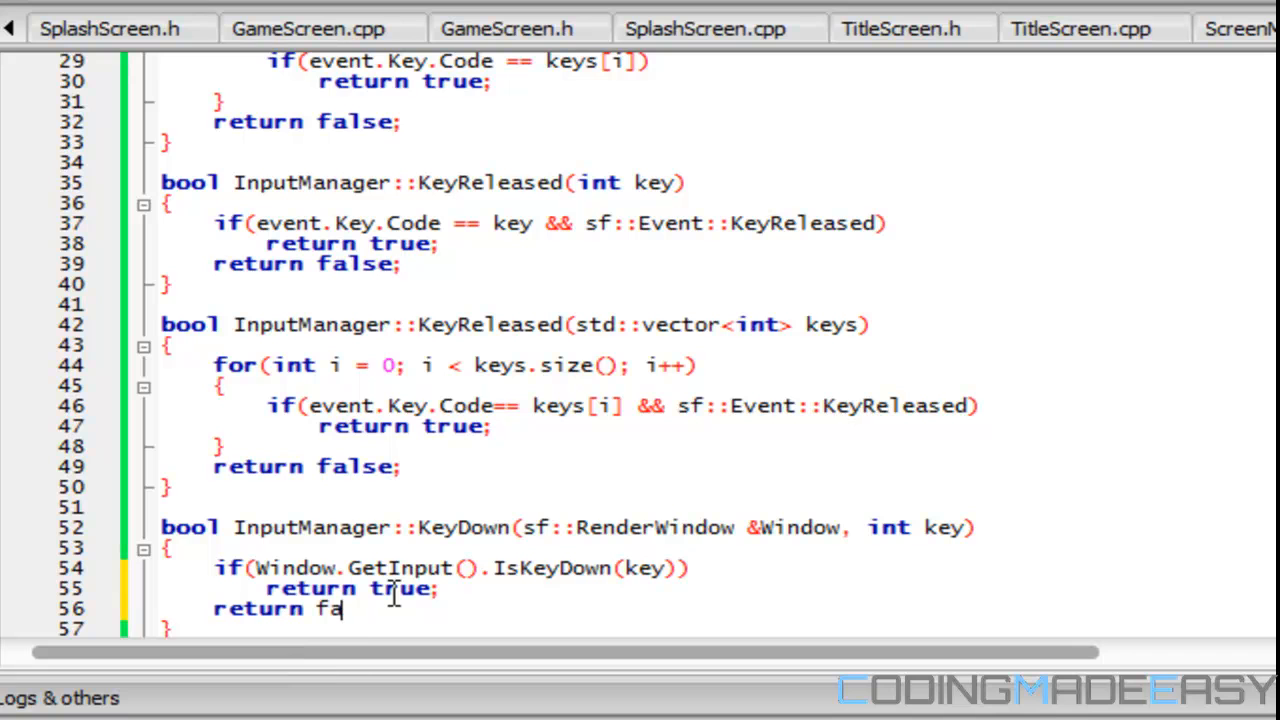
pyautogui.write('lse;')
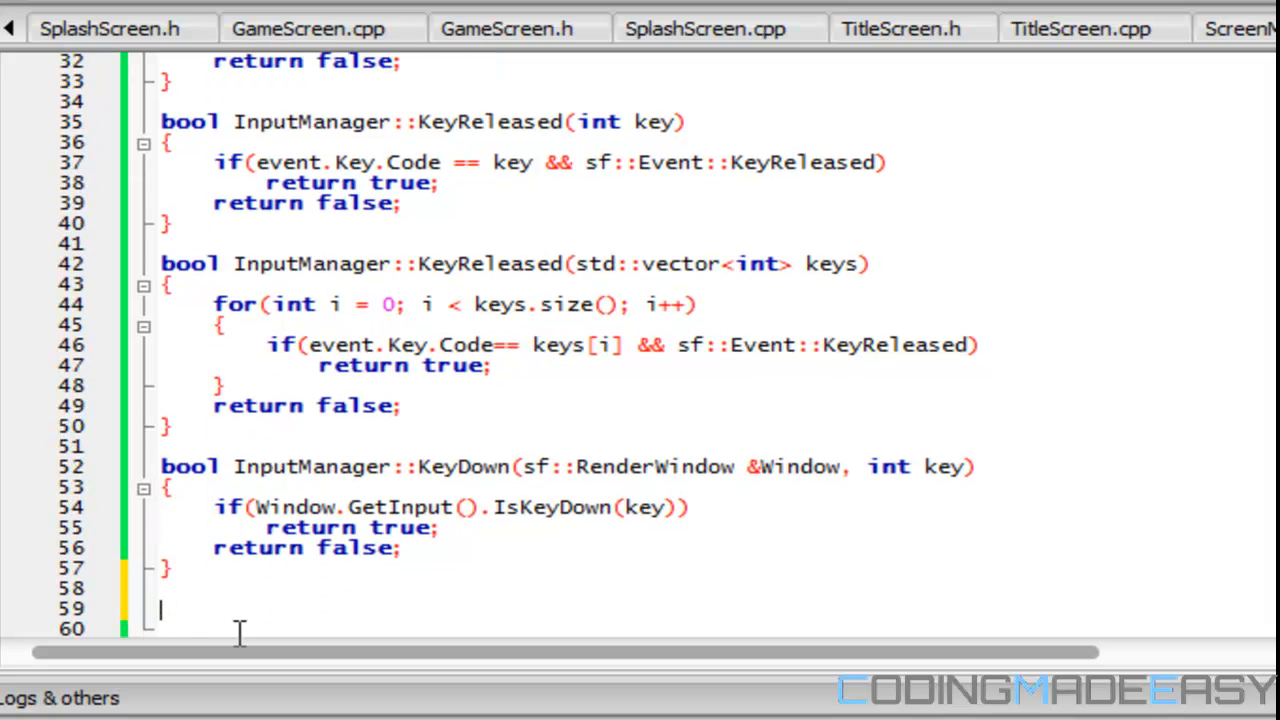
# - Define bool InputManager::KeyDown(sf::RenderWindow &Window, std::vector<int> keys) matching the header declaration
pyautogui.write('bool InputManager')
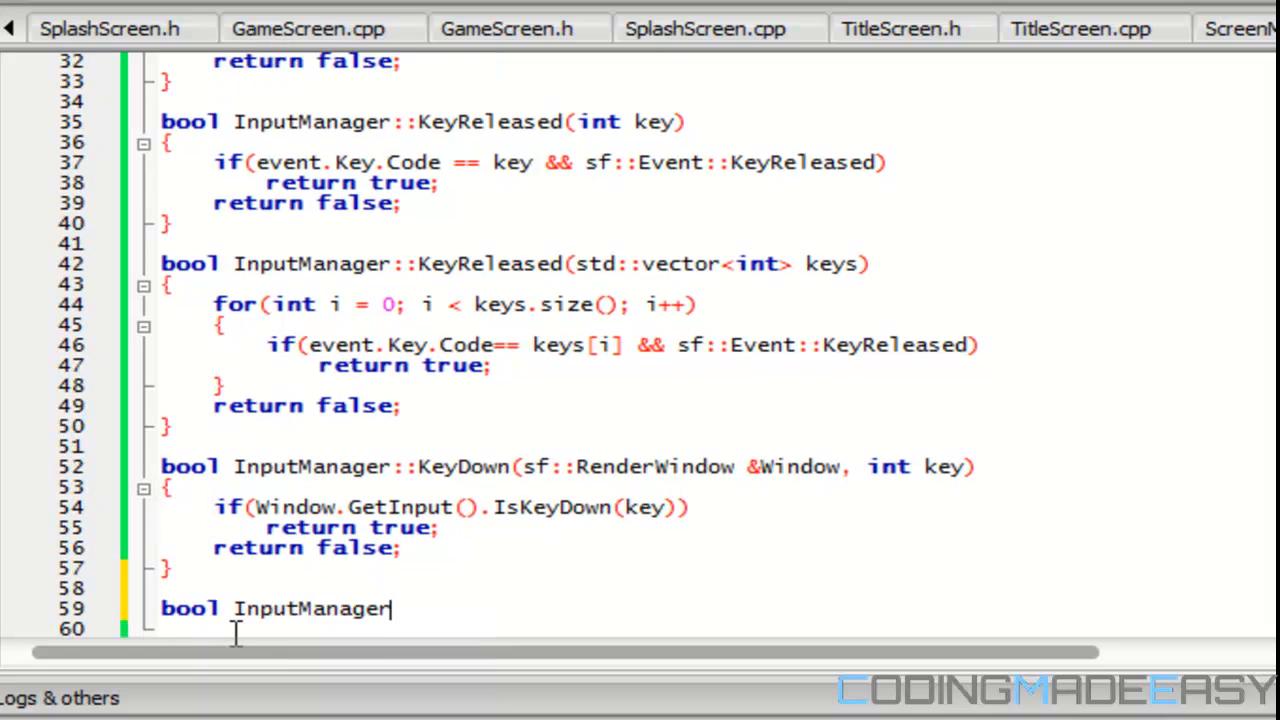
pyautogui.write('::KeyDown()')
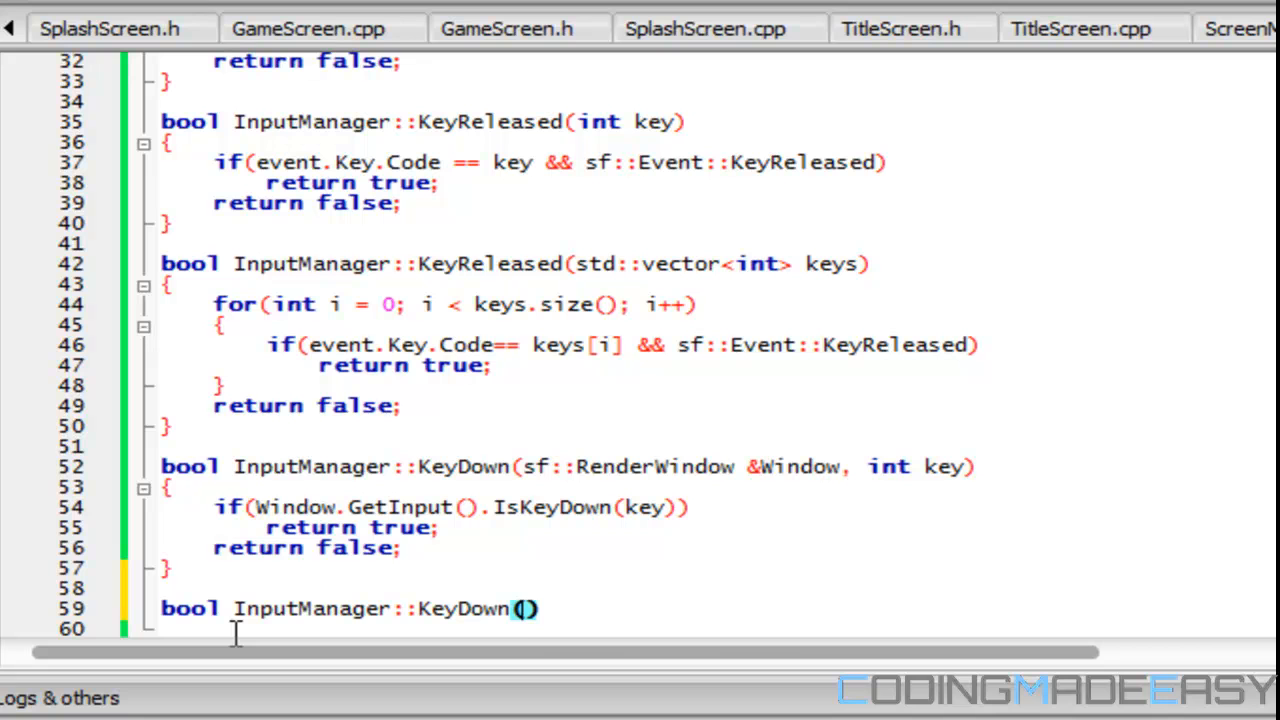
pyautogui.write('sf::RenderWindow &Window, int')
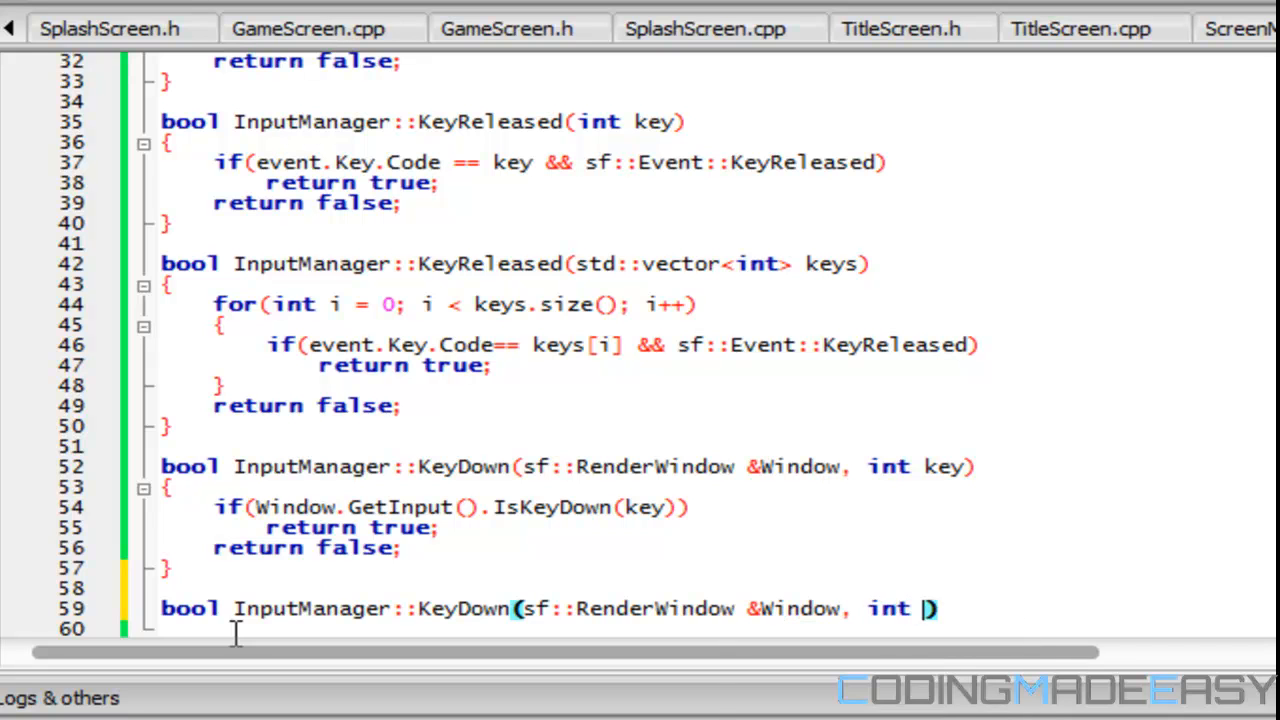
pyautogui.write('std::V')
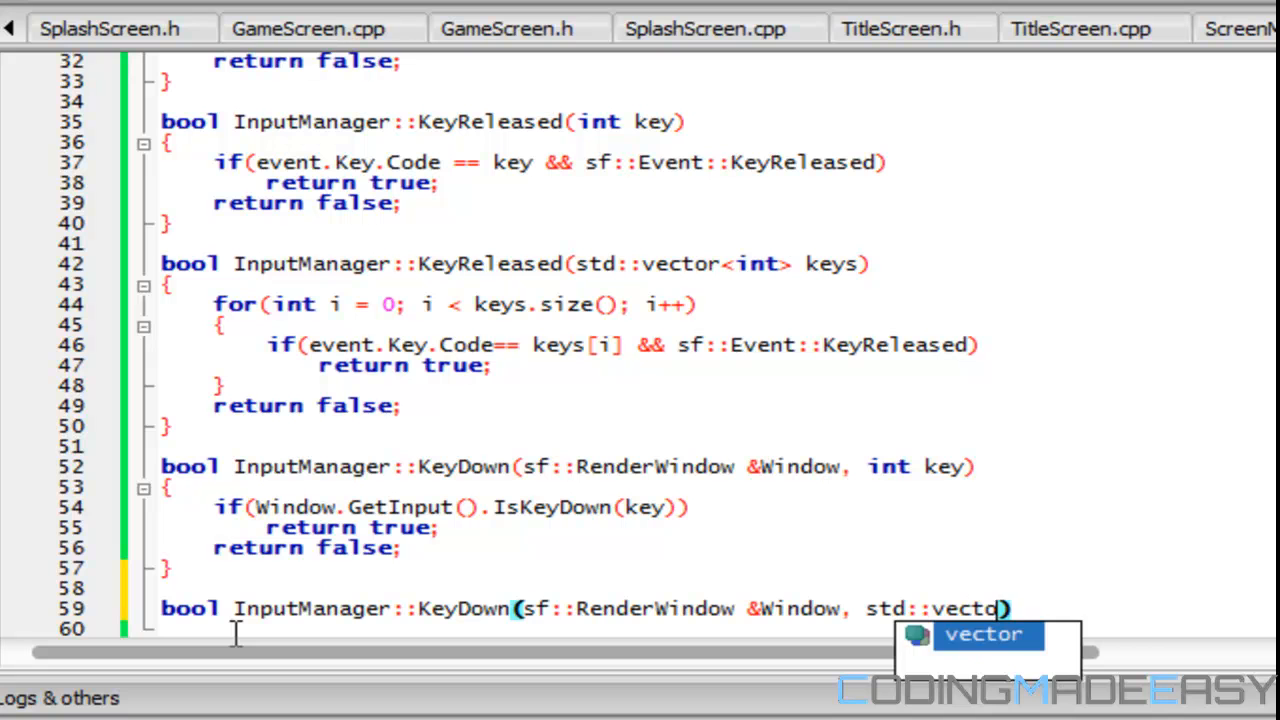
pyautogui.write('<int> k')
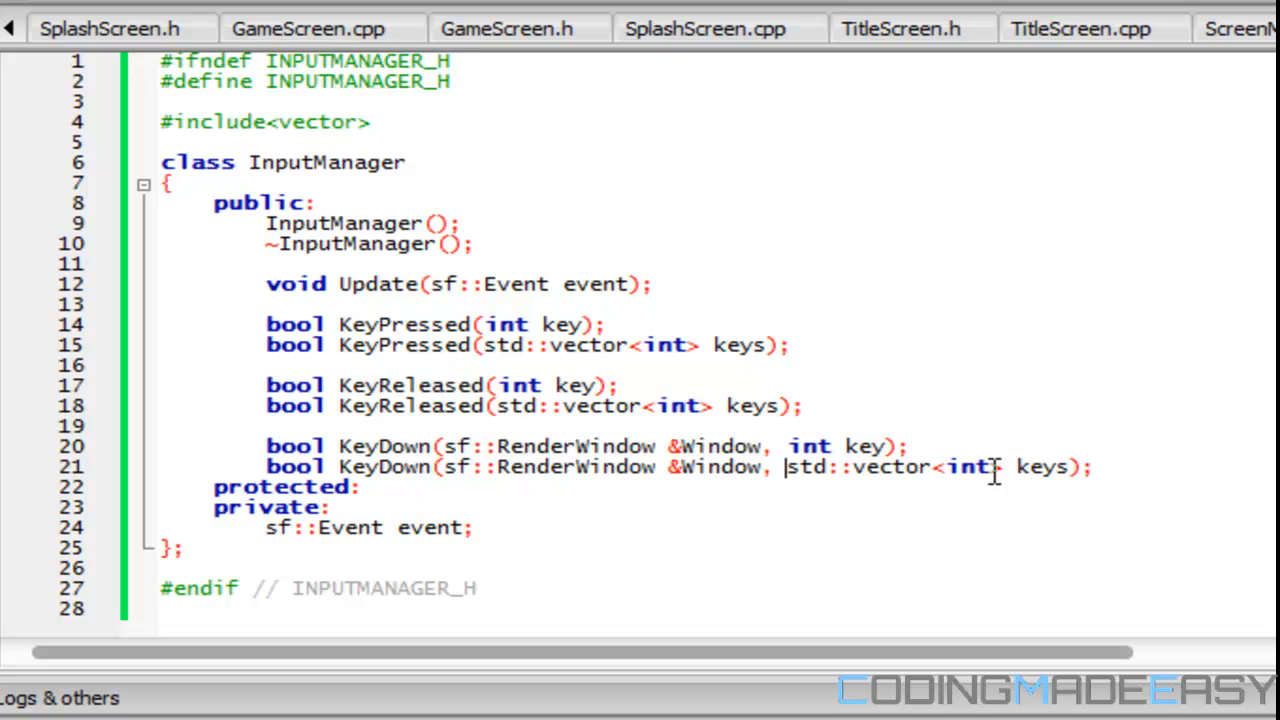
pyautogui.scroll(-3)
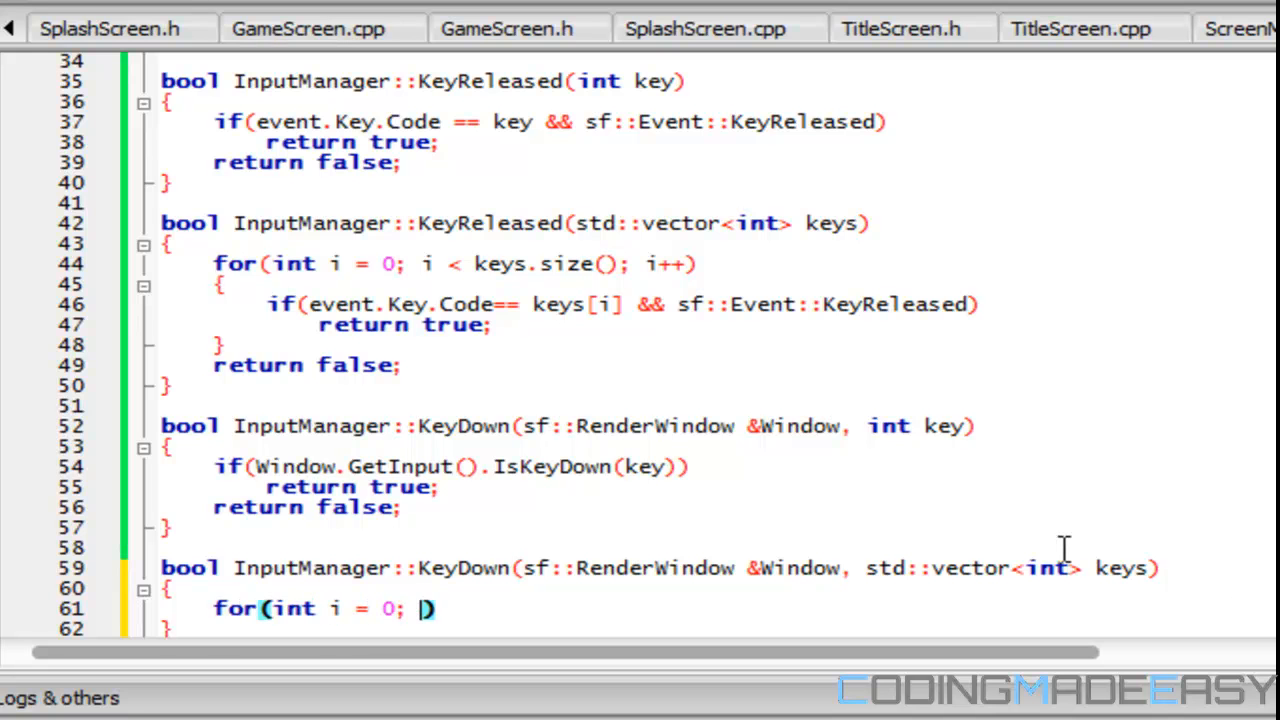
# - Loop over keys testing if(Window.GetInput().IsKeyDown(keys[i]))
pyautogui.write('i < keys.size(')
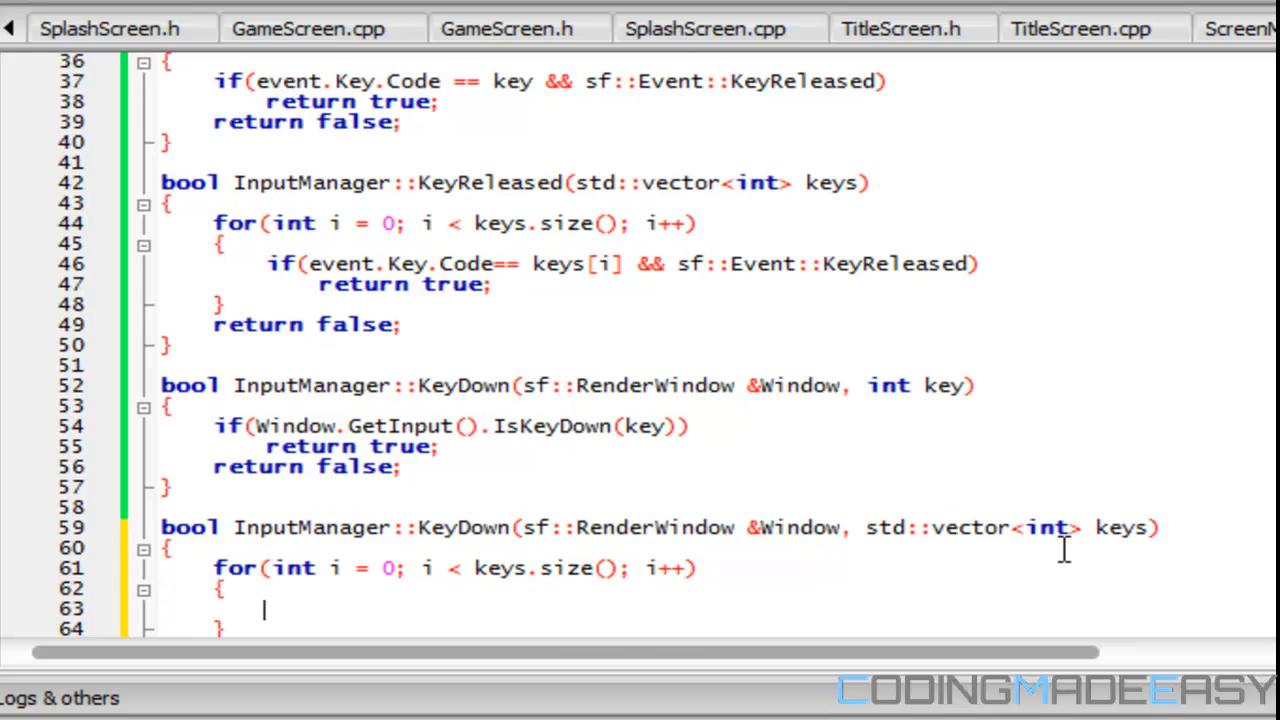
pyautogui.write('if(w)')
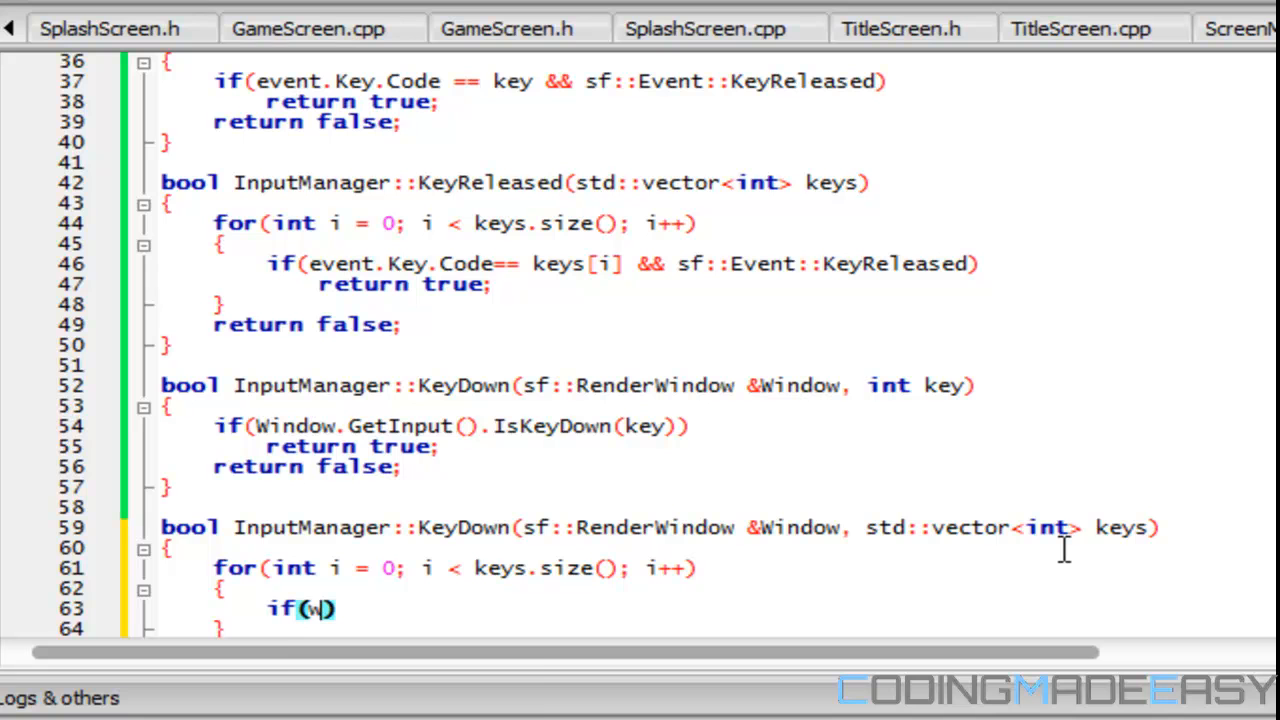
pyautogui.write('indow.')
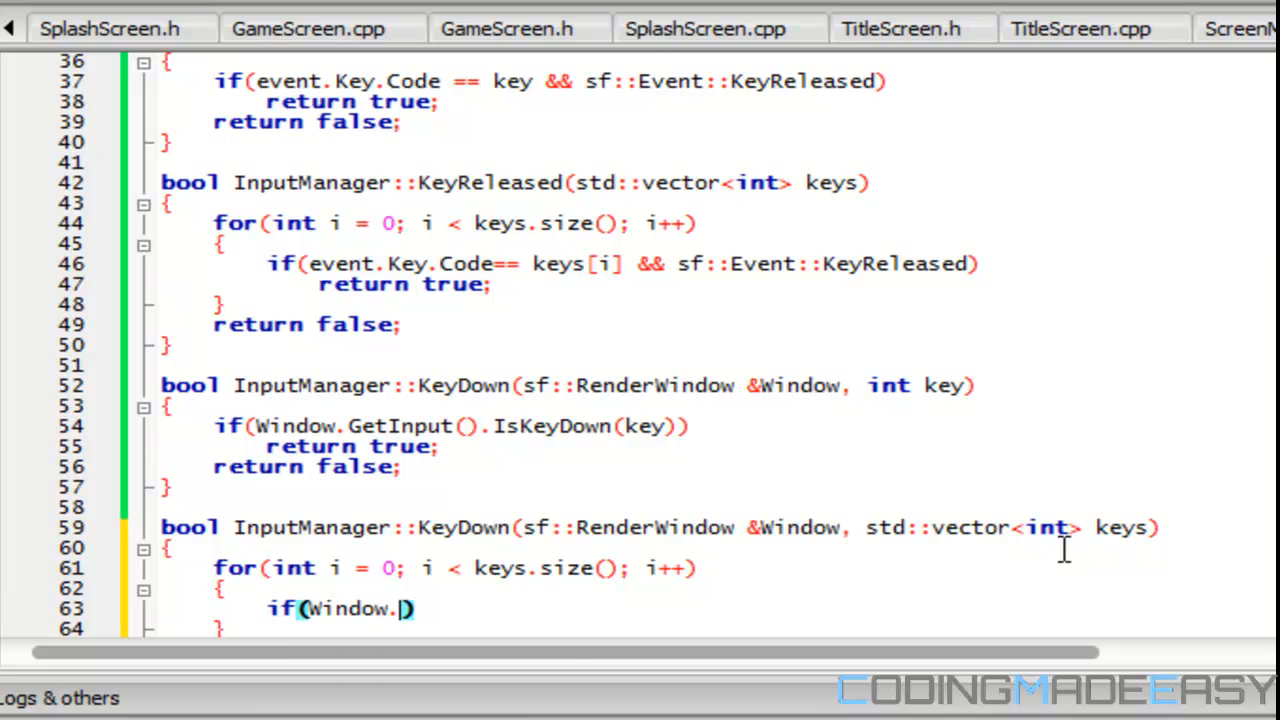
pyautogui.write('GetInput()')
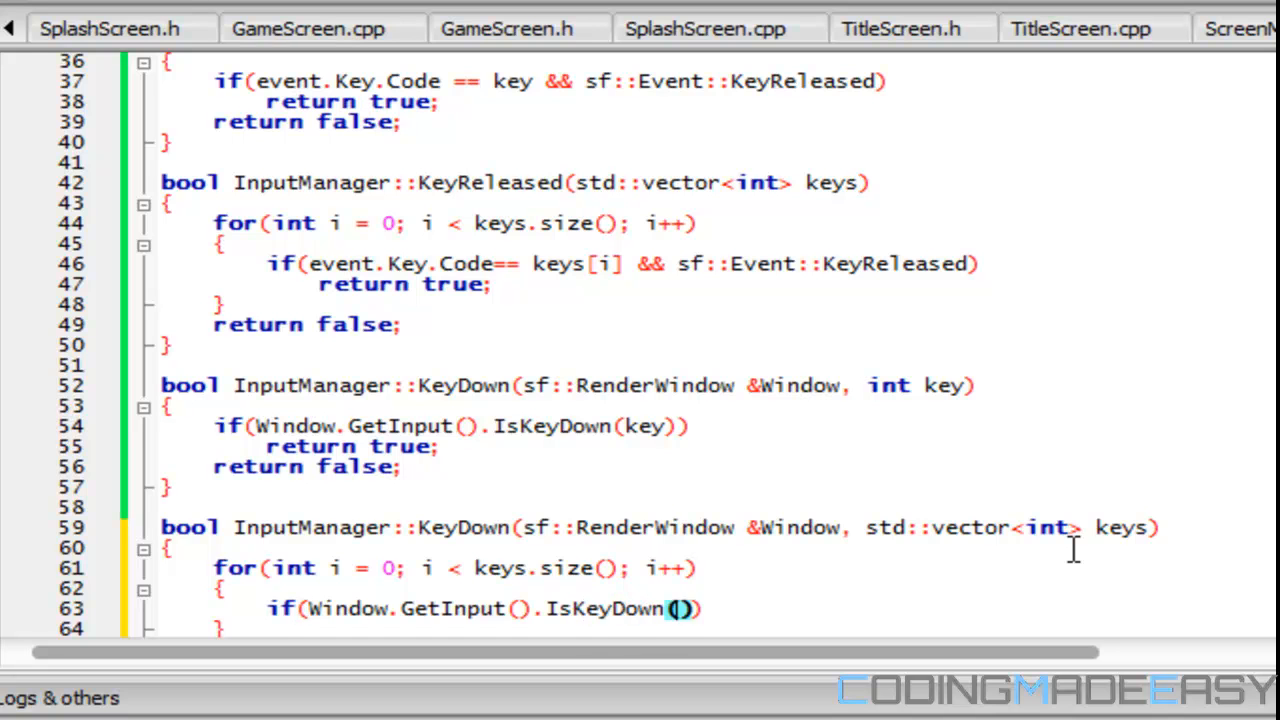
pyautogui.write('keys[i]')
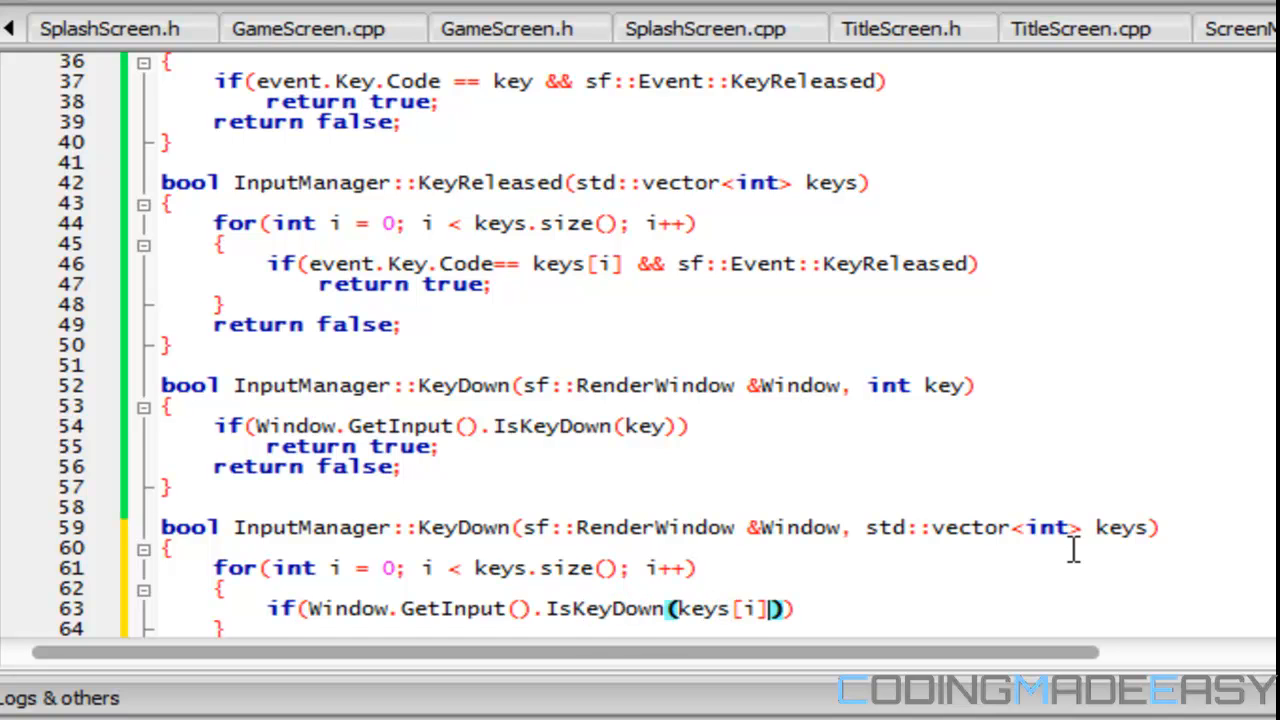
# - Return true for any held key, and return false after the loop
pyautogui.scroll(-3)
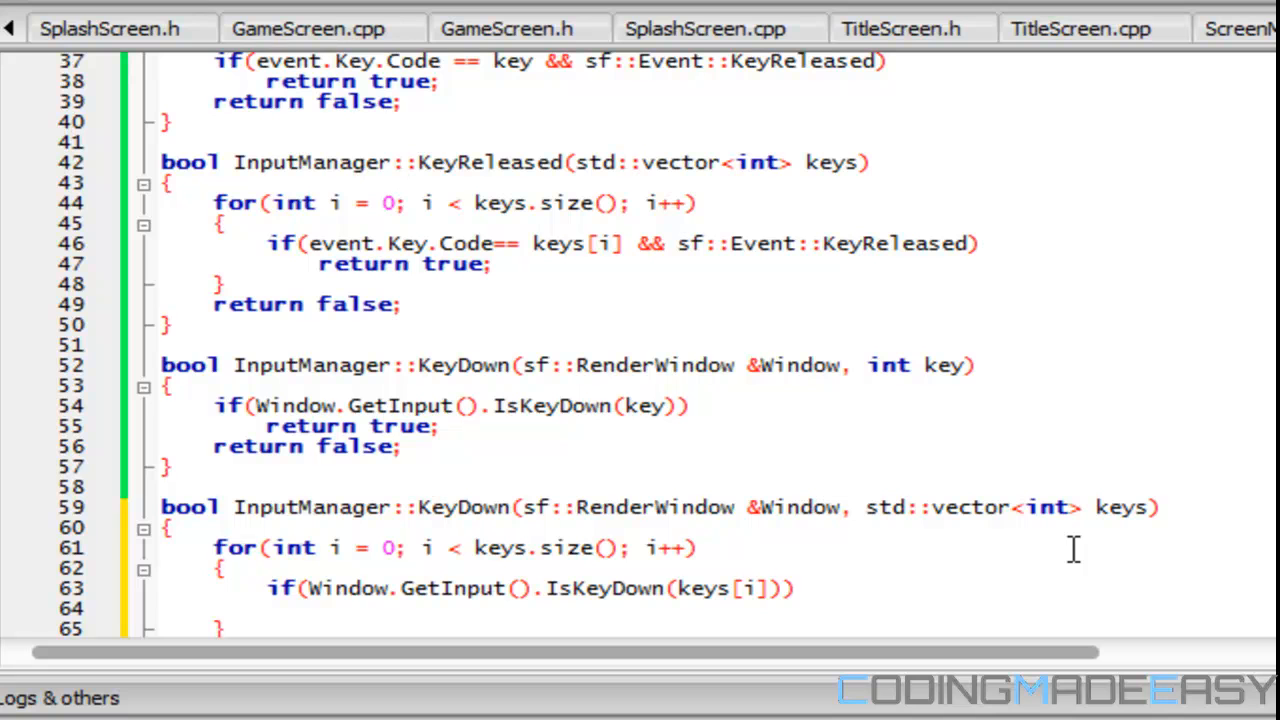
pyautogui.write('return true;')
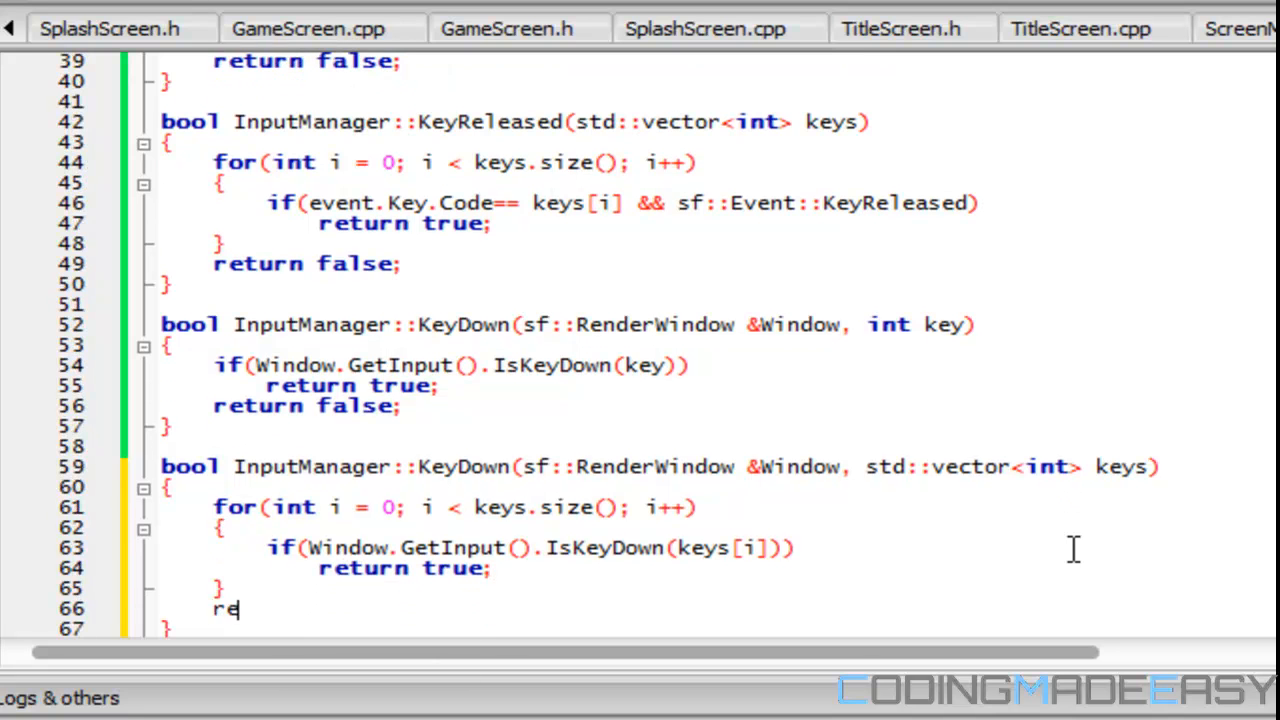
pyautogui.write('turn false;')
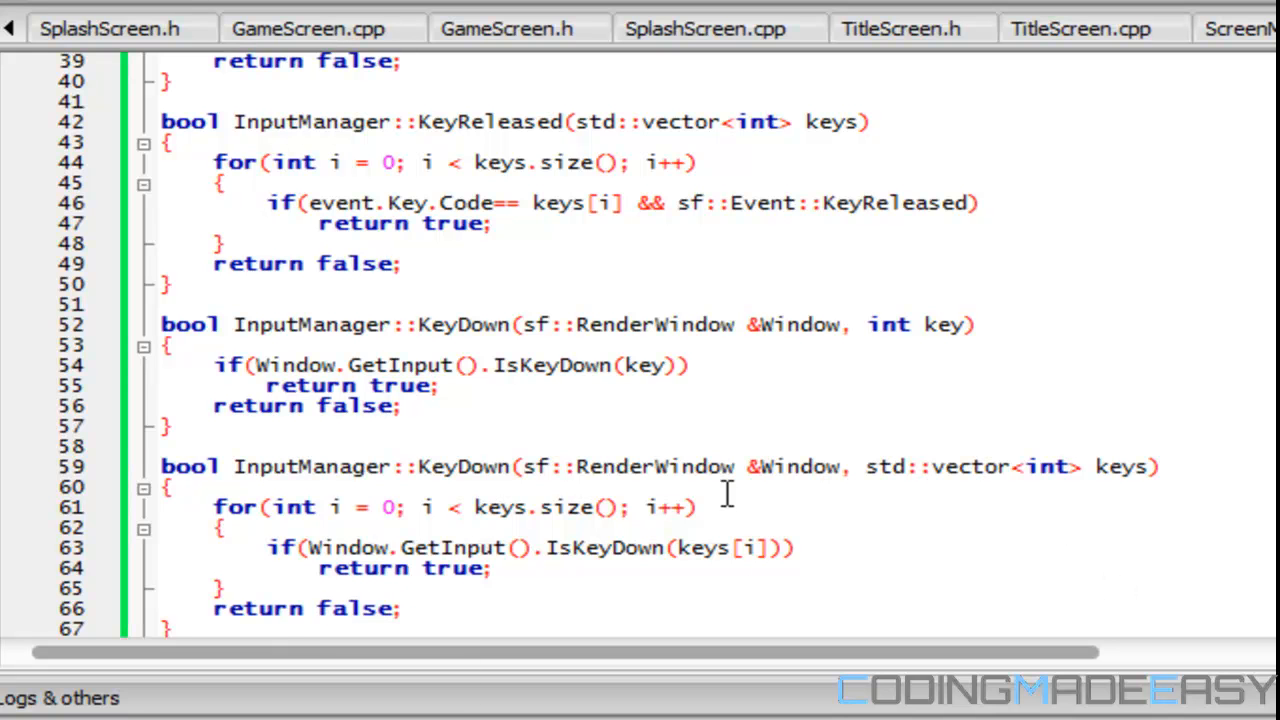
pyautogui.moveTo(584, 548)
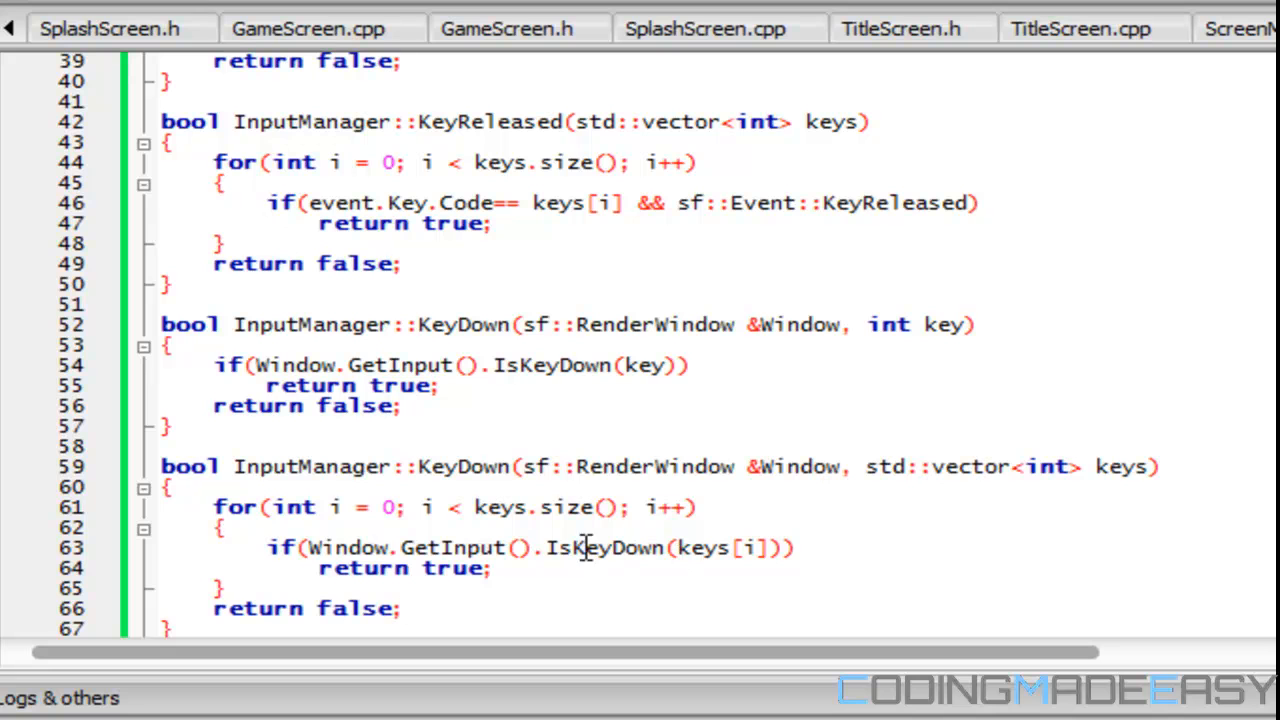